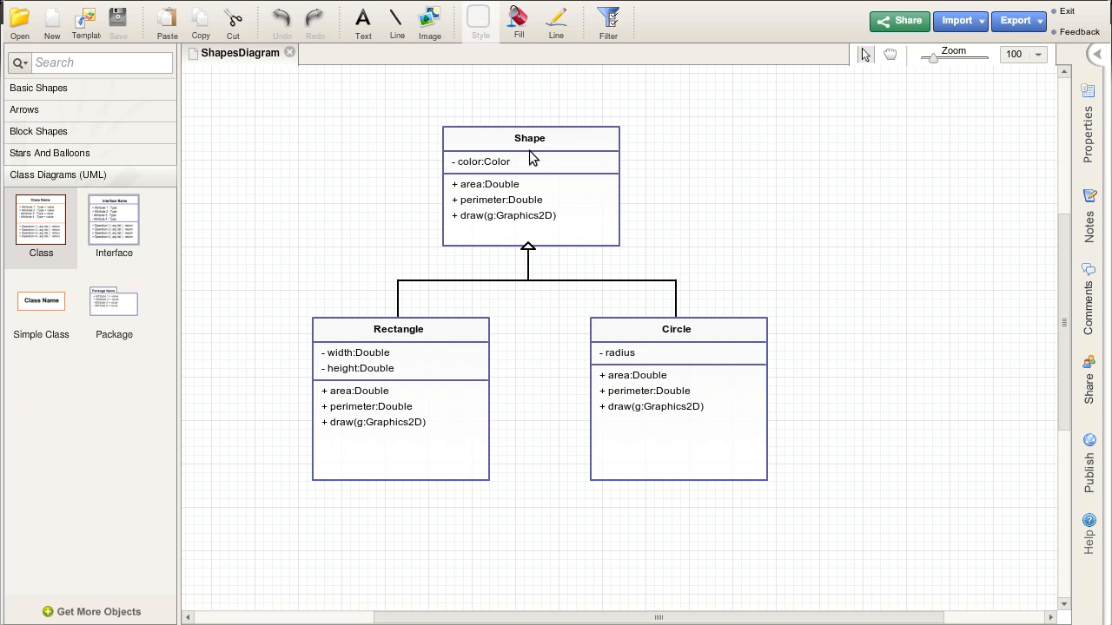
{"action": "mouse_move", "coordinate": [649, 365]}
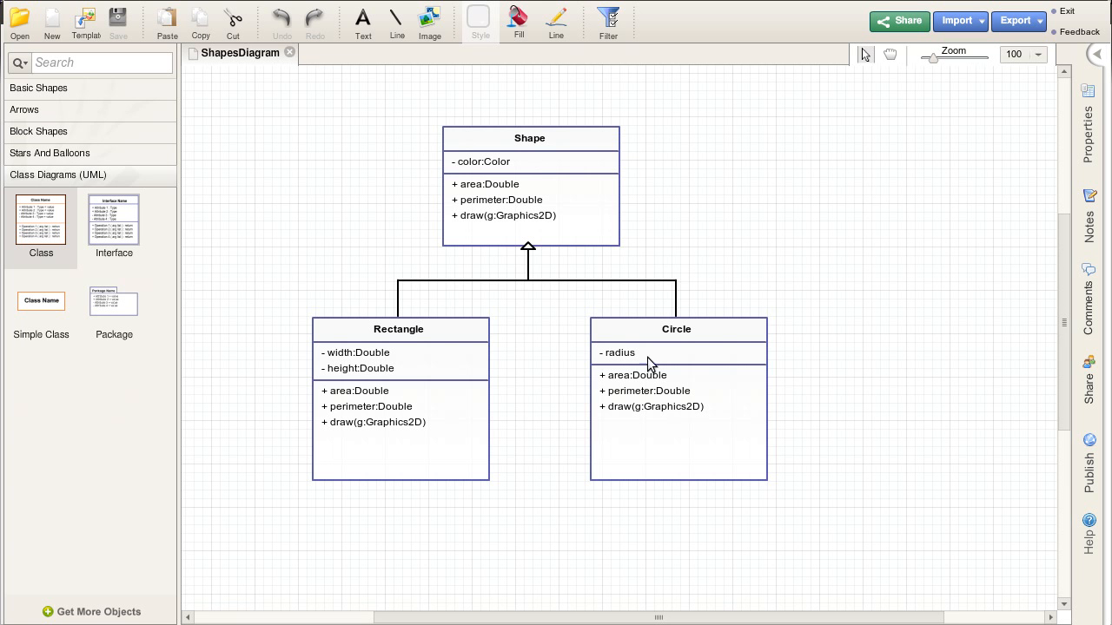
{"action": "mouse_move", "coordinate": [751, 410]}
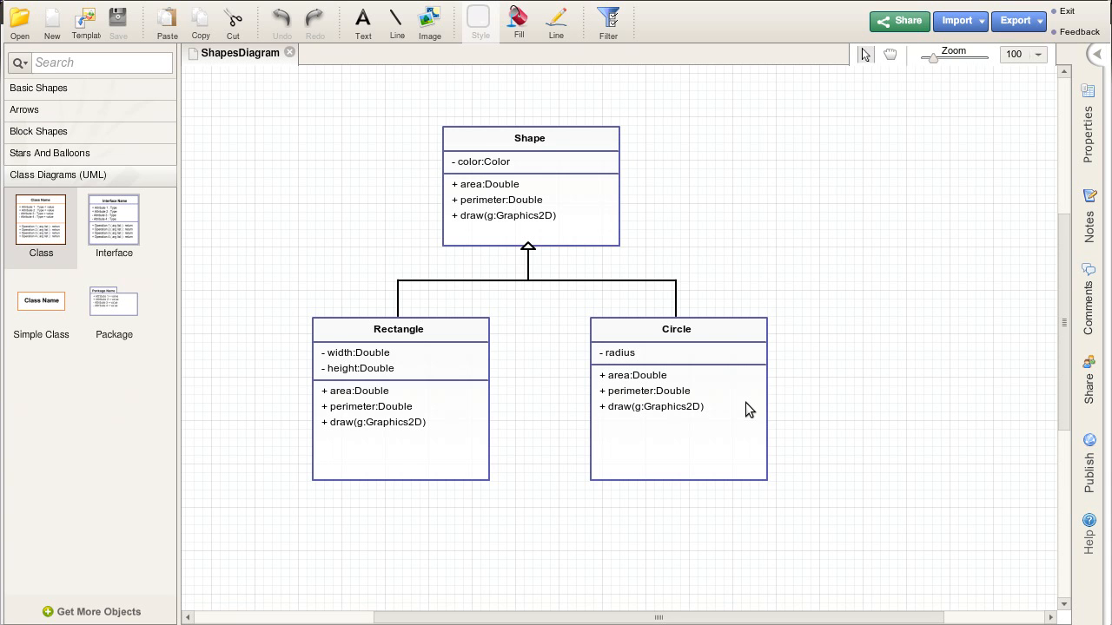
{"action": "mouse_move", "coordinate": [674, 458]}
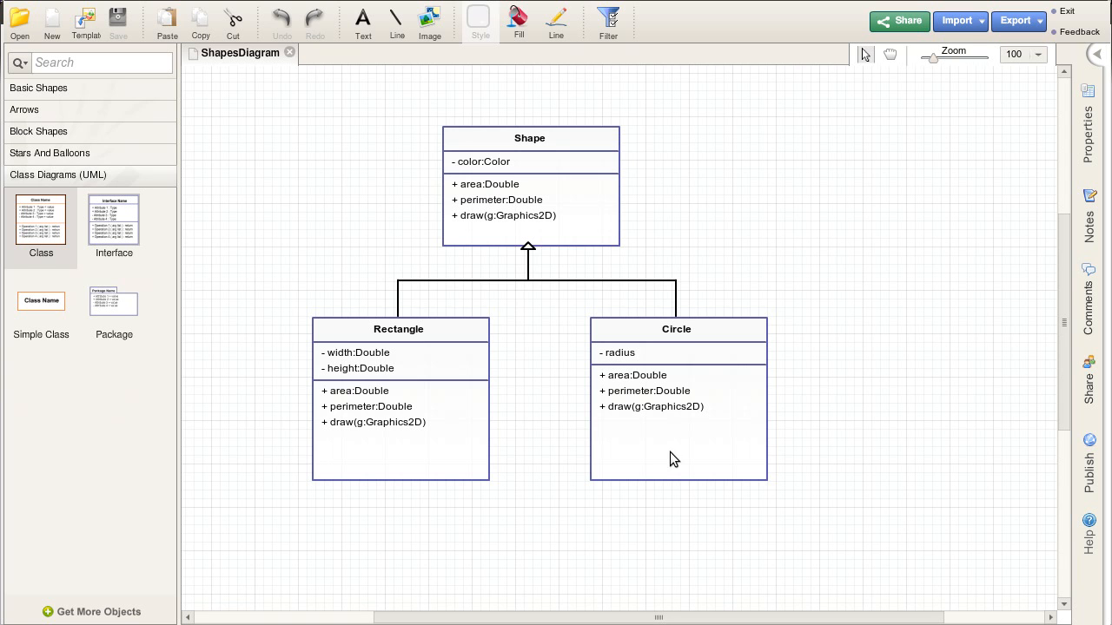
{"action": "mouse_move", "coordinate": [521, 407]}
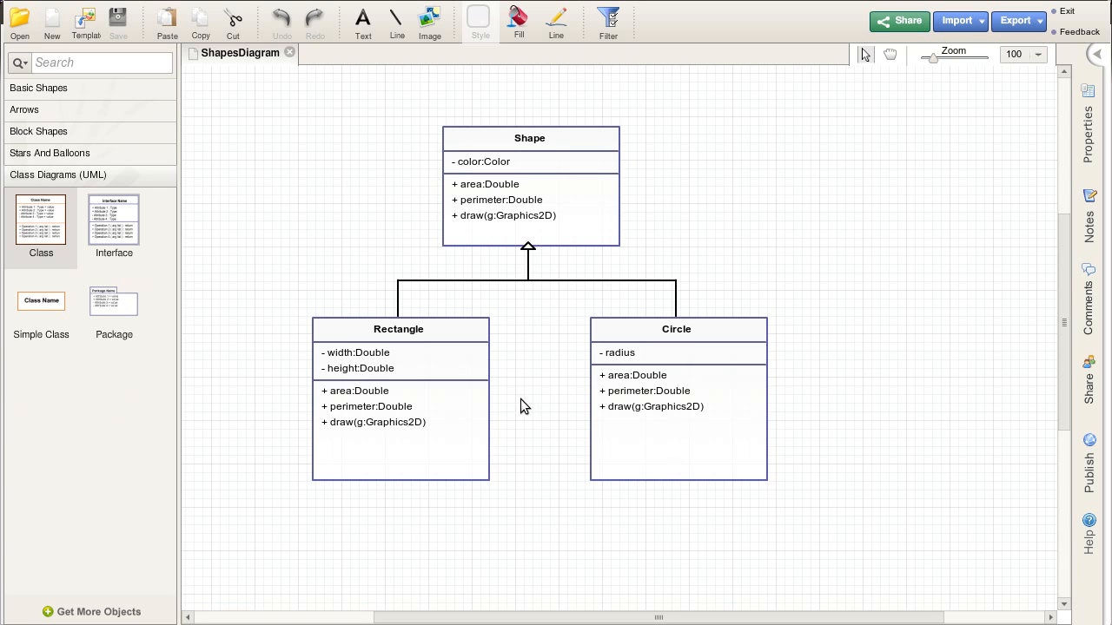
{"action": "mouse_move", "coordinate": [348, 403]}
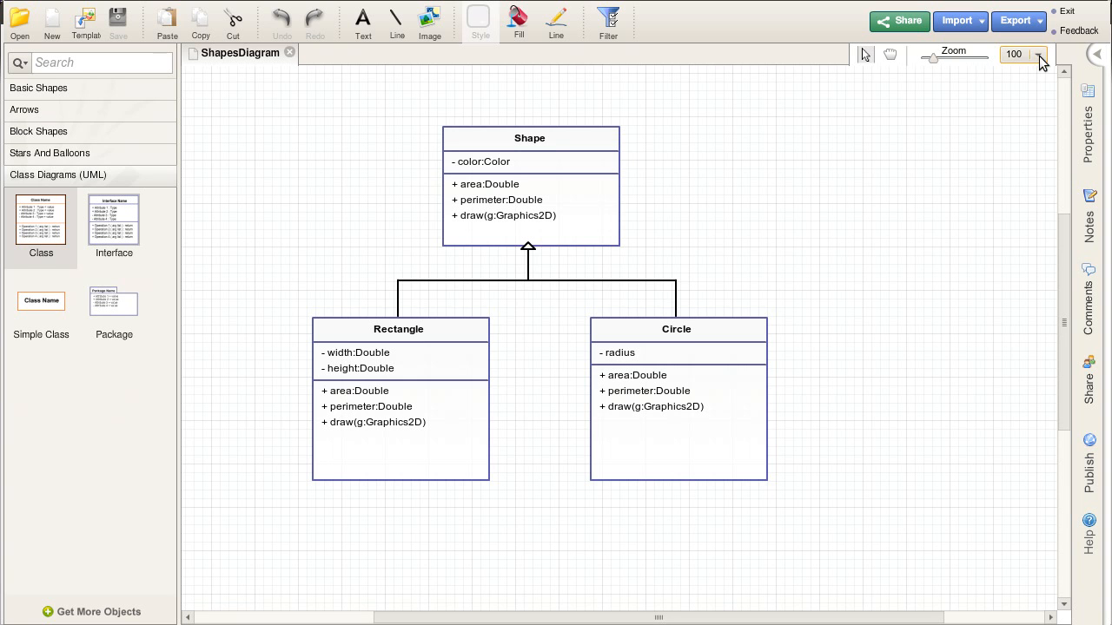
Zoom the diagram out to 75% and place a new Class shape below Rectangle
{"action": "left_click", "coordinate": [1039, 54]}
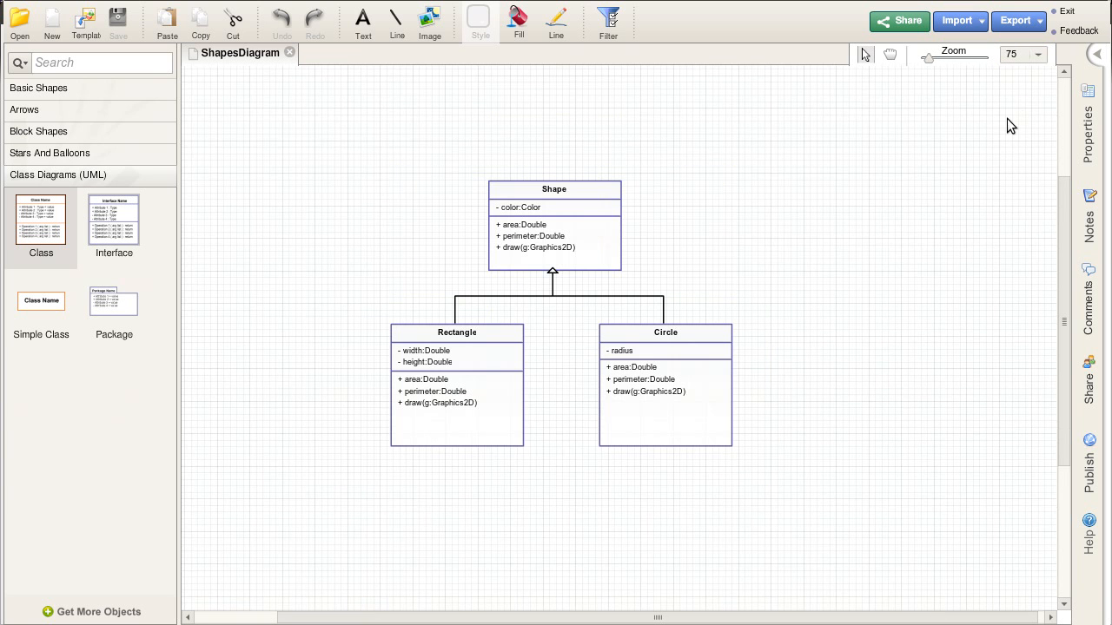
{"action": "scroll", "scroll_direction": "up", "scroll_amount": 3}
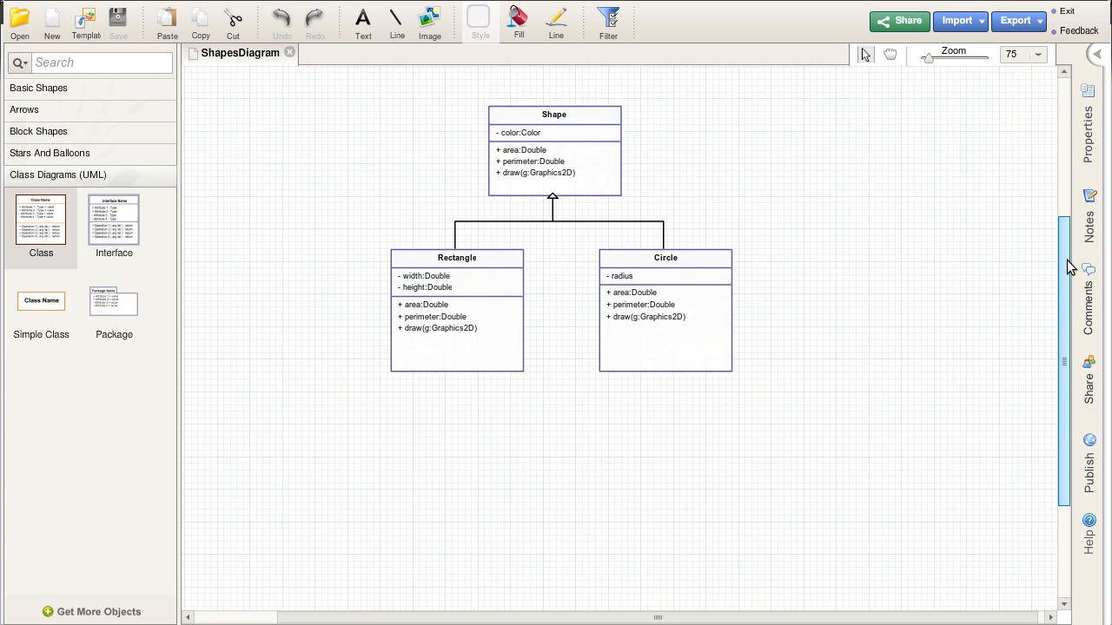
{"action": "scroll", "scroll_direction": "up", "scroll_amount": 3}
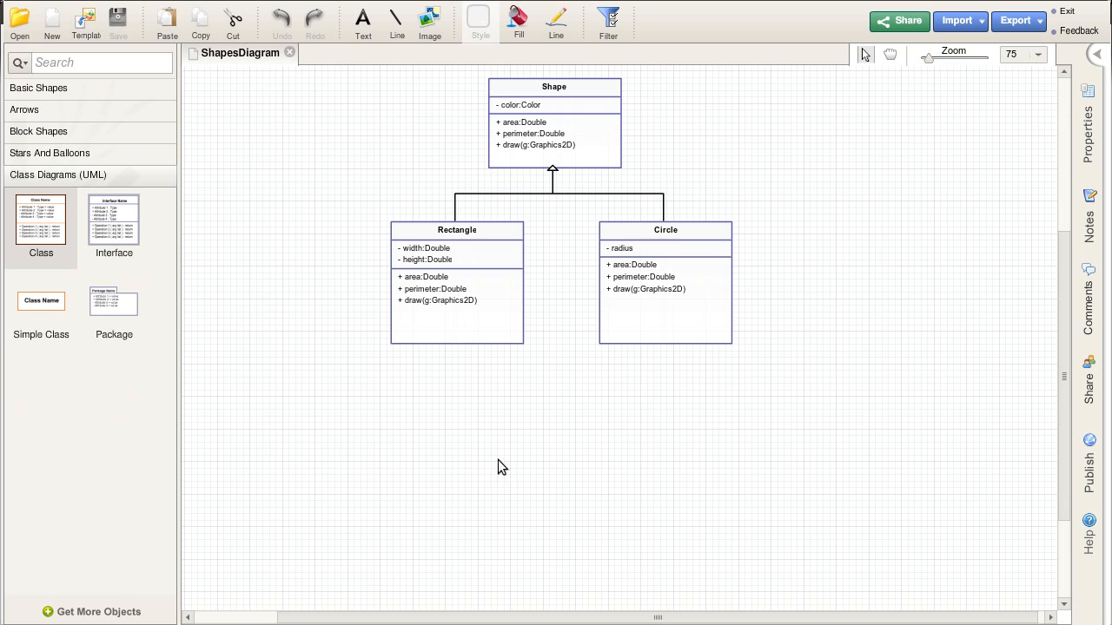
{"action": "mouse_move", "coordinate": [462, 476]}
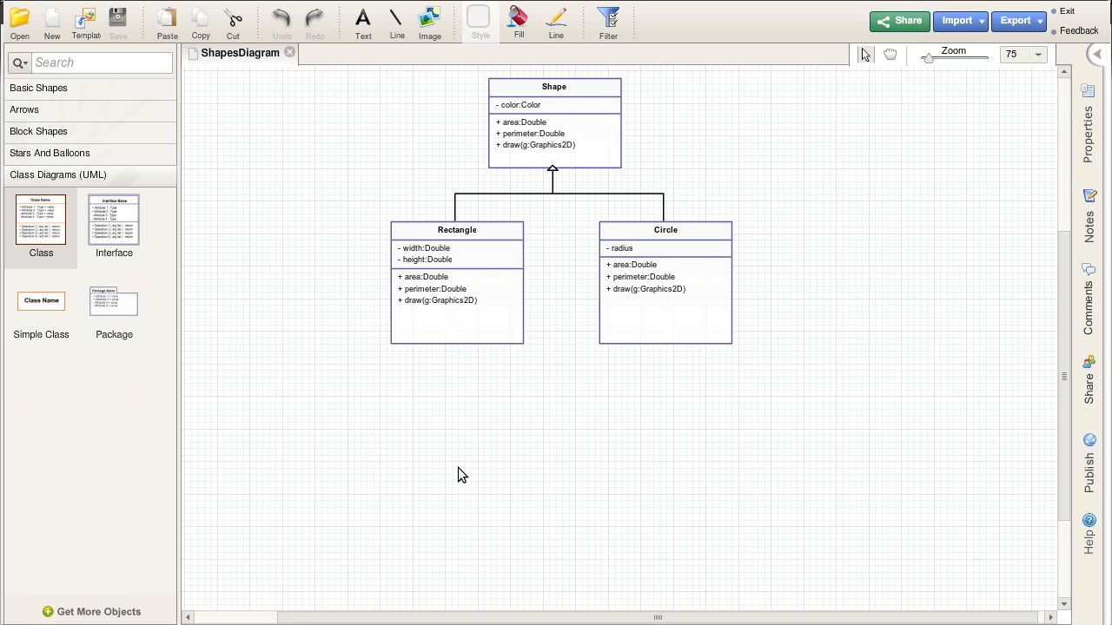
{"action": "left_click_drag", "start_coordinate": [41, 219], "coordinate": [306, 363]}
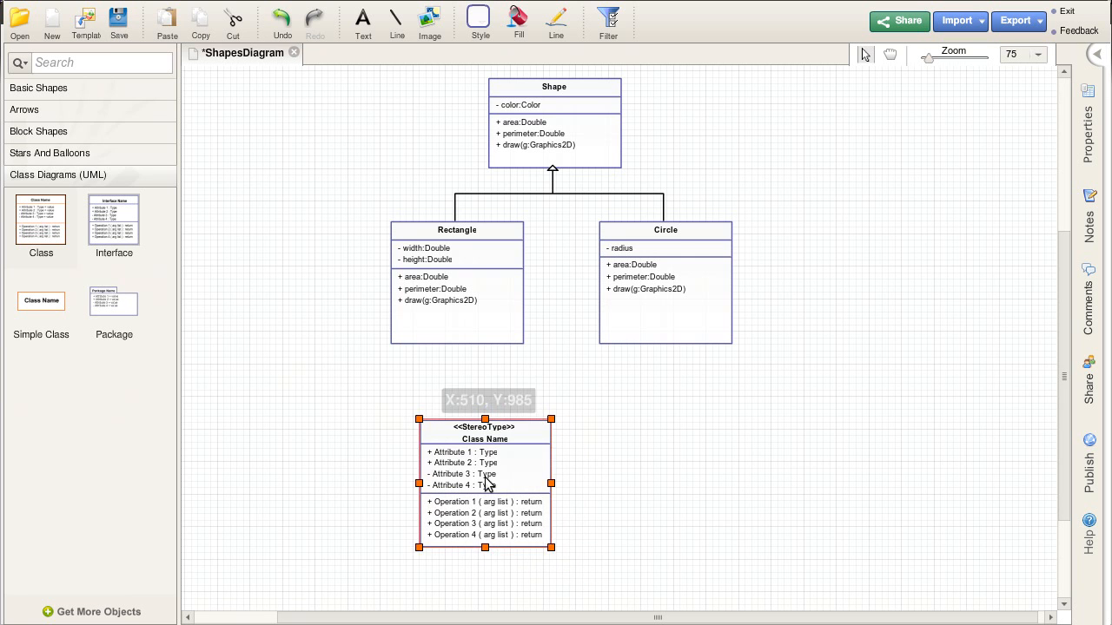
{"action": "left_click_drag", "start_coordinate": [482, 487], "coordinate": [458, 472]}
{"action": "type", "text": "Square"}
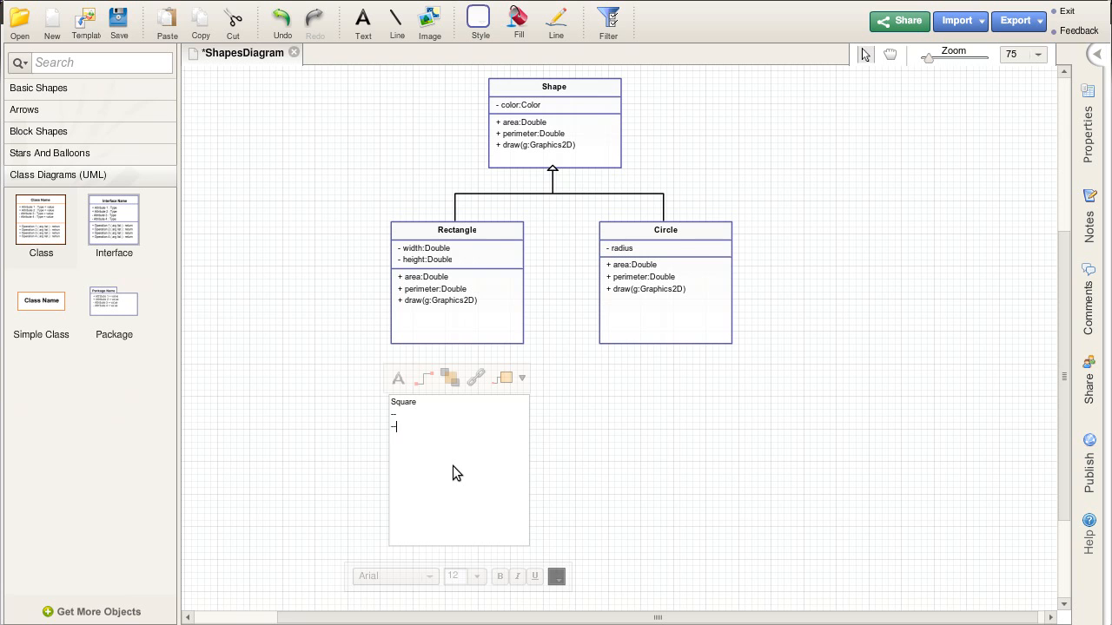
Name the new class Square and join it to Rectangle with an Extends connector
{"action": "type", "text": "--"}
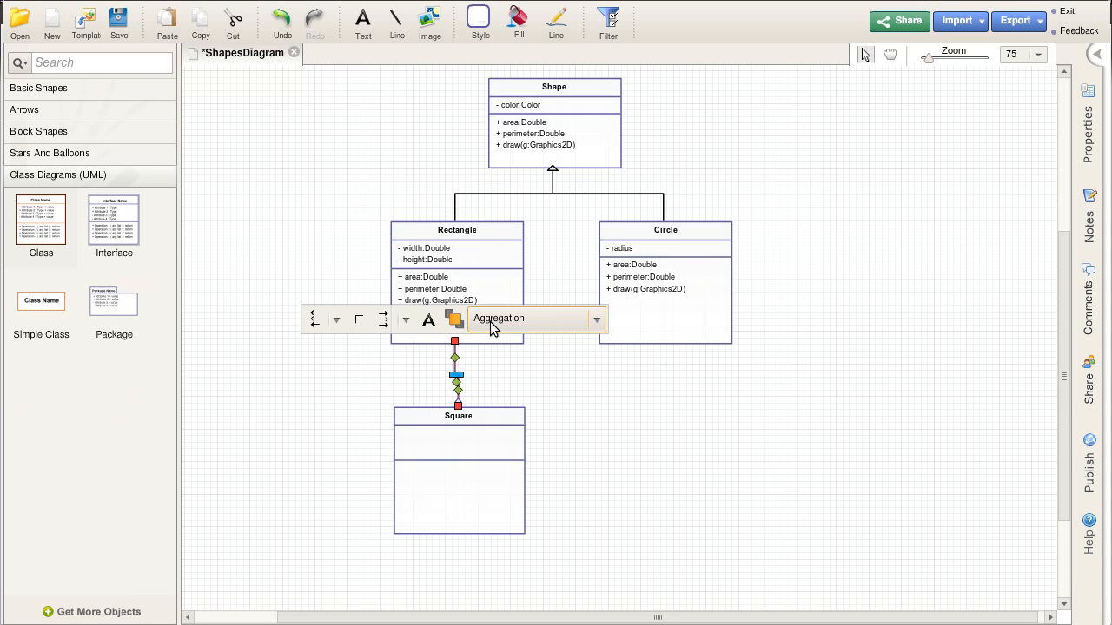
{"action": "left_click", "coordinate": [597, 318]}
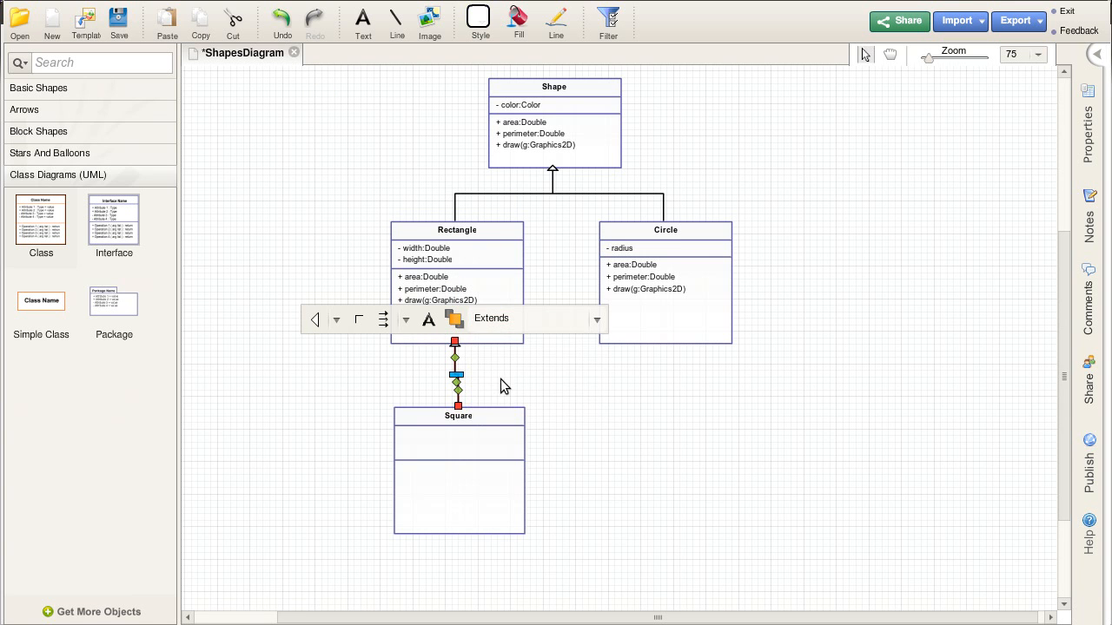
{"action": "left_click", "coordinate": [458, 448]}
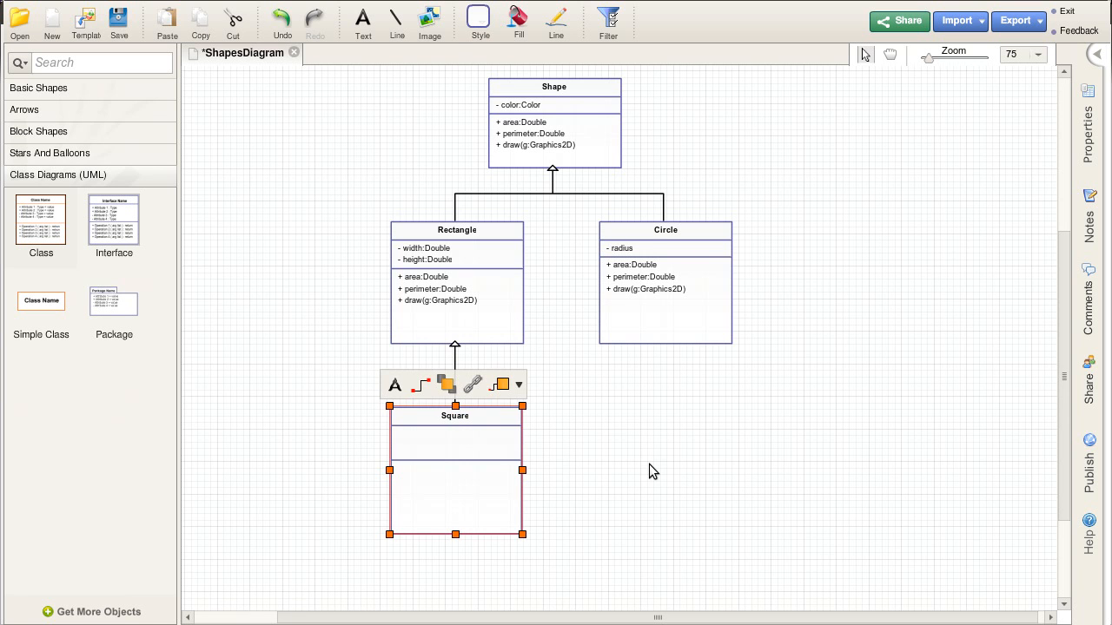
{"action": "left_click", "coordinate": [653, 472]}
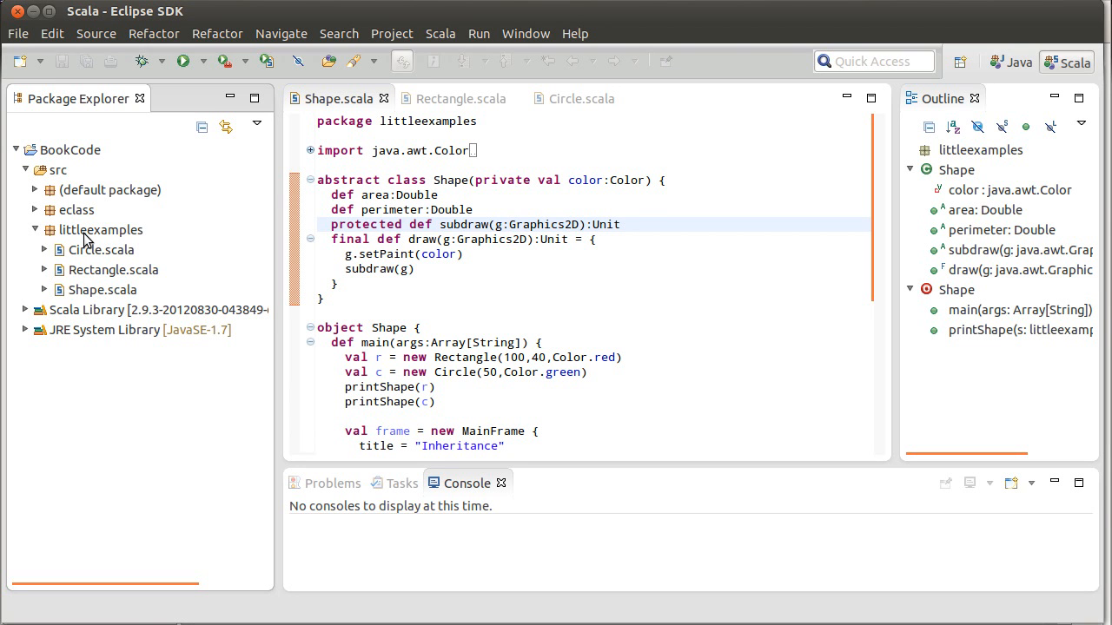
Create a new Scala class named Square in the littleexamples package
{"action": "right_click", "coordinate": [100, 229]}
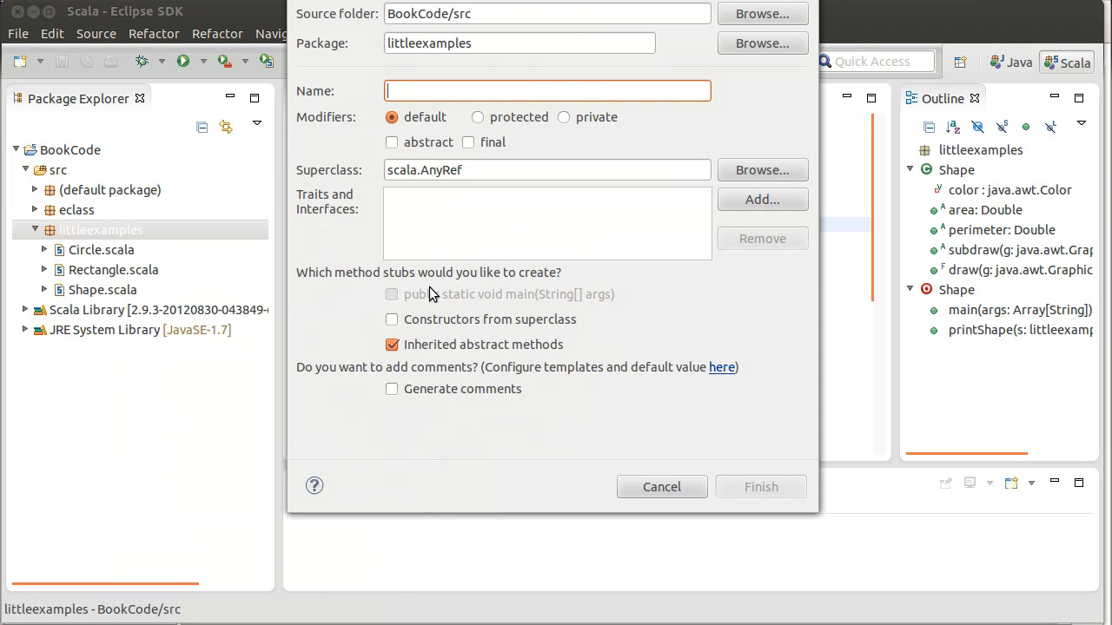
{"action": "type", "text": "Square"}
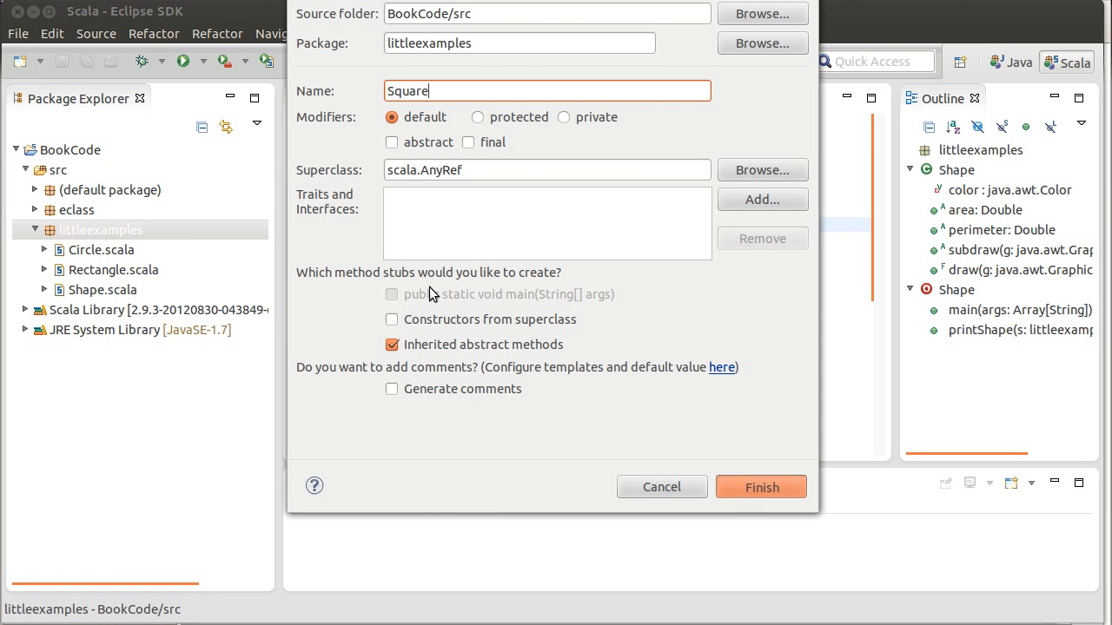
{"action": "left_click", "coordinate": [760, 487]}
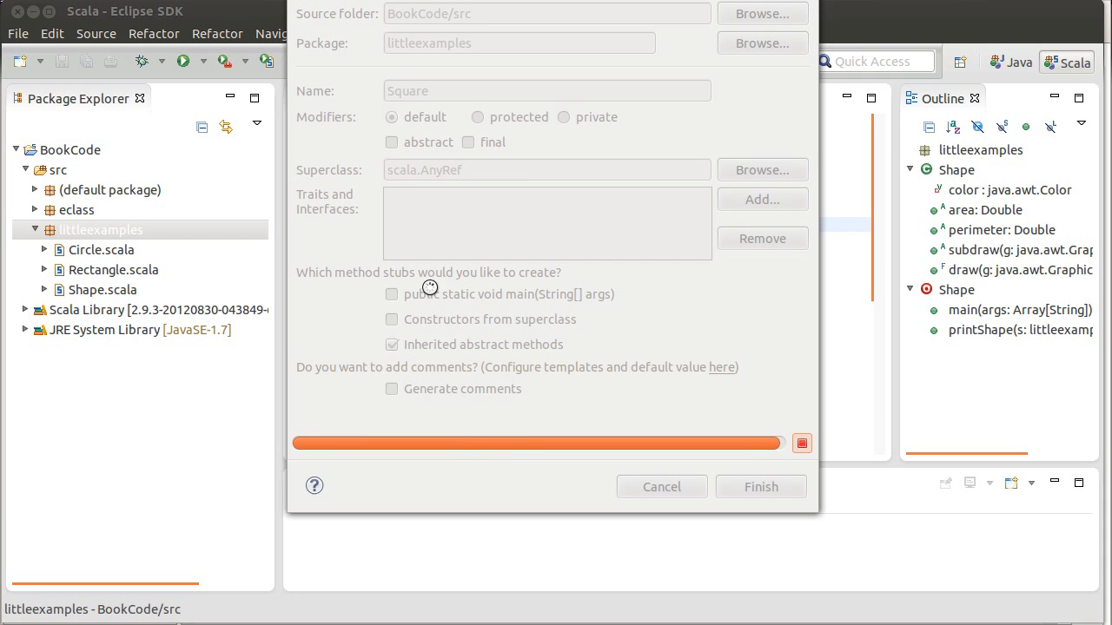
{"action": "left_click", "coordinate": [760, 487]}
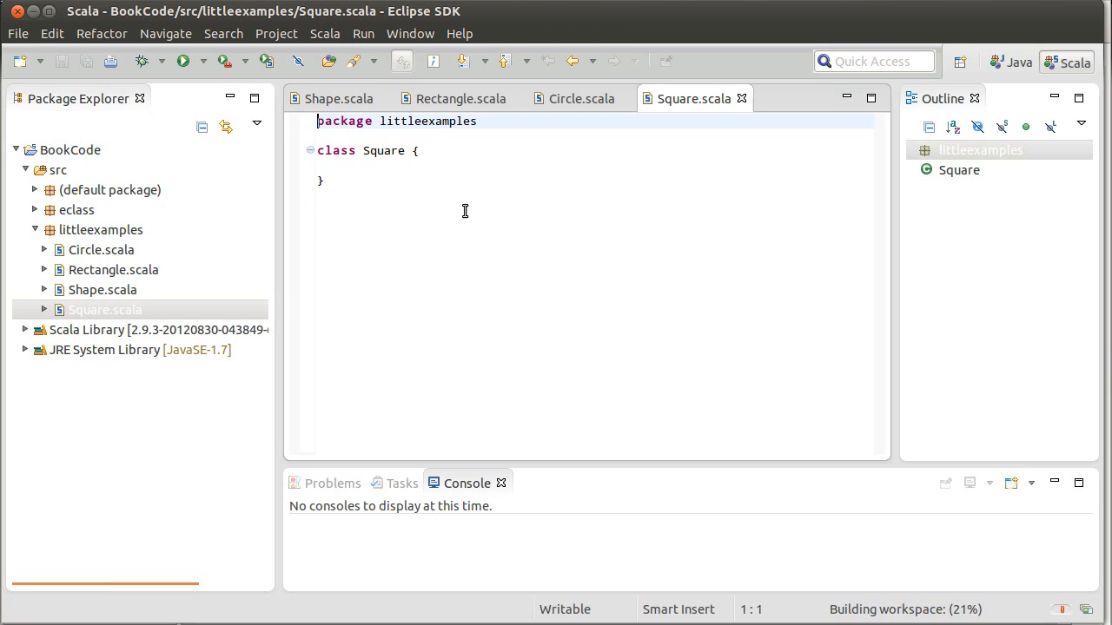
Give Square constructor parameters (length:Double, c:Color), importing java.awt.Color
{"action": "left_click", "coordinate": [403, 150]}
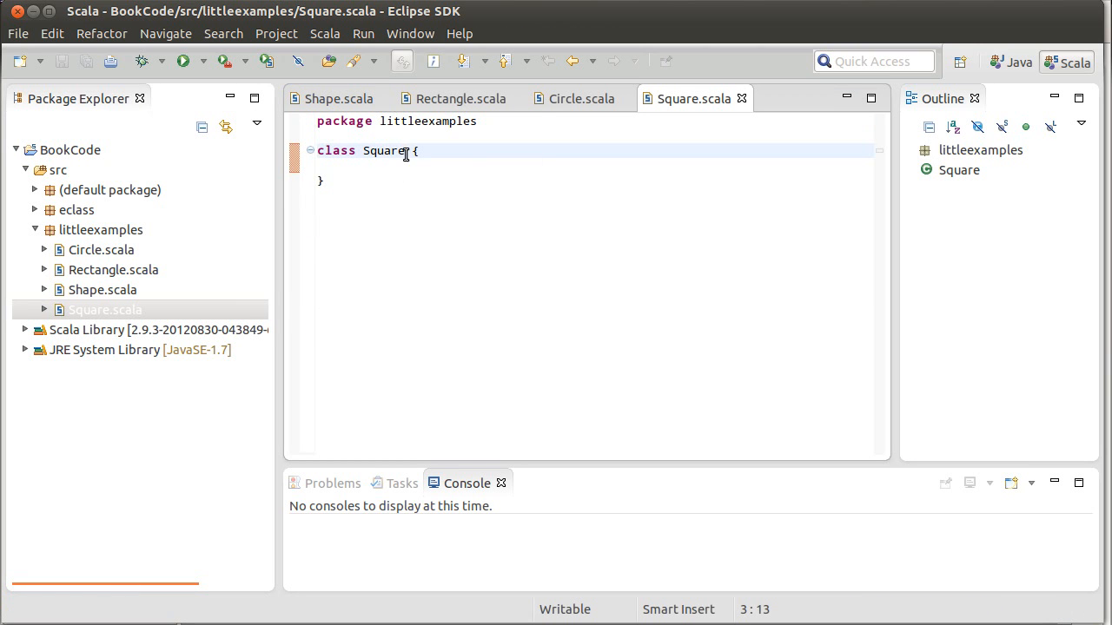
{"action": "type", "text": "("}
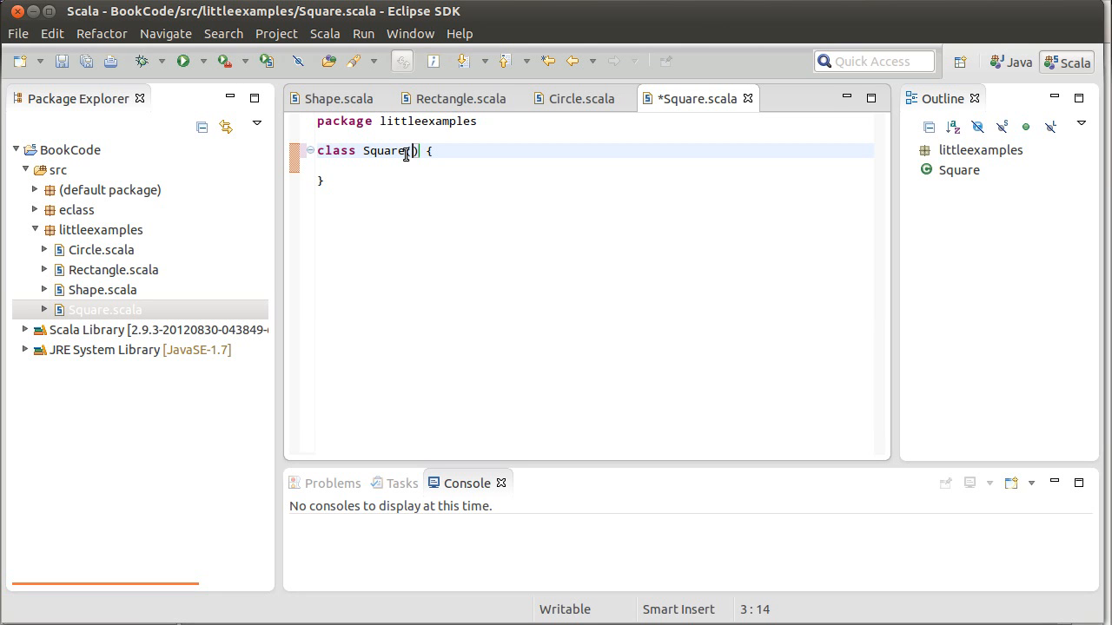
{"action": "type", "text": "length"}
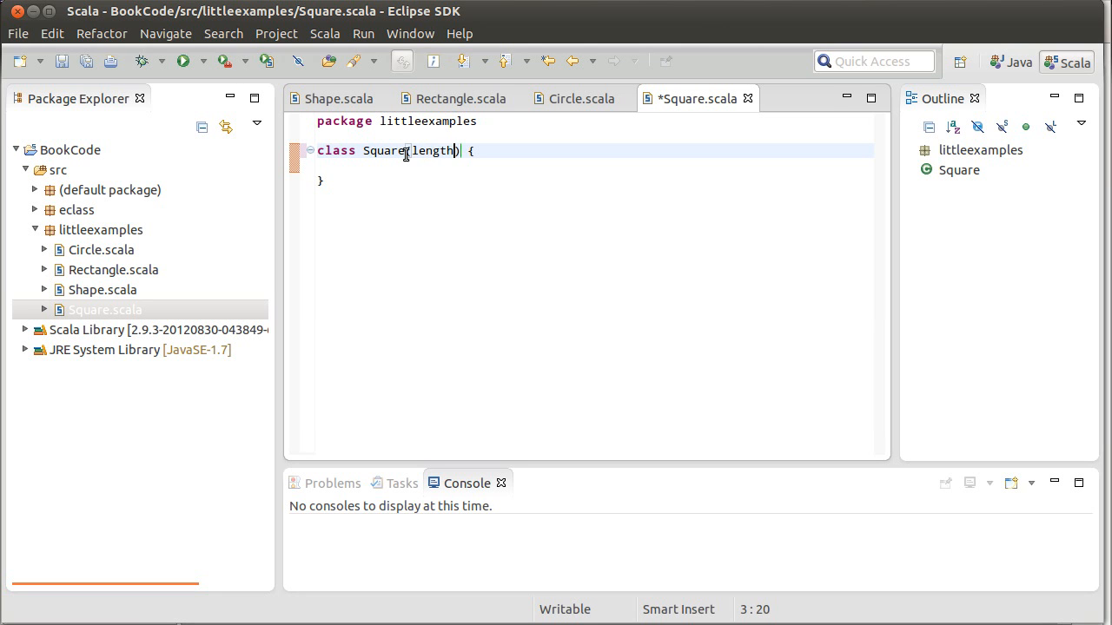
{"action": "type", "text": ":Double"}
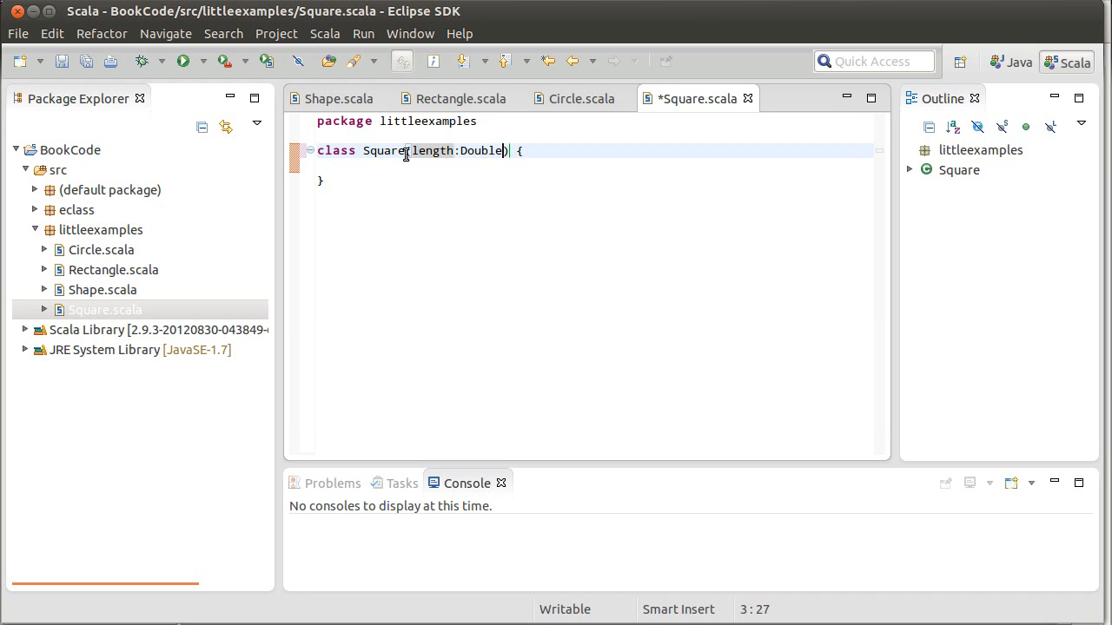
{"action": "type", "text": ",c:"}
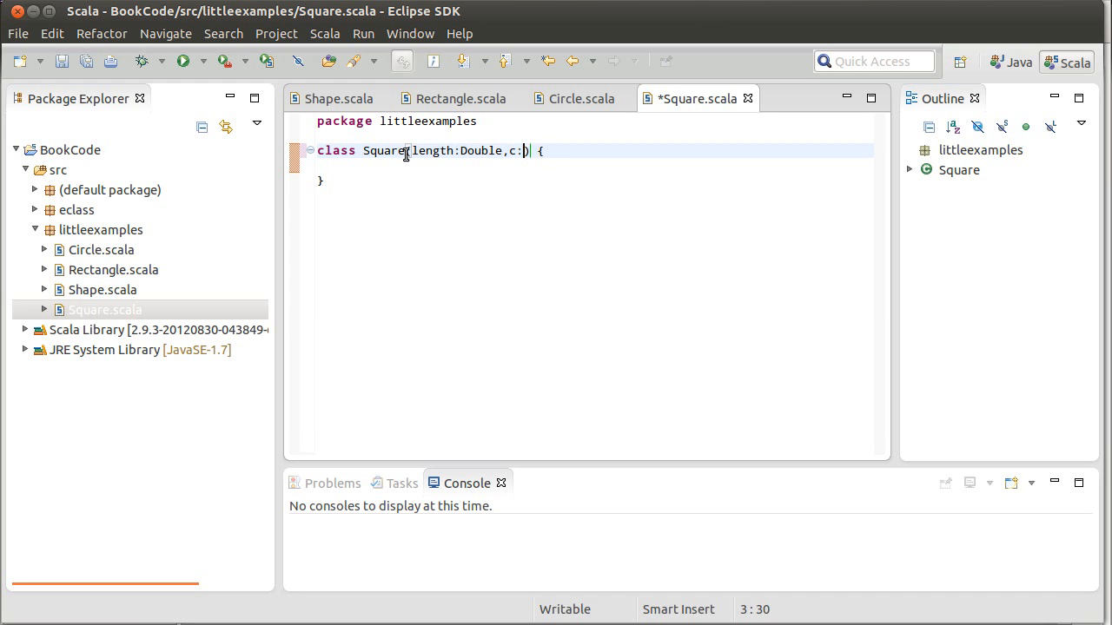
{"action": "type", "text": "Color"}
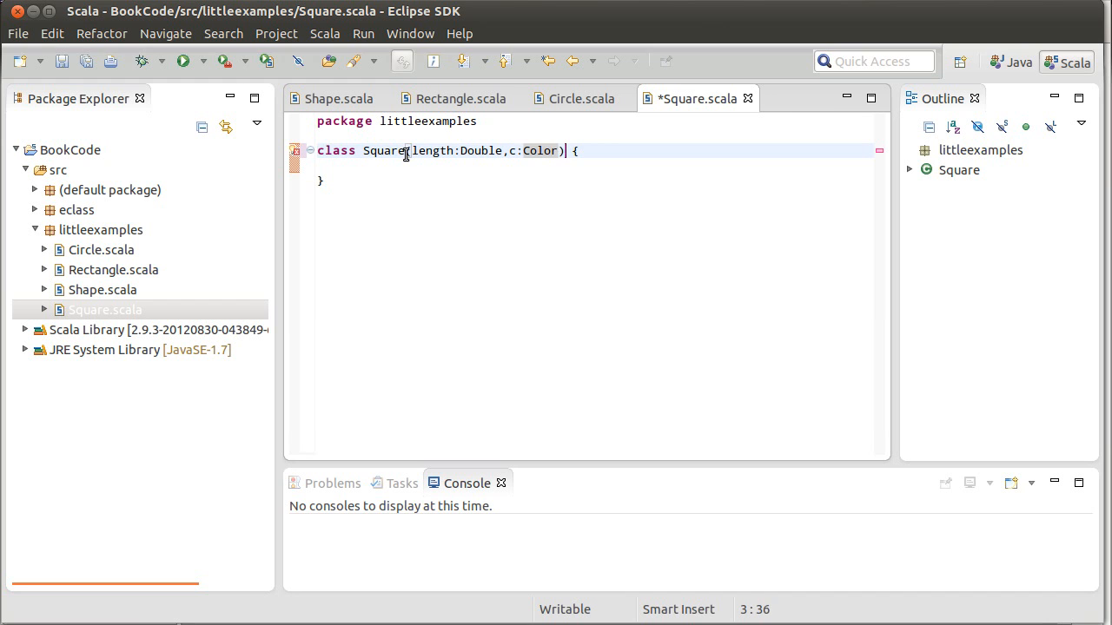
Make Square extend Rectangle(length,length,c) and save the file
{"action": "type", "text": "ente"}
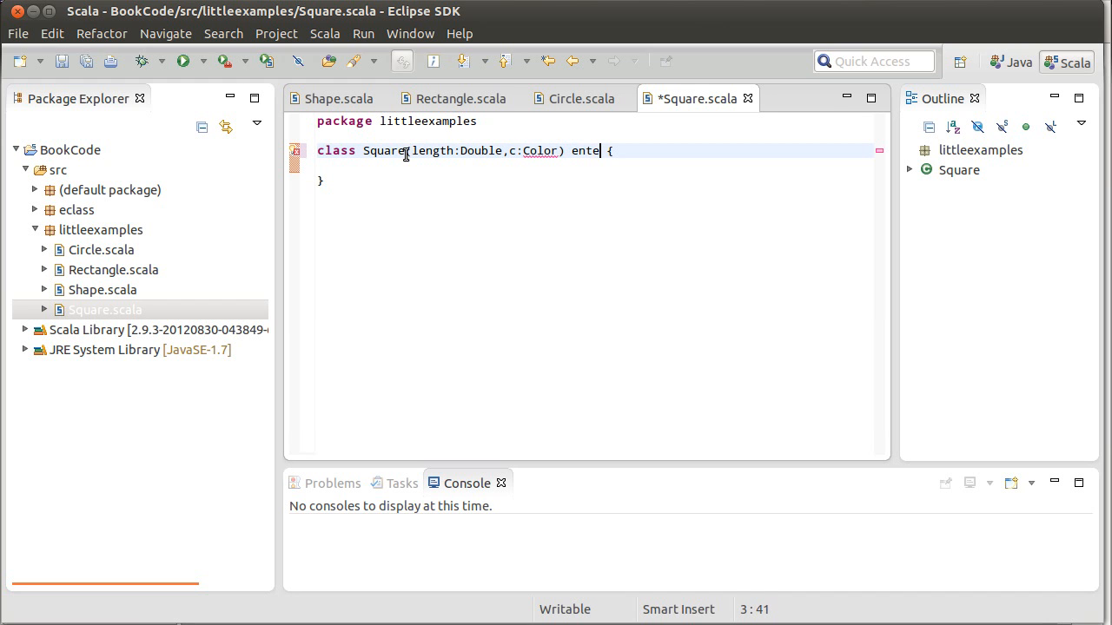
{"action": "type", "text": "xtends Rectangle("}
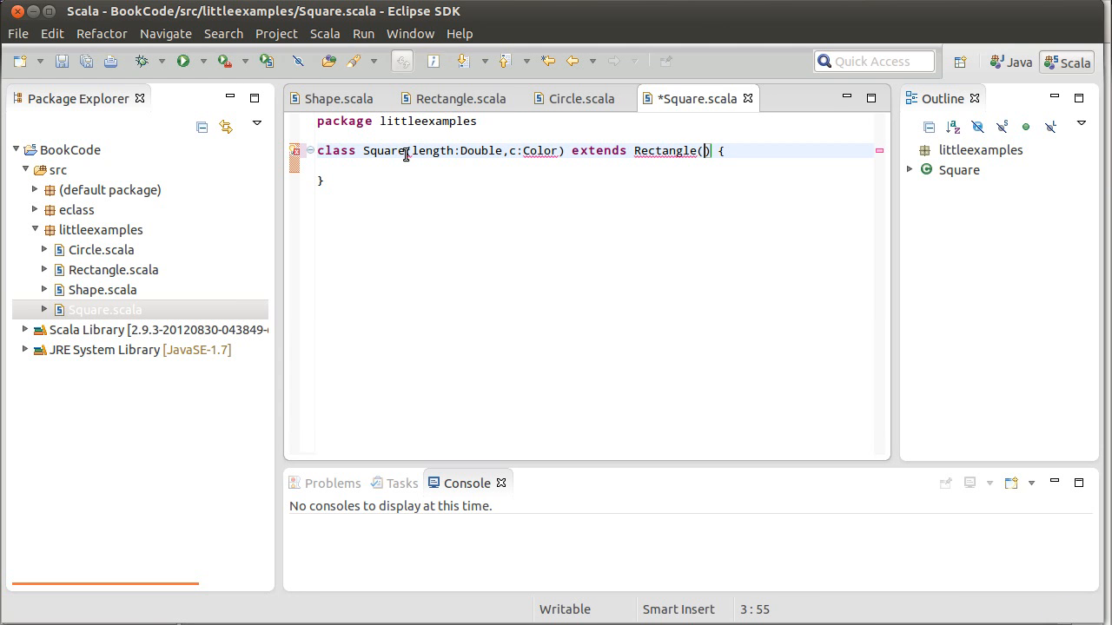
{"action": "type", "text": "length,length"}
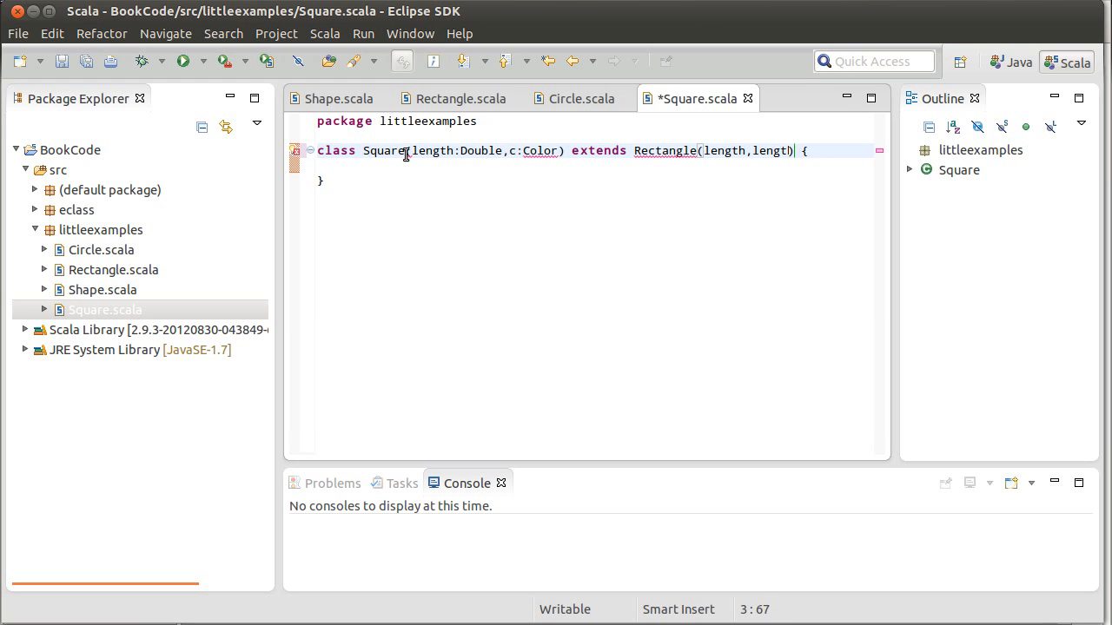
{"action": "type", "text": ","}
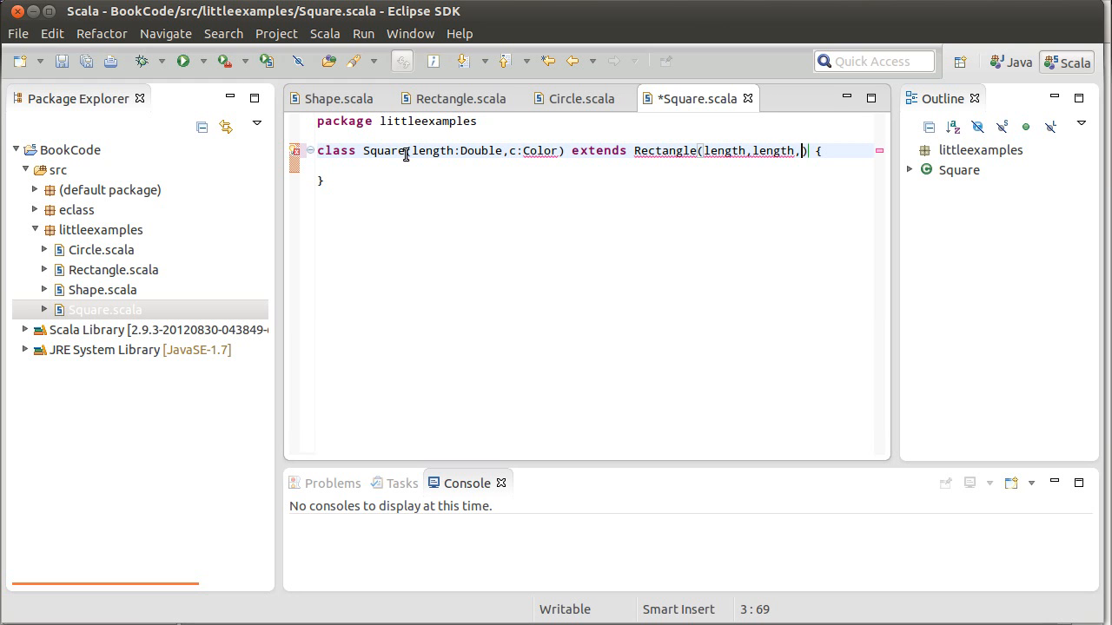
{"action": "type", "text": "c"}
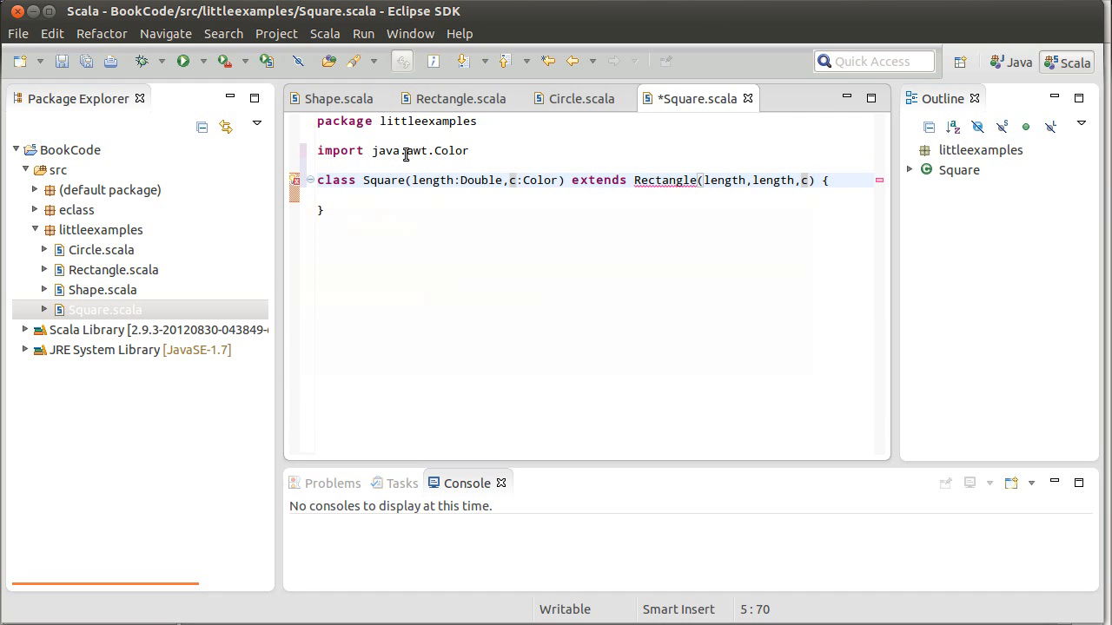
{"action": "key", "text": "ctrl+s"}
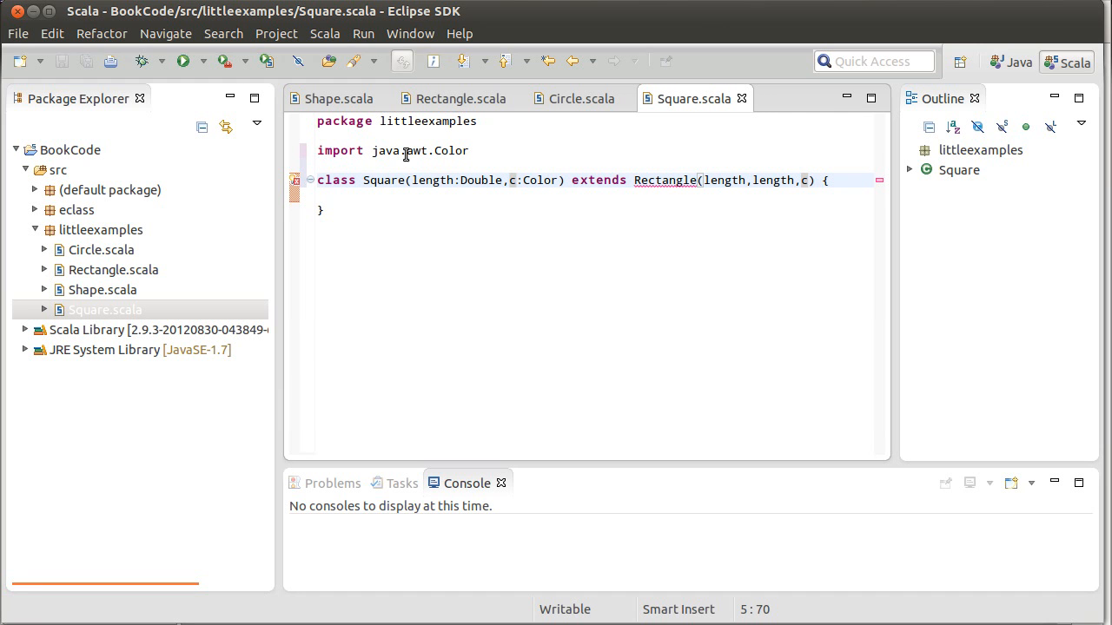
{"action": "mouse_move", "coordinate": [292, 184]}
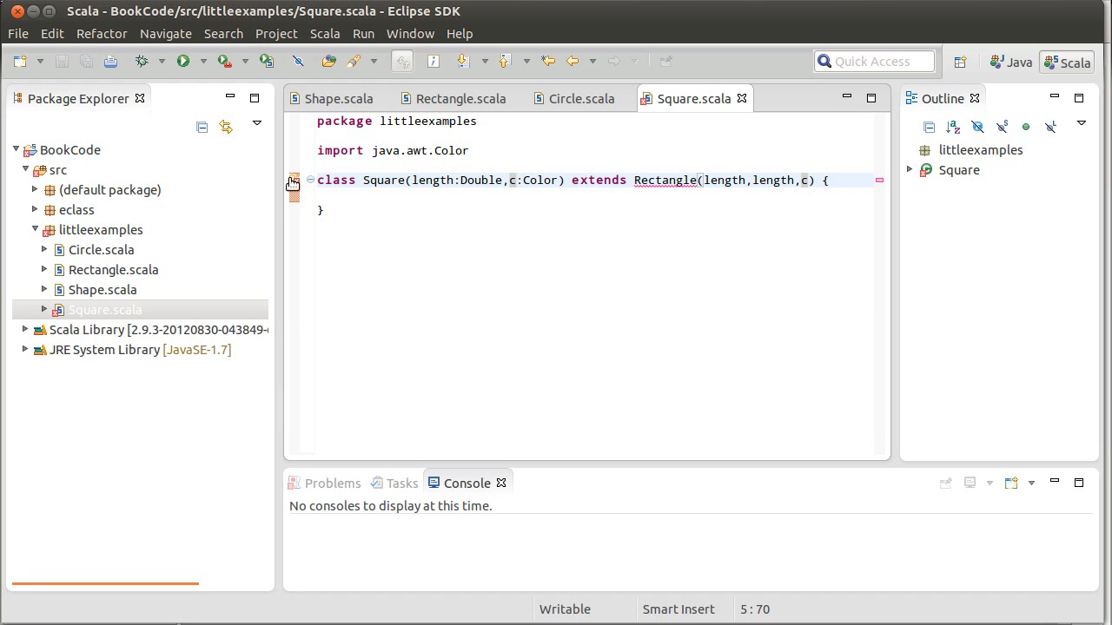
{"action": "mouse_move", "coordinate": [293, 180]}
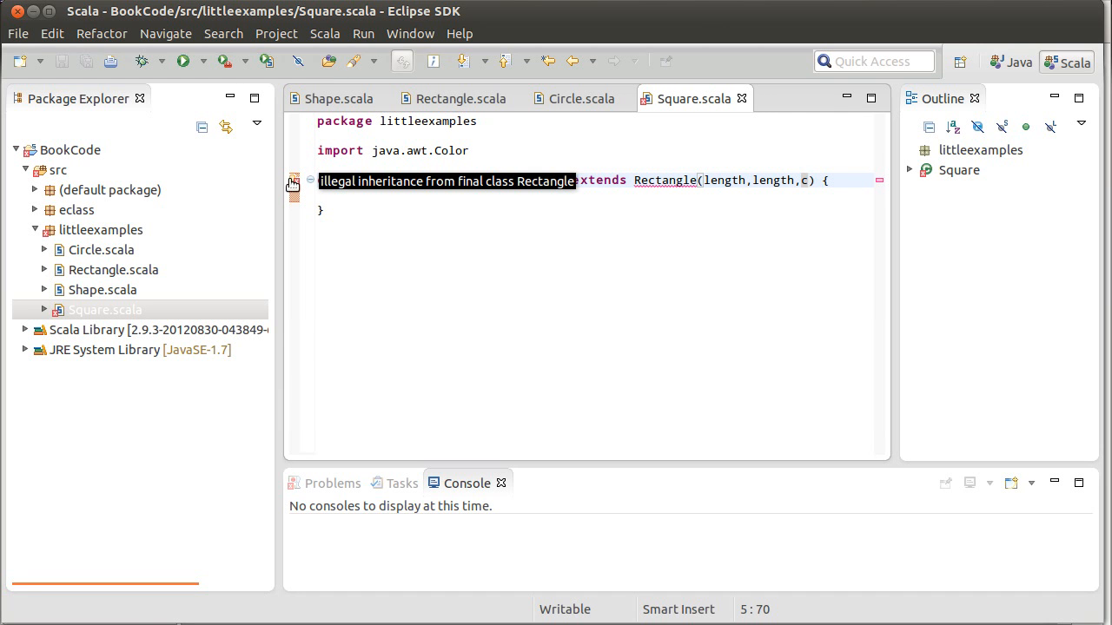
Remove the final modifier from Rectangle, save it, and return to Square.scala
{"action": "left_click", "coordinate": [462, 98]}
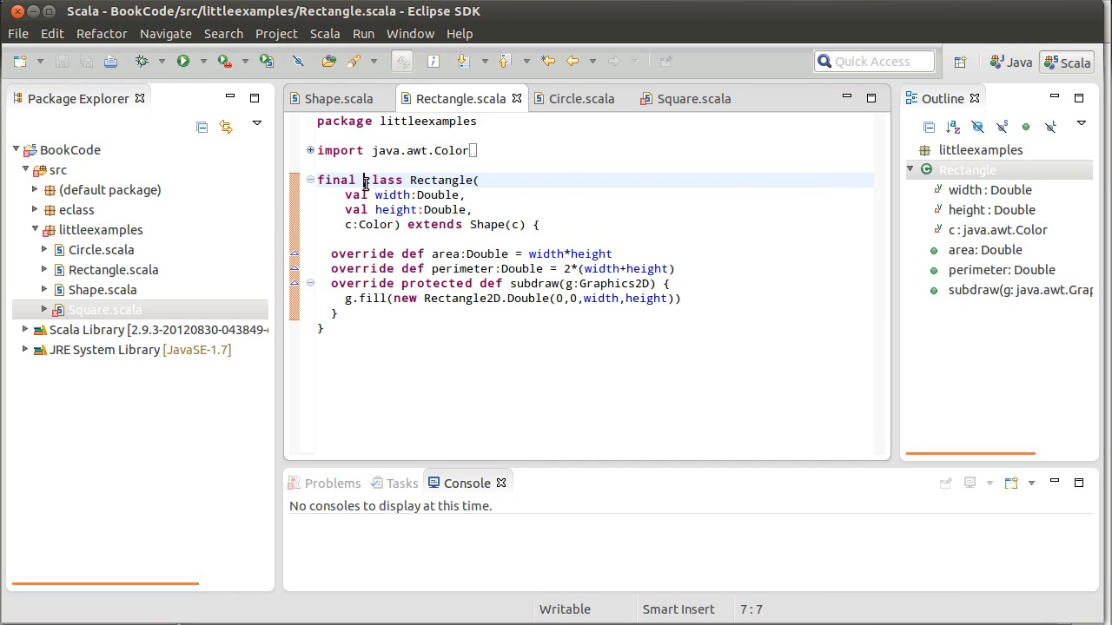
{"action": "key", "text": "BackSpace"}
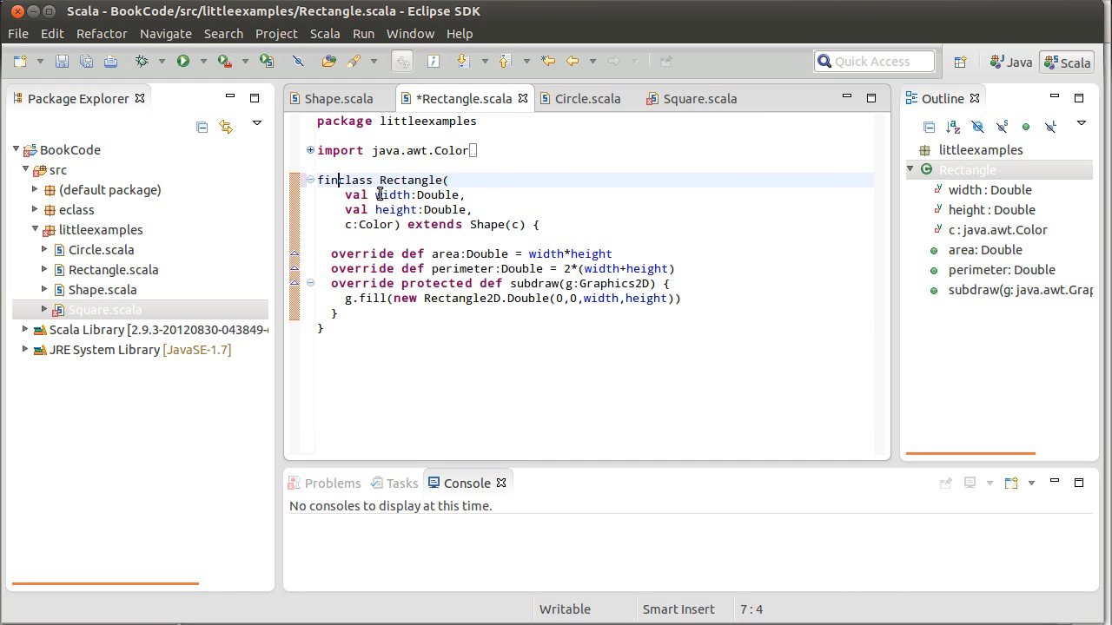
{"action": "key", "text": "ctrl+s"}
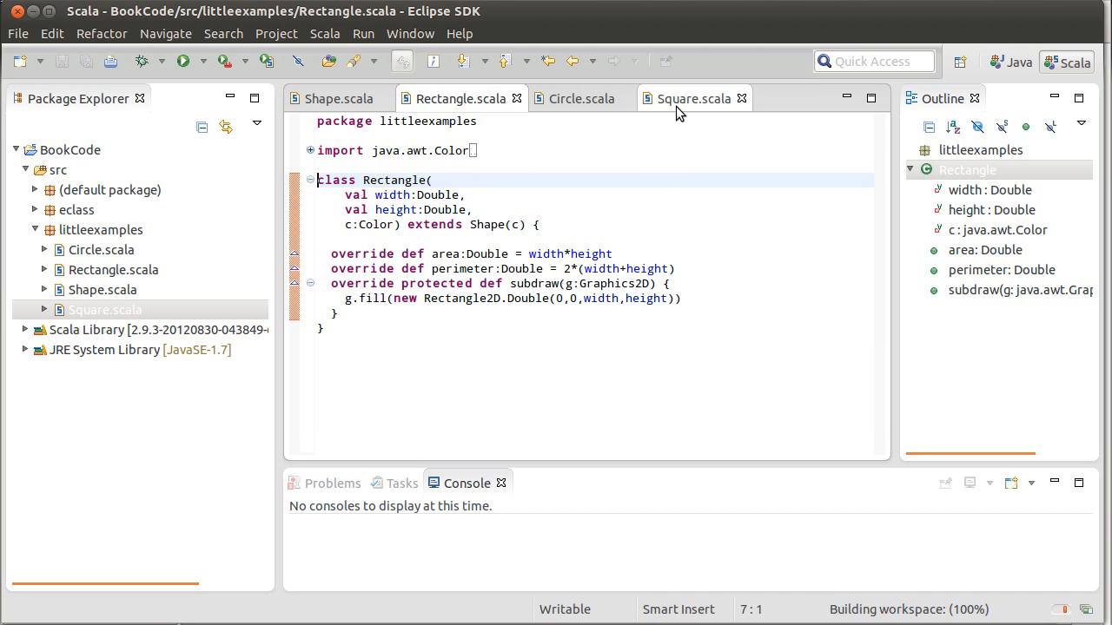
{"action": "left_click", "coordinate": [693, 97]}
{"action": "type", "text": "class Square(length:Double,c:Color) extends Rectangle(length,length,c)"}
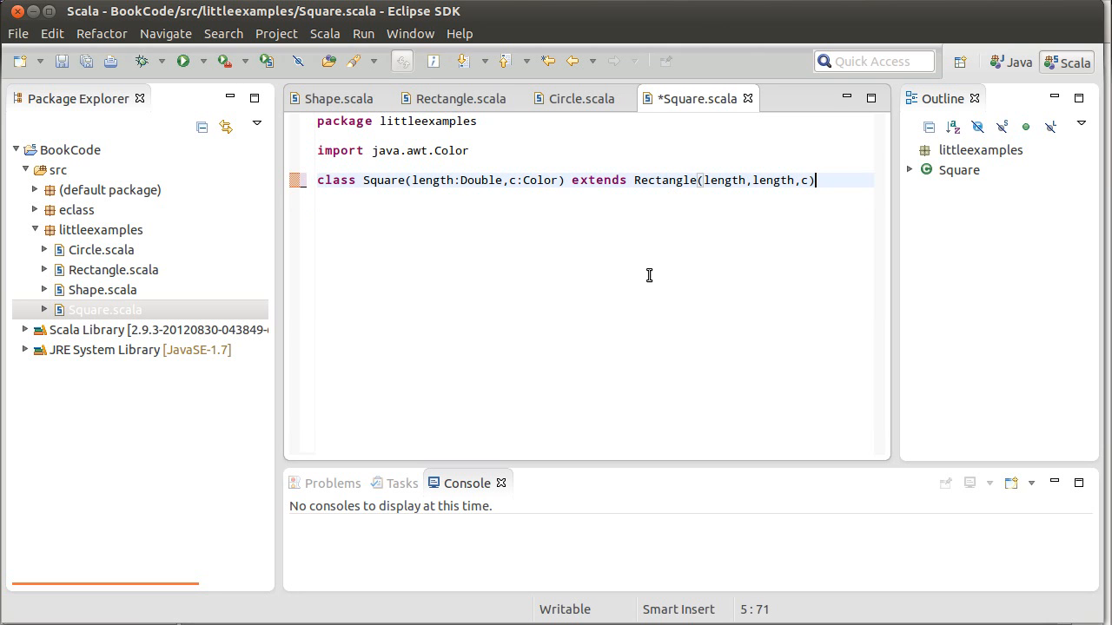
Save Square's bodiless declaration and bring Rectangle.scala back into view
{"action": "key", "text": "ctrl+s"}
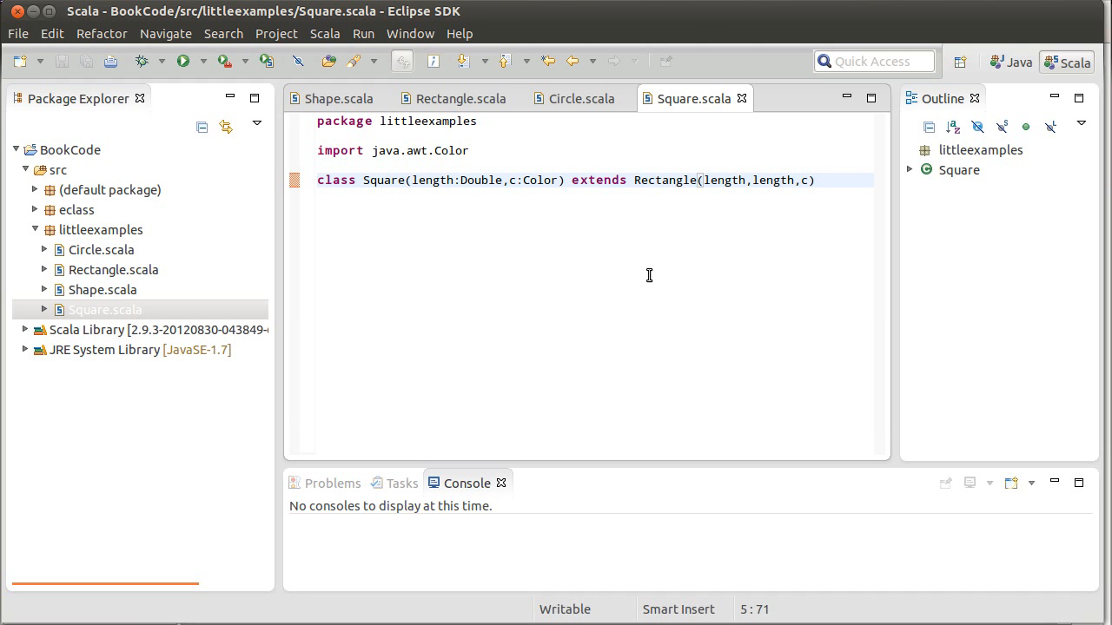
{"action": "left_click", "coordinate": [813, 179]}
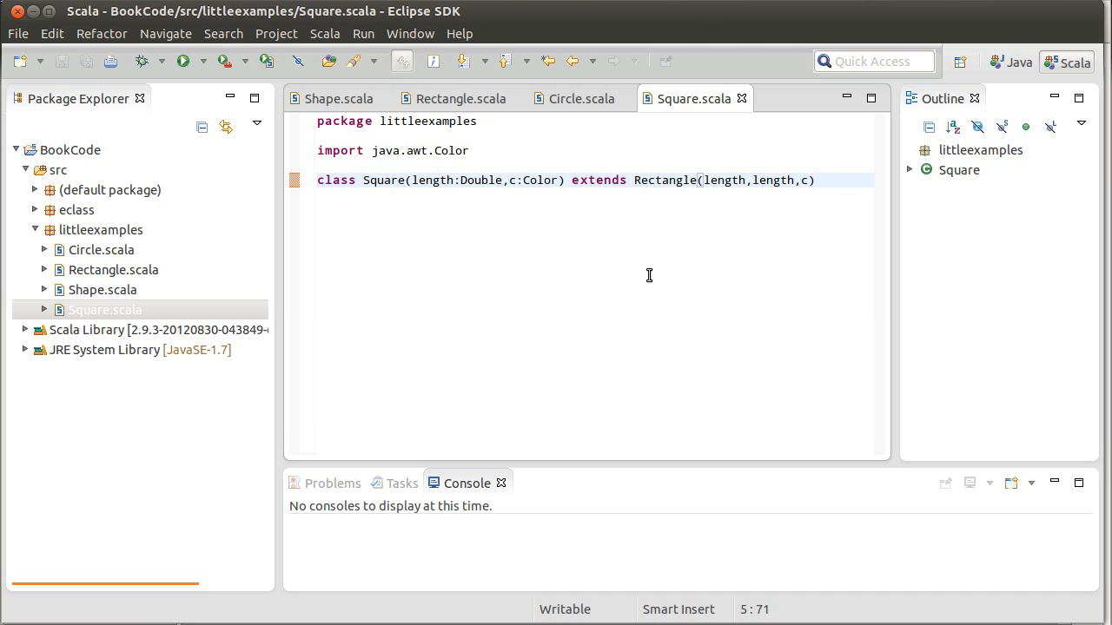
{"action": "left_click", "coordinate": [813, 179]}
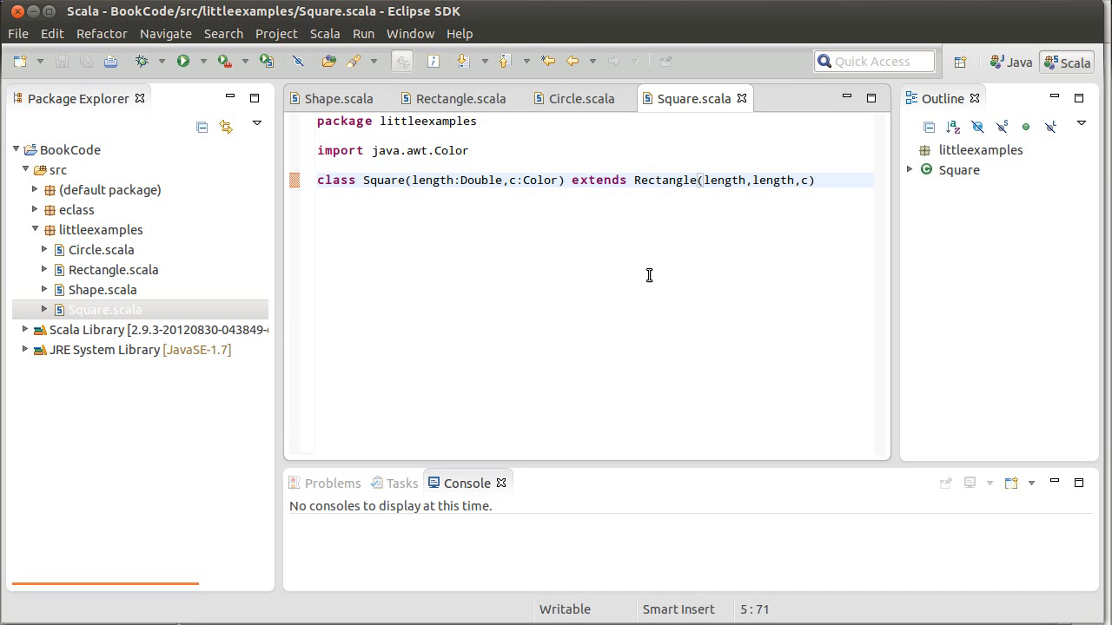
{"action": "left_click", "coordinate": [813, 179]}
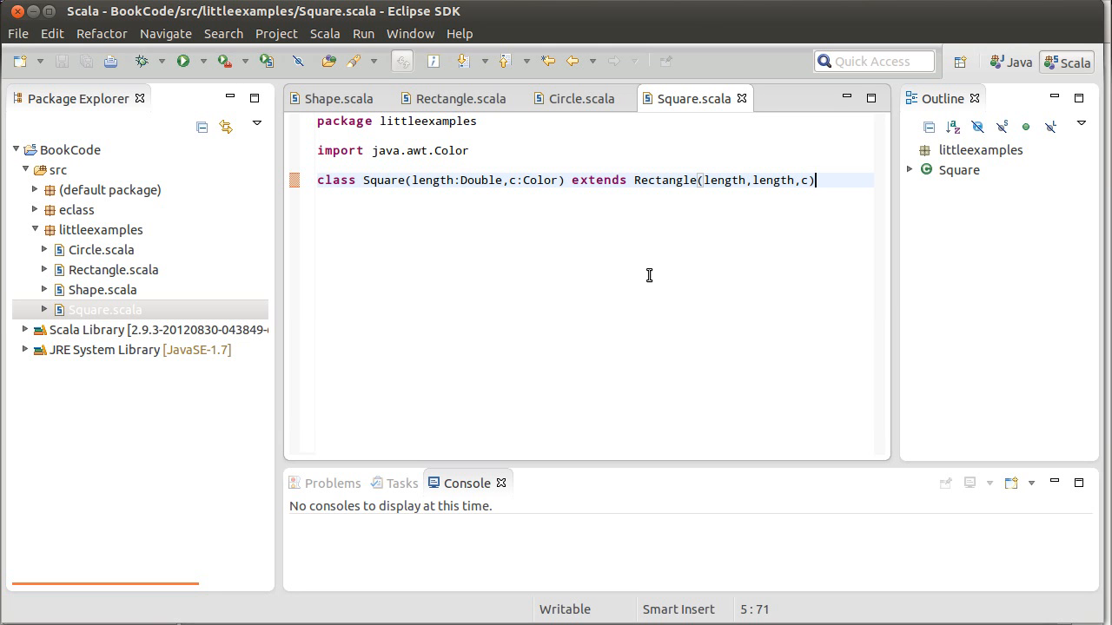
{"action": "left_click", "coordinate": [461, 98]}
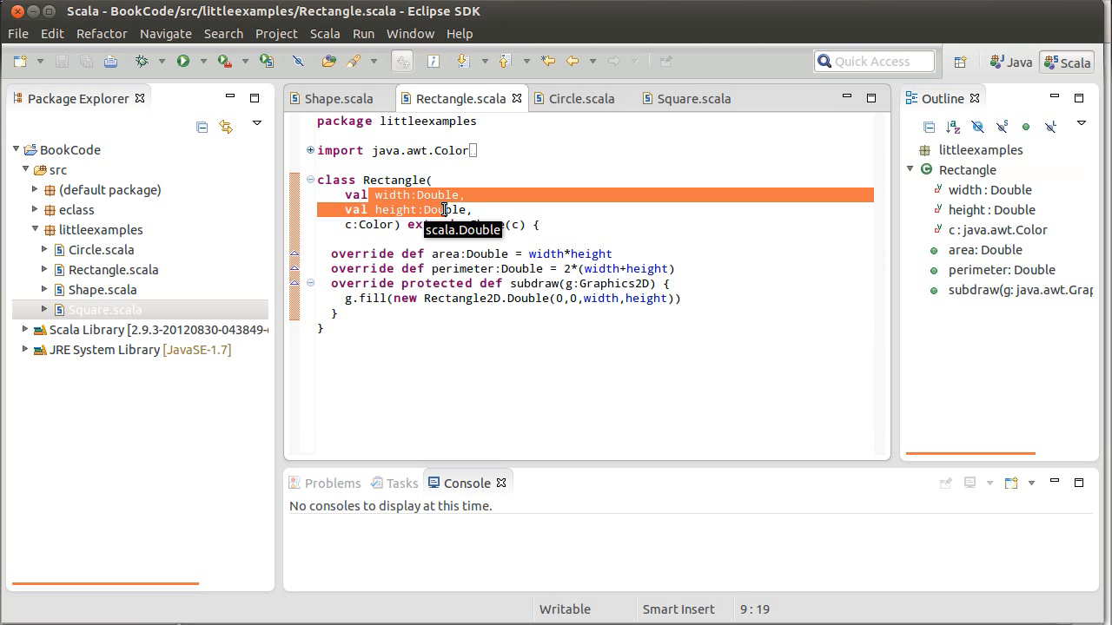
{"action": "mouse_move", "coordinate": [693, 98]}
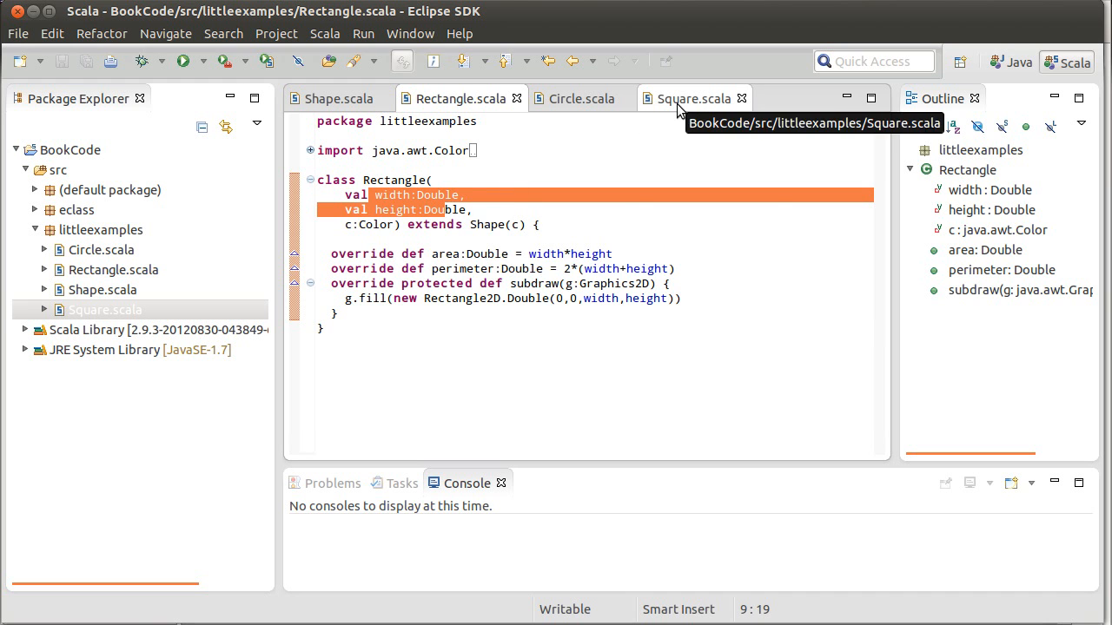
Compare Square's length parameter with Rectangle and select Rectangle's overridden methods
{"action": "left_click", "coordinate": [693, 97]}
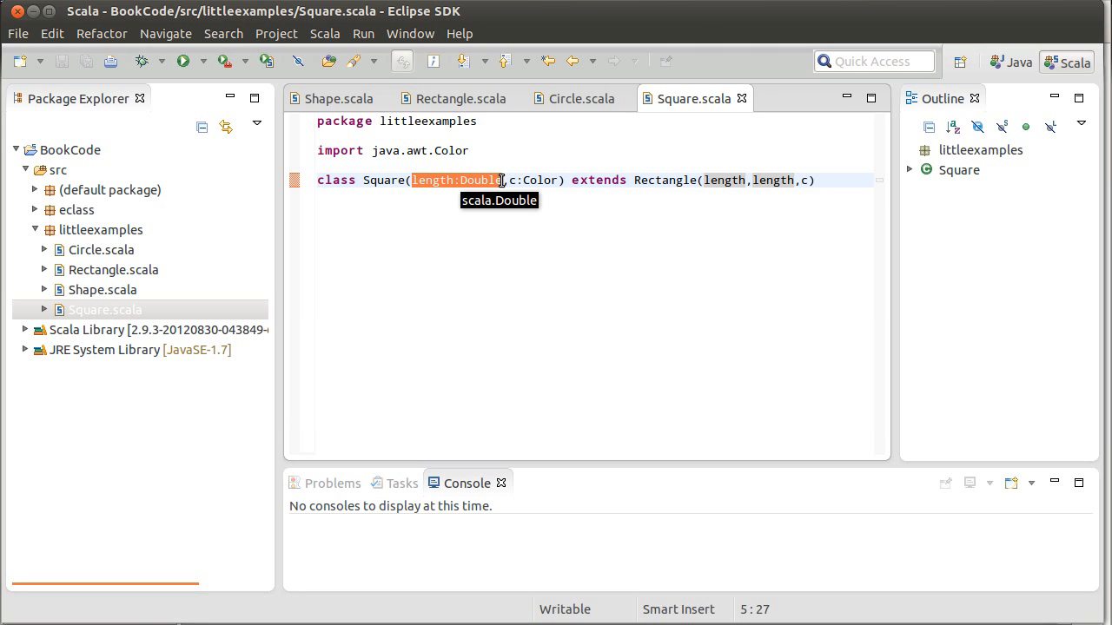
{"action": "left_click", "coordinate": [460, 97]}
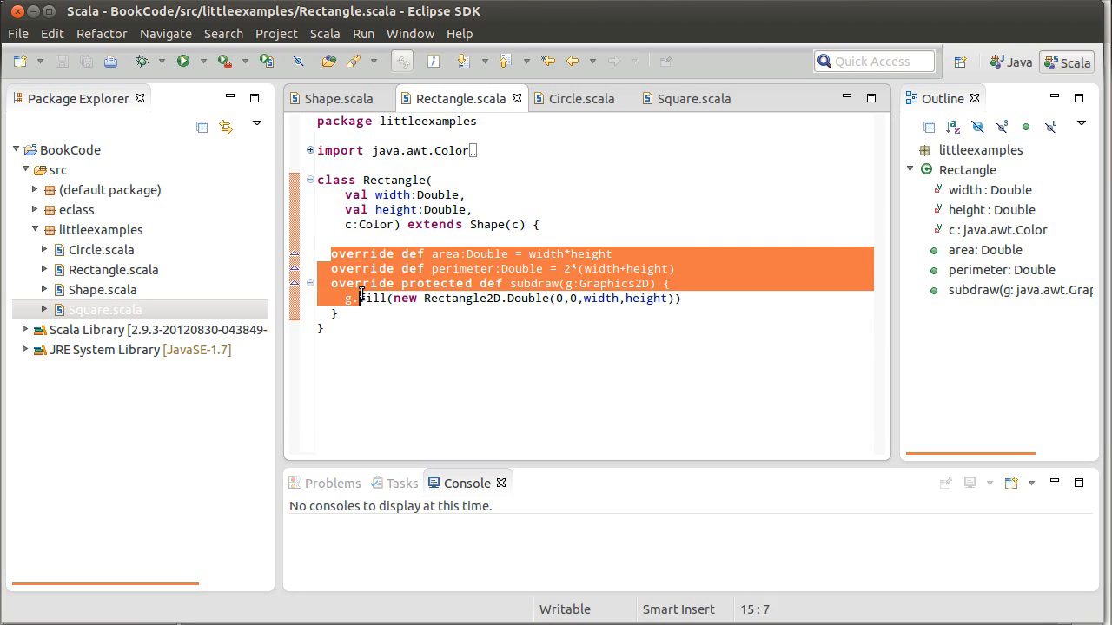
{"action": "left_click", "coordinate": [339, 313]}
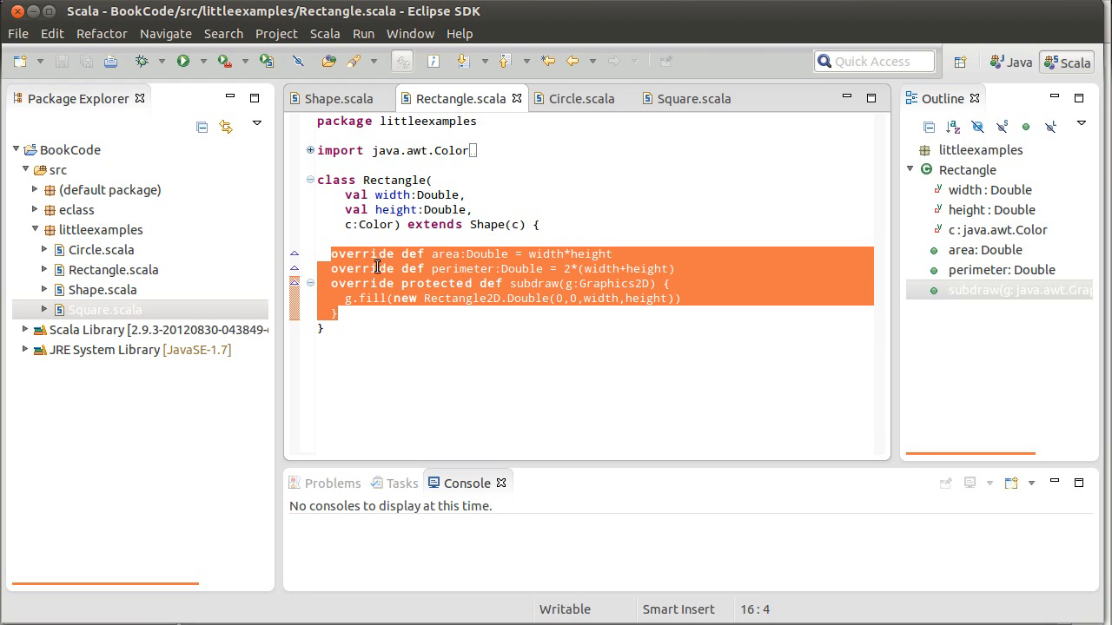
{"action": "left_click", "coordinate": [339, 312]}
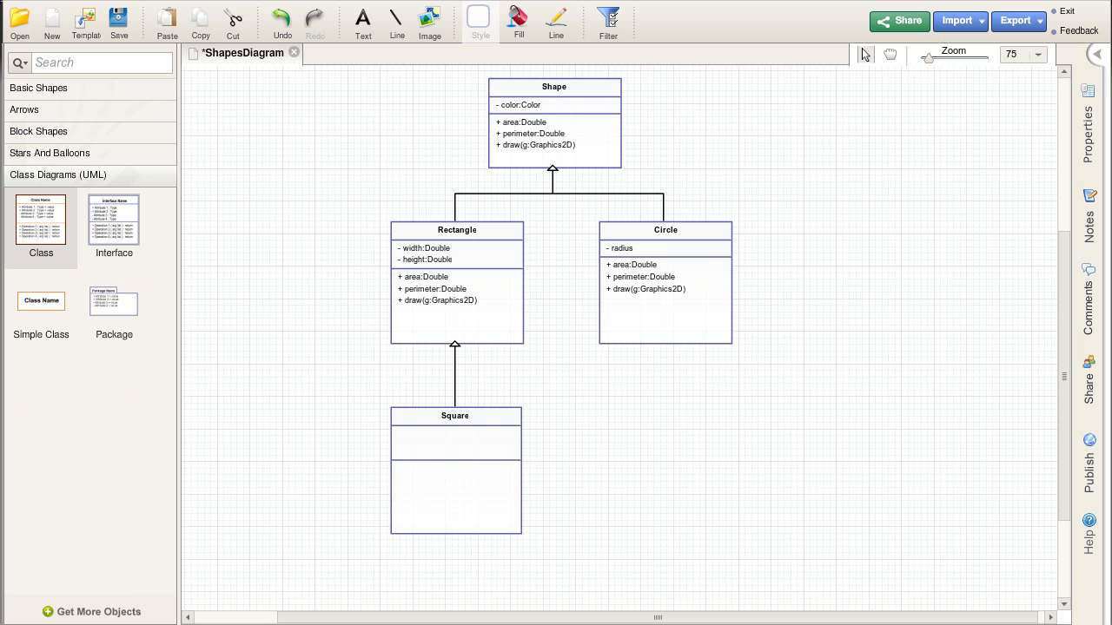
{"action": "mouse_move", "coordinate": [578, 326]}
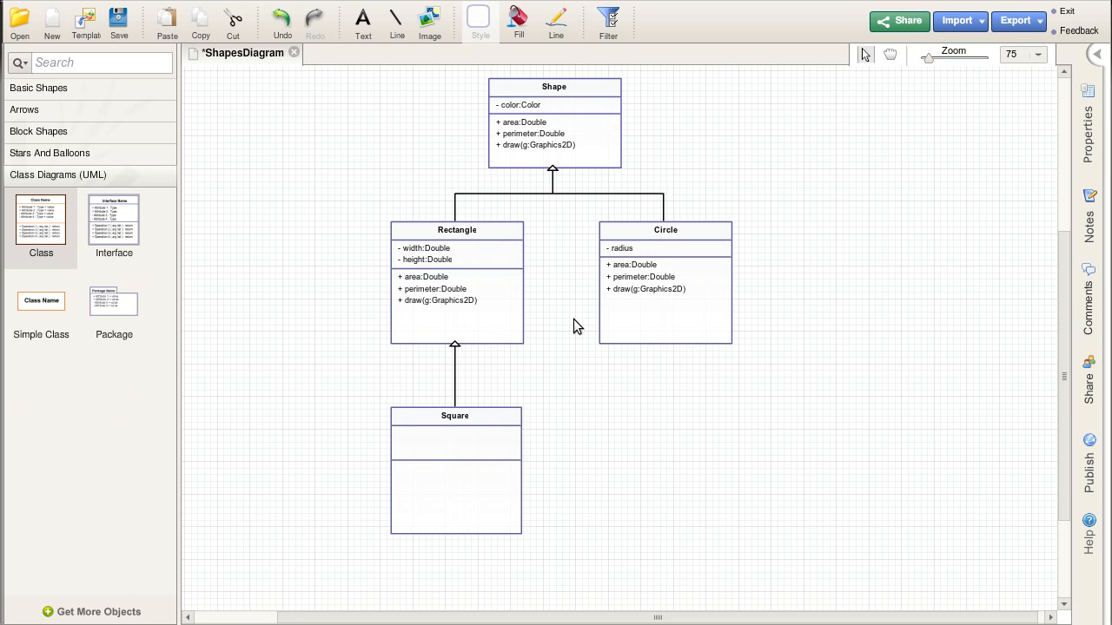
{"action": "mouse_move", "coordinate": [365, 296]}
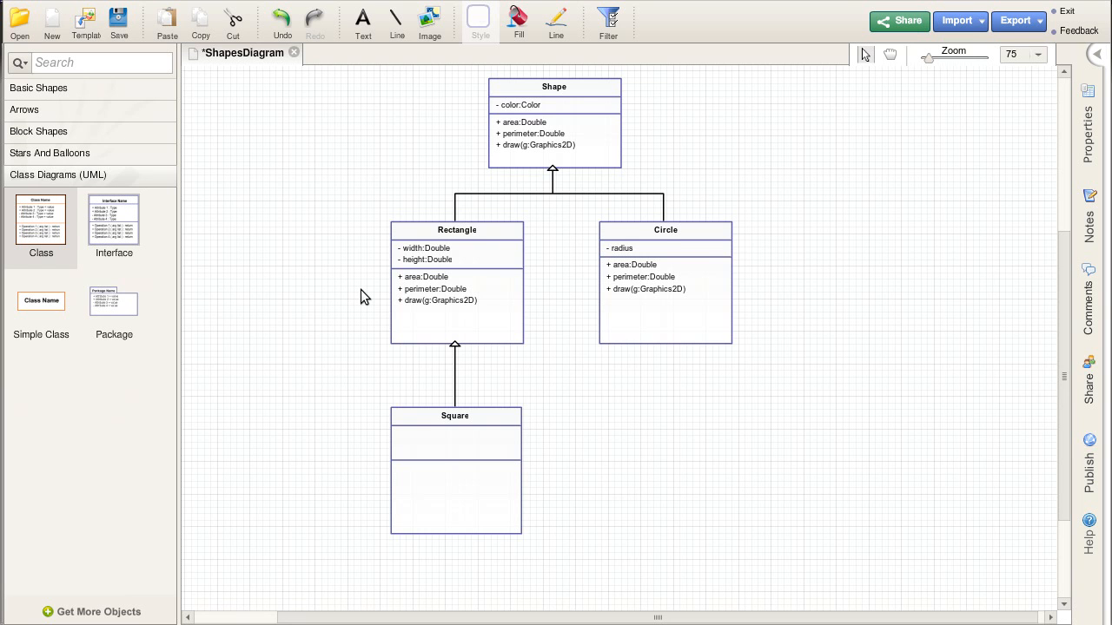
{"action": "mouse_move", "coordinate": [377, 363]}
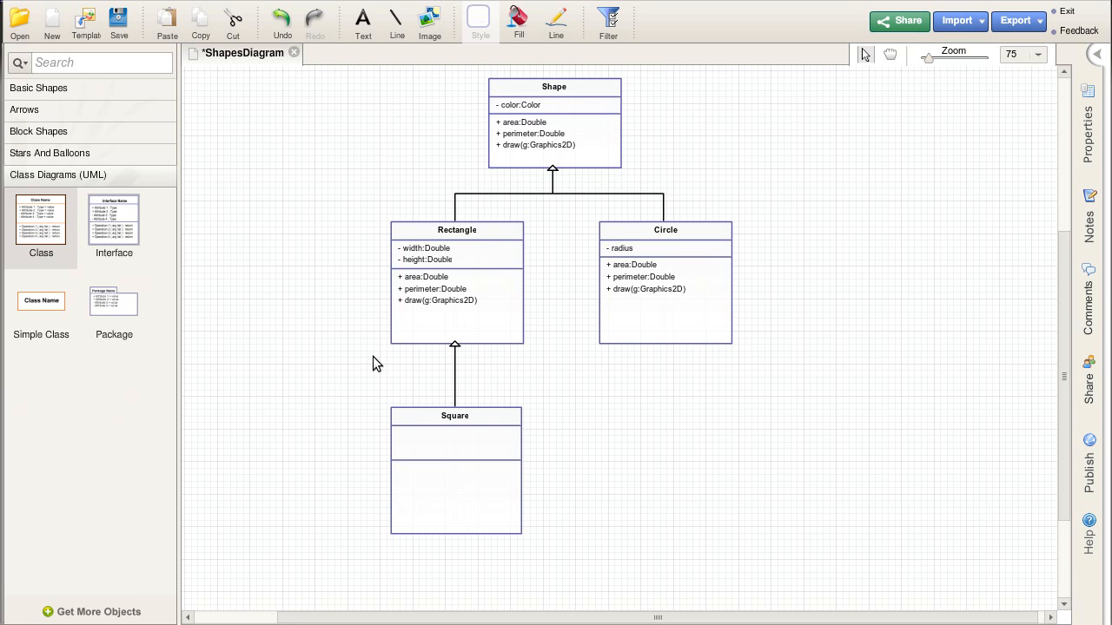
{"action": "mouse_move", "coordinate": [392, 417]}
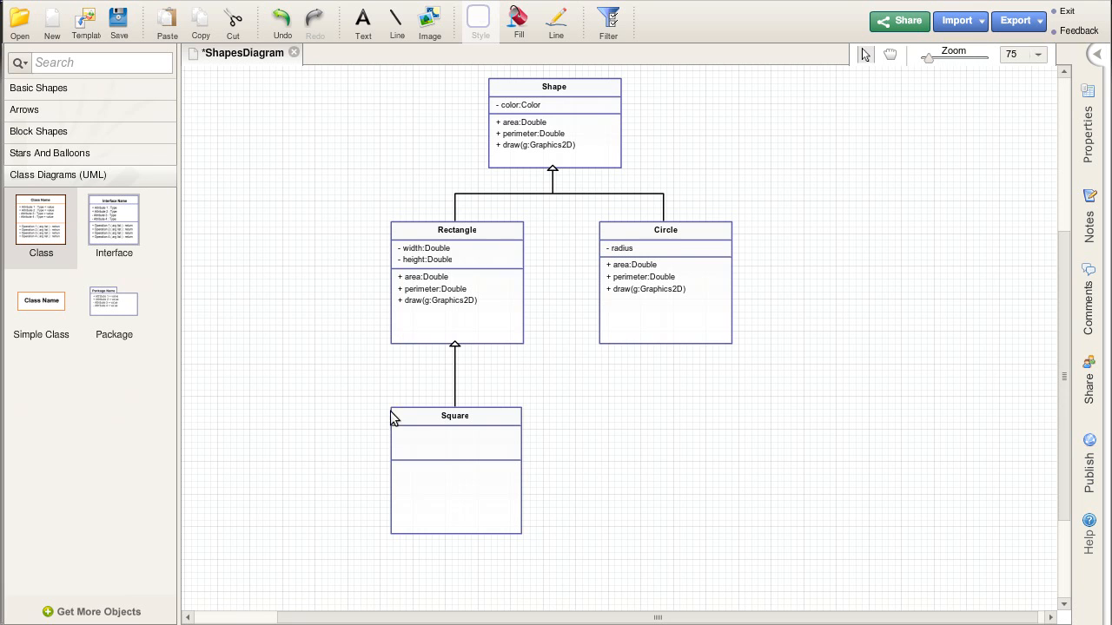
{"action": "mouse_move", "coordinate": [476, 456]}
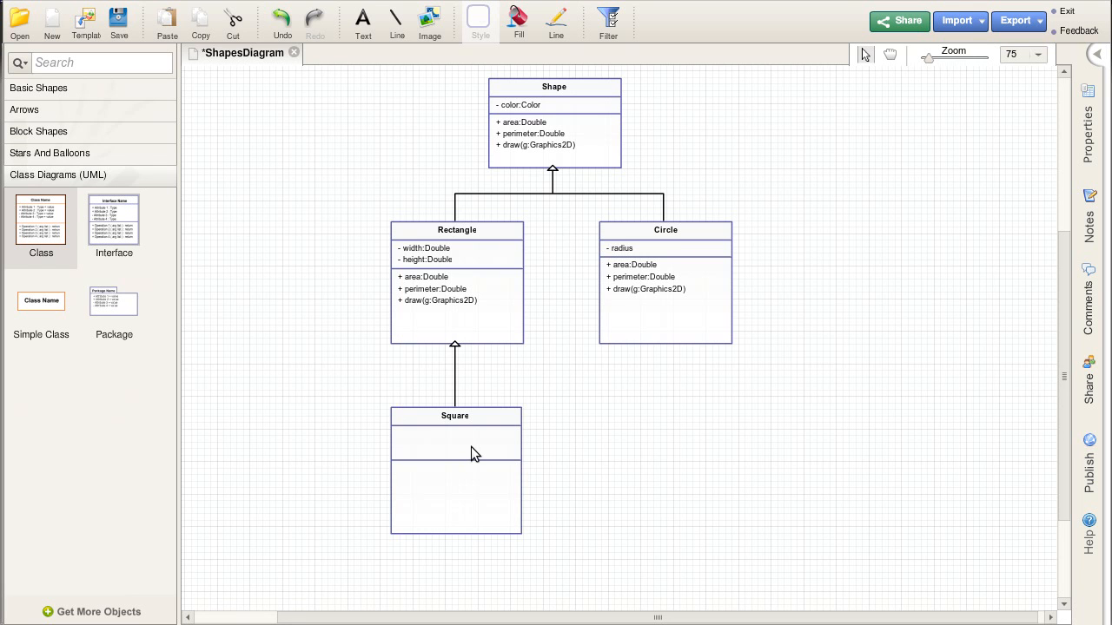
{"action": "mouse_move", "coordinate": [427, 446]}
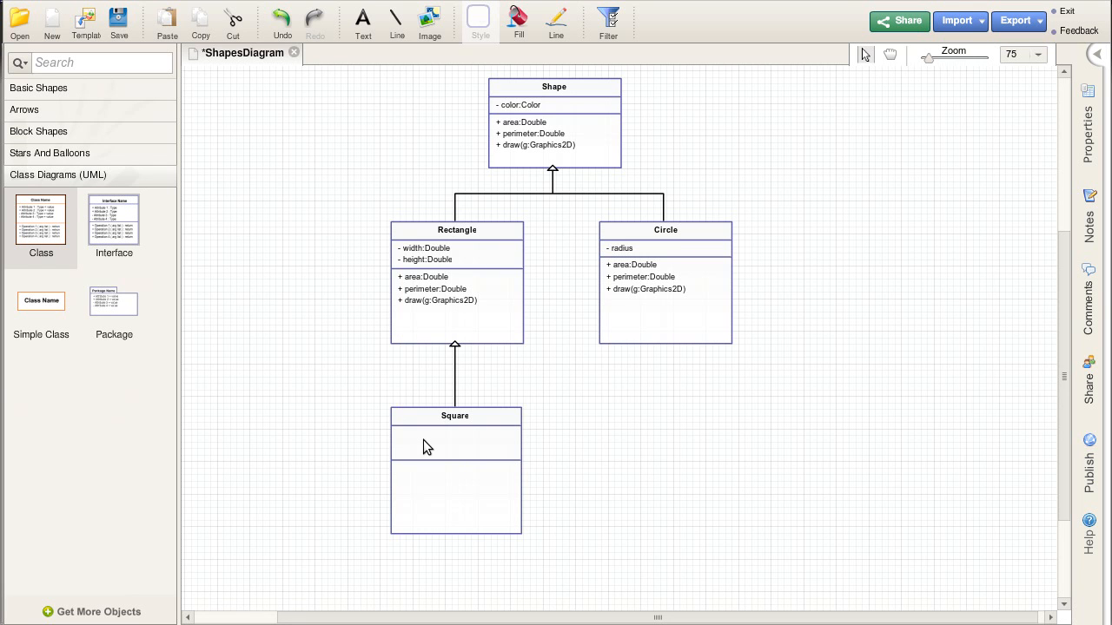
{"action": "mouse_move", "coordinate": [473, 264]}
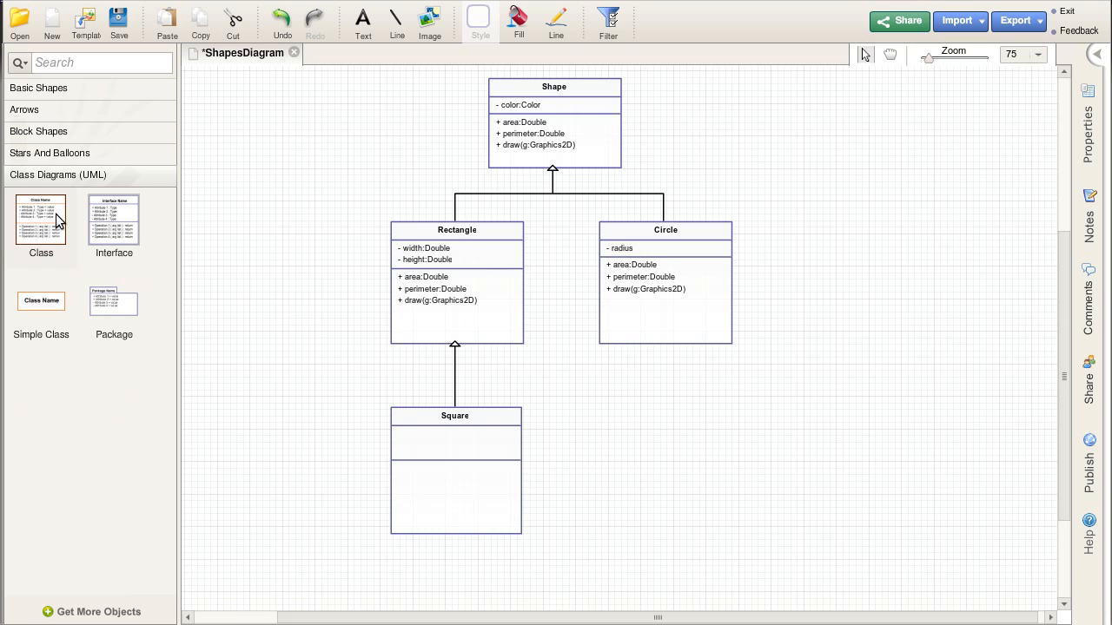
Add an MRectangle class box with width, height Doubles and area, perimeter, draw operations
{"action": "left_click_drag", "start_coordinate": [42, 218], "coordinate": [327, 321]}
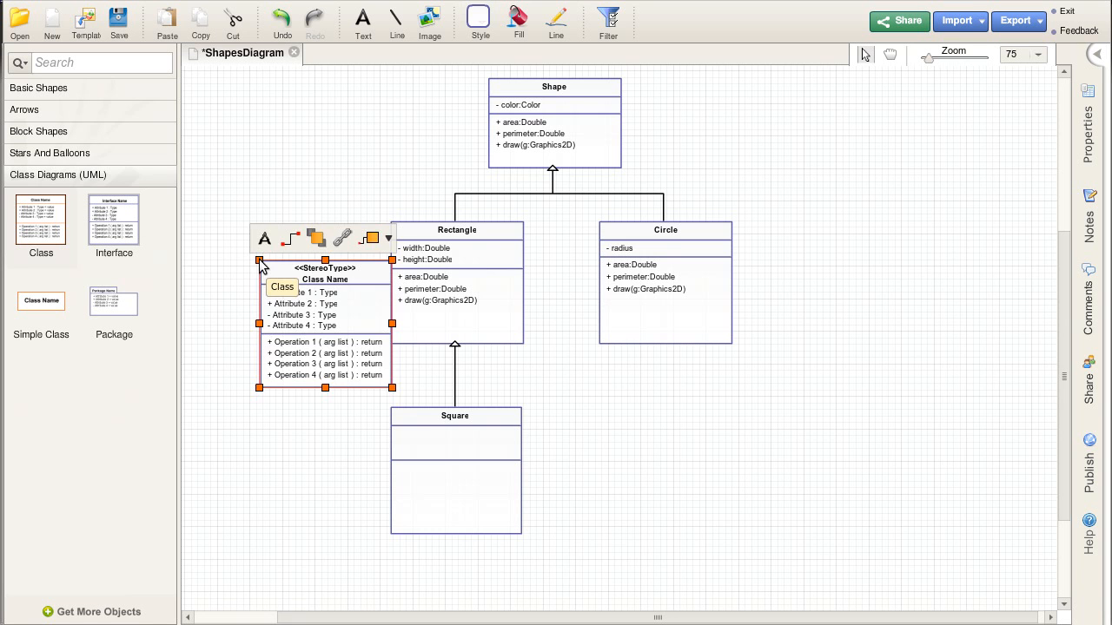
{"action": "left_click_drag", "start_coordinate": [325, 321], "coordinate": [299, 290]}
{"action": "type", "text": "M"}
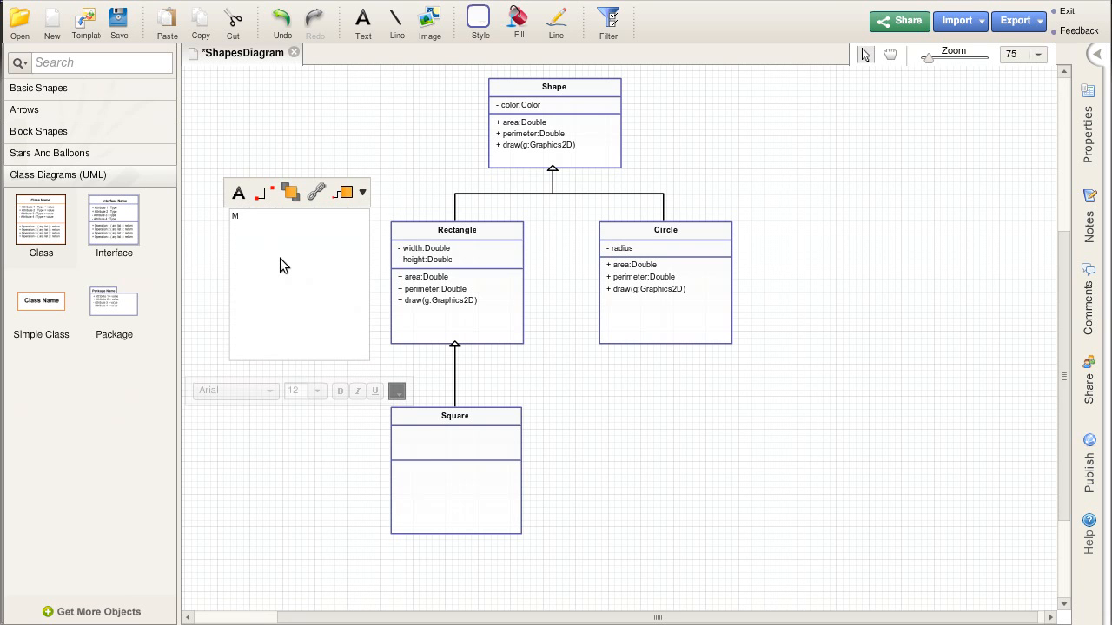
{"action": "type", "text": "Rectangle"}
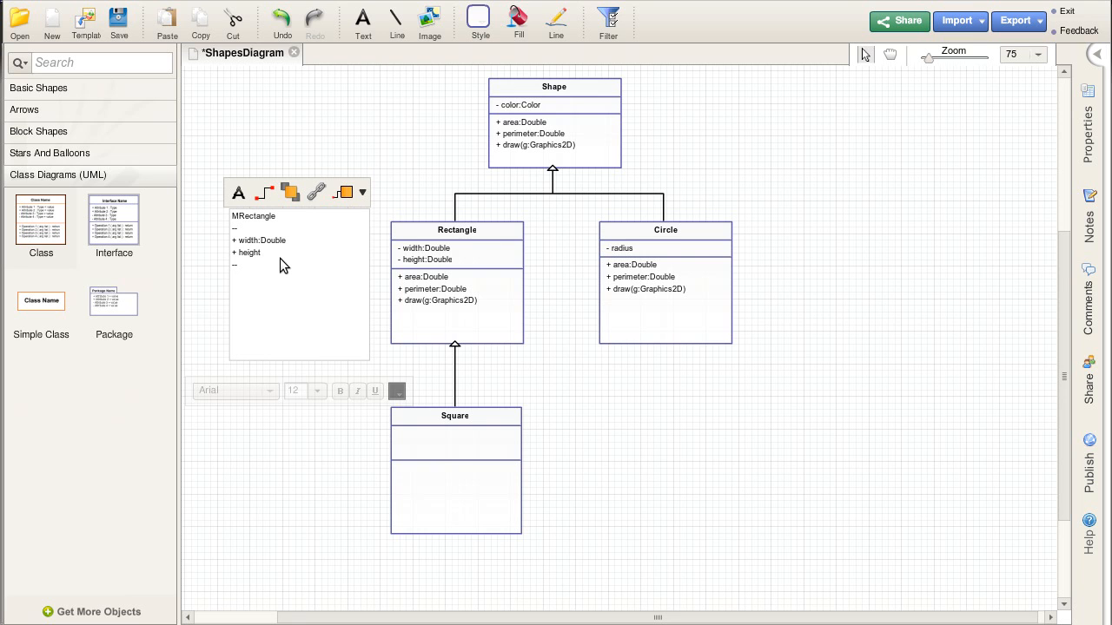
{"action": "type", "text": ":Double"}
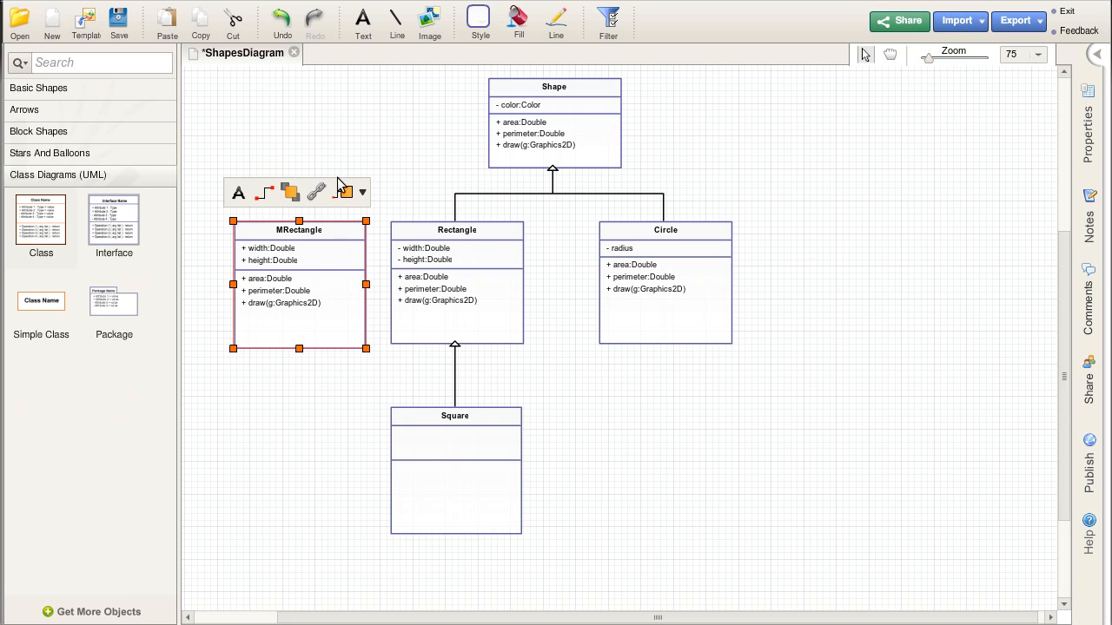
{"action": "left_click", "coordinate": [553, 130]}
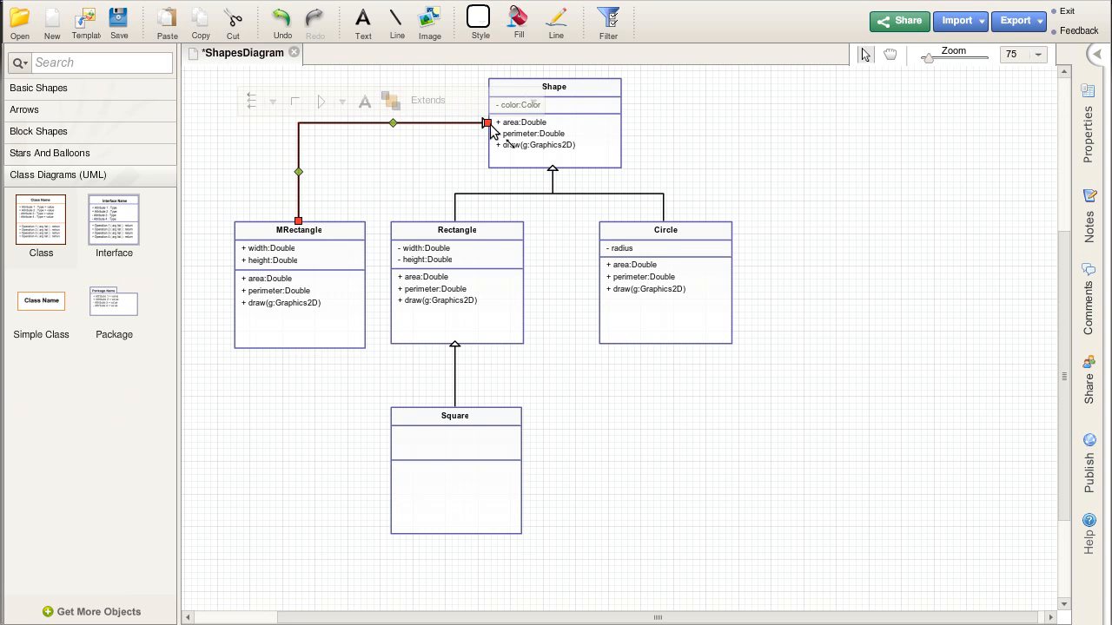
Draw an Extends line from MRectangle to Shape
{"action": "left_click_drag", "start_coordinate": [486, 122], "coordinate": [426, 194]}
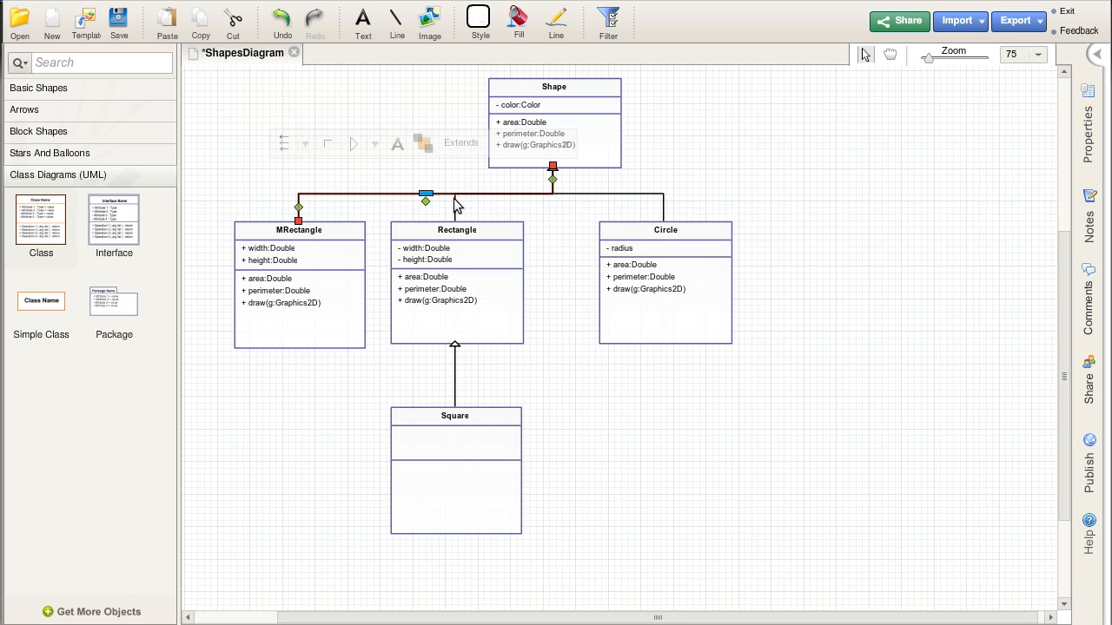
{"action": "left_click", "coordinate": [231, 188]}
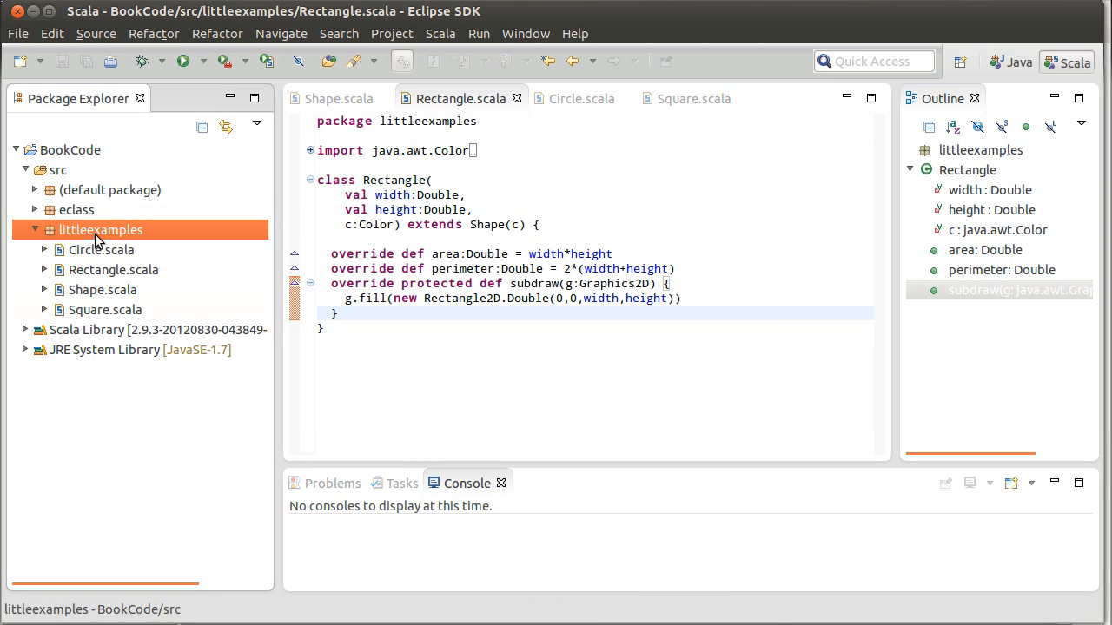
Create a new Scala class named MRectangle in the littleexamples package
{"action": "right_click", "coordinate": [101, 229]}
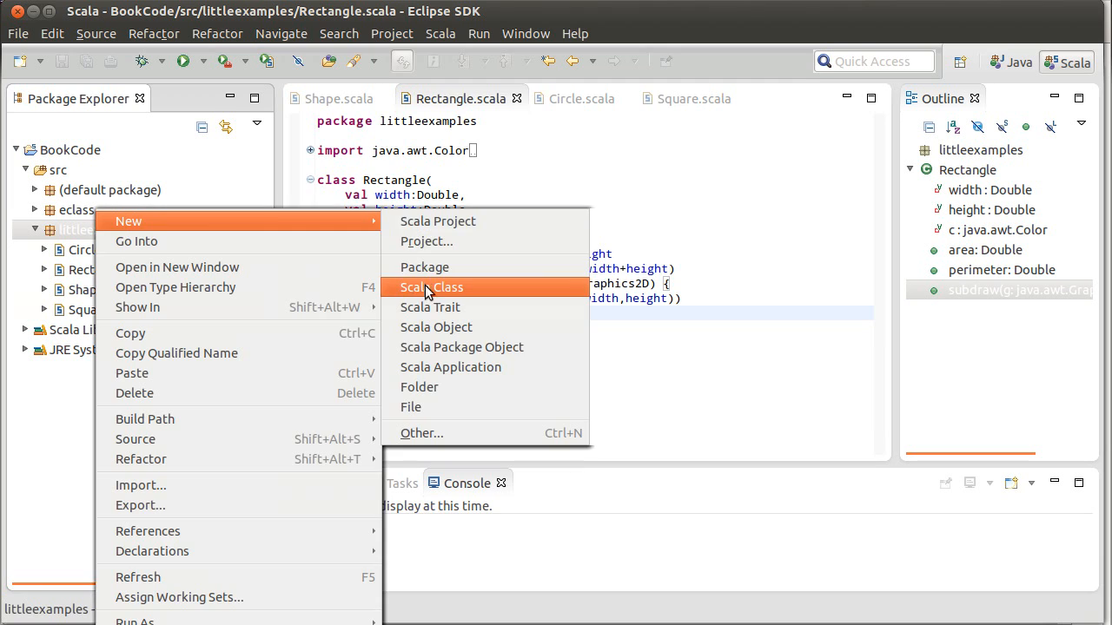
{"action": "left_click", "coordinate": [431, 289]}
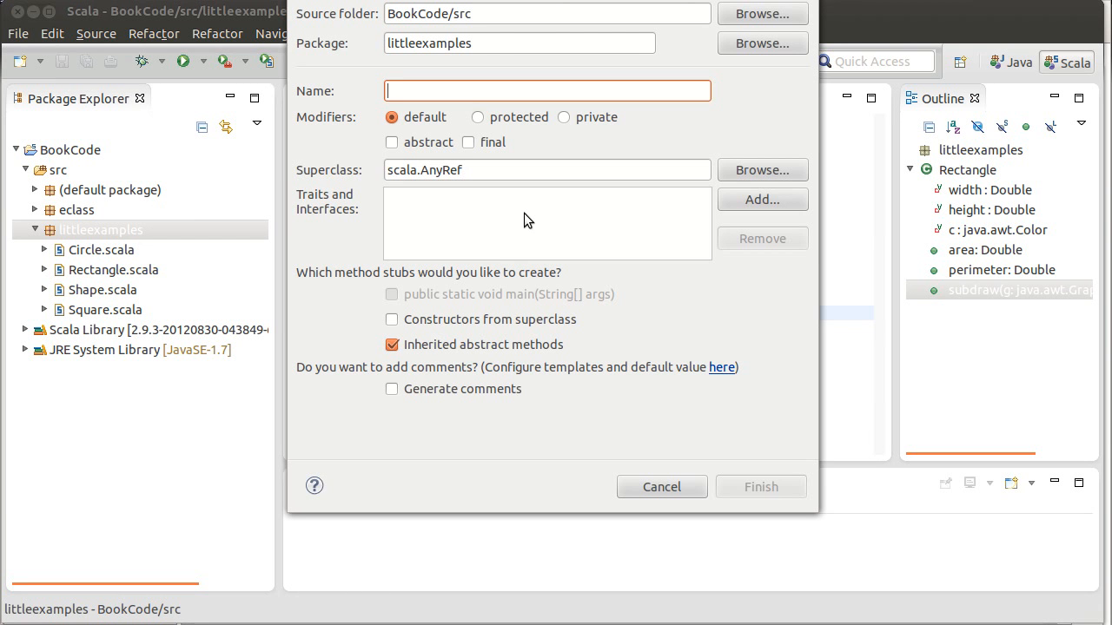
{"action": "type", "text": "MRectangle"}
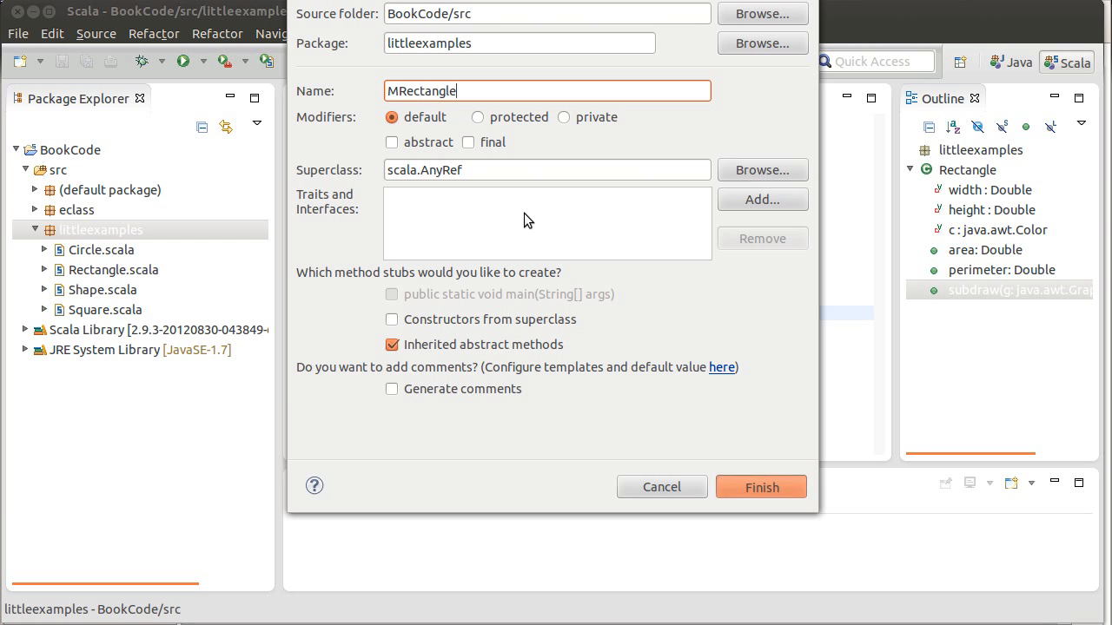
{"action": "left_click", "coordinate": [761, 486]}
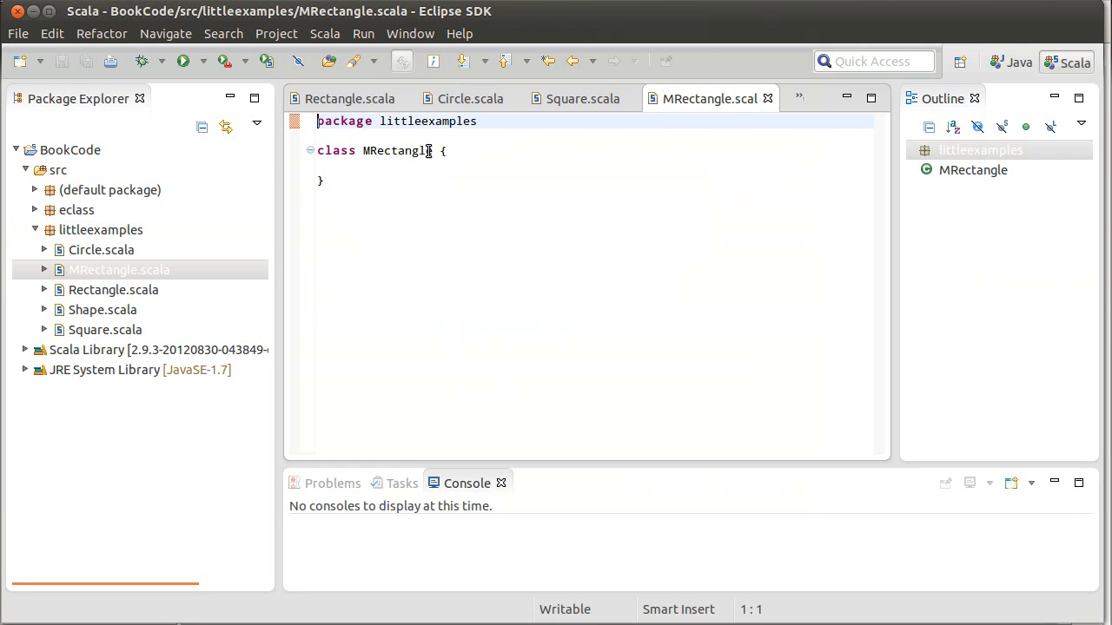
Make MRectangle take c:Color and extend Shape(c), importing java.awt.Color
{"action": "left_click", "coordinate": [479, 172]}
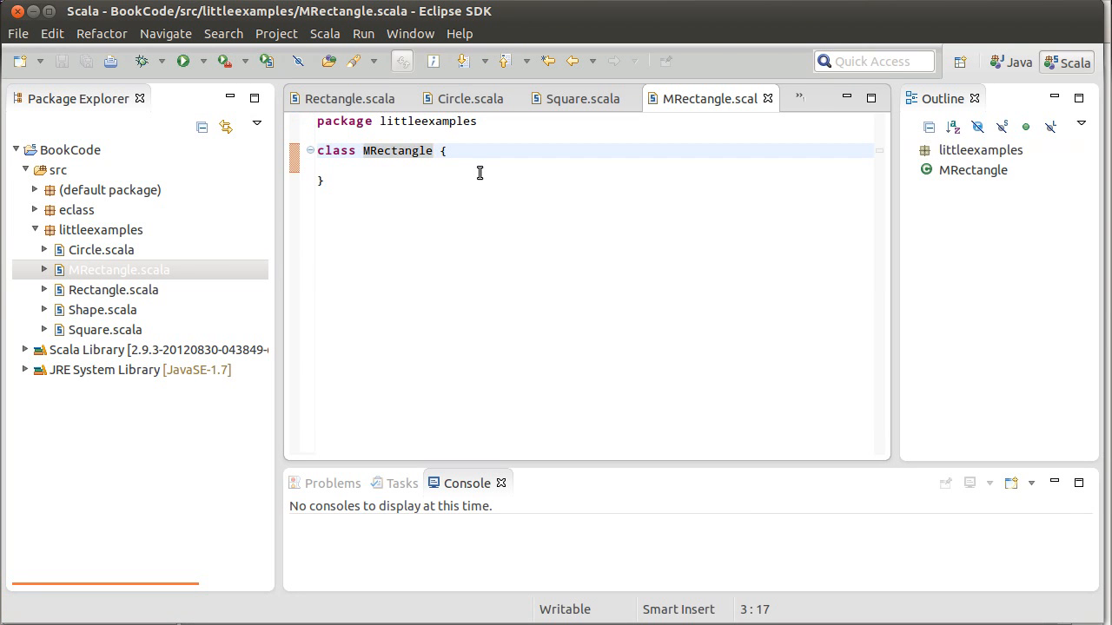
{"action": "type", "text": "extends"}
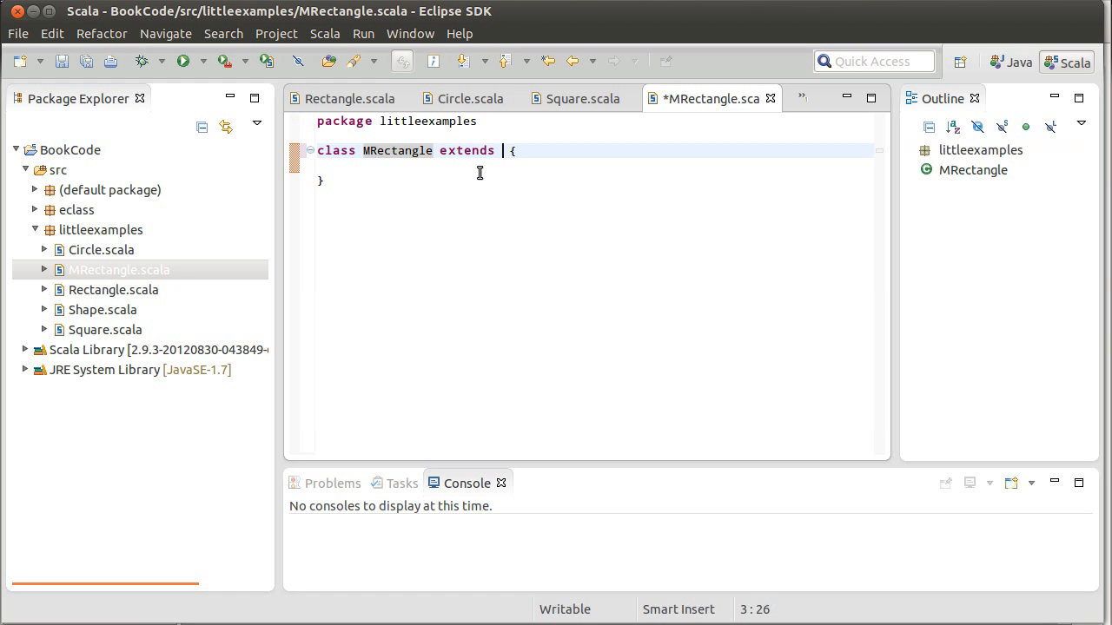
{"action": "type", "text": "Shape(c"}
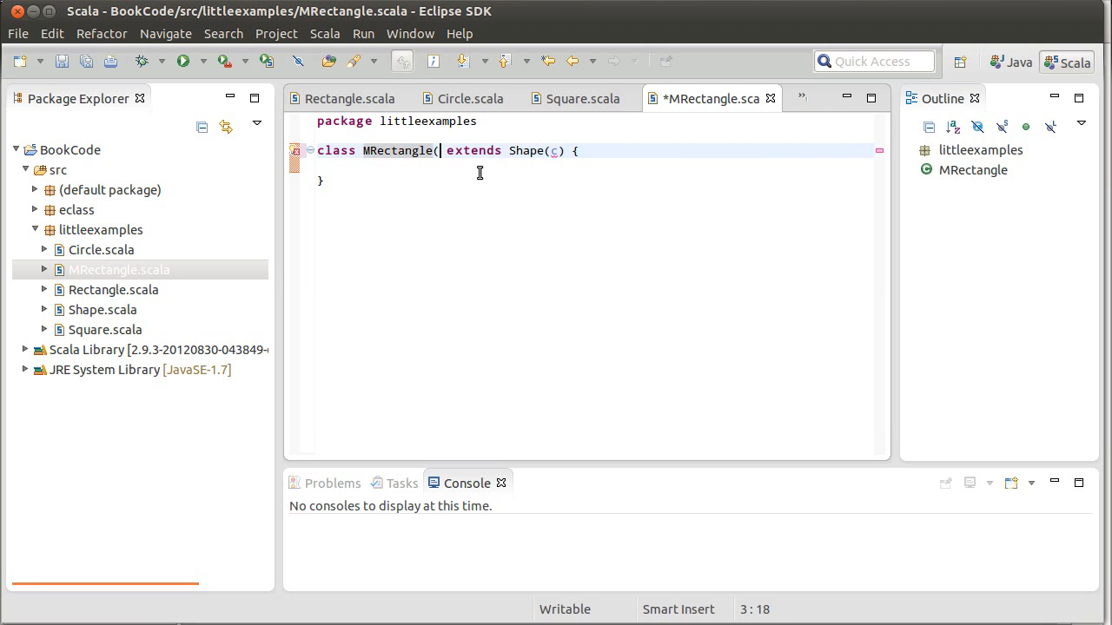
{"action": "type", "text": "c:Co"}
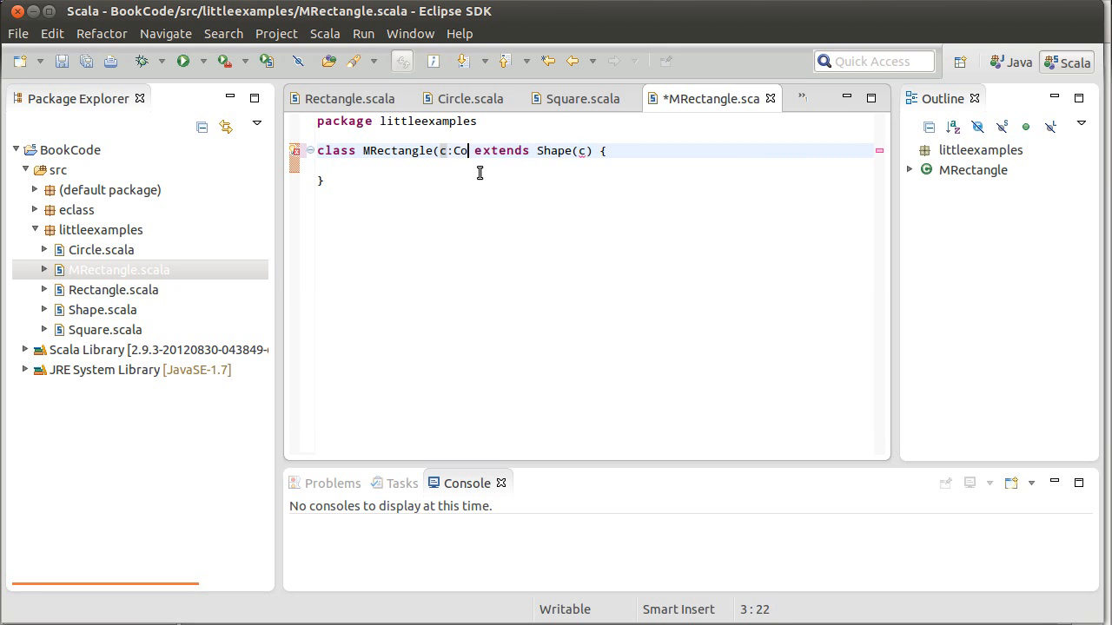
{"action": "type", "text": "lor)"}
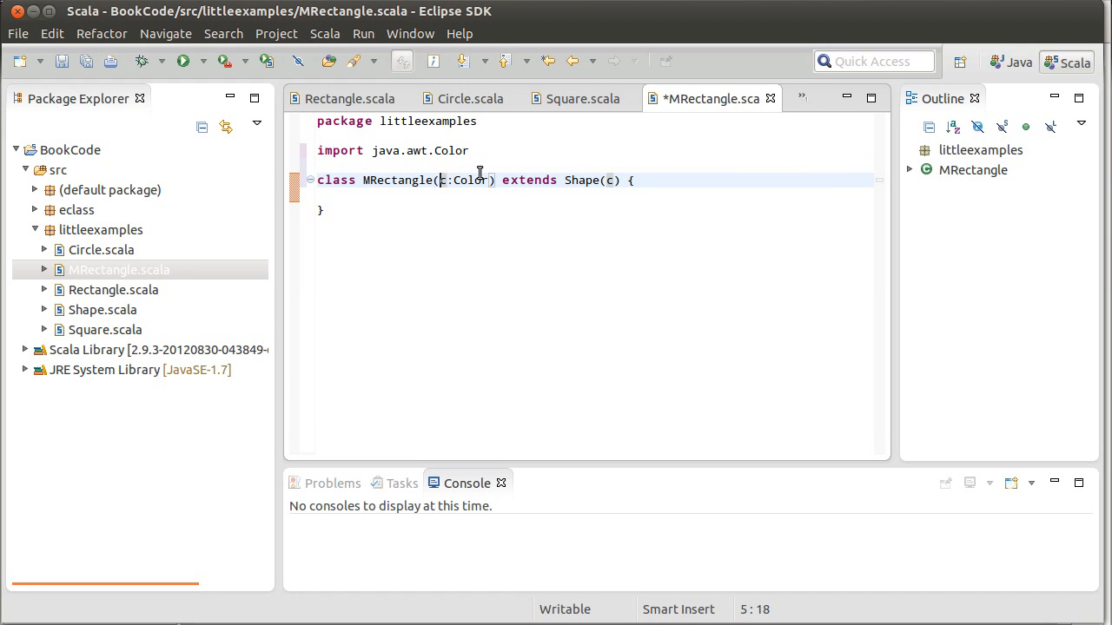
Add private var lWidth and lHeight Double parameters, save, and return to Rectangle.scala
{"action": "type", "text": "private var"}
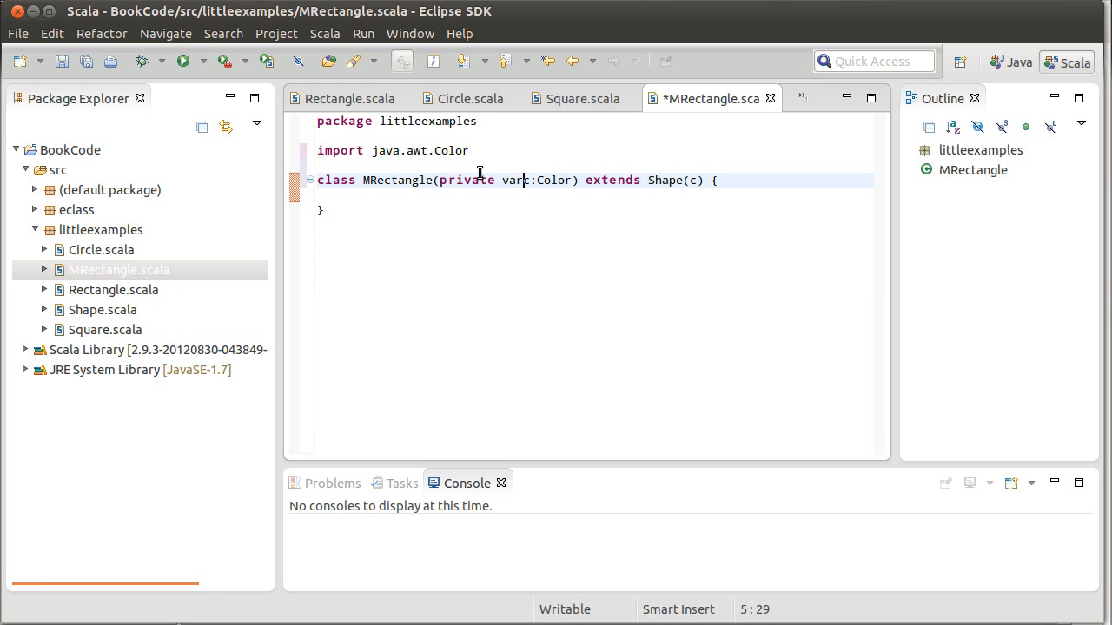
{"action": "type", "text": "lw"}
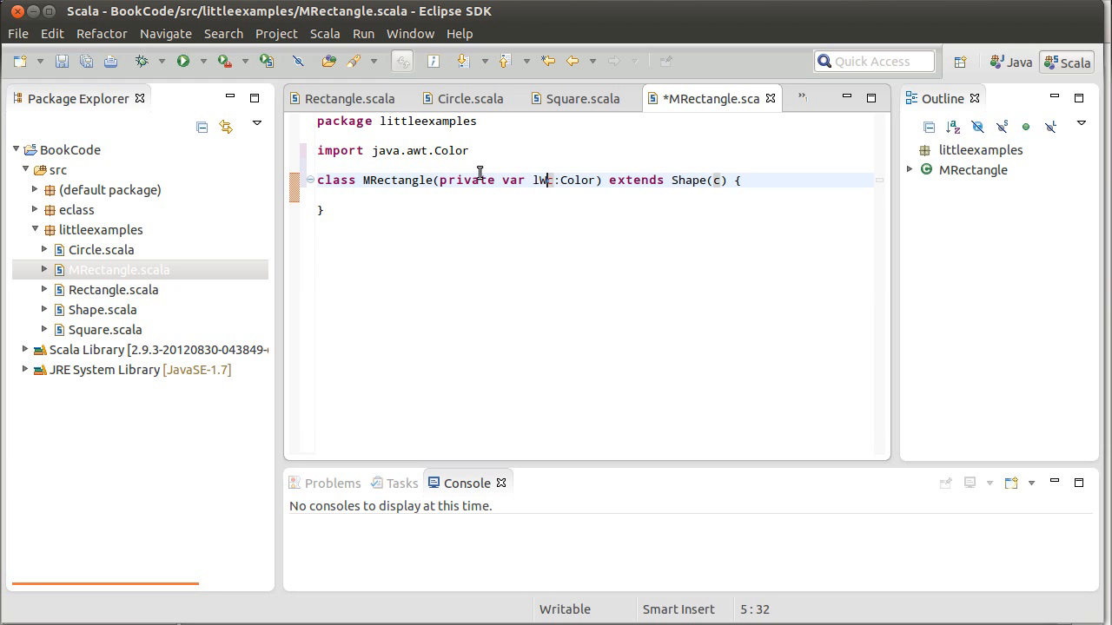
{"action": "type", "text": "idthc"}
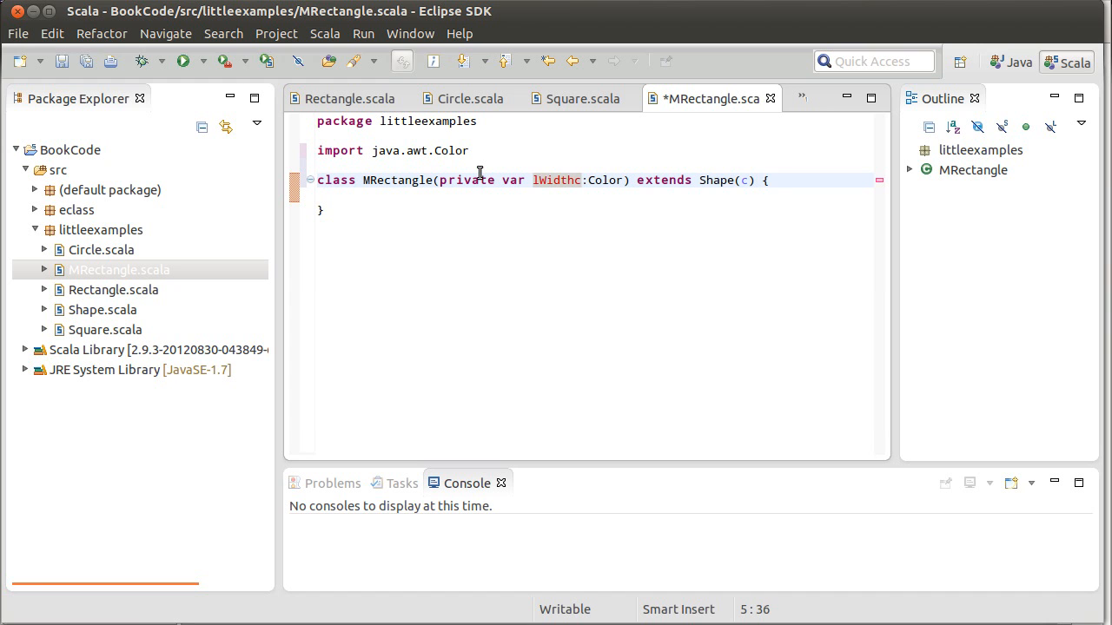
{"action": "type", "text": ","}
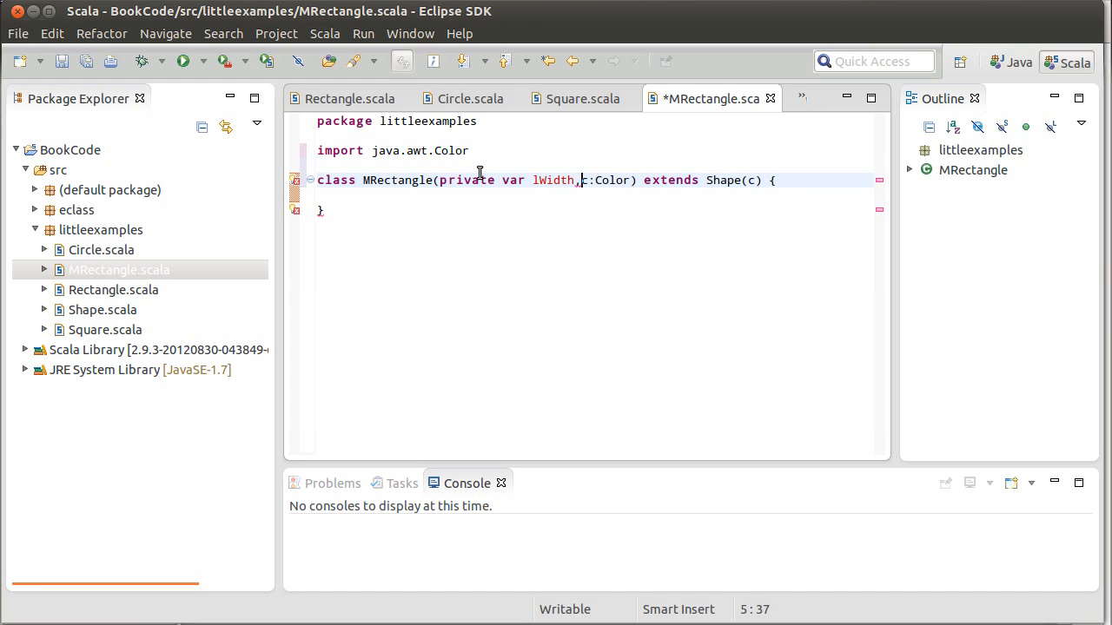
{"action": "type", "text": "private var"}
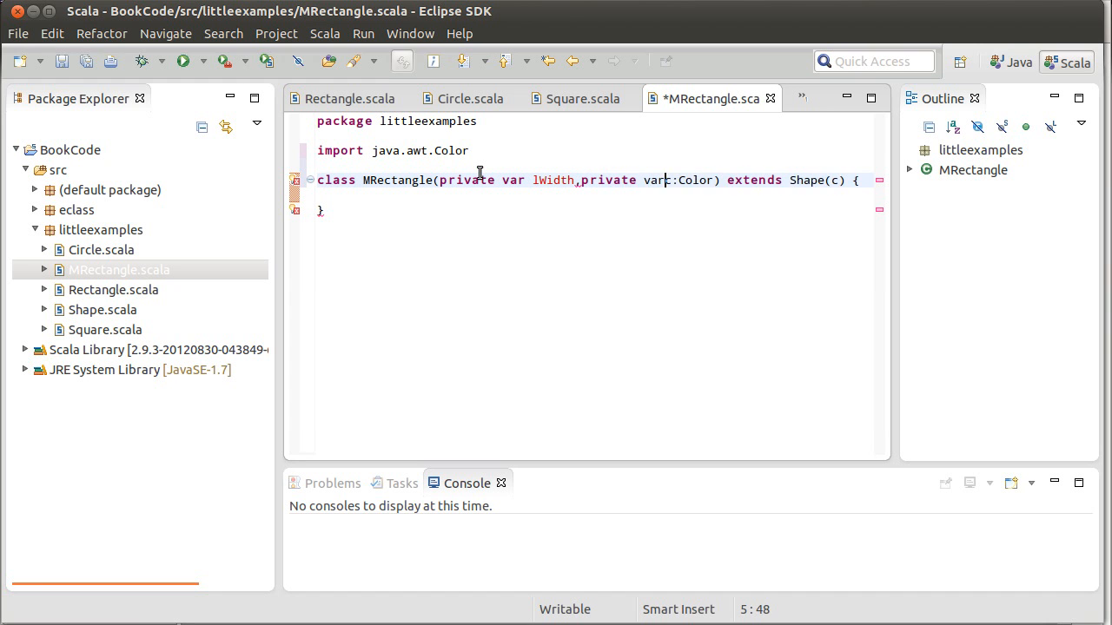
{"action": "type", "text": "lHei"}
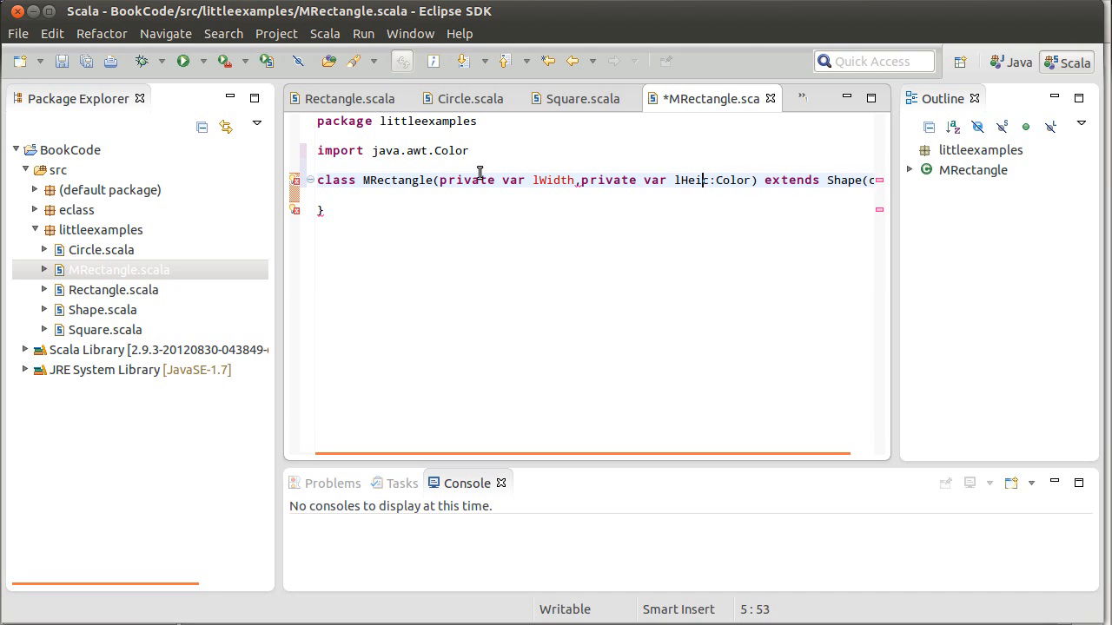
{"action": "type", "text": "ght,"}
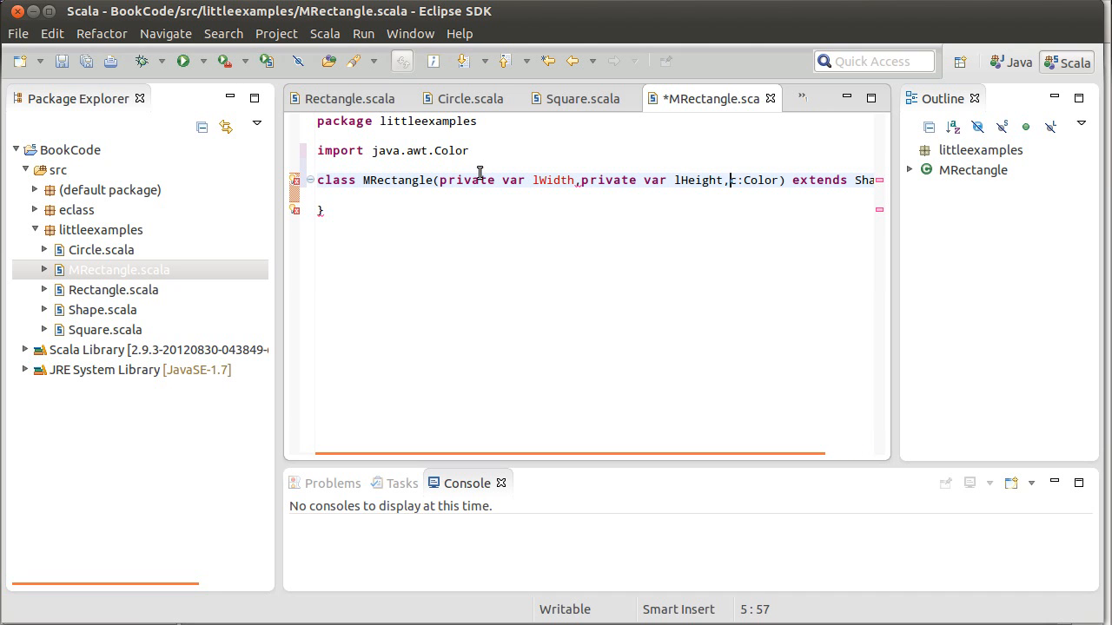
{"action": "type", "text": "D"}
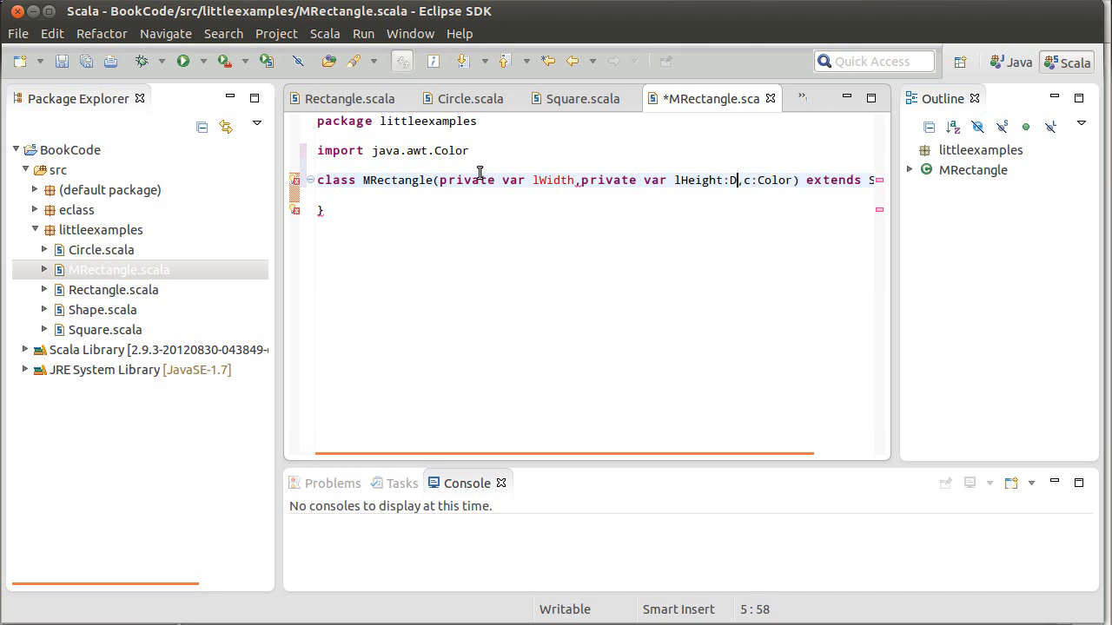
{"action": "type", "text": "ouble"}
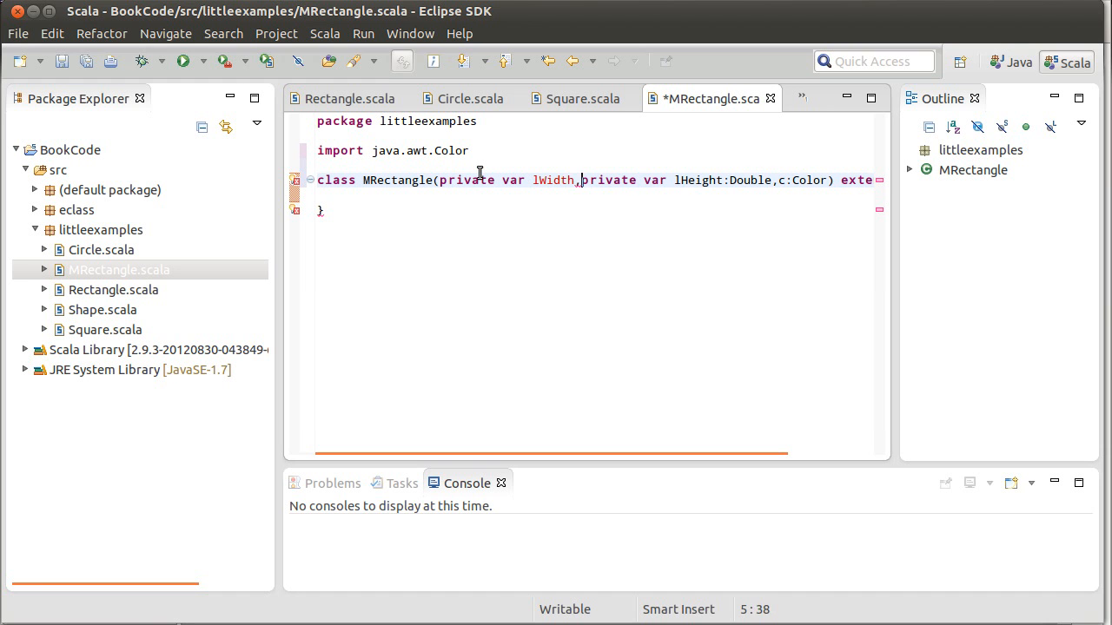
{"action": "type", "text": ":Double"}
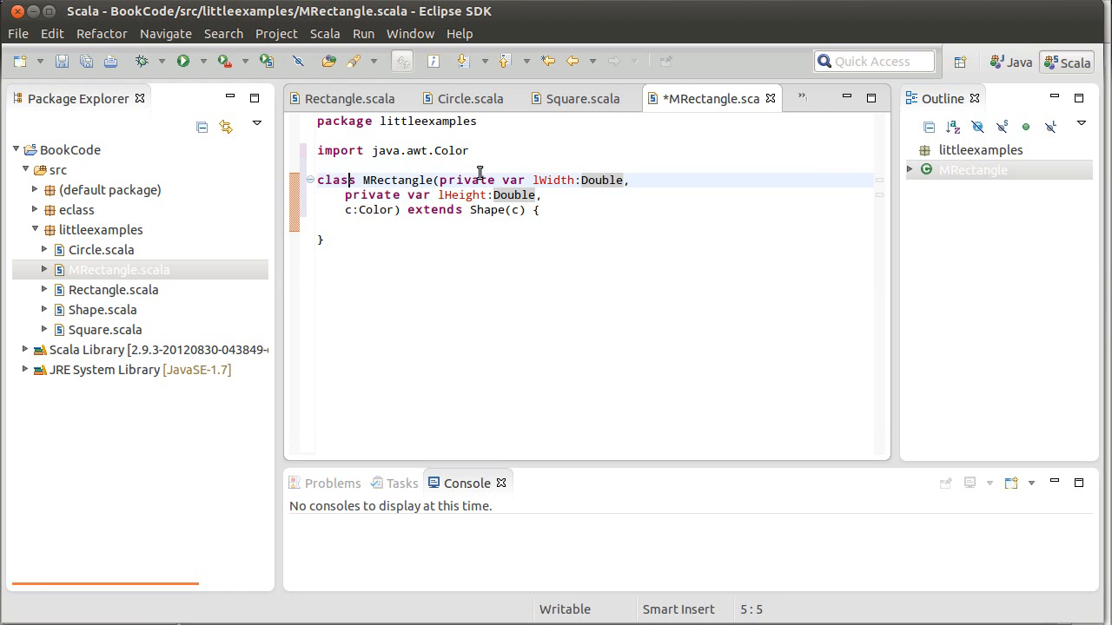
{"action": "key", "text": "Return"}
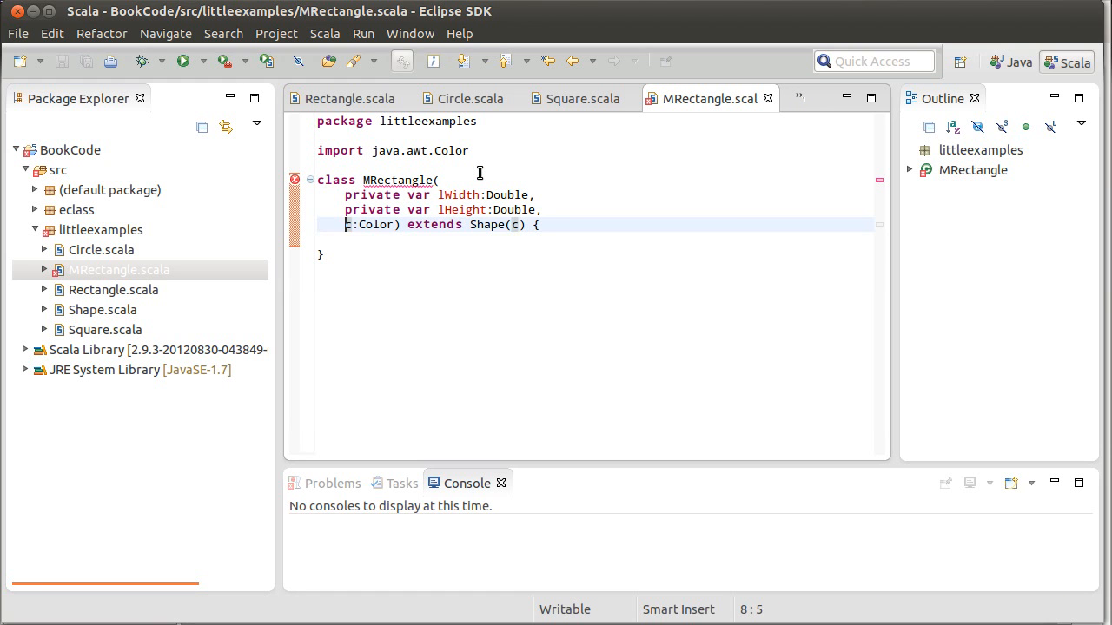
{"action": "left_click", "coordinate": [349, 98]}
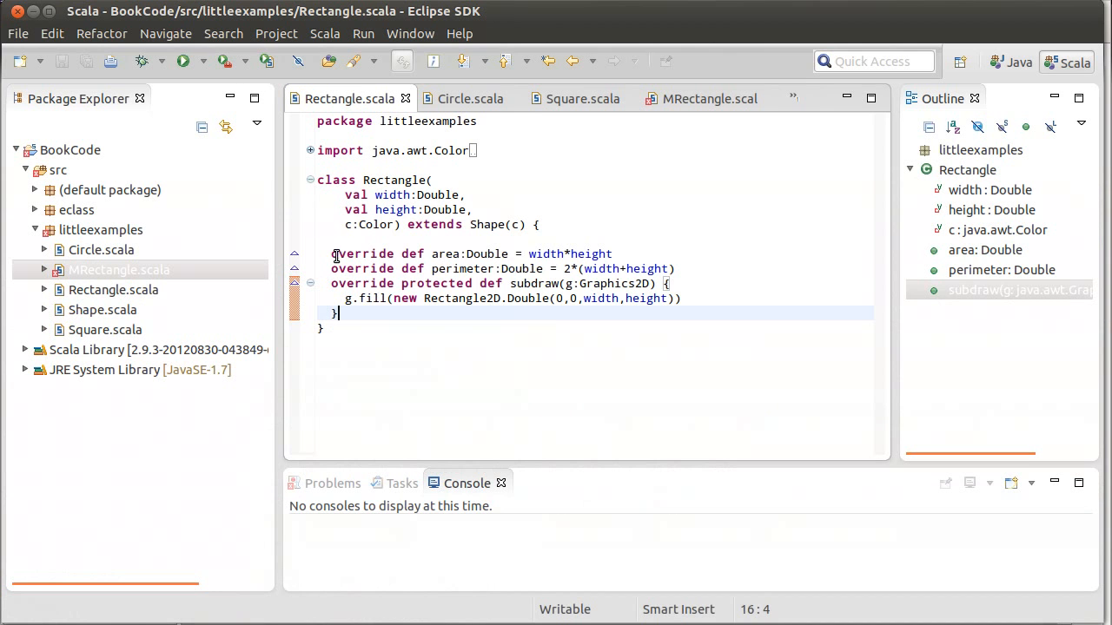
Copy Rectangle's area, perimeter and subdraw overrides into MRectangle.scala, save, and start a new def line
{"action": "left_click_drag", "start_coordinate": [339, 254], "coordinate": [318, 328]}
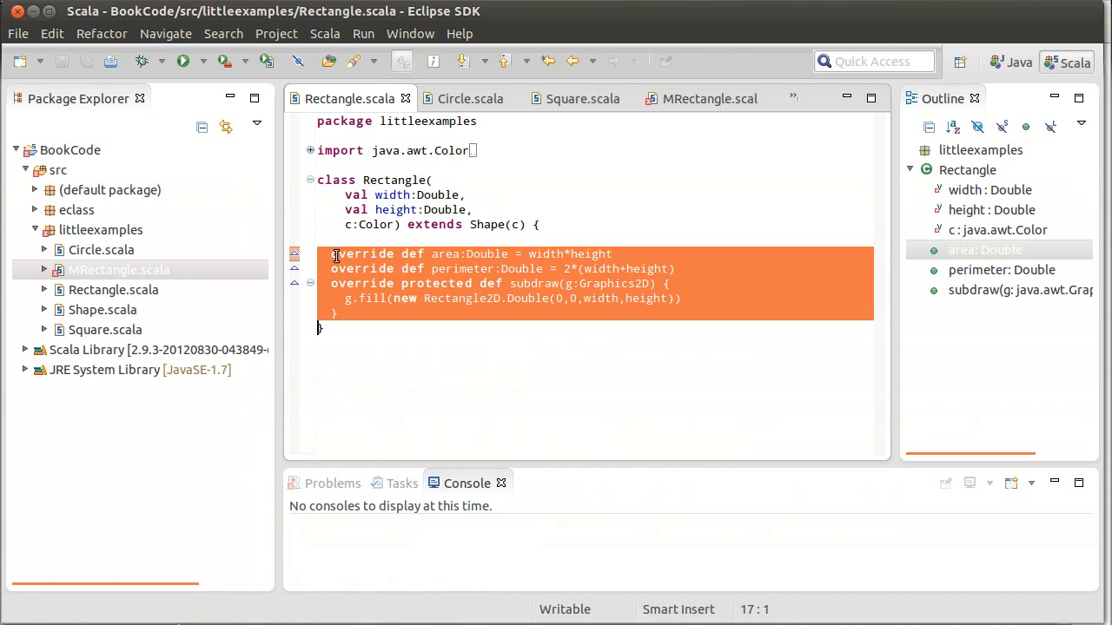
{"action": "left_click", "coordinate": [709, 97]}
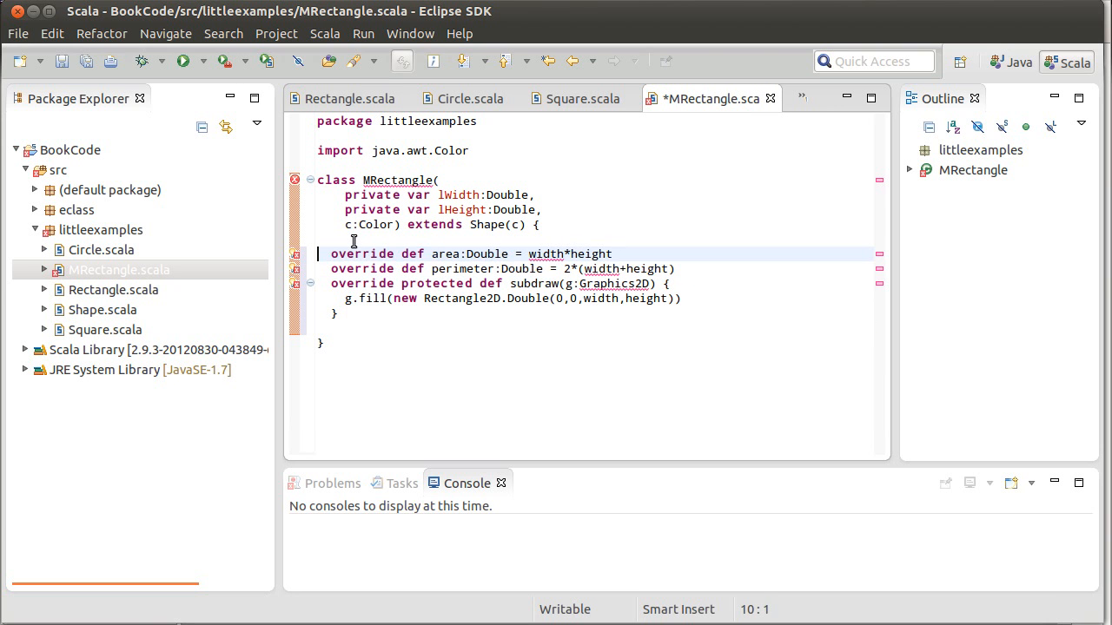
{"action": "key", "text": "ctrl+s"}
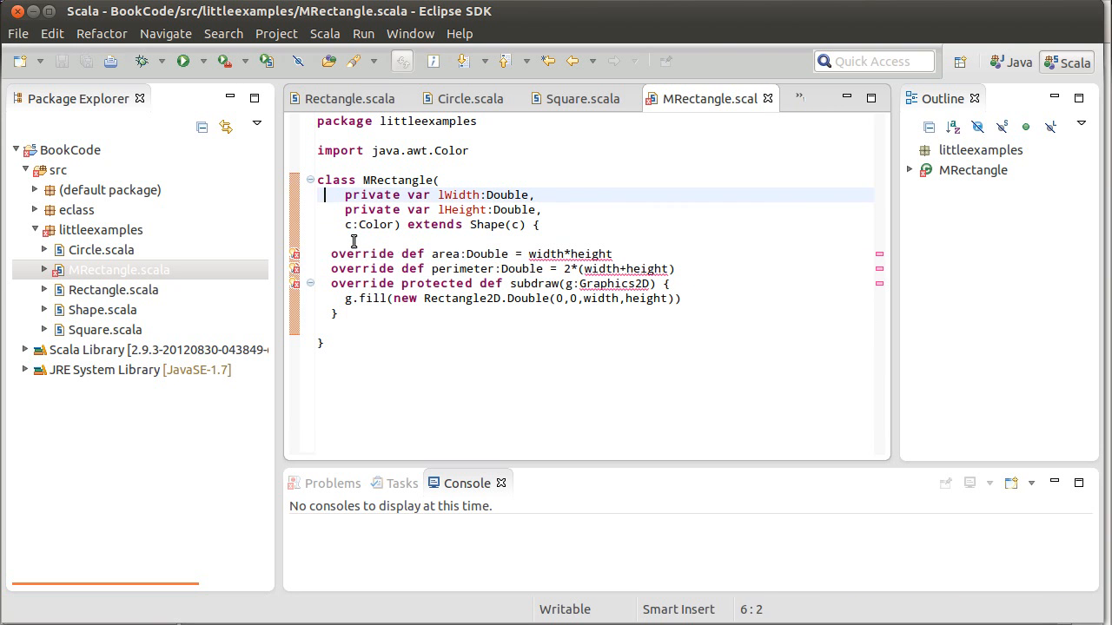
{"action": "key", "text": "Return"}
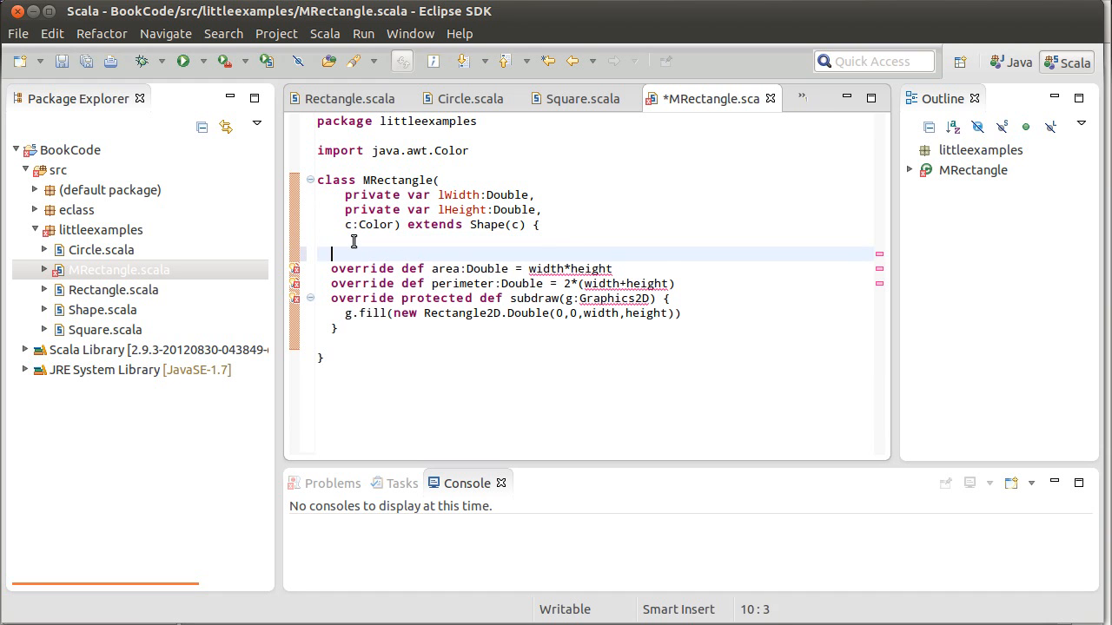
{"action": "type", "text": "def"}
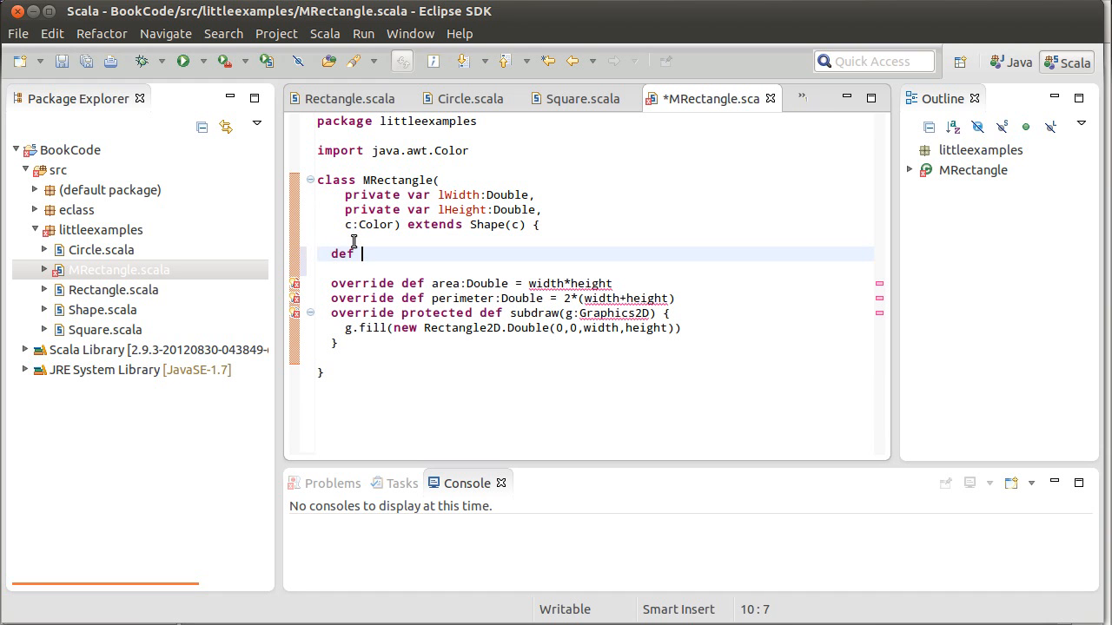
Define width and height getters returning lWidth and lHeight
{"action": "type", "text": "wi"}
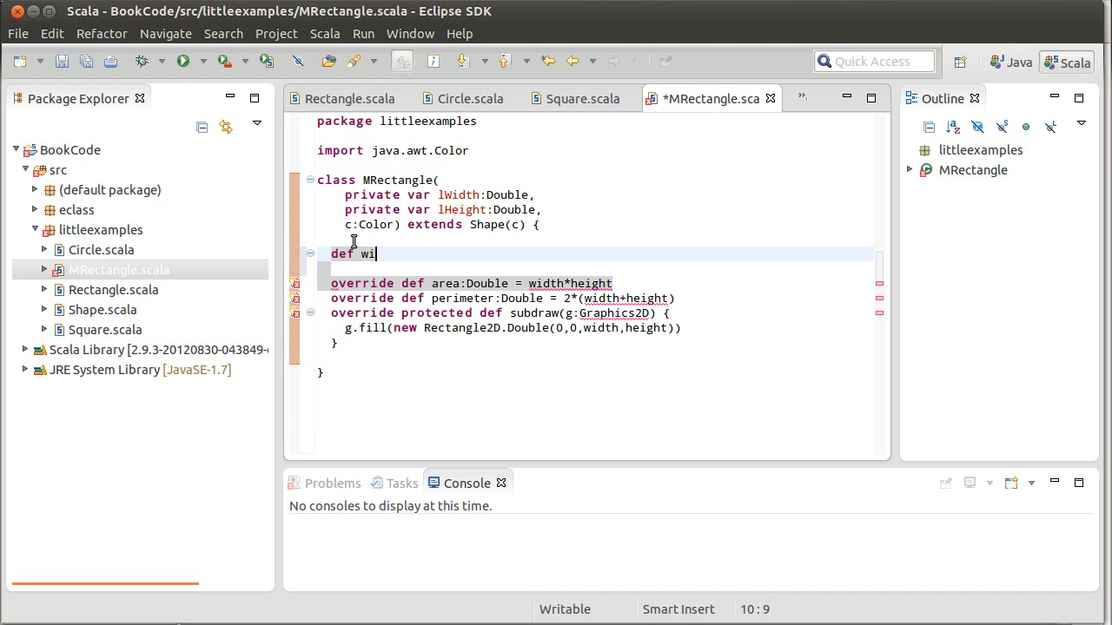
{"action": "type", "text": "dth ="}
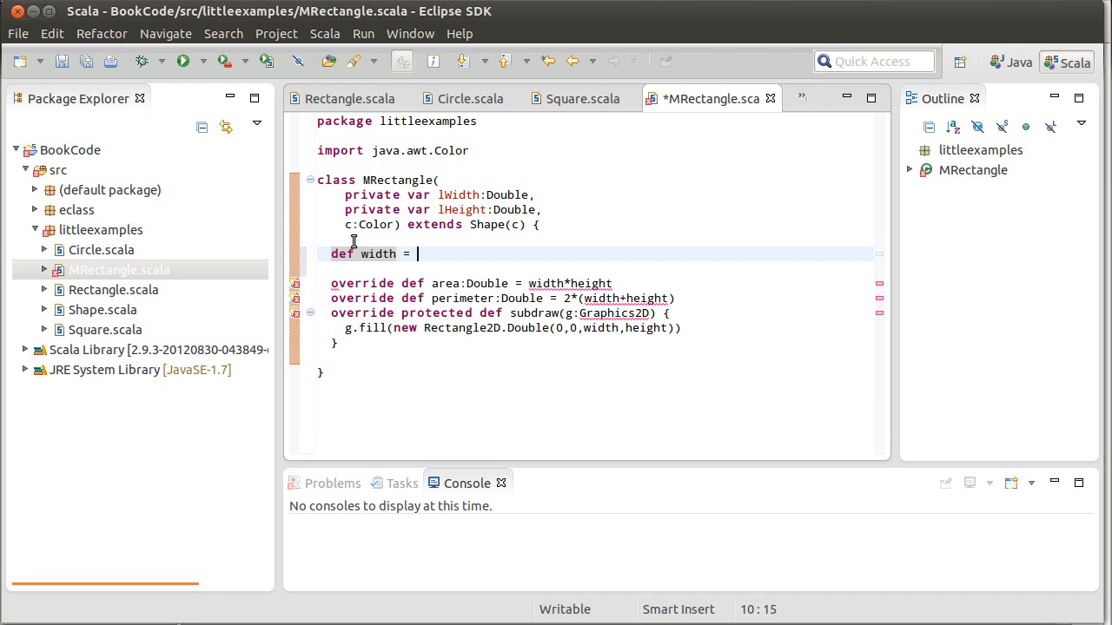
{"action": "type", "text": "lWidt"}
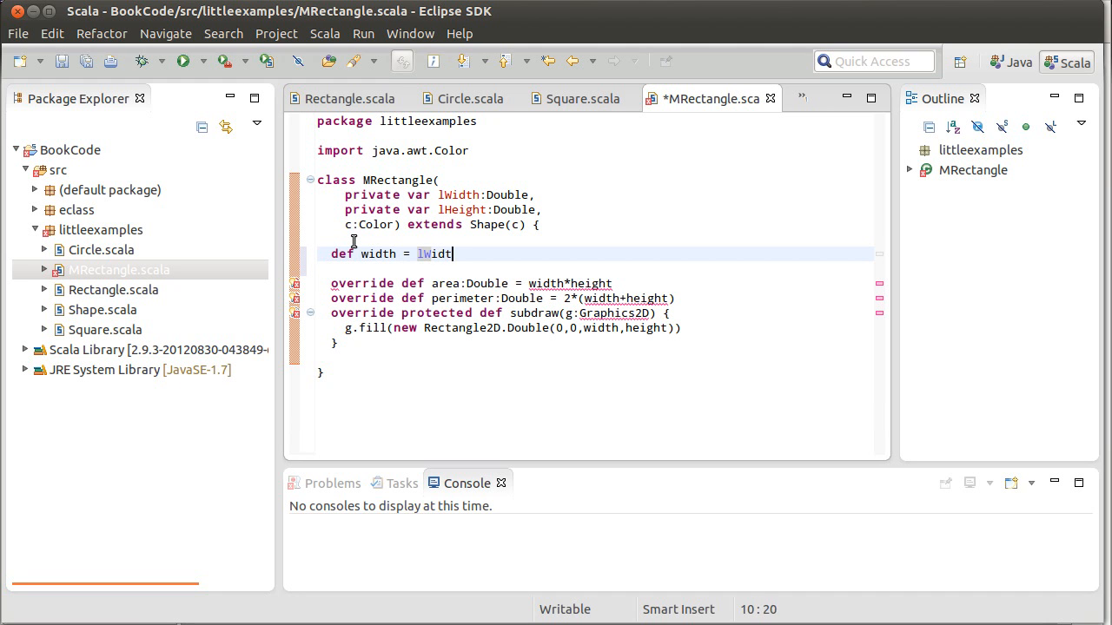
{"action": "type", "text": "h"}
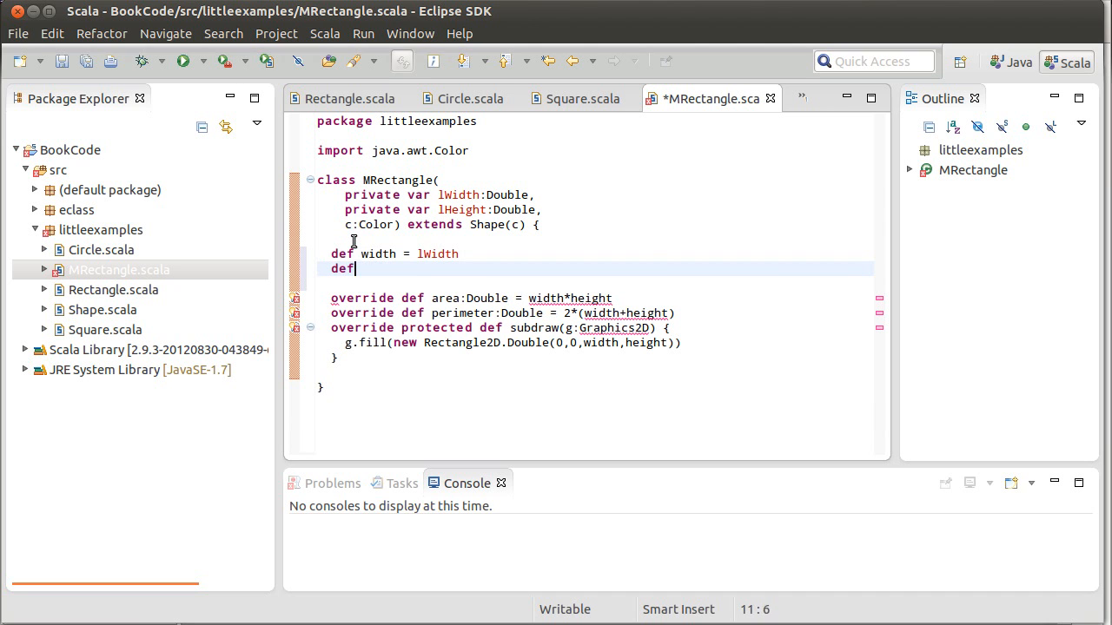
{"action": "type", "text": "height ="}
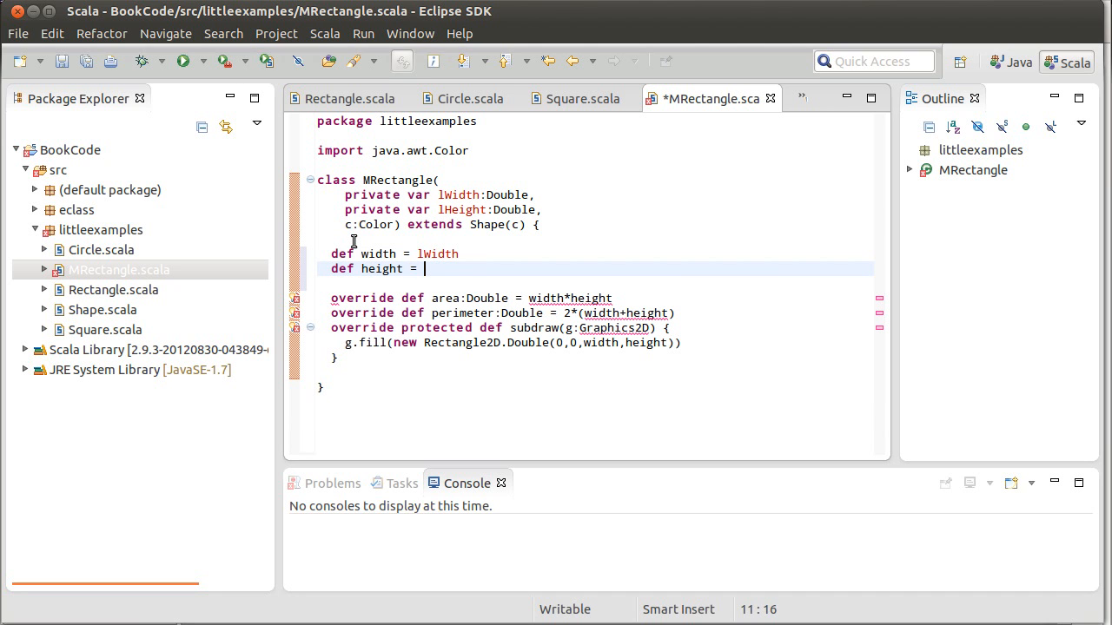
{"action": "type", "text": "lHeight"}
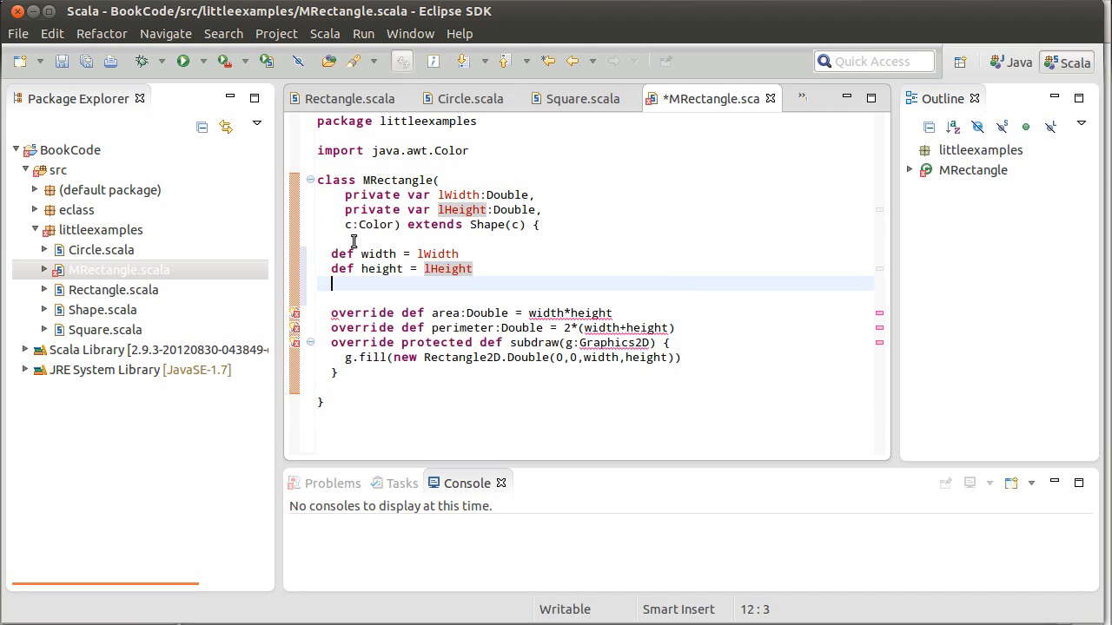
Define setters width_=(w:Double) = lWidth = w and height_=(h:Double) = lHeight = h
{"action": "type", "text": "def"}
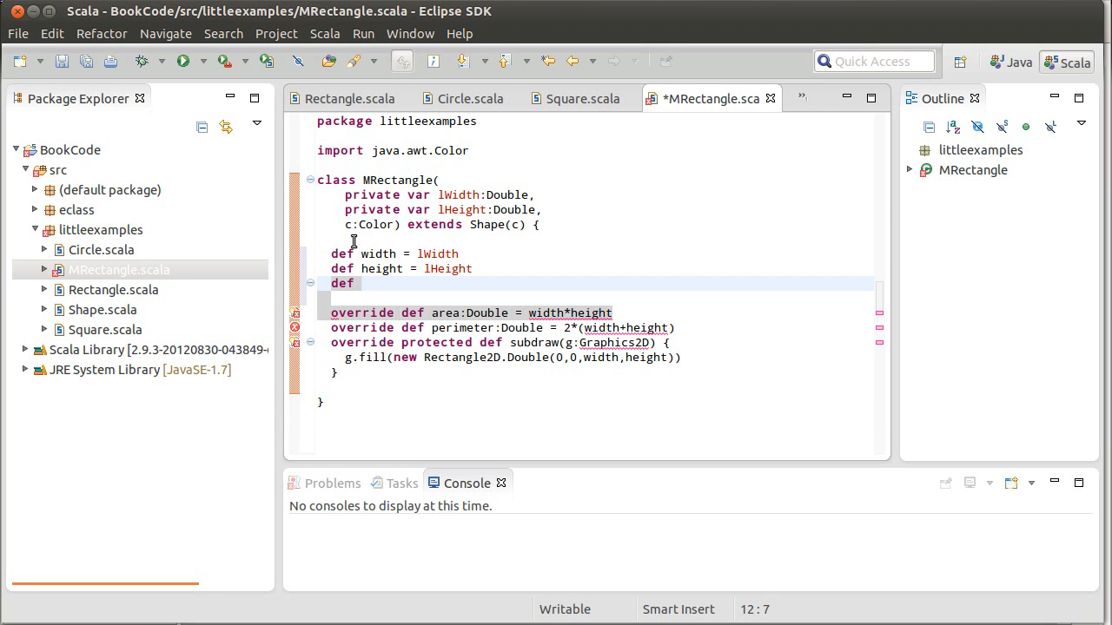
{"action": "type", "text": "width_=(w:D"}
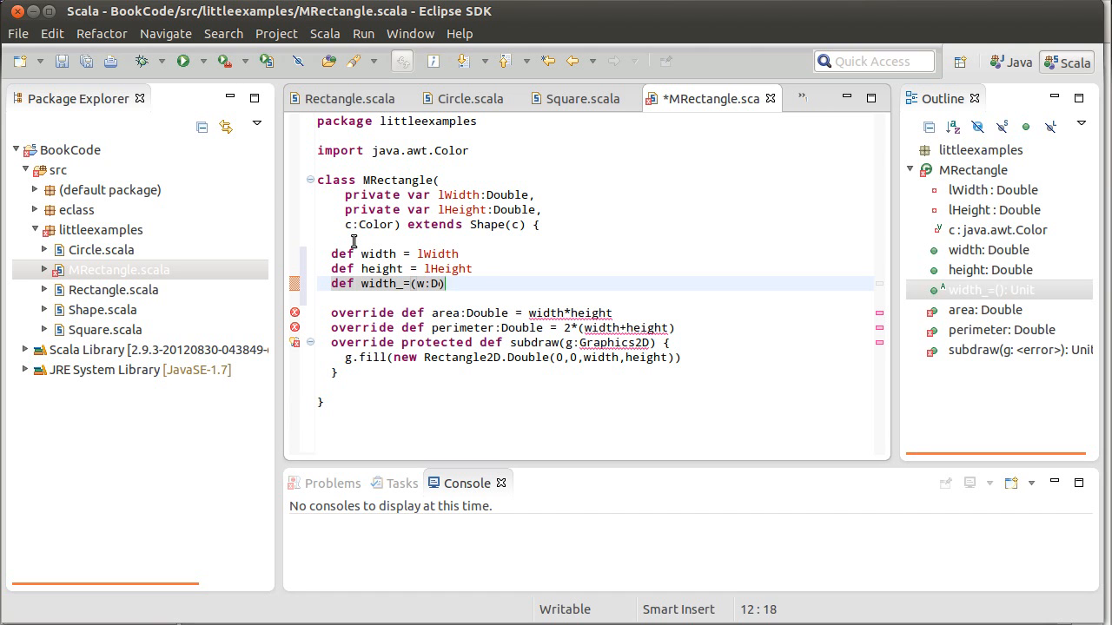
{"action": "type", "text": "ouble)"}
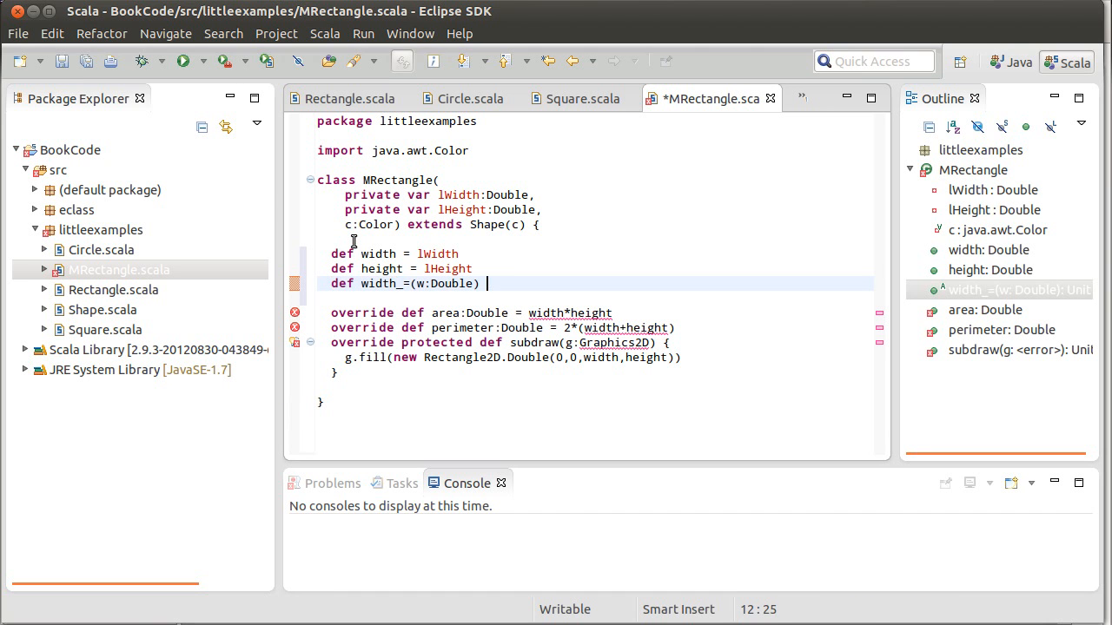
{"action": "type", "text": "= lWidth = w"}
{"action": "type", "text": "def"}
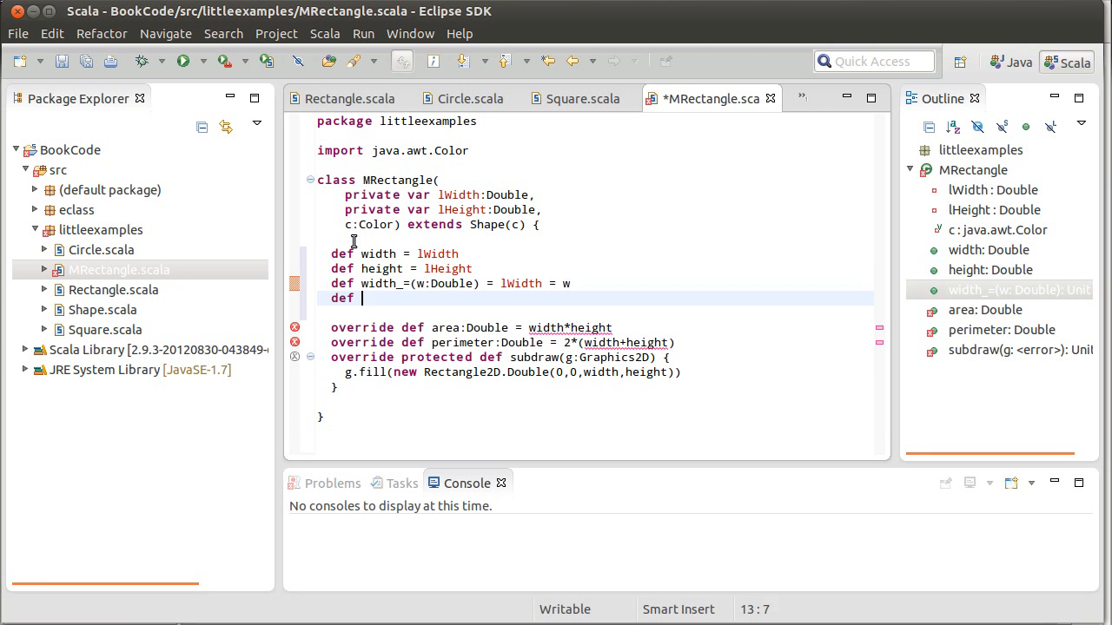
{"action": "type", "text": "height_="}
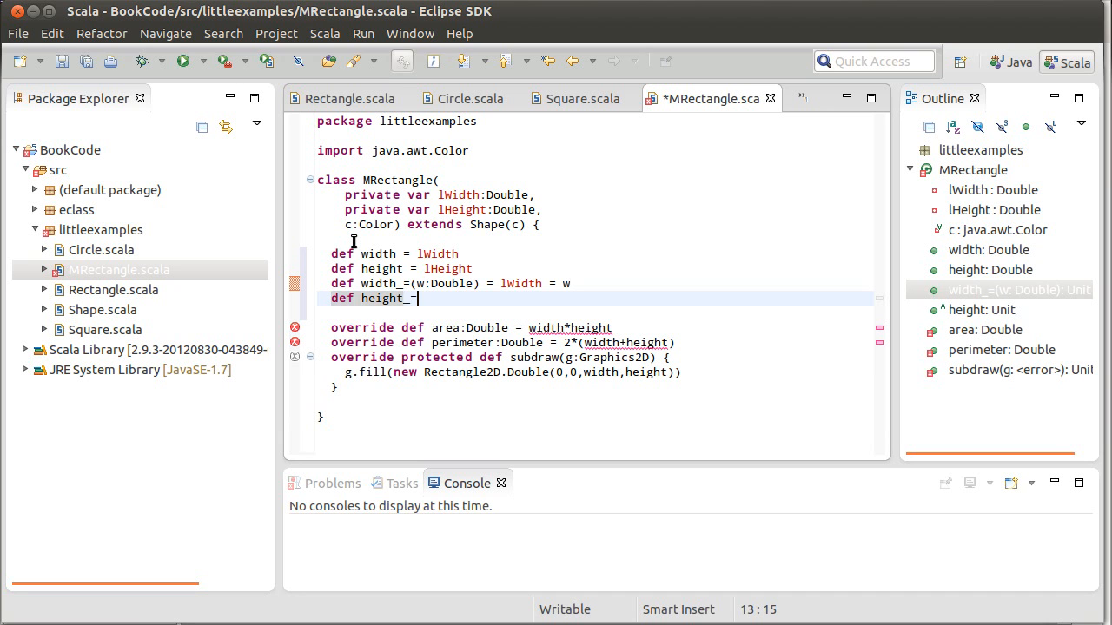
{"action": "type", "text": "(h:Double)"}
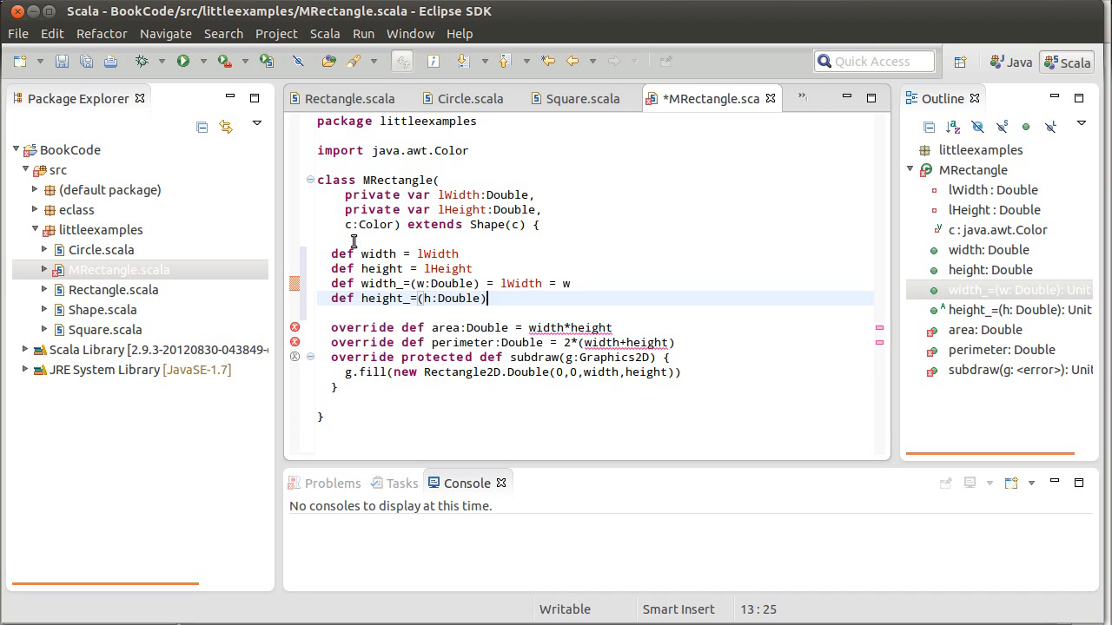
{"action": "type", "text": "= l"}
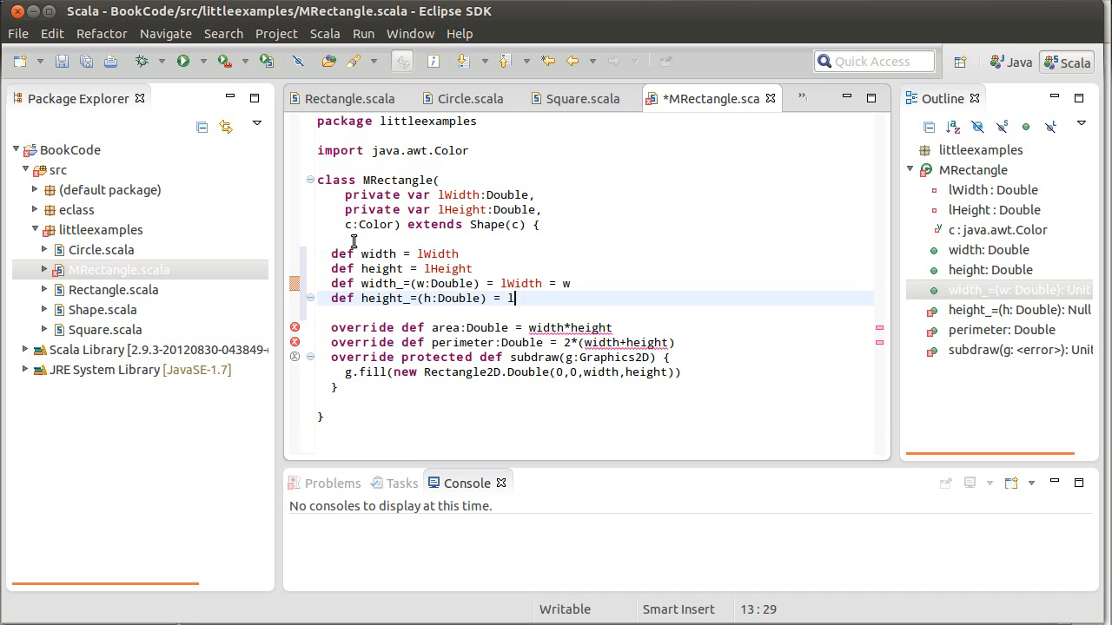
{"action": "type", "text": "Height"}
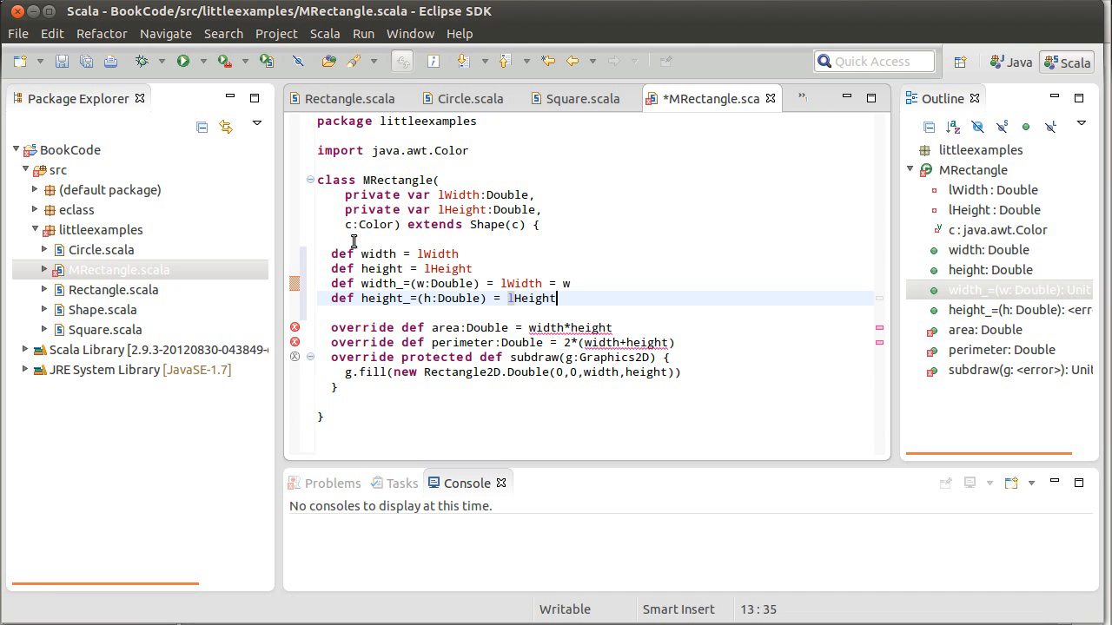
{"action": "type", "text": "= h"}
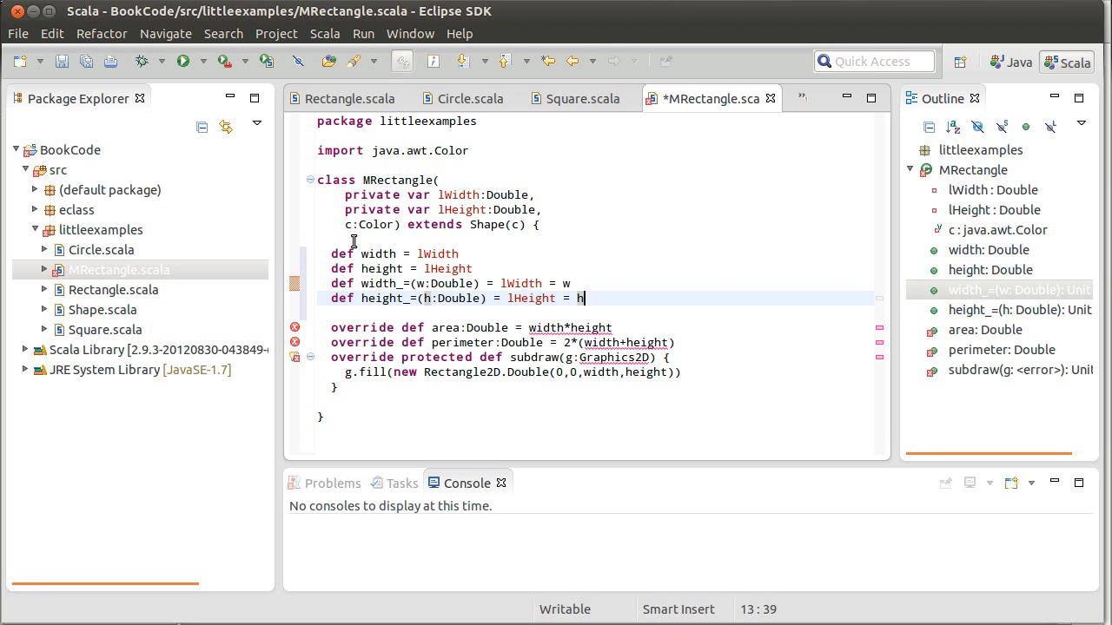
Organize imports to add Graphics2D and Rectangle2D, then save MRectangle.scala
{"action": "key", "text": "ctrl+s"}
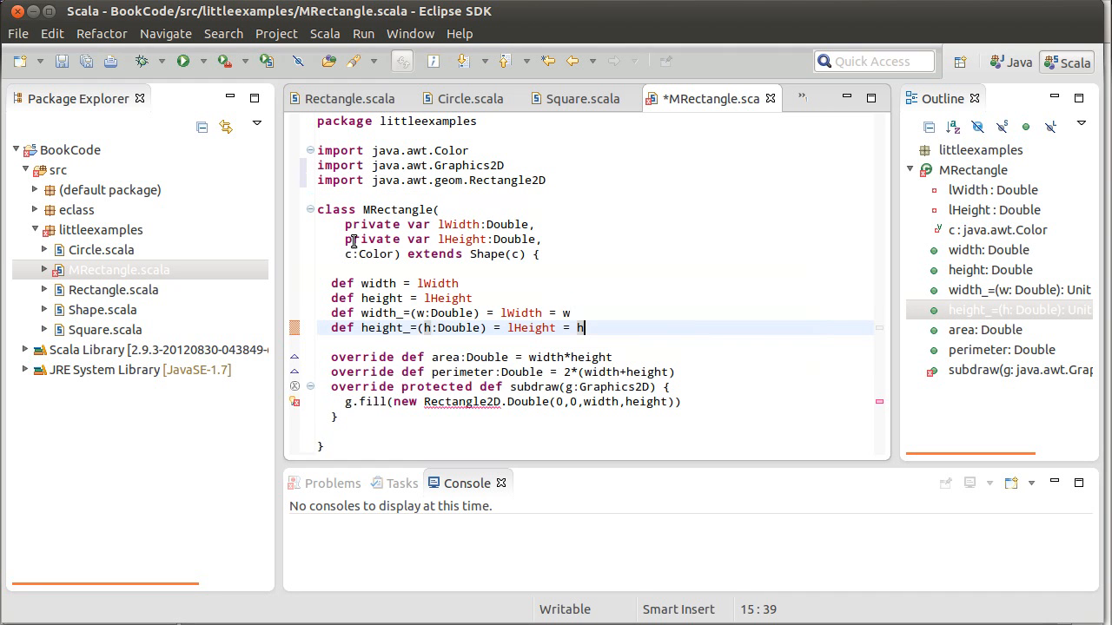
{"action": "key", "text": "ctrl+s"}
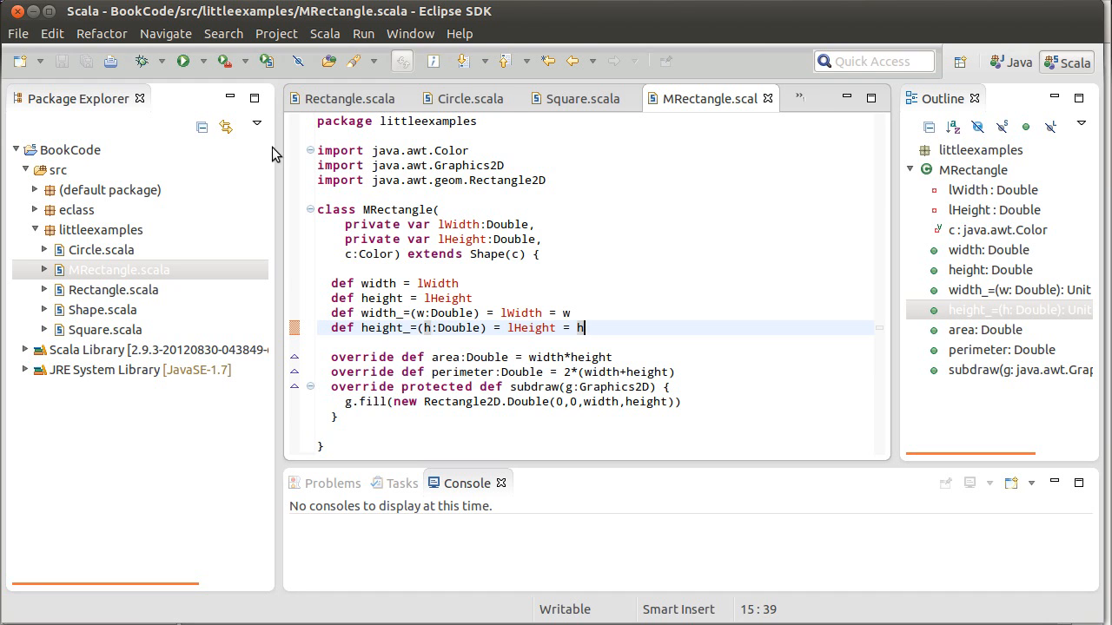
Close the Square.scala and Circle.scala editors, leaving Shape.scala showing
{"action": "left_click", "coordinate": [582, 97]}
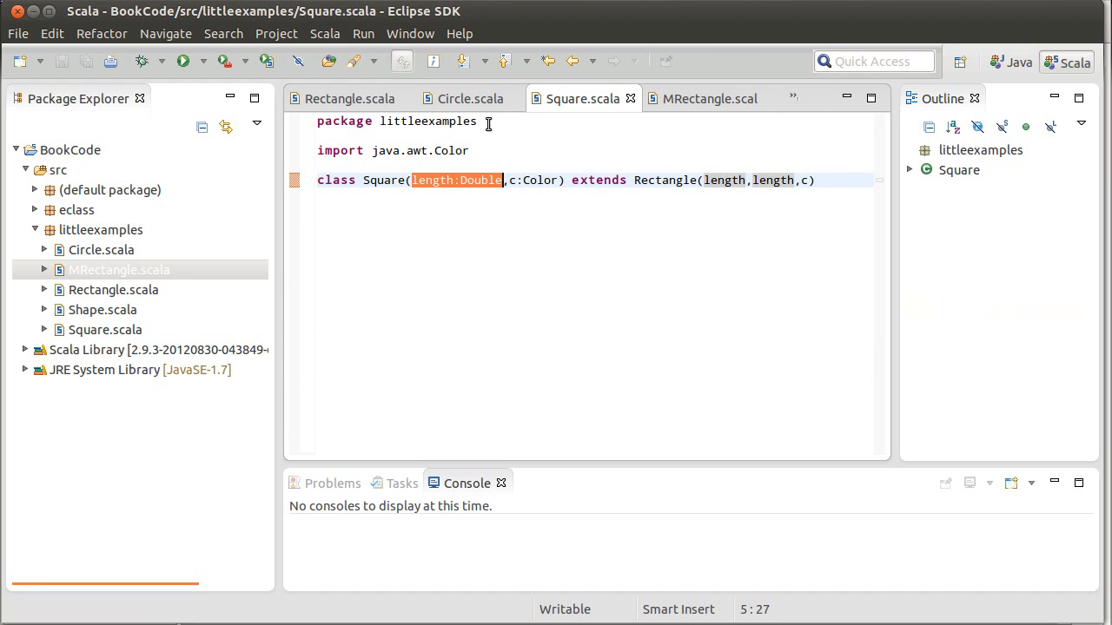
{"action": "mouse_move", "coordinate": [622, 98]}
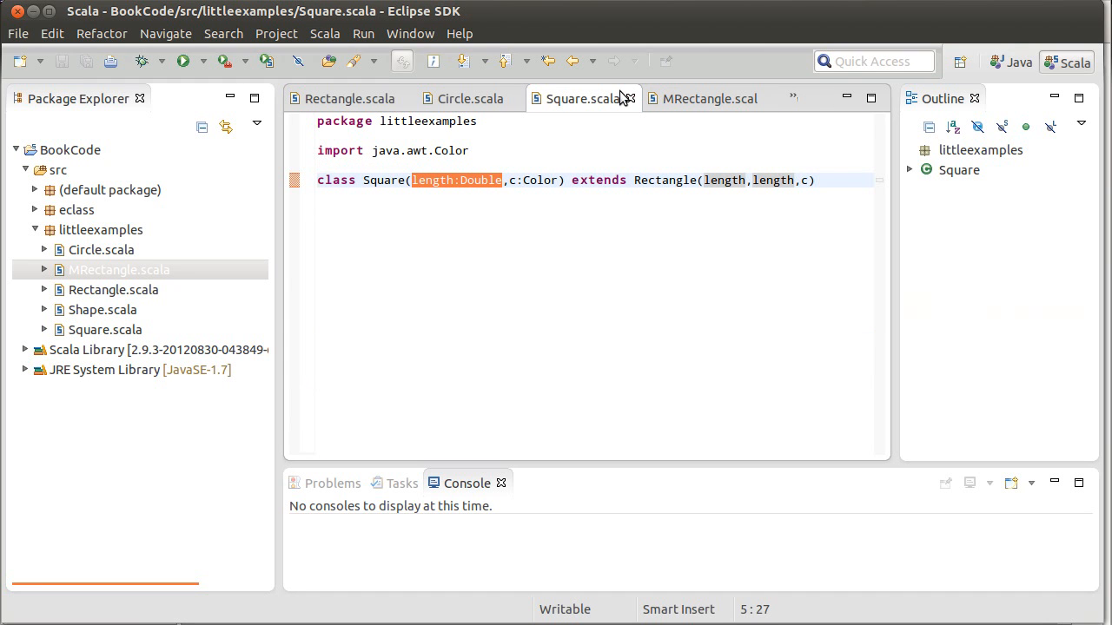
{"action": "left_click", "coordinate": [709, 98]}
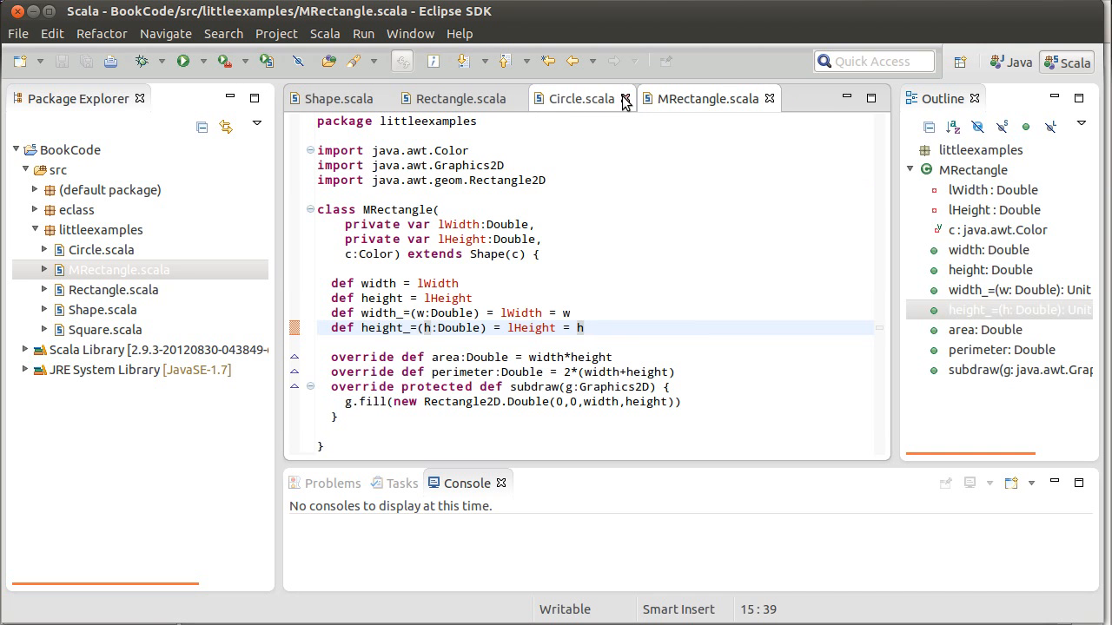
{"action": "left_click", "coordinate": [339, 97]}
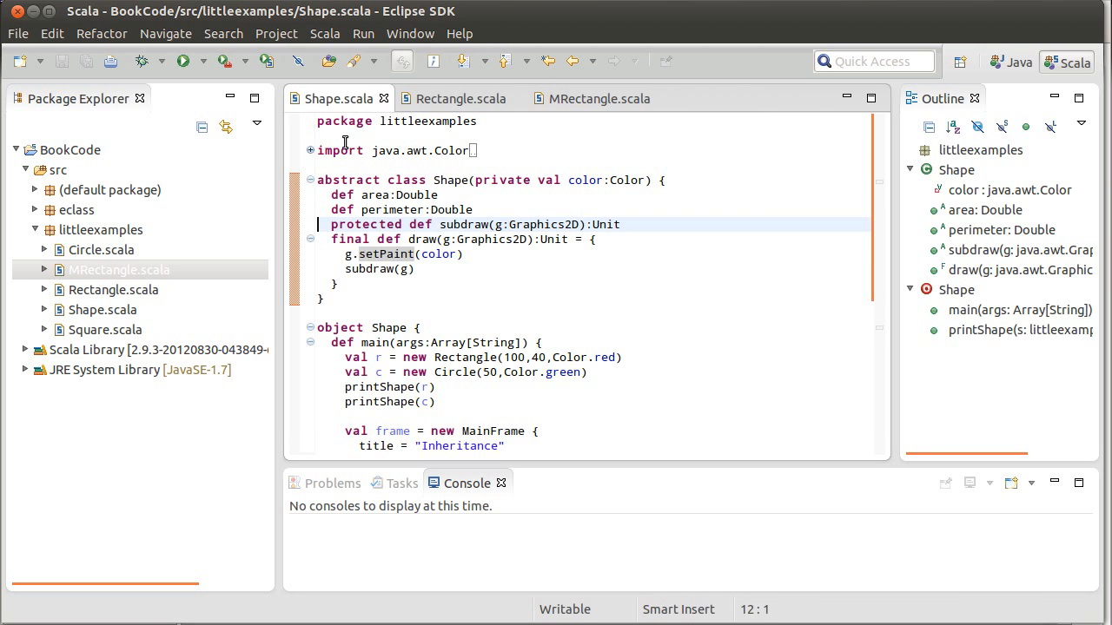
In Shape's main add val r2 = new MRectangle(20,30,Color.black)
{"action": "scroll", "scroll_direction": "down", "scroll_amount": 3}
{"action": "type", "text": "val"}
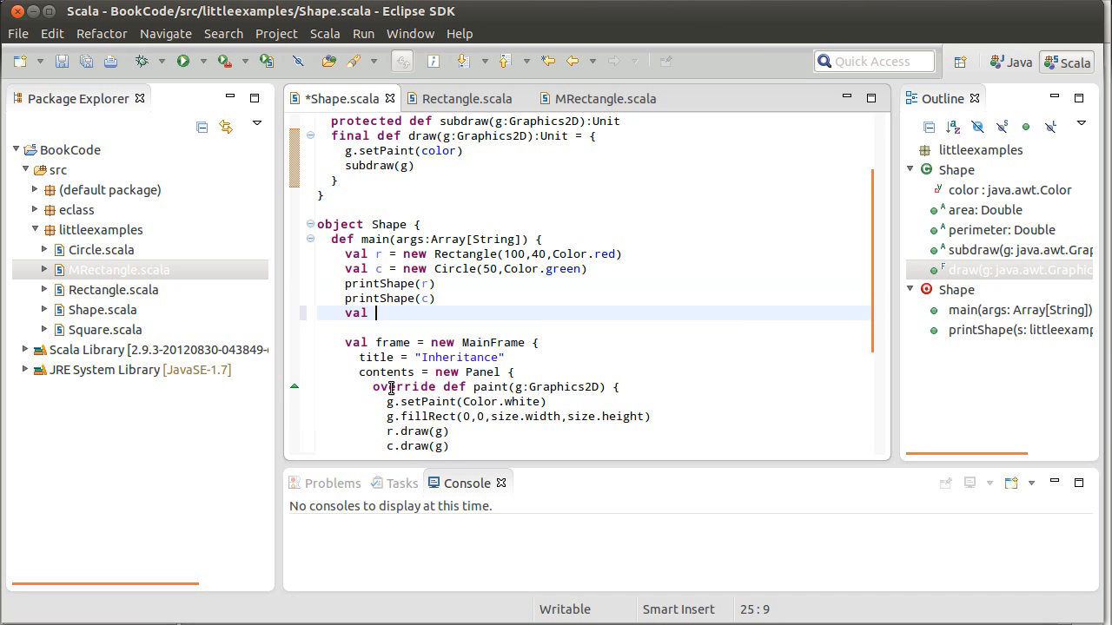
{"action": "type", "text": "r2 ="}
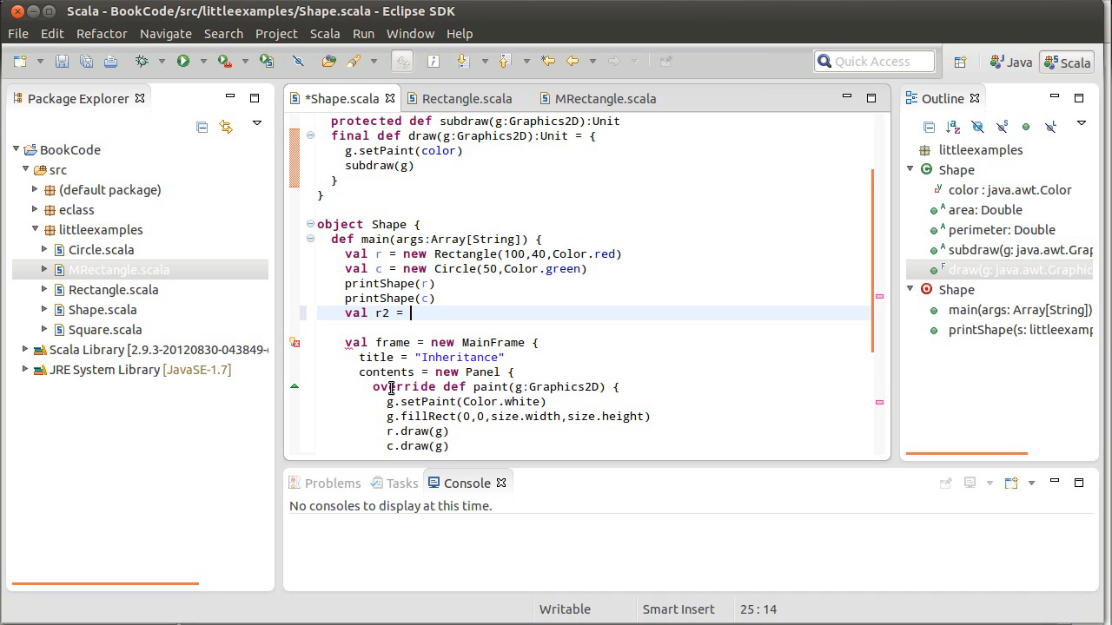
{"action": "type", "text": "new M"}
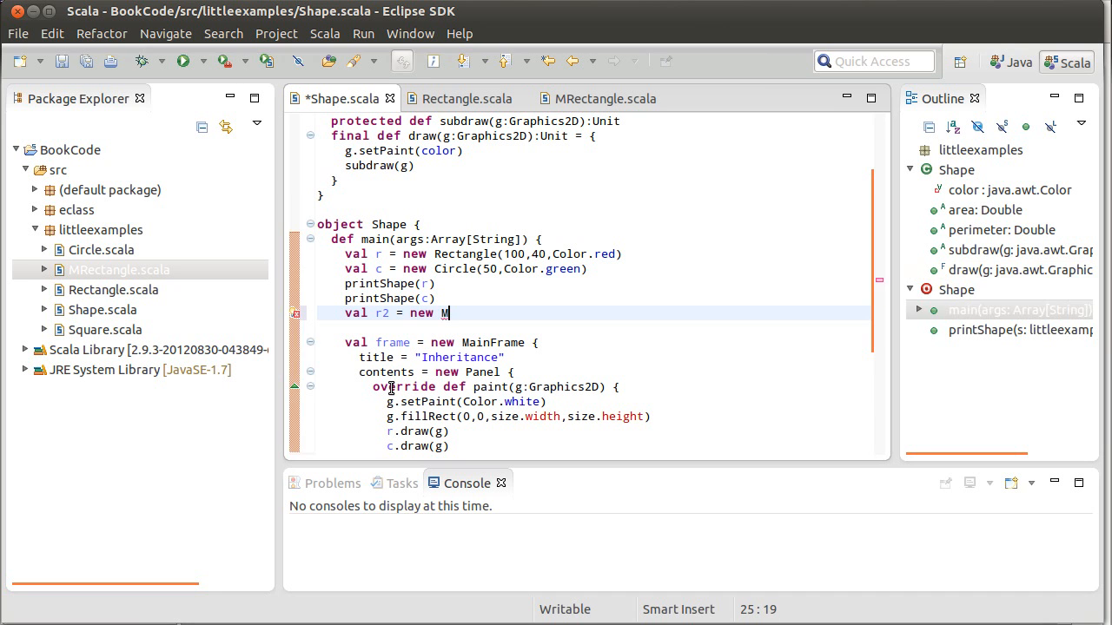
{"action": "type", "text": "Rectangle"}
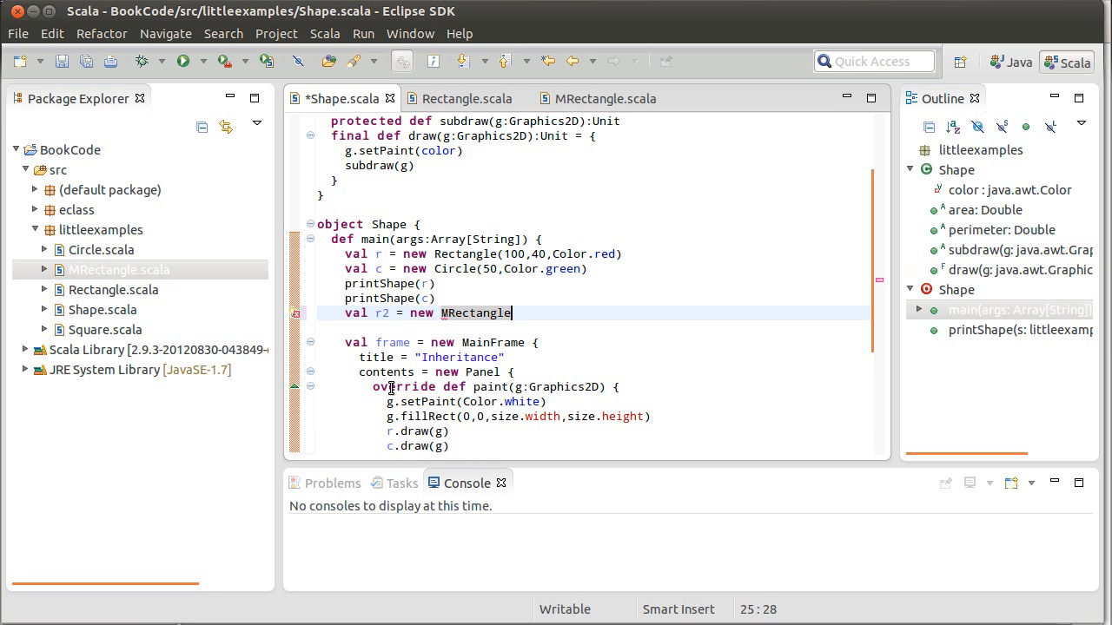
{"action": "type", "text": "()"}
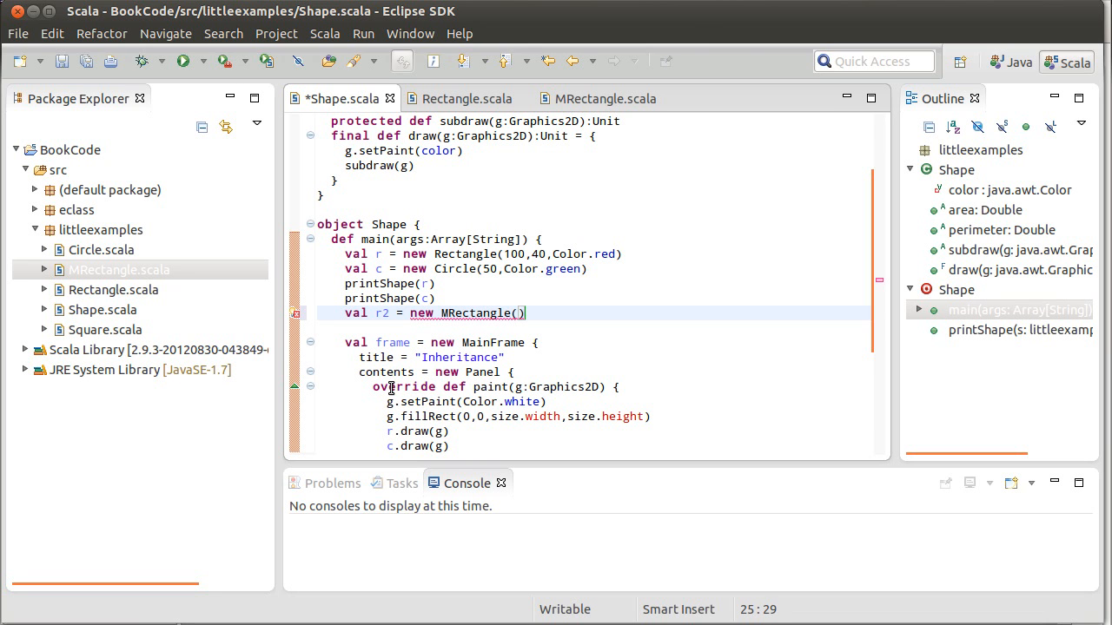
{"action": "type", "text": "20,30,"}
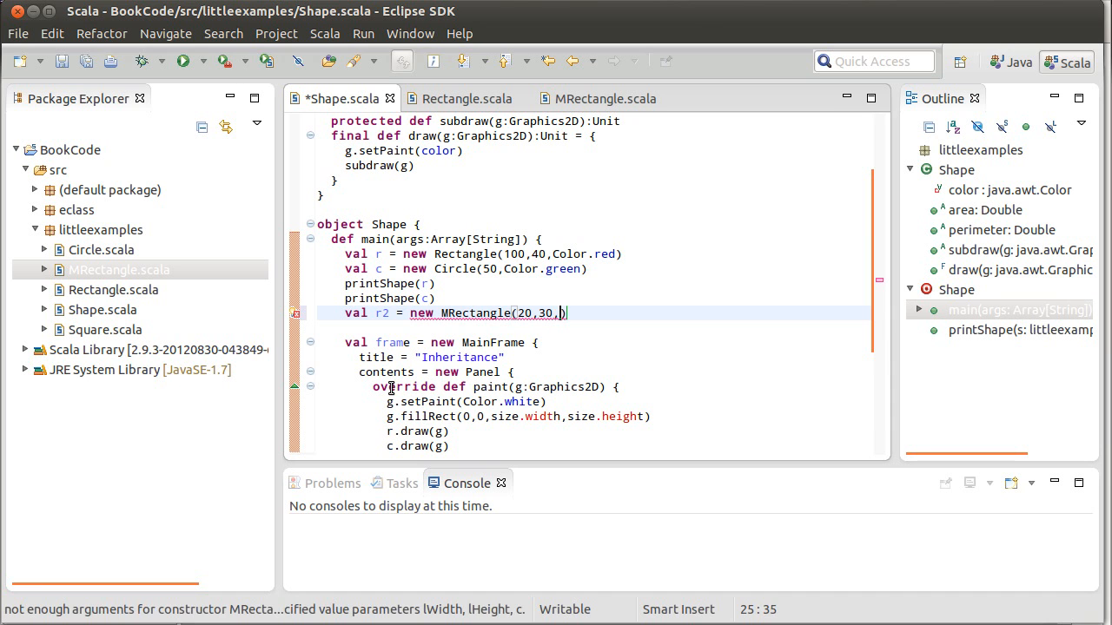
{"action": "type", "text": "Color."}
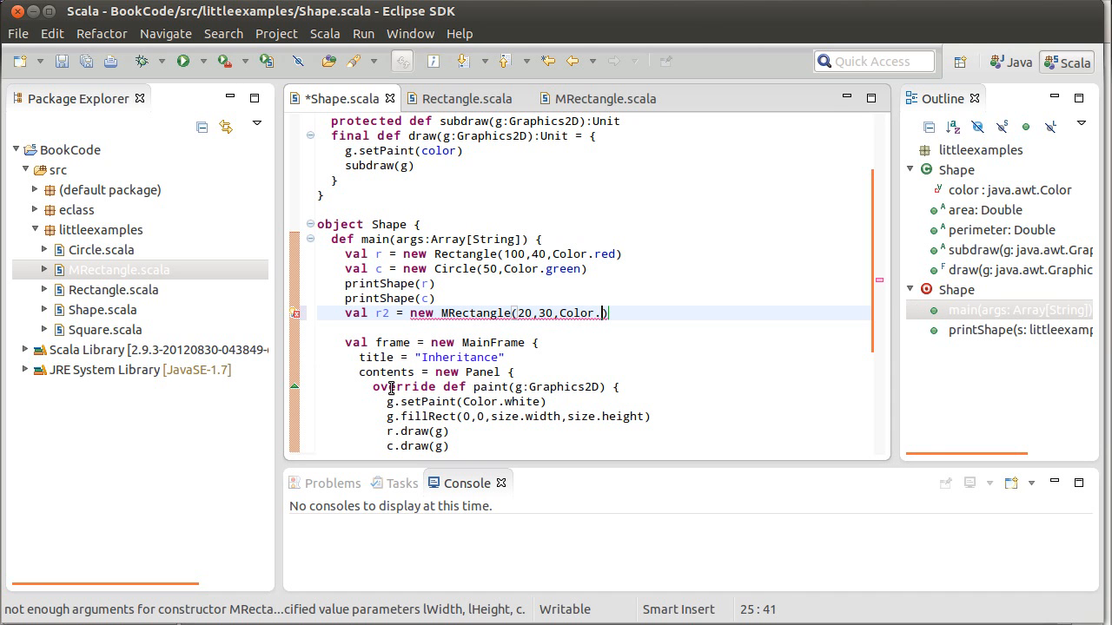
{"action": "type", "text": "bl"}
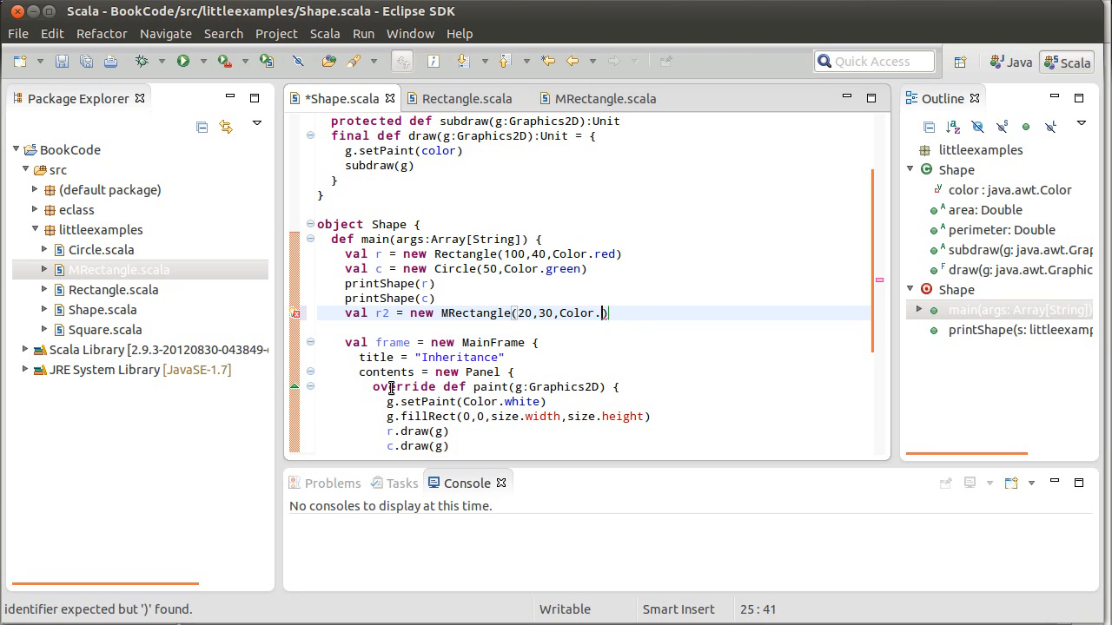
{"action": "type", "text": "black"}
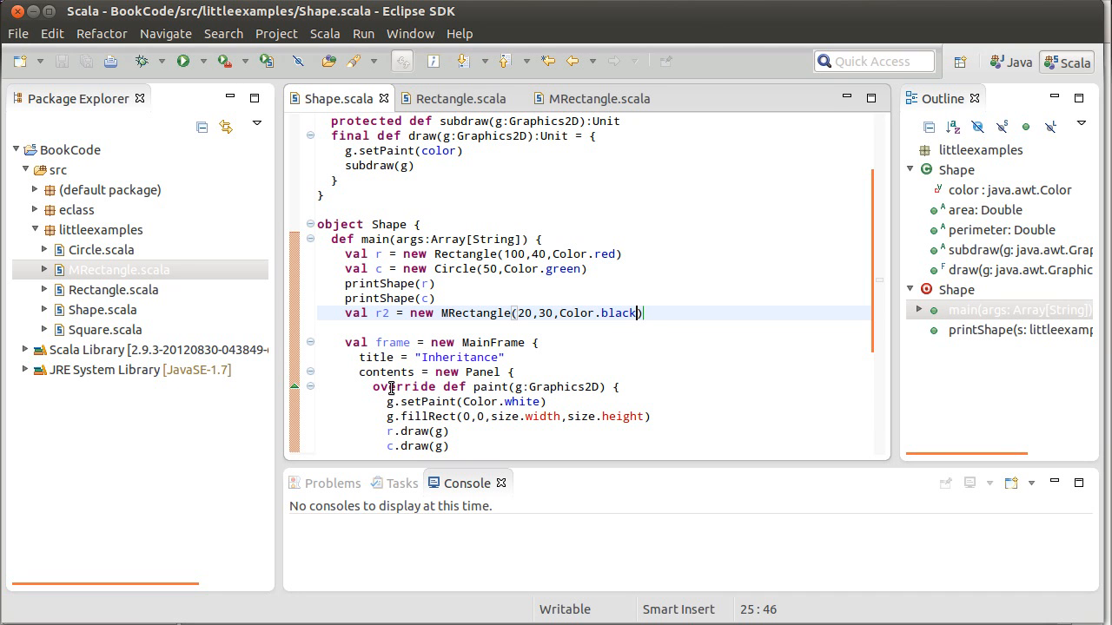
Add r2.width = 70 on the next line and save Shape.scala
{"action": "key", "text": "Return"}
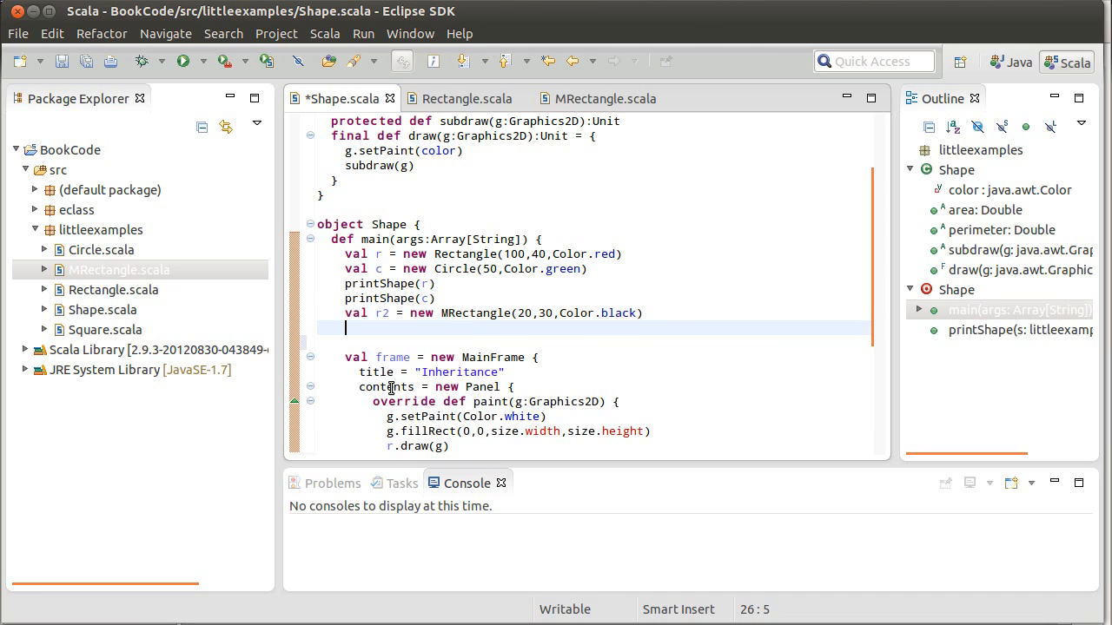
{"action": "type", "text": "r"}
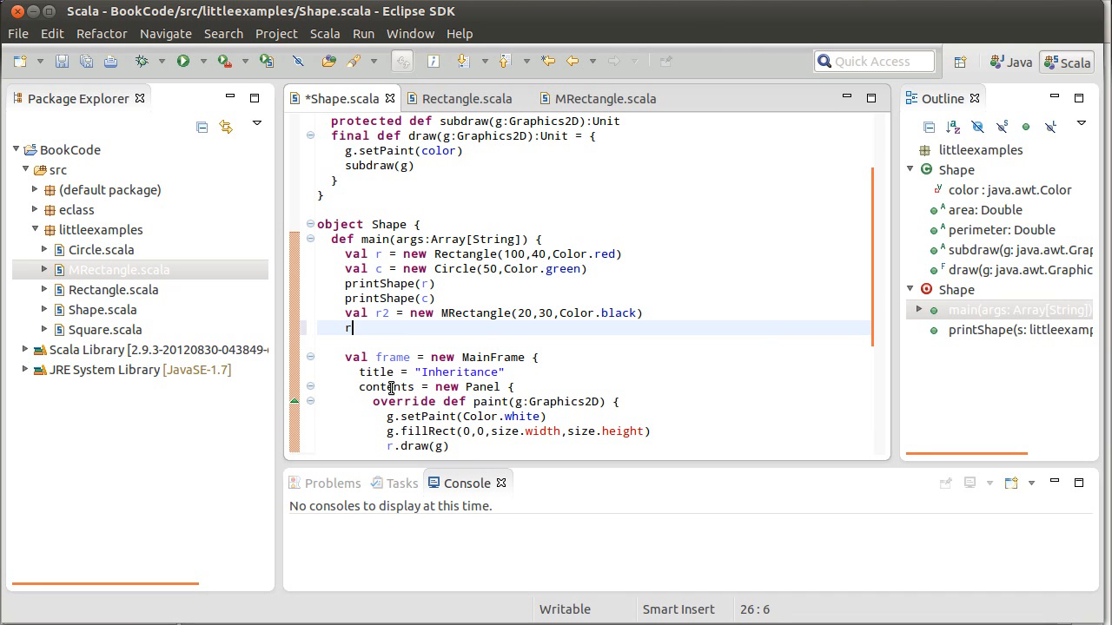
{"action": "type", "text": "2"}
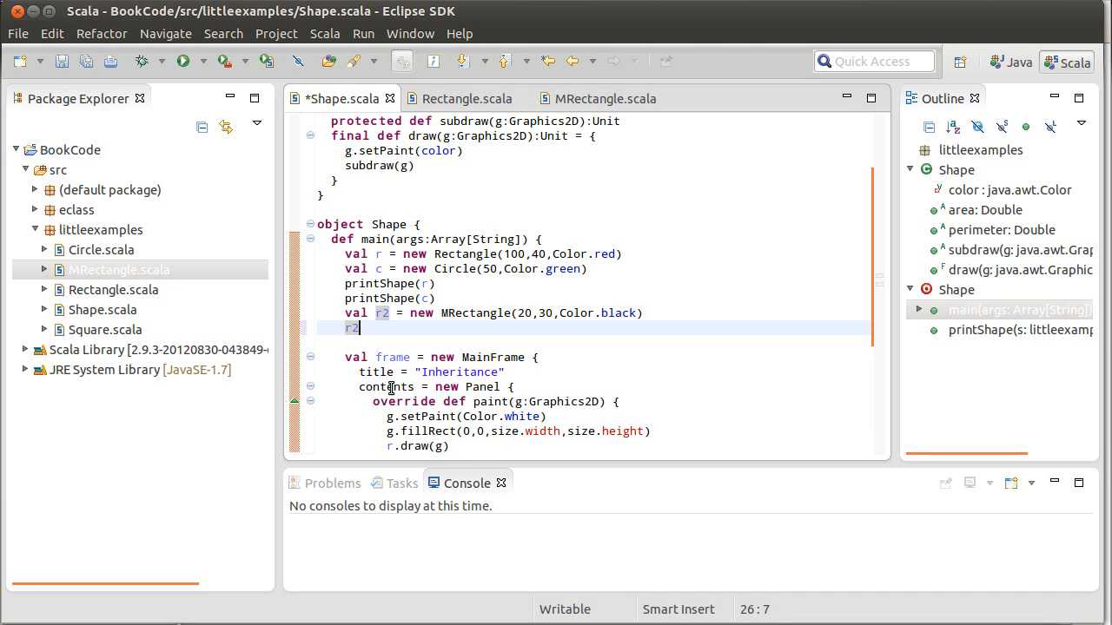
{"action": "type", "text": ".wi"}
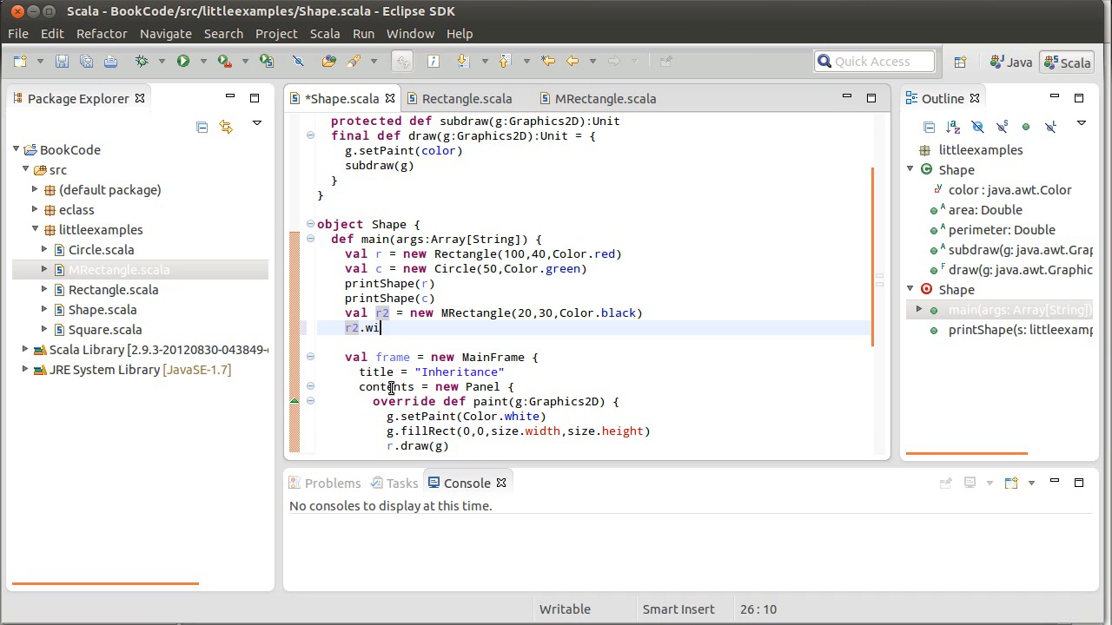
{"action": "type", "text": "dth = 7"}
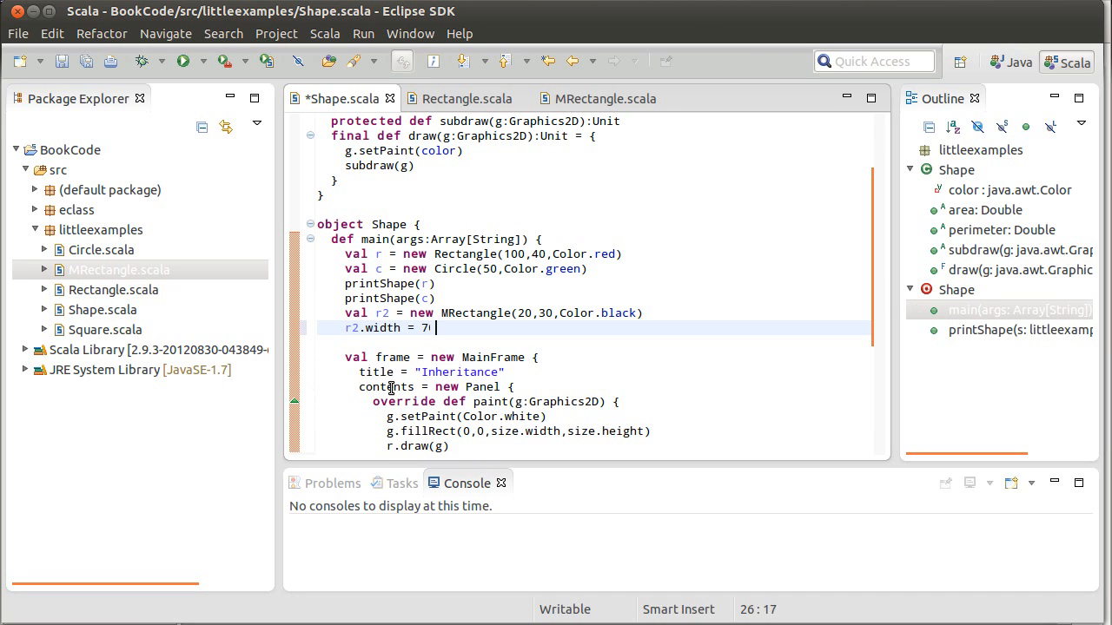
{"action": "type", "text": "0"}
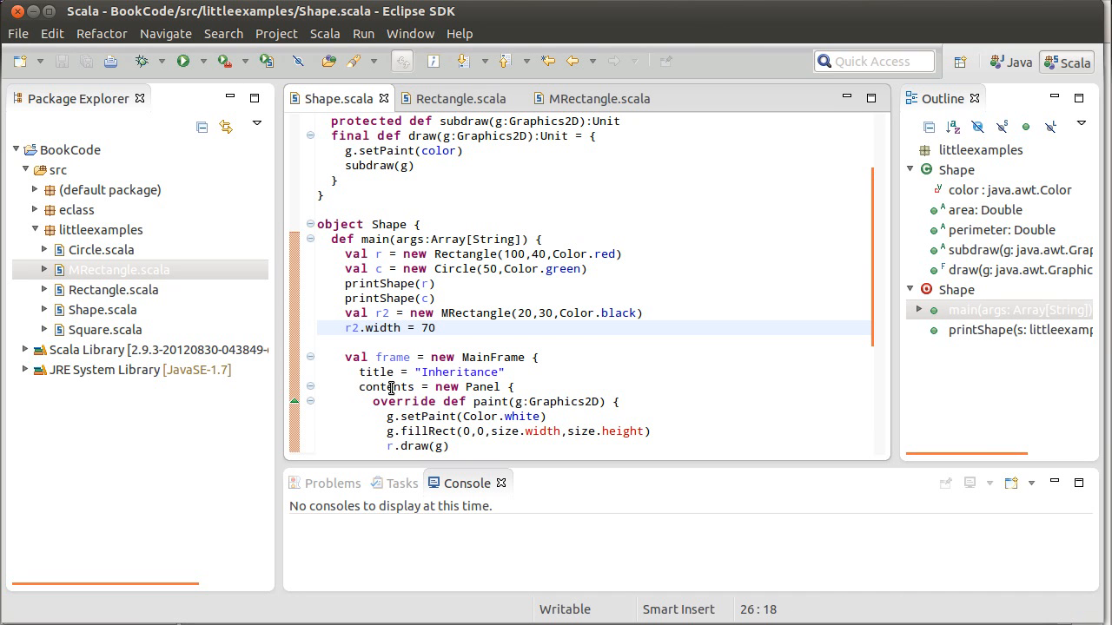
{"action": "left_click", "coordinate": [438, 326]}
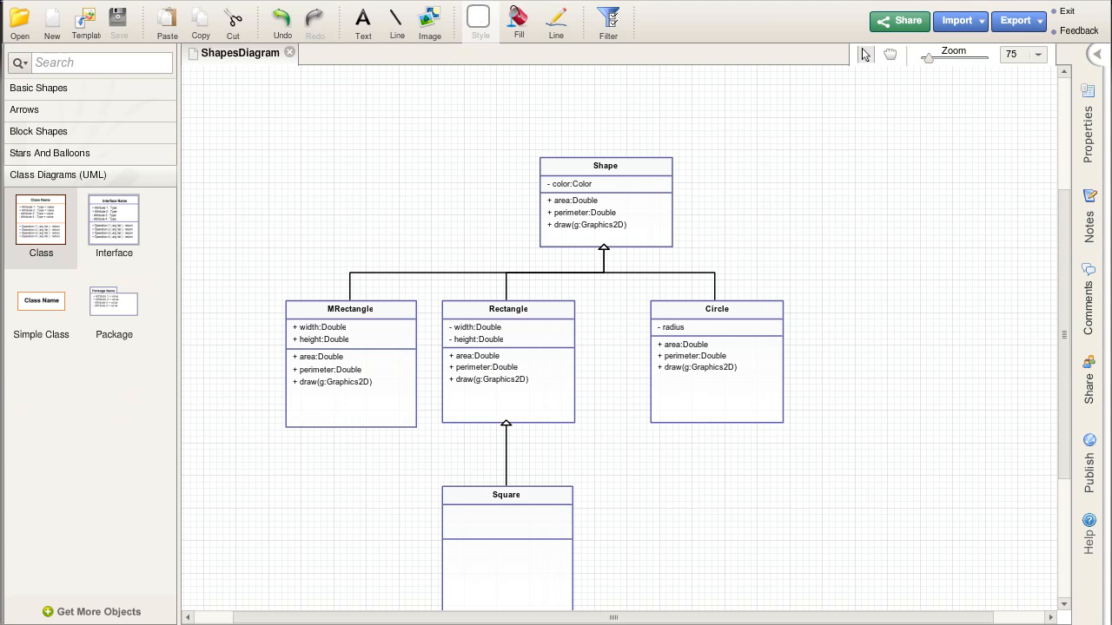
{"action": "mouse_move", "coordinate": [806, 438]}
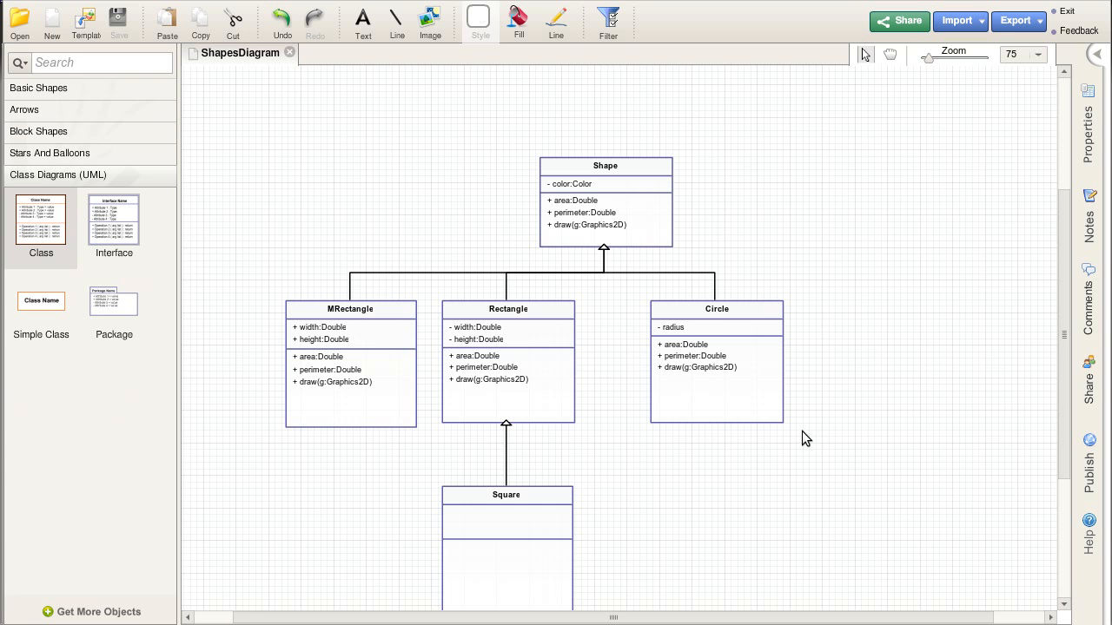
{"action": "mouse_move", "coordinate": [1067, 375]}
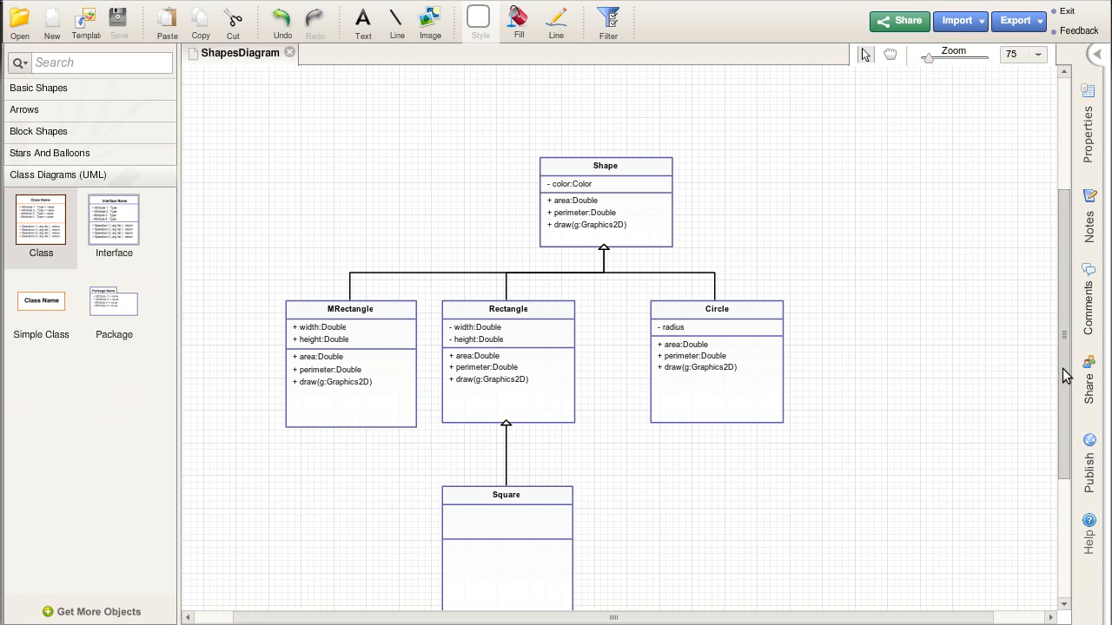
Scroll the Creately ShapesDiagram canvas up to view the Shape hierarchy
{"action": "scroll", "scroll_direction": "up", "scroll_amount": 3}
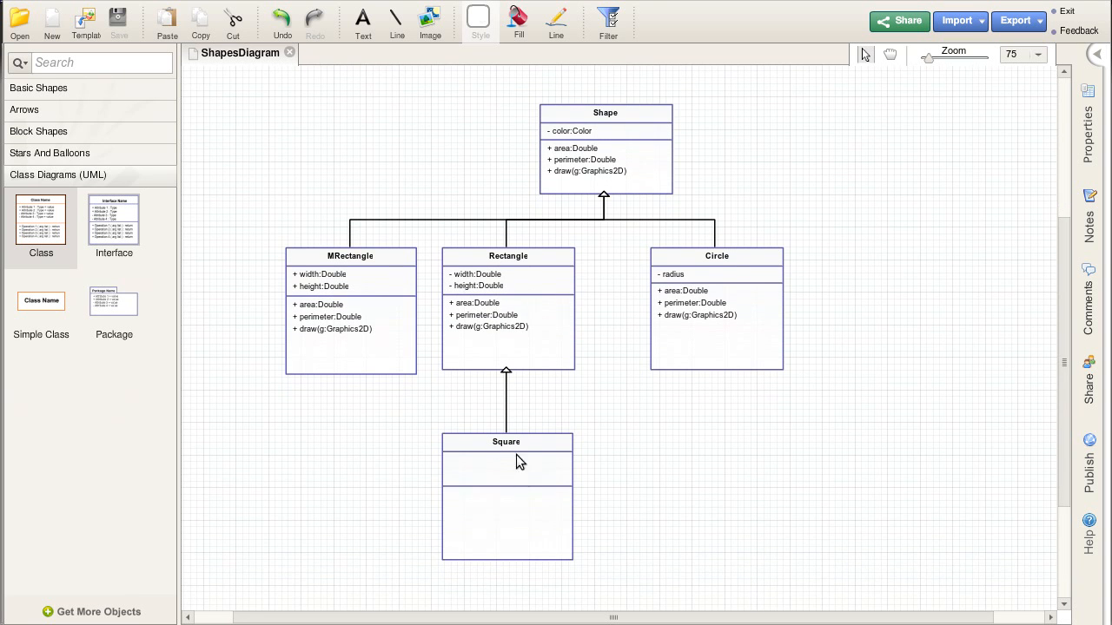
Add an MSquare class below MRectangle and link it with an Extends connector
{"action": "left_click_drag", "start_coordinate": [42, 218], "coordinate": [221, 340]}
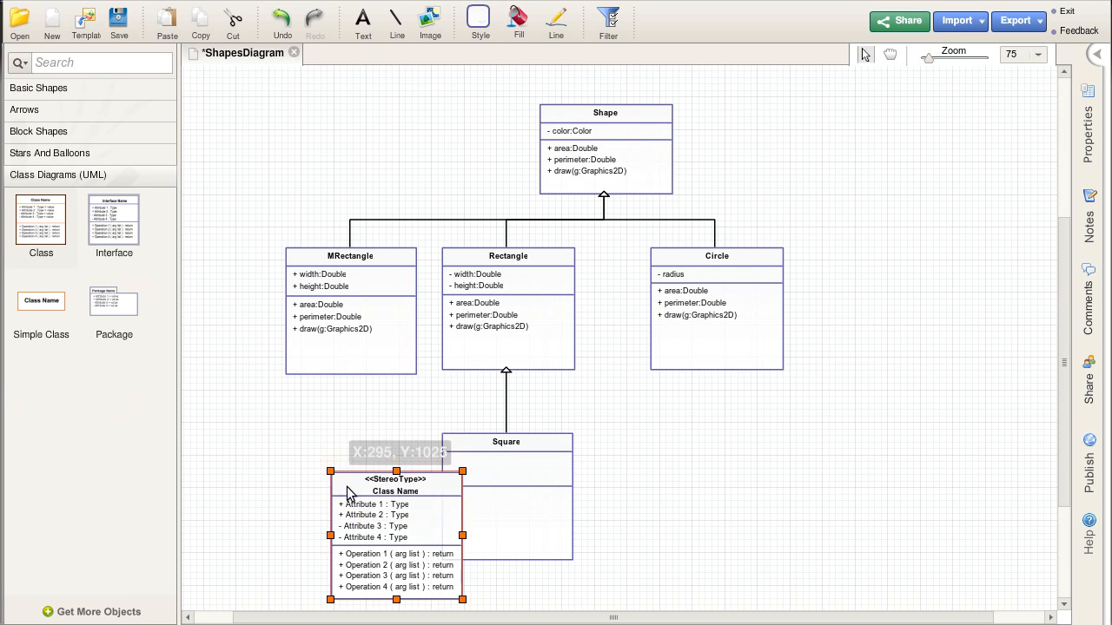
{"action": "double_click", "coordinate": [396, 490]}
{"action": "type", "text": "MSquare"}
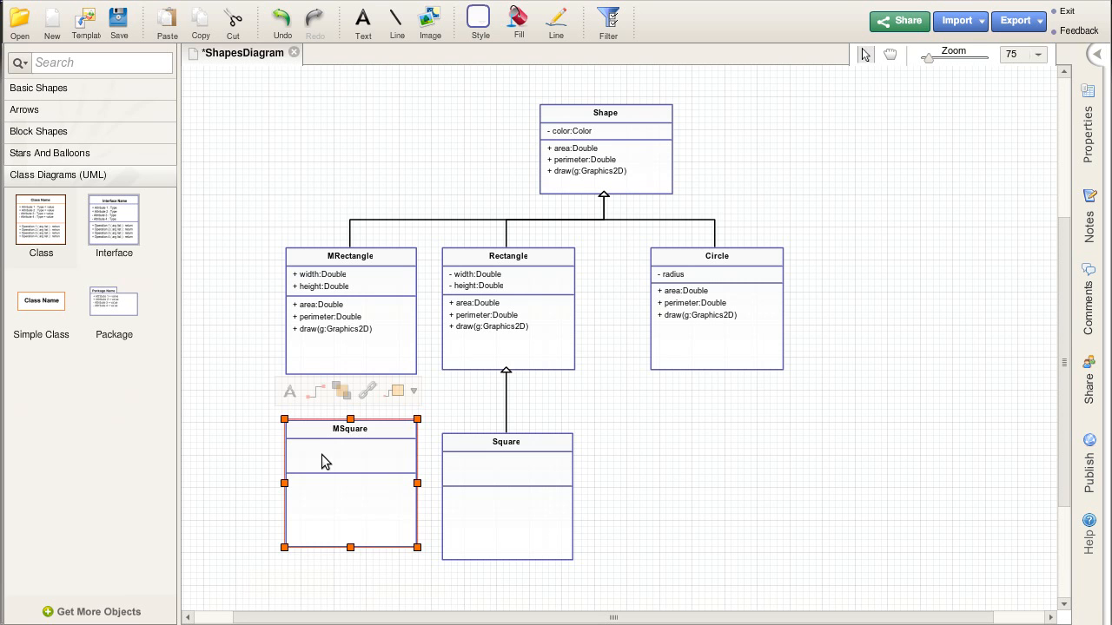
{"action": "mouse_move", "coordinate": [340, 456]}
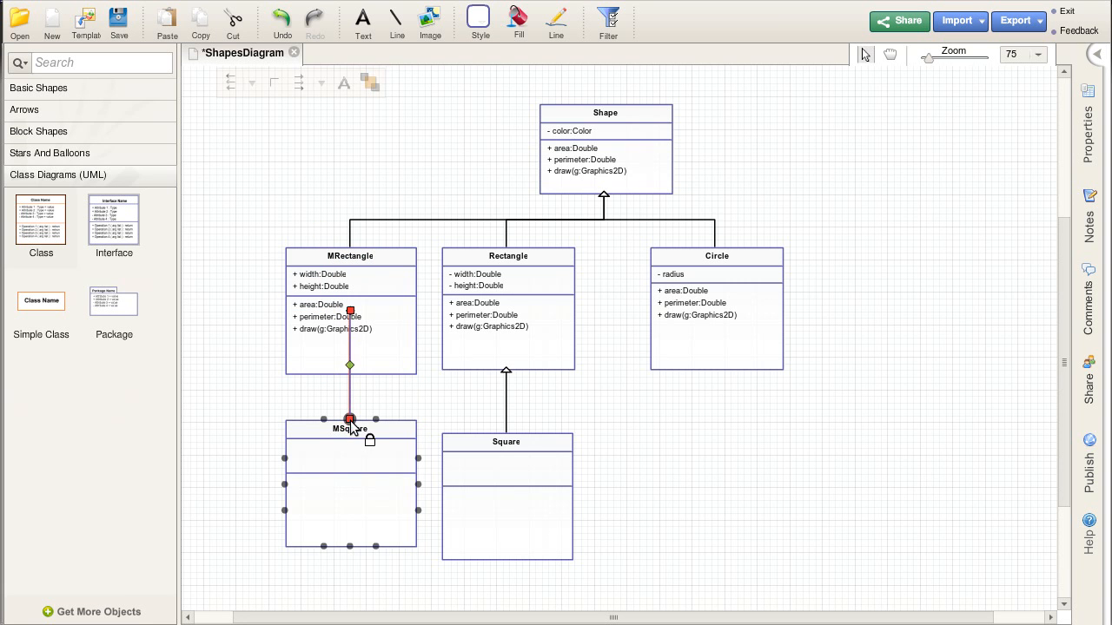
{"action": "left_click", "coordinate": [490, 351]}
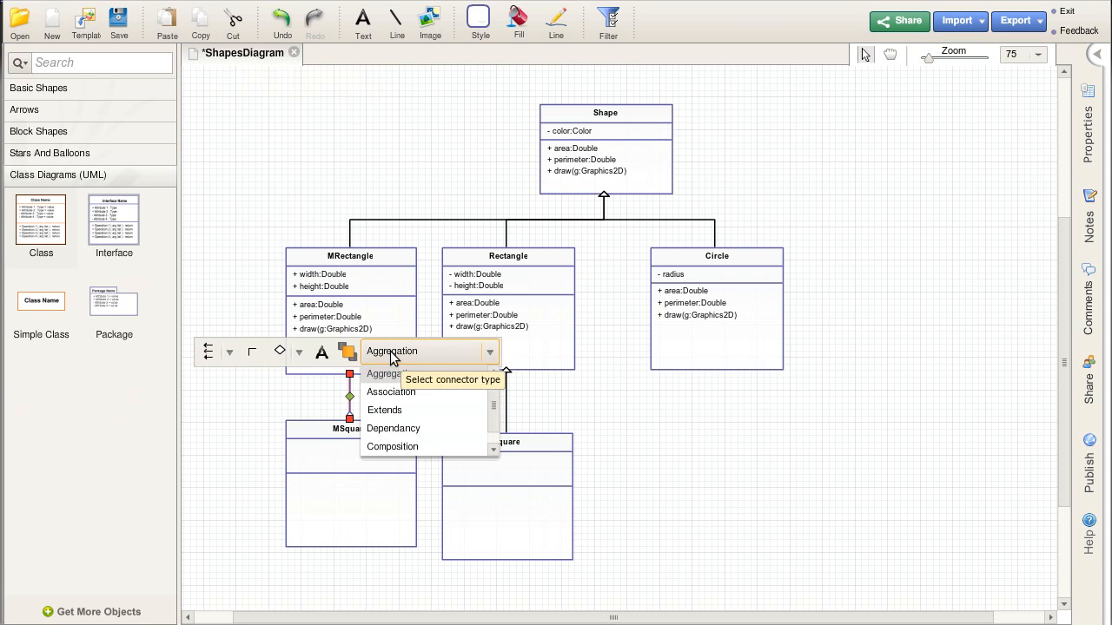
{"action": "left_click", "coordinate": [383, 410]}
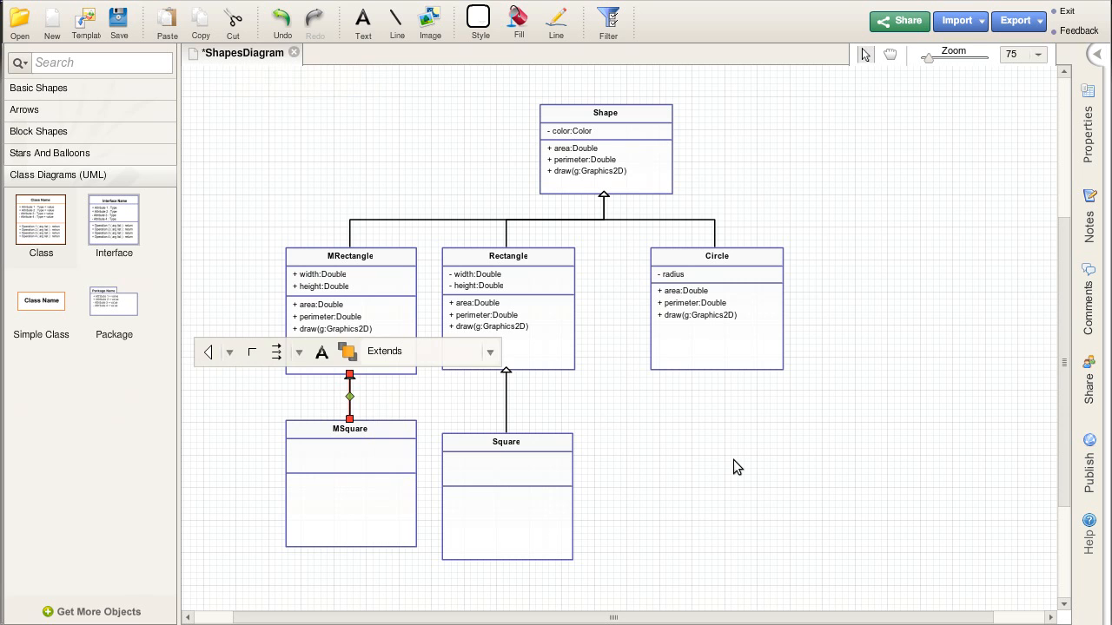
{"action": "left_click", "coordinate": [737, 465]}
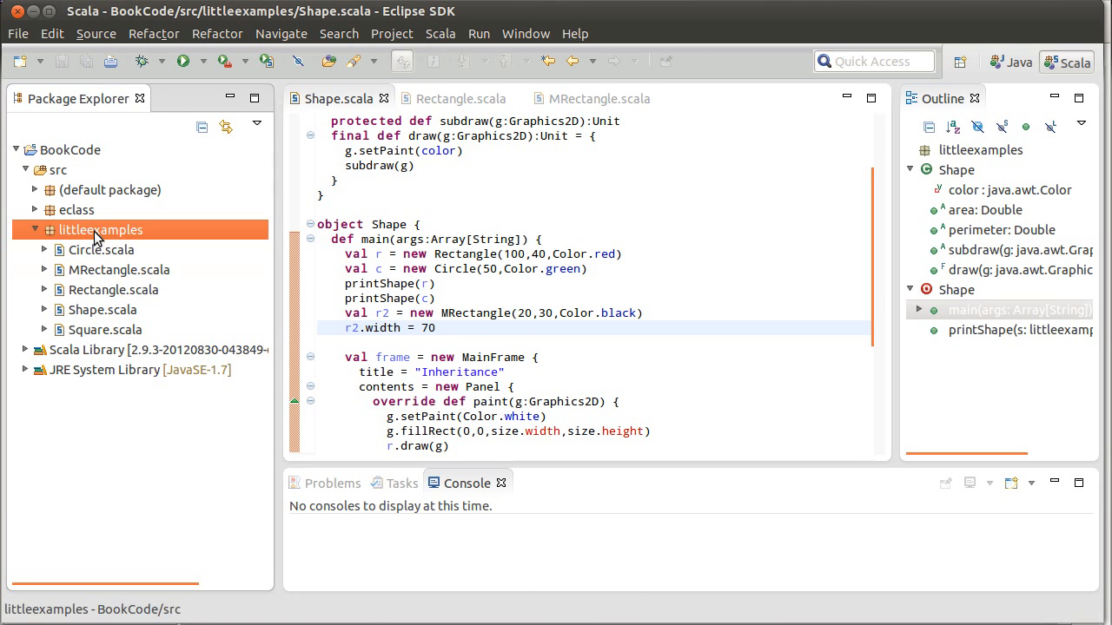
Create a new Scala class MSquare in the littleexamples package
{"action": "right_click", "coordinate": [101, 229]}
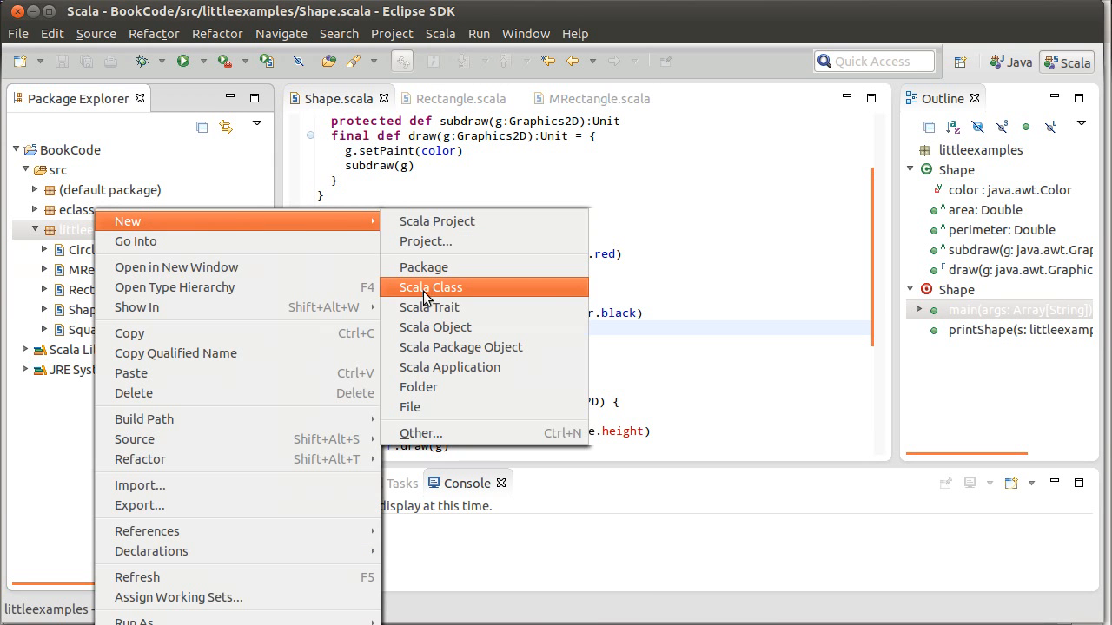
{"action": "left_click", "coordinate": [431, 287]}
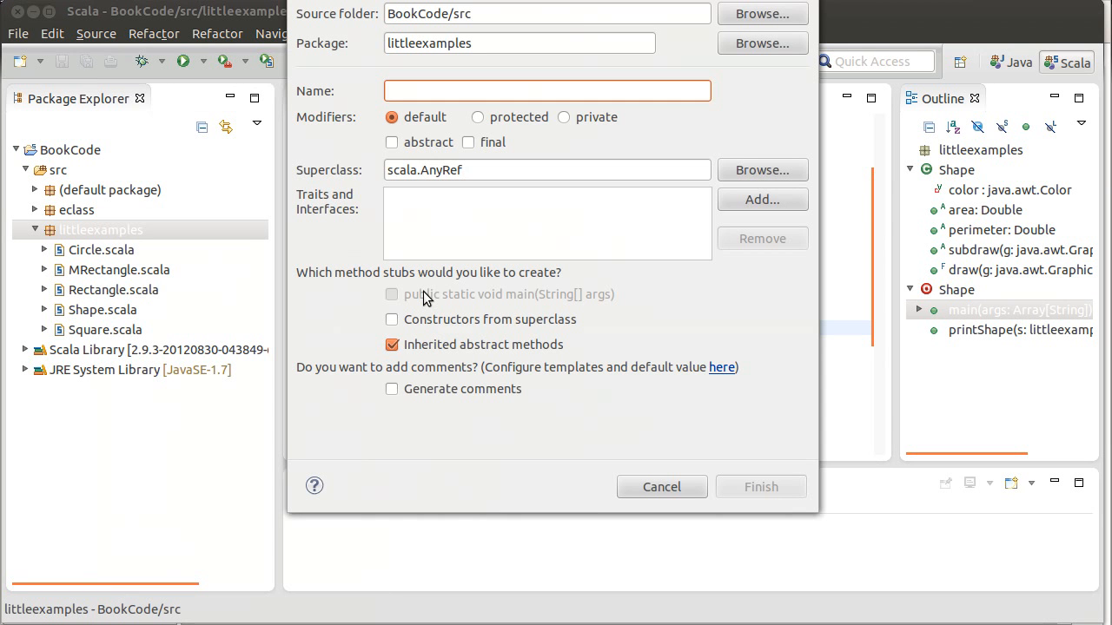
{"action": "type", "text": "MSquare"}
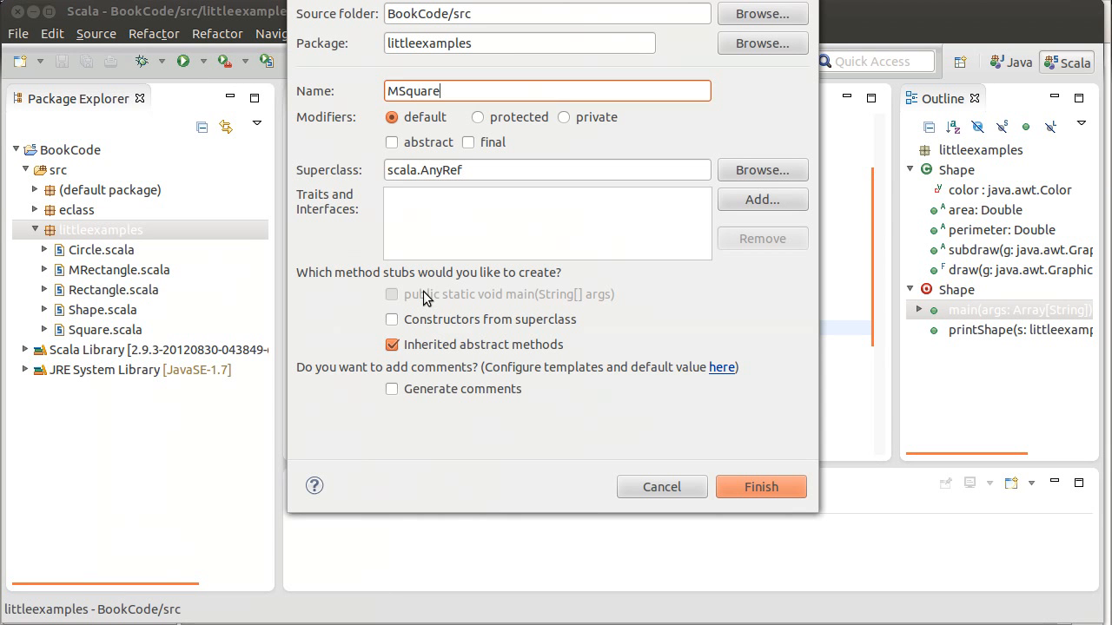
{"action": "left_click", "coordinate": [761, 486]}
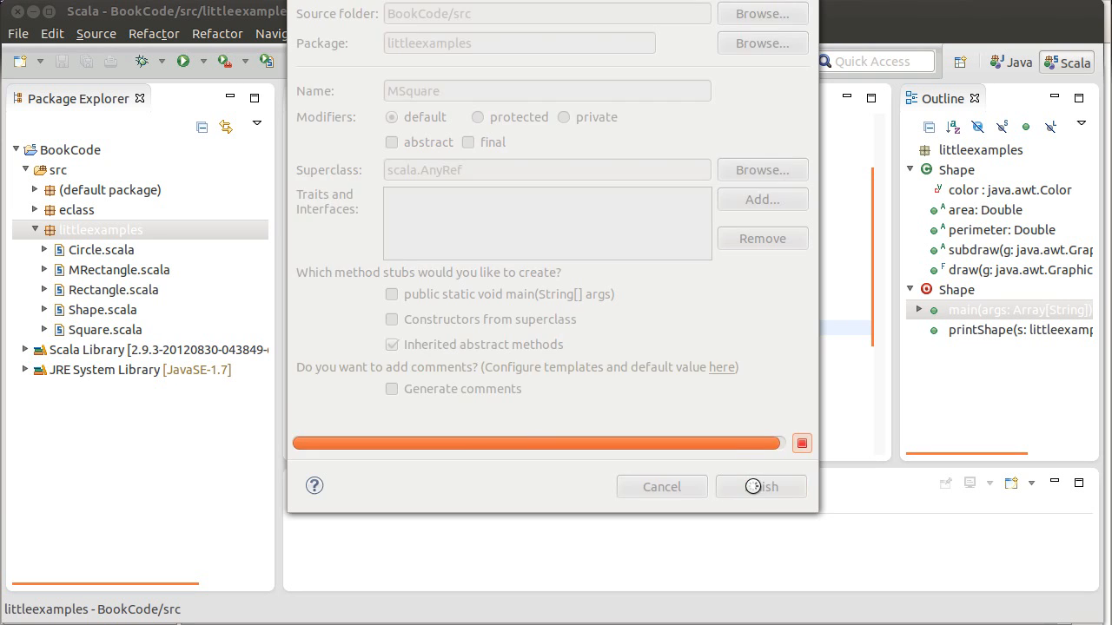
{"action": "left_click", "coordinate": [761, 487]}
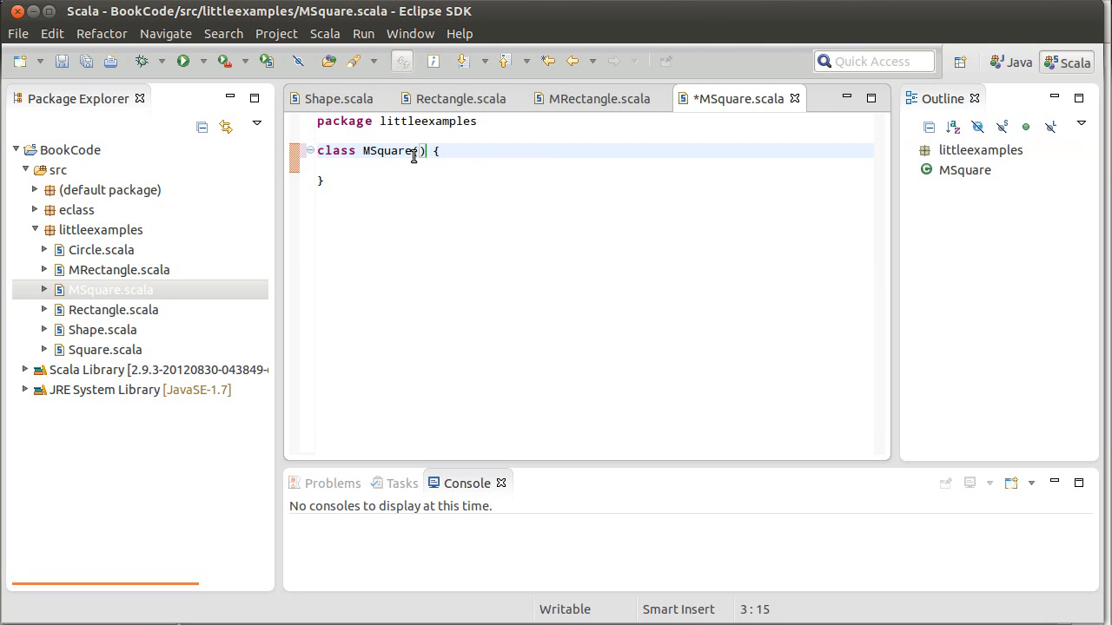
{"action": "mouse_move", "coordinate": [528, 217]}
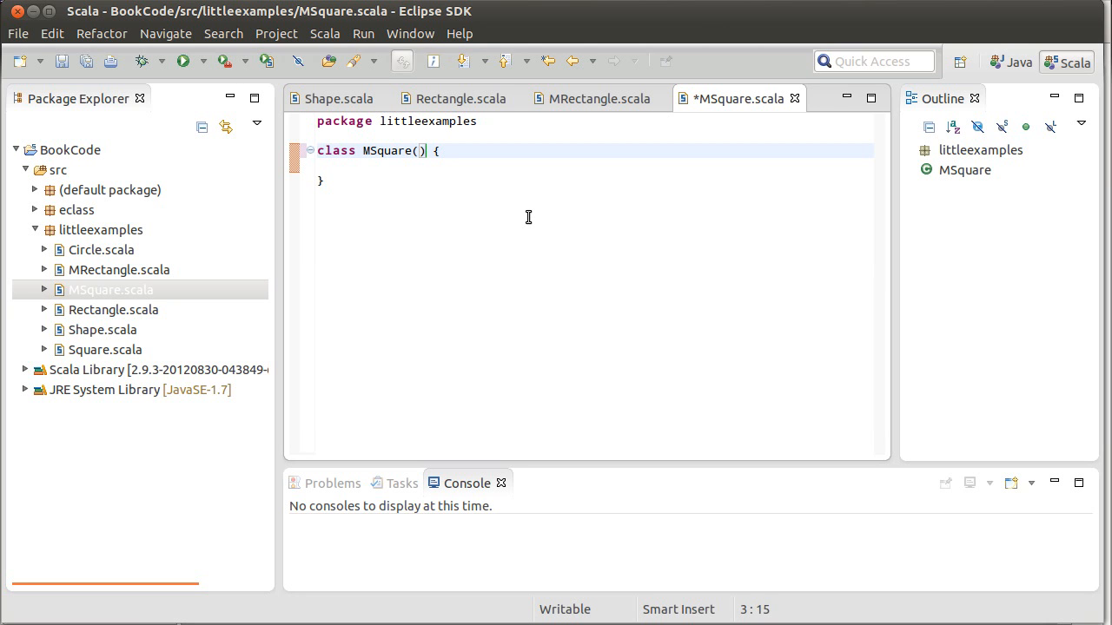
Declare MSquare(length:Double,c:Color) extends MRectangle(length,length,c) with the Color import, and save
{"action": "type", "text": "length:Double"}
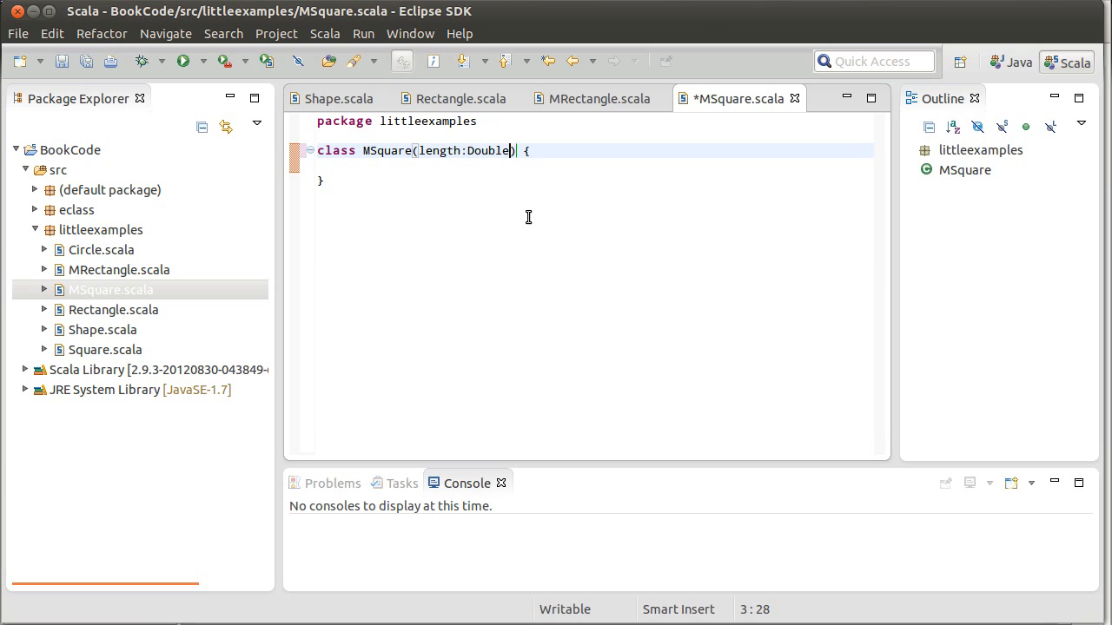
{"action": "type", "text": ",c:C"}
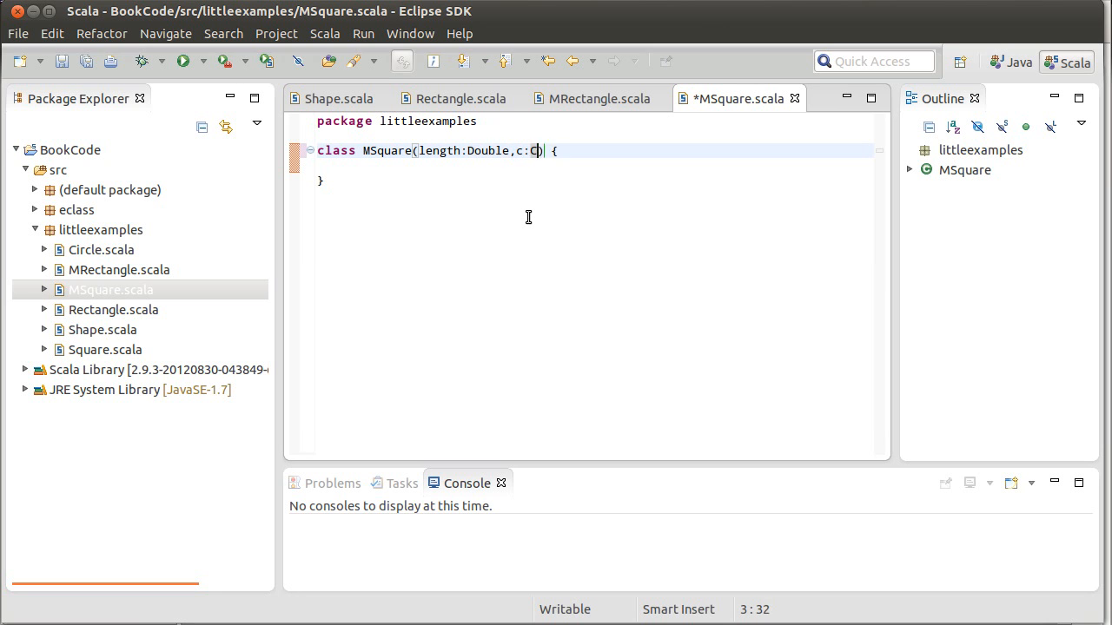
{"action": "type", "text": "olor) e"}
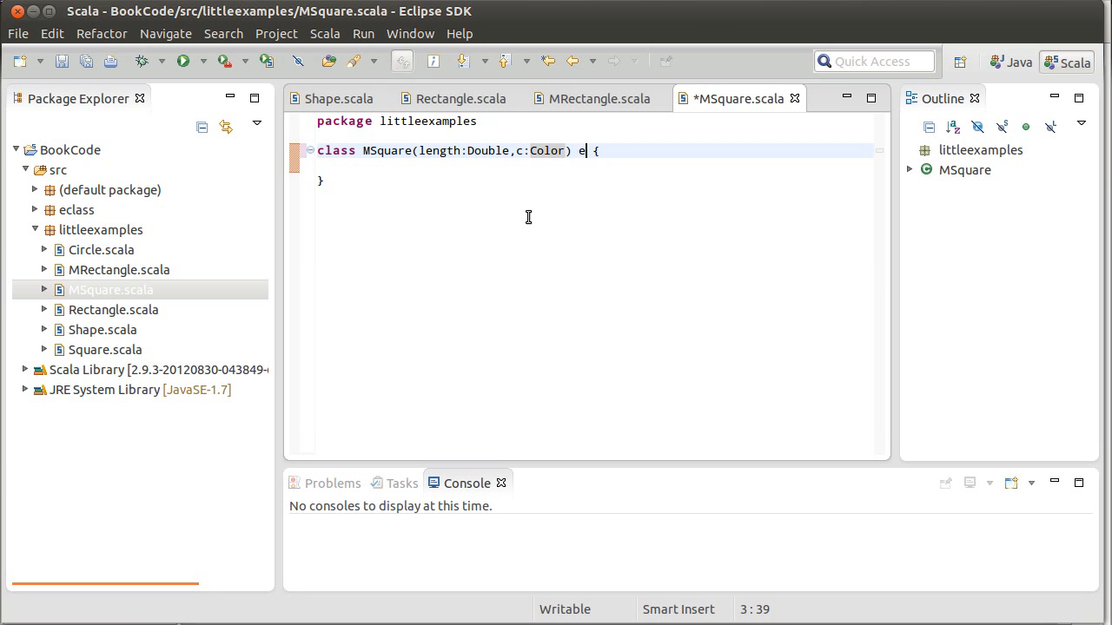
{"action": "type", "text": "xtends MRectangle()"}
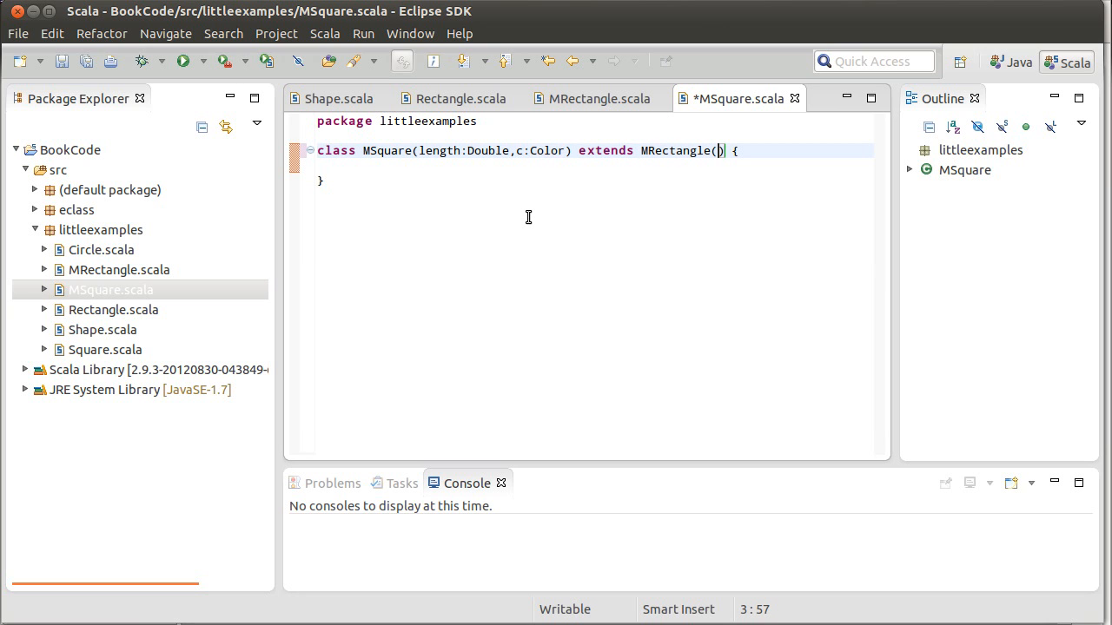
{"action": "type", "text": "length,"}
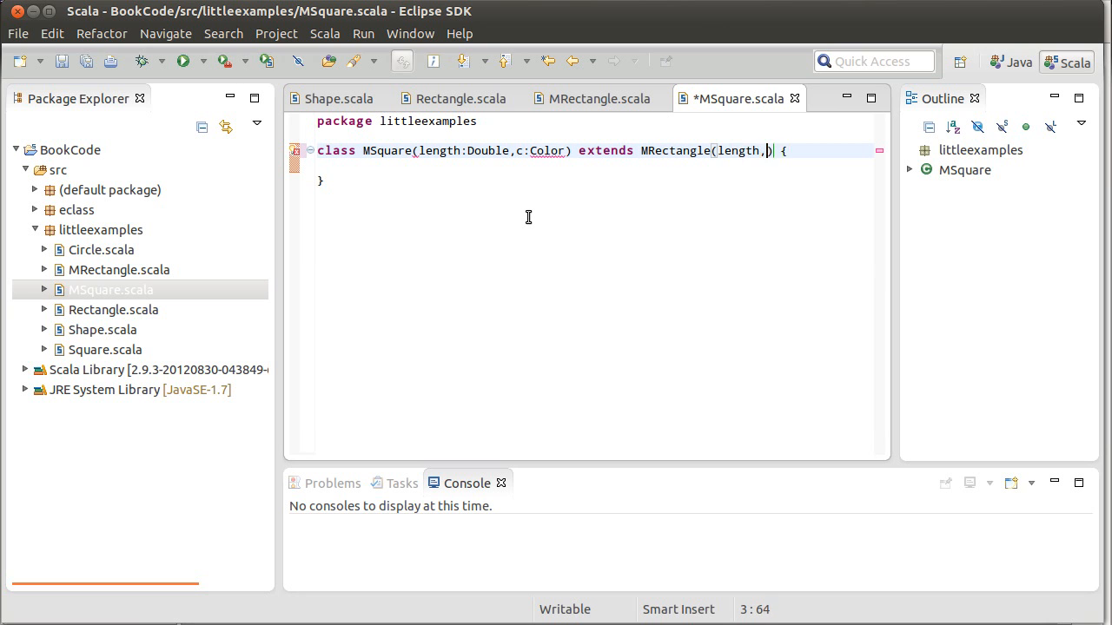
{"action": "type", "text": "length,c"}
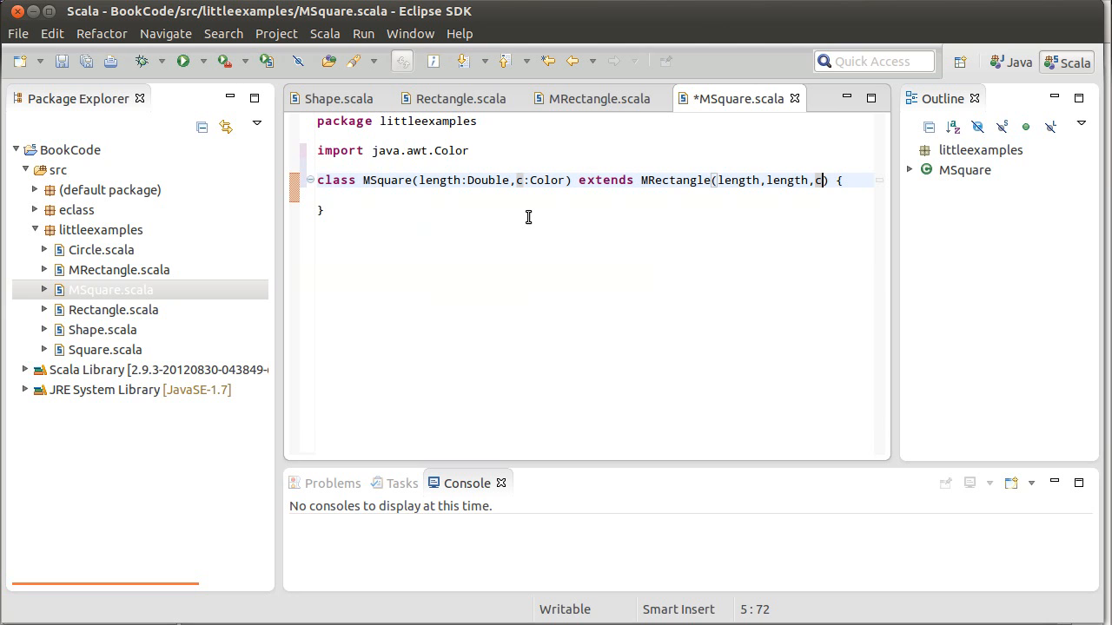
{"action": "key", "text": "ctrl+s"}
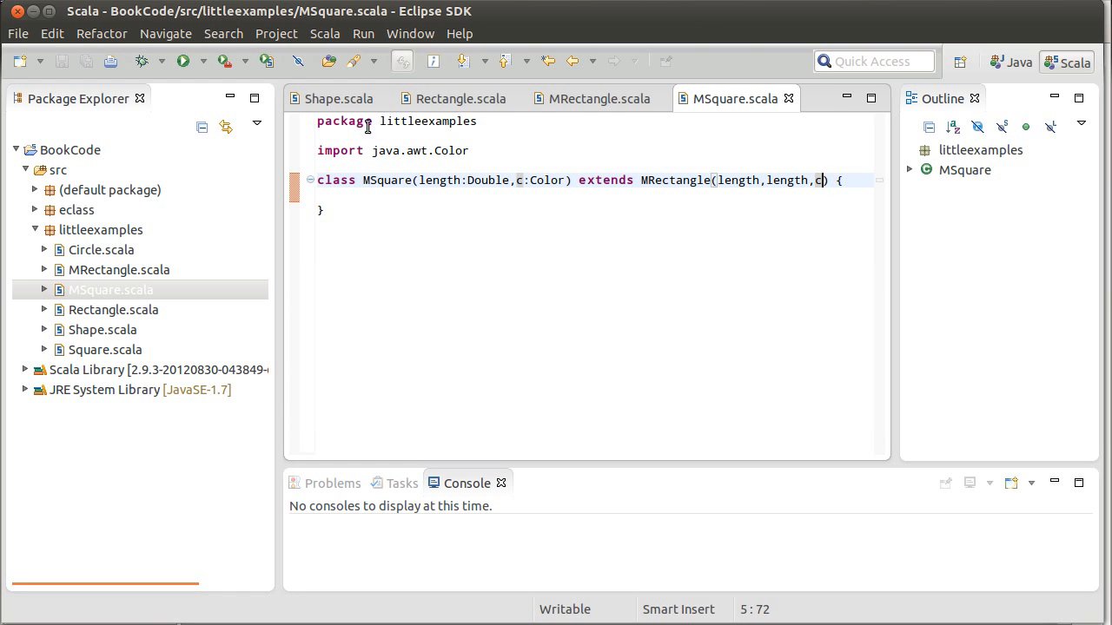
{"action": "left_click", "coordinate": [336, 97]}
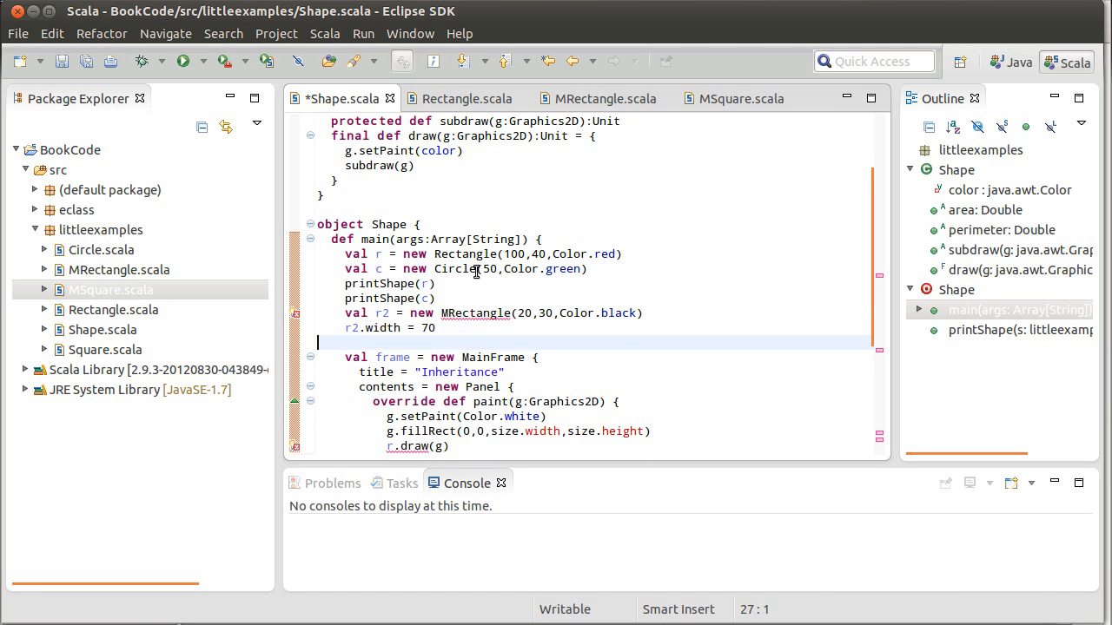
Add val s = new MSquare(30,Color.black) and s.width = 80 to main, then save
{"action": "type", "text": "val s = new MRectangle(20,30,Color.black)"}
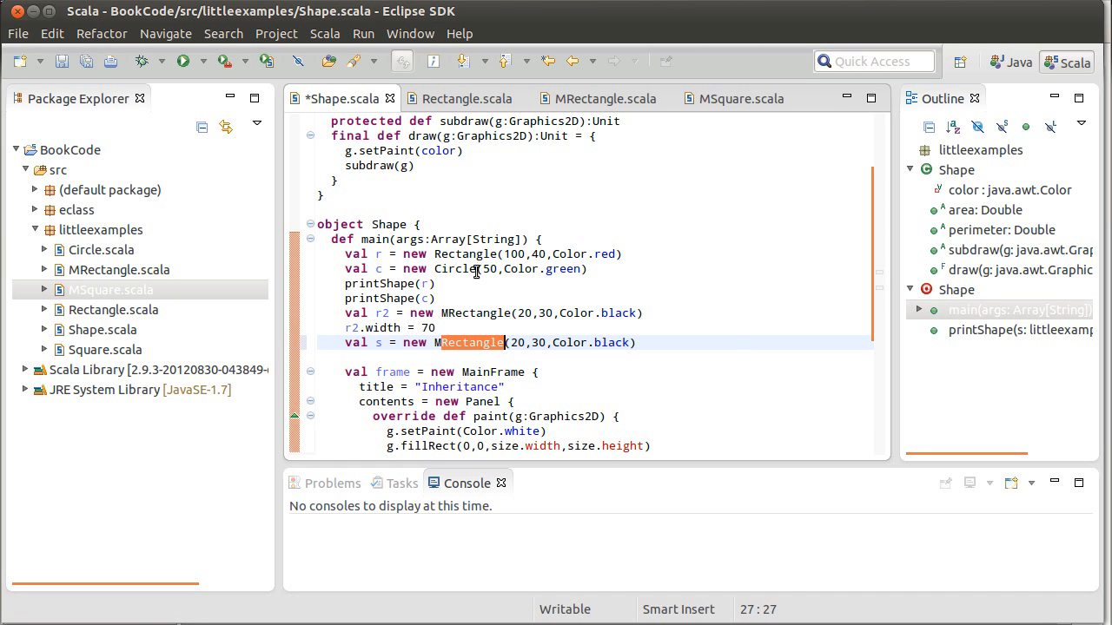
{"action": "type", "text": "Square"}
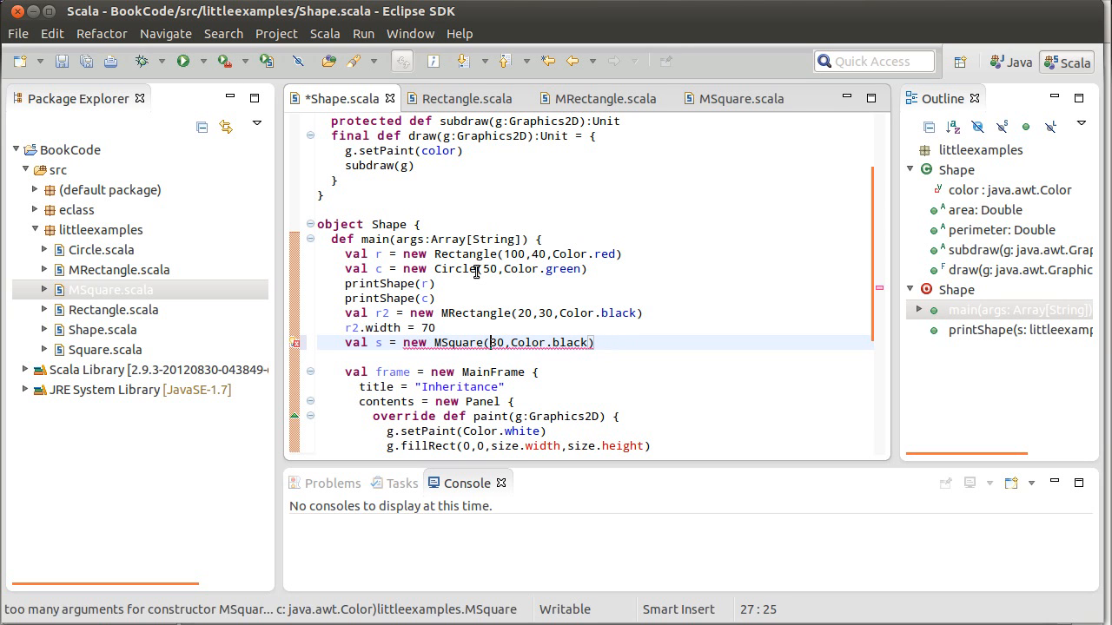
{"action": "key", "text": "ctrl+s"}
{"action": "type", "text": "s.wi"}
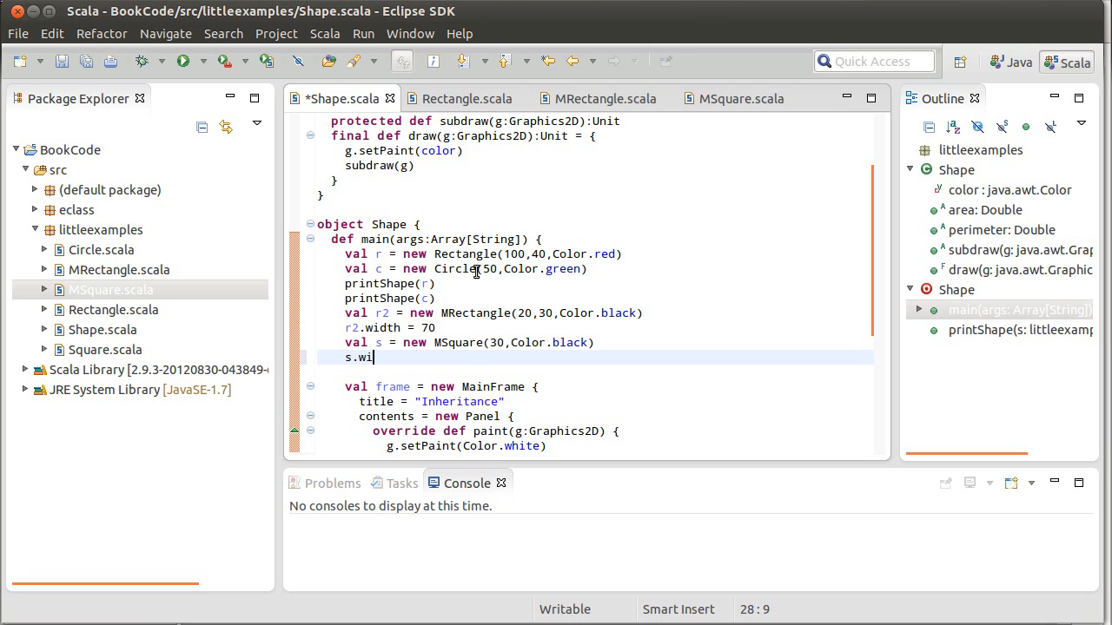
{"action": "type", "text": "dth ="}
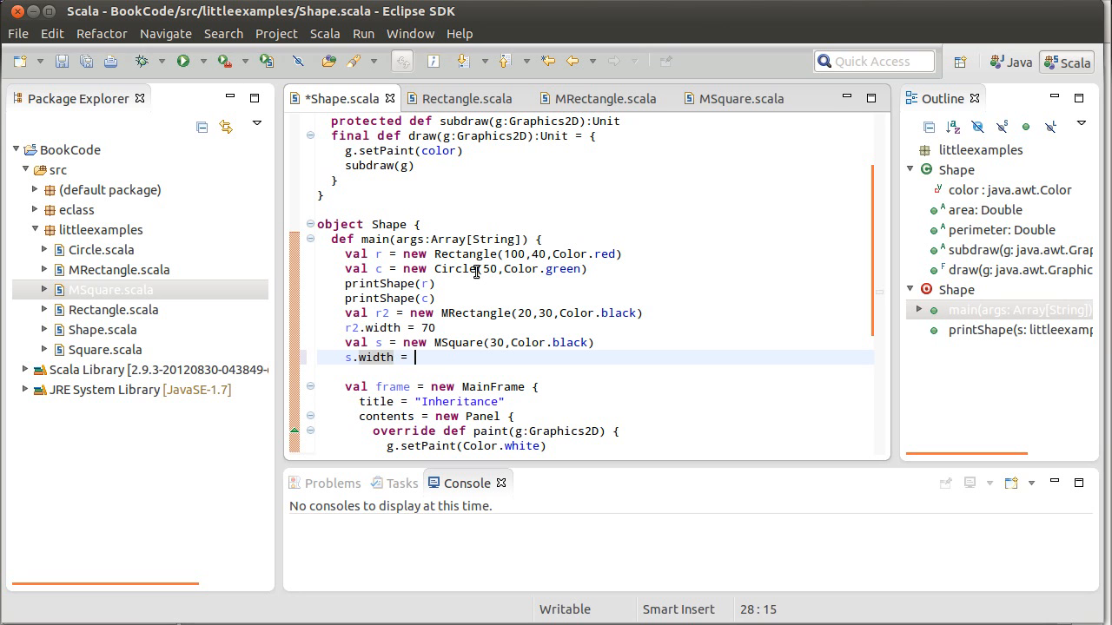
{"action": "type", "text": "80"}
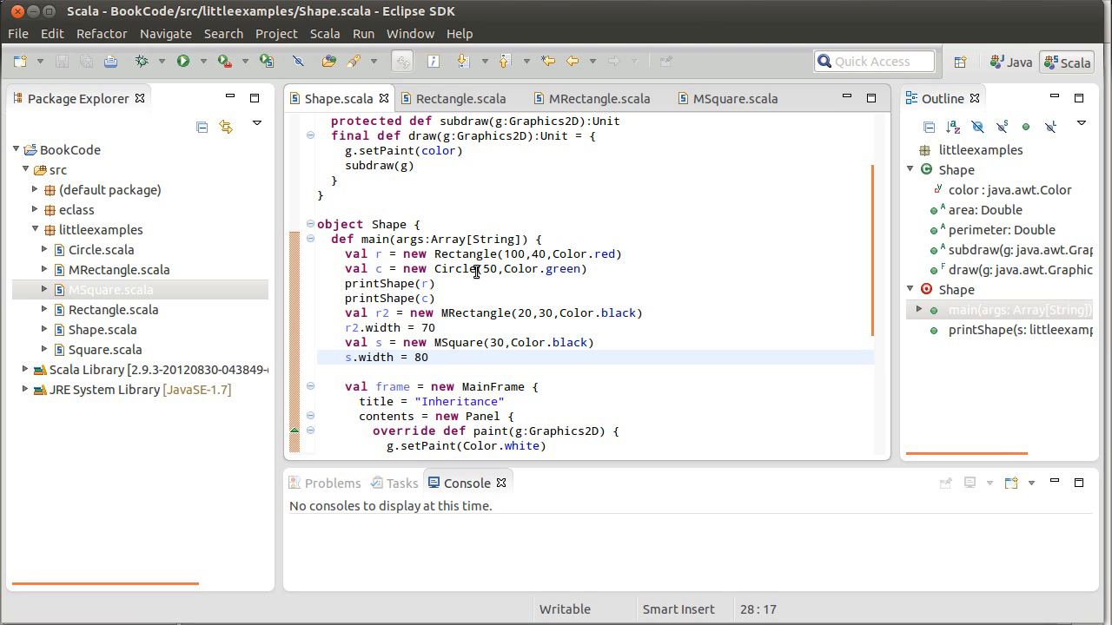
{"action": "left_click", "coordinate": [427, 358]}
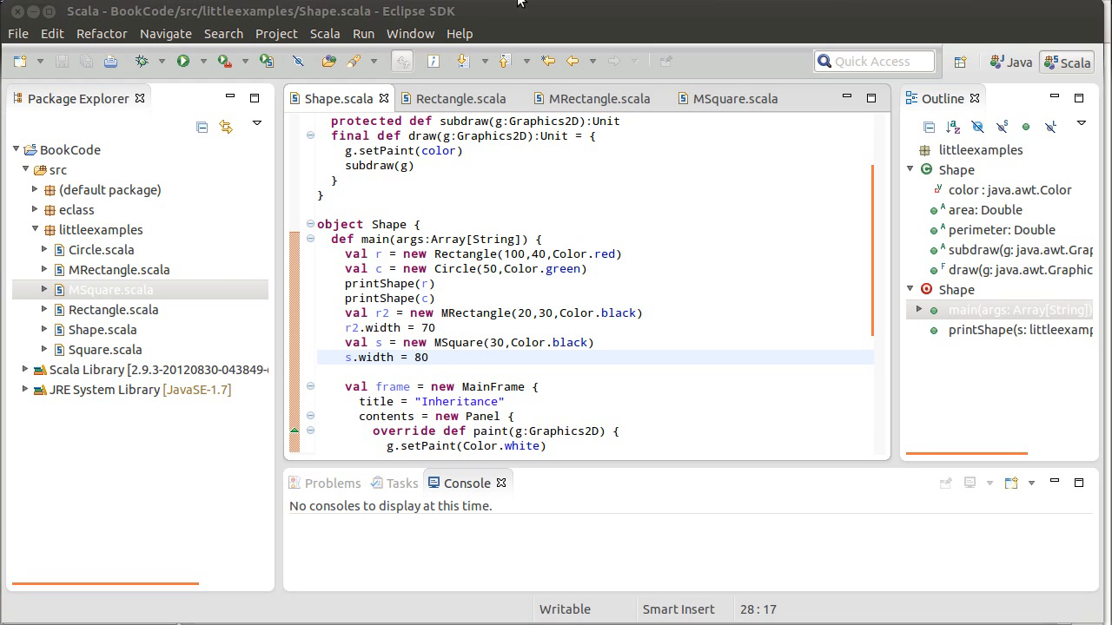
In MSquare.scala, declare override def width_=(w:Double) with an opening brace
{"action": "left_click", "coordinate": [735, 97]}
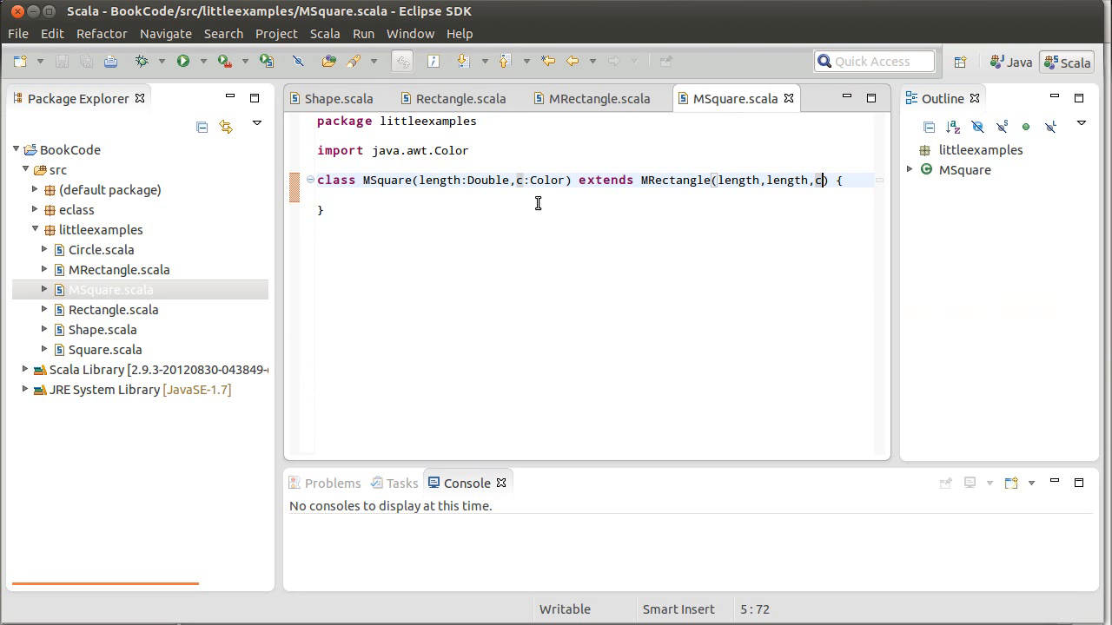
{"action": "key", "text": "Return"}
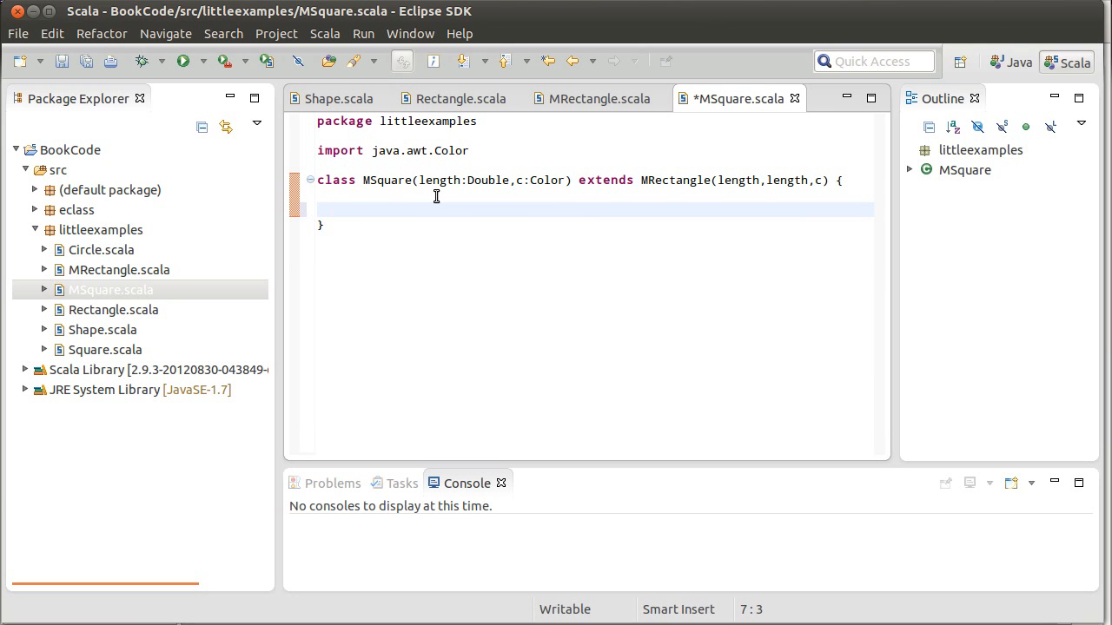
{"action": "type", "text": "o"}
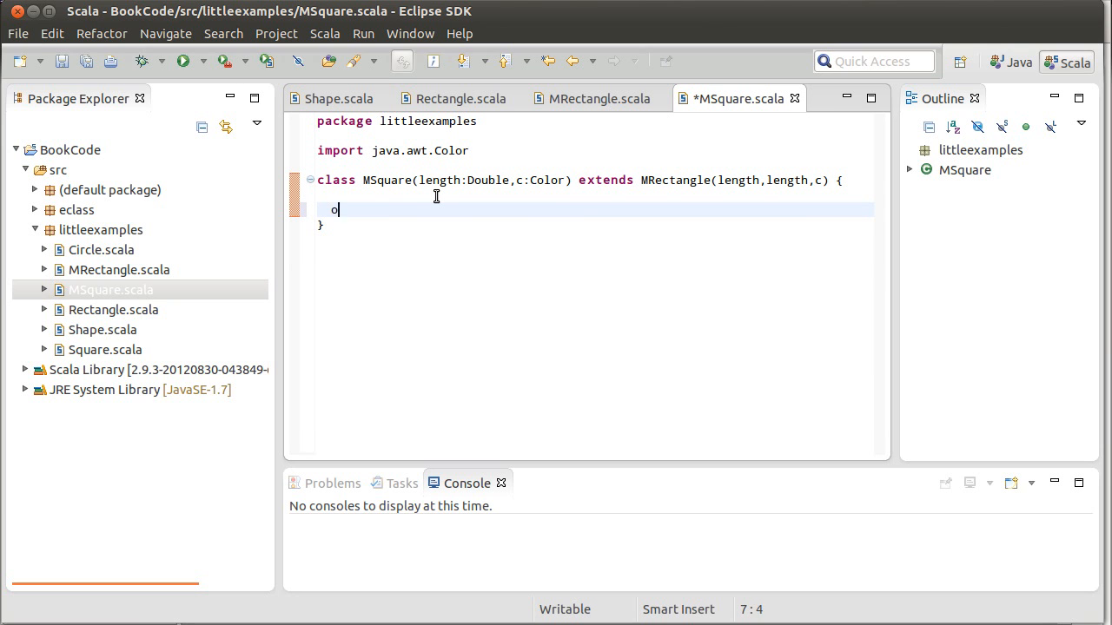
{"action": "type", "text": "verride def"}
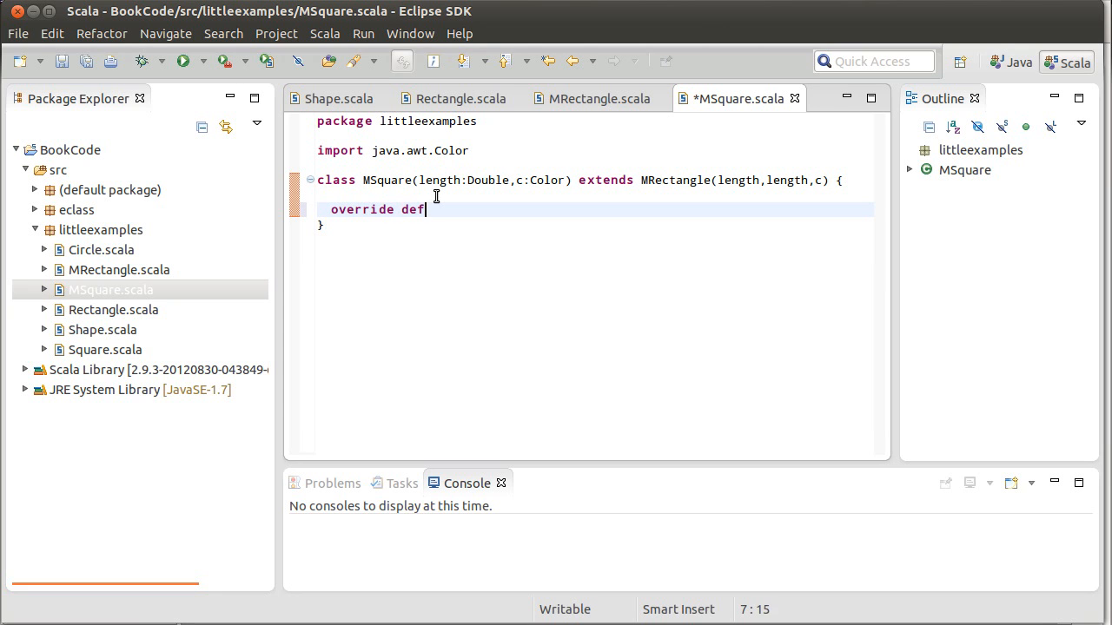
{"action": "type", "text": "width_"}
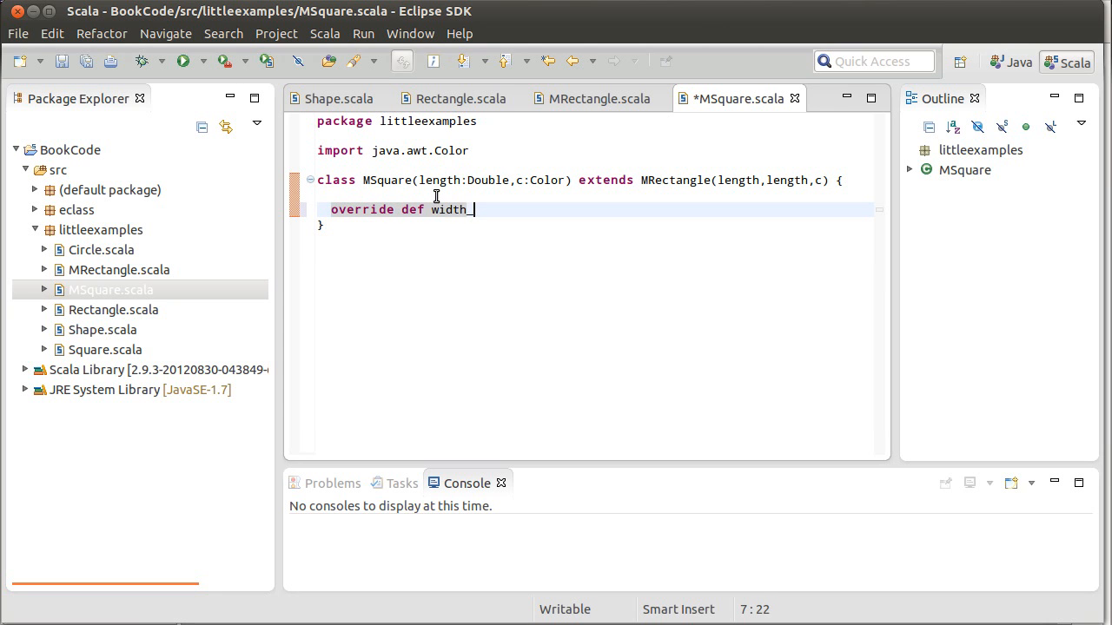
{"action": "type", "text": "=("}
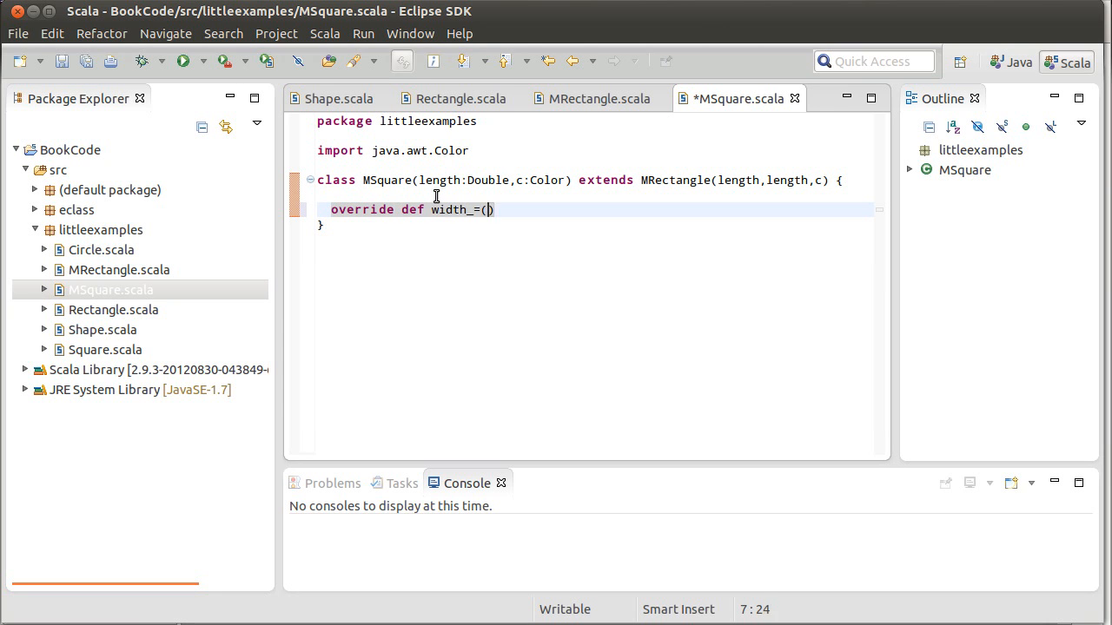
{"action": "type", "text": "w:Doub"}
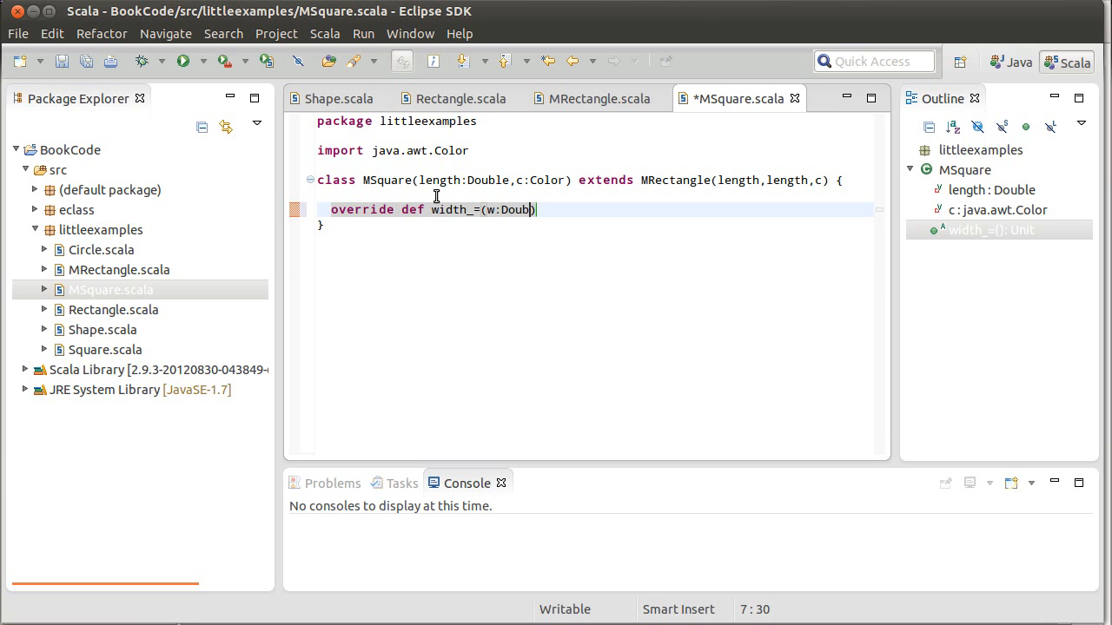
{"action": "type", "text": "le) {"}
{"action": "type", "text": "w"}
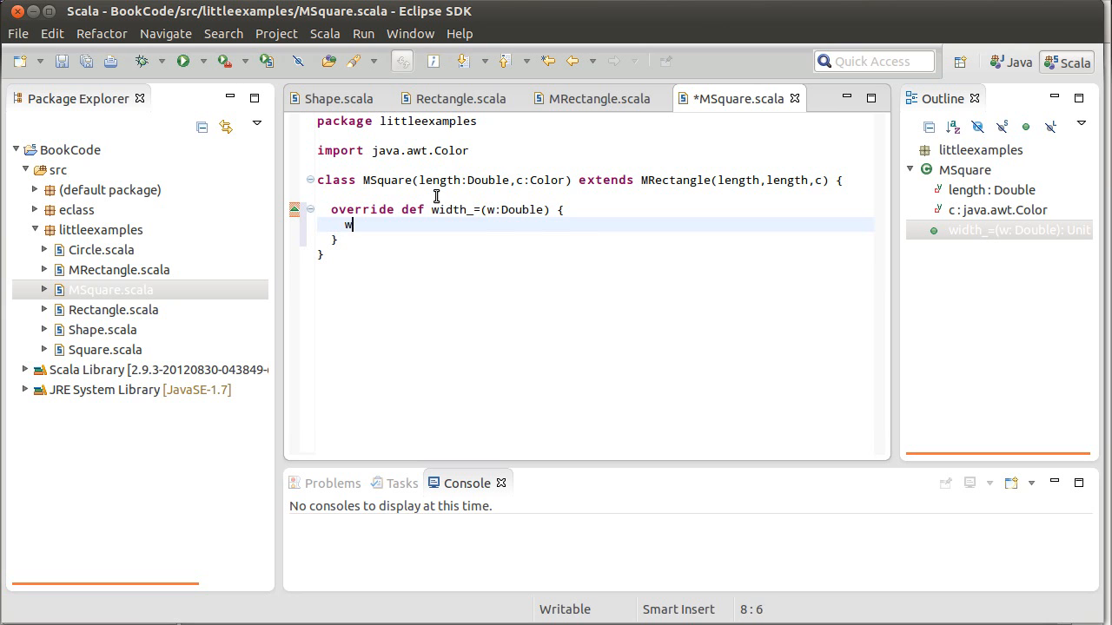
{"action": "key", "text": "BackSpace"}
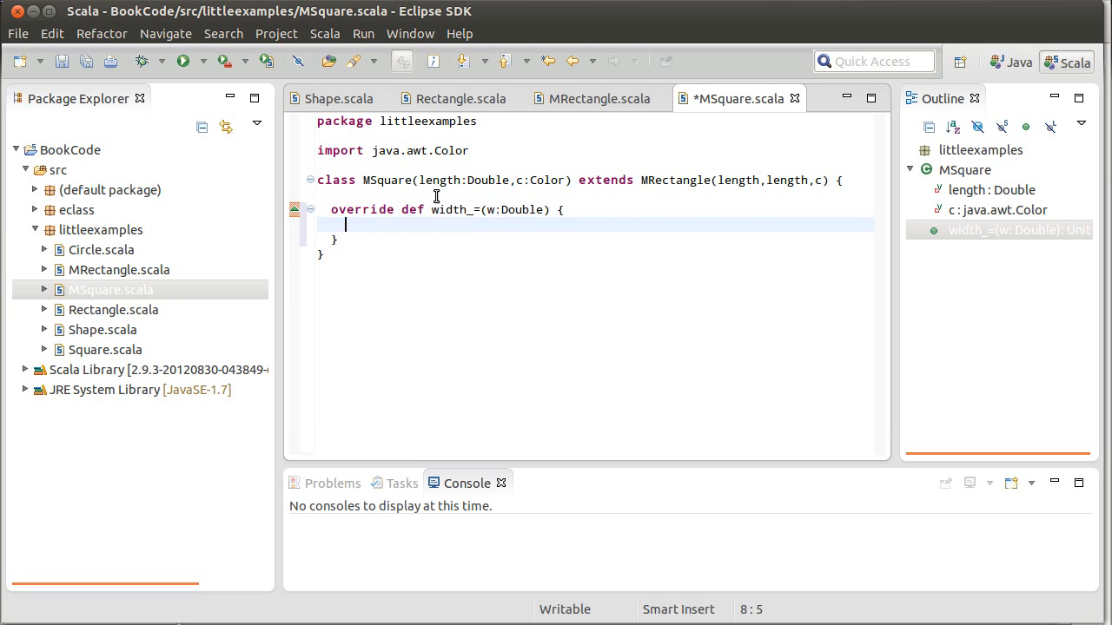
Fill the width_= body so it sets super.width and super.height
{"action": "type", "text": "super"}
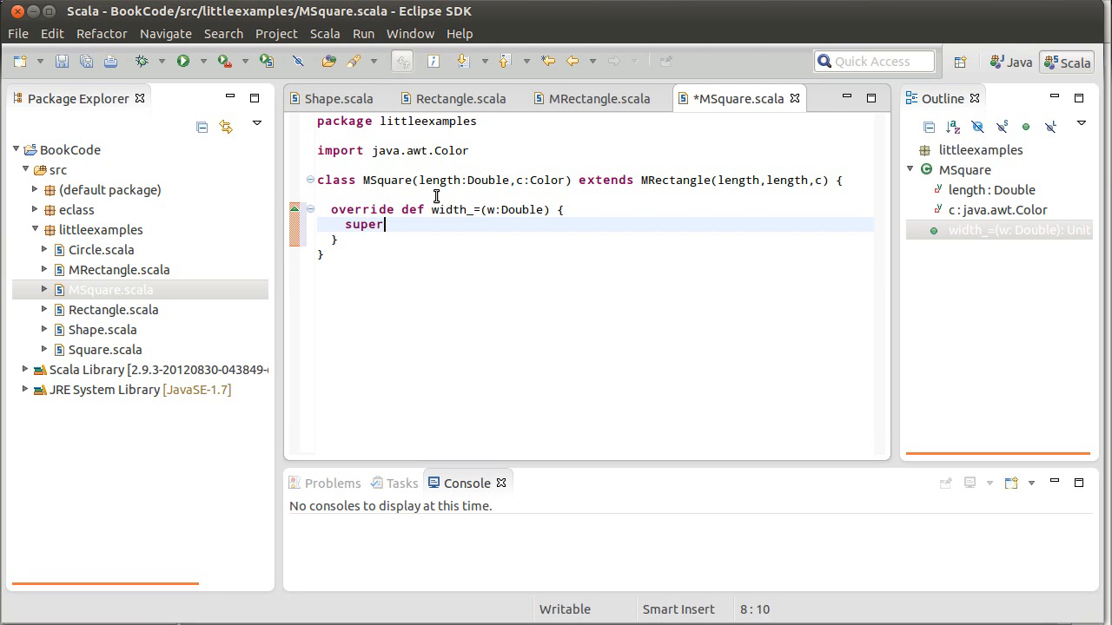
{"action": "type", "text": ".width ="}
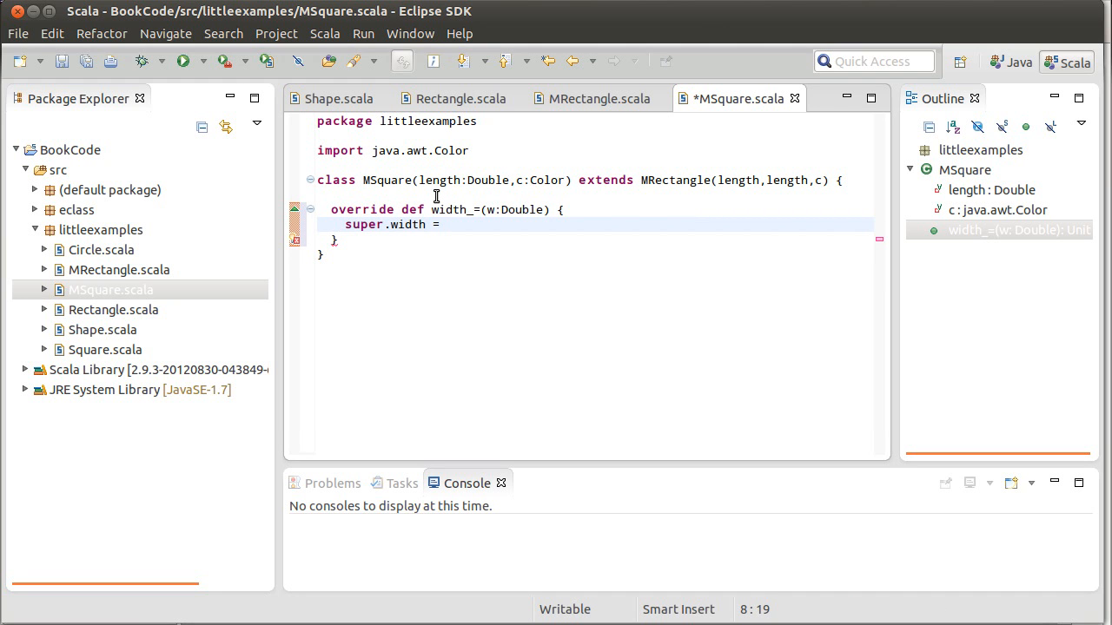
{"action": "type", "text": "w"}
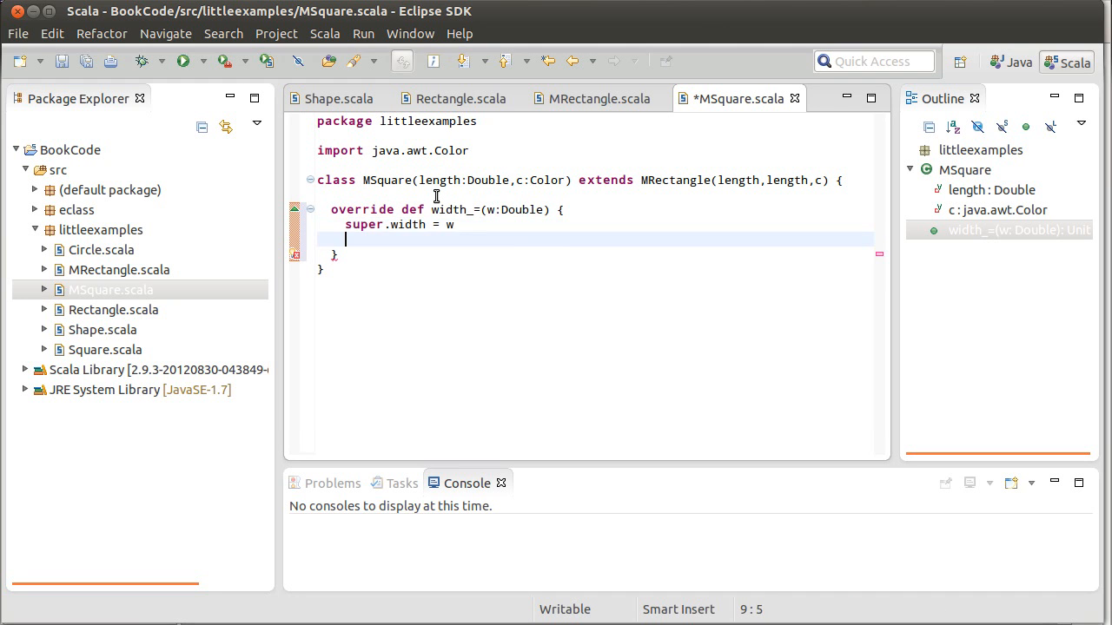
{"action": "type", "text": "super."}
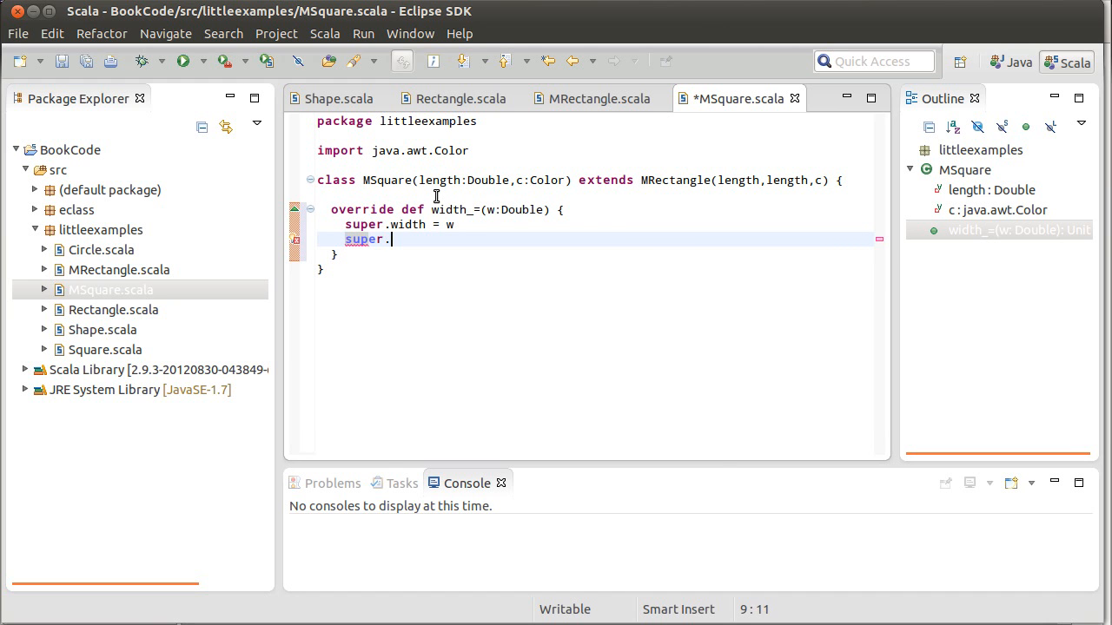
{"action": "type", "text": "height = h"}
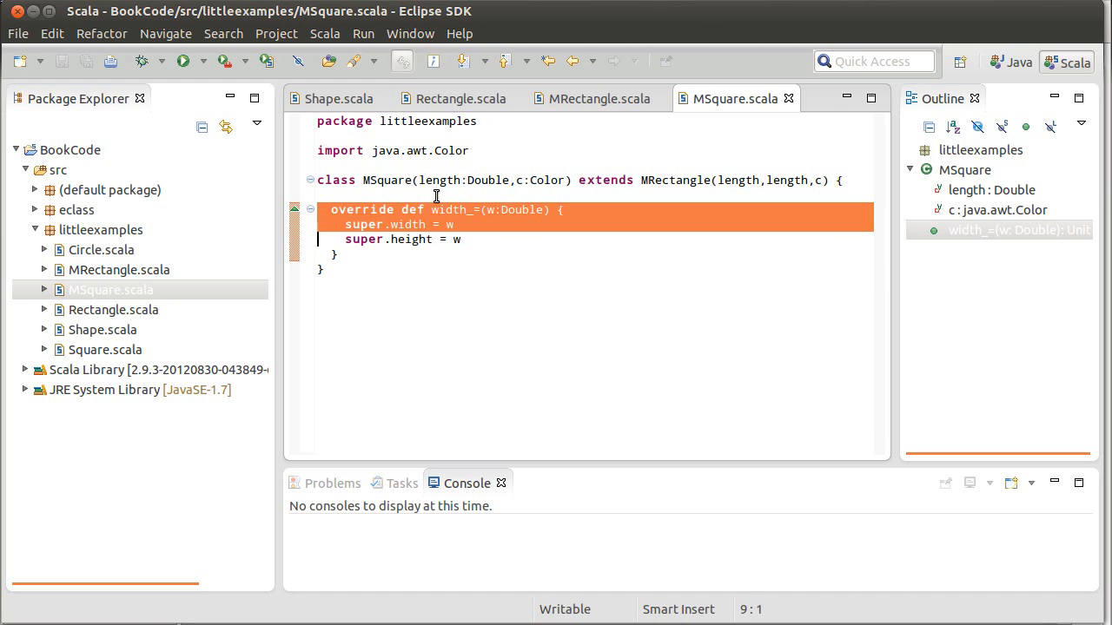
Paste a copy of the setter, rename it to height_=, and save MSquare.scala
{"action": "key", "text": "ctrl+v"}
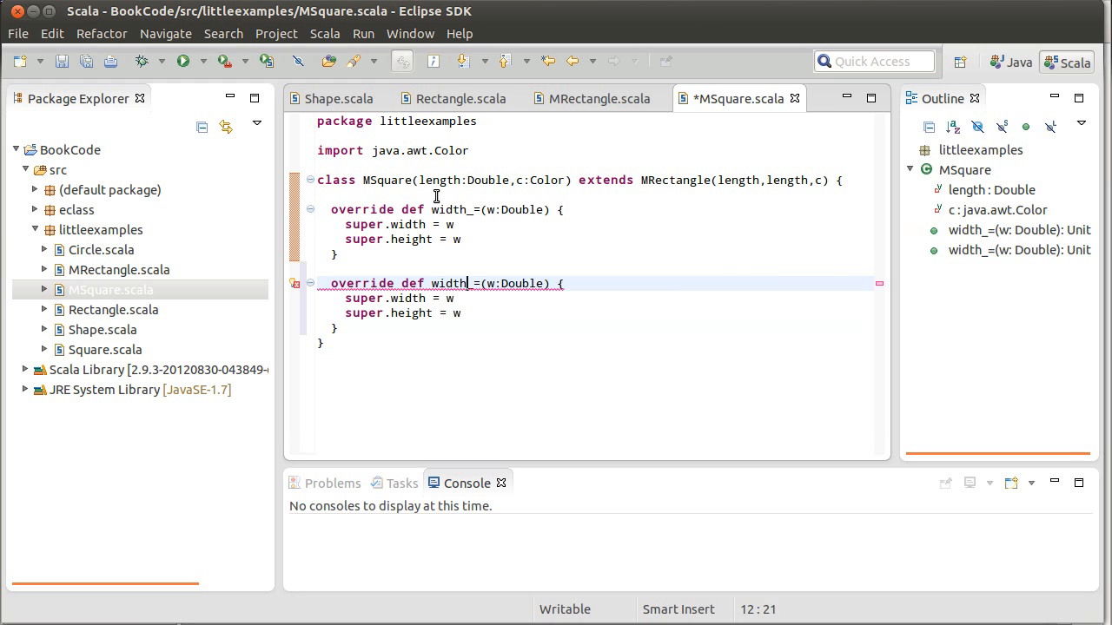
{"action": "type", "text": "height"}
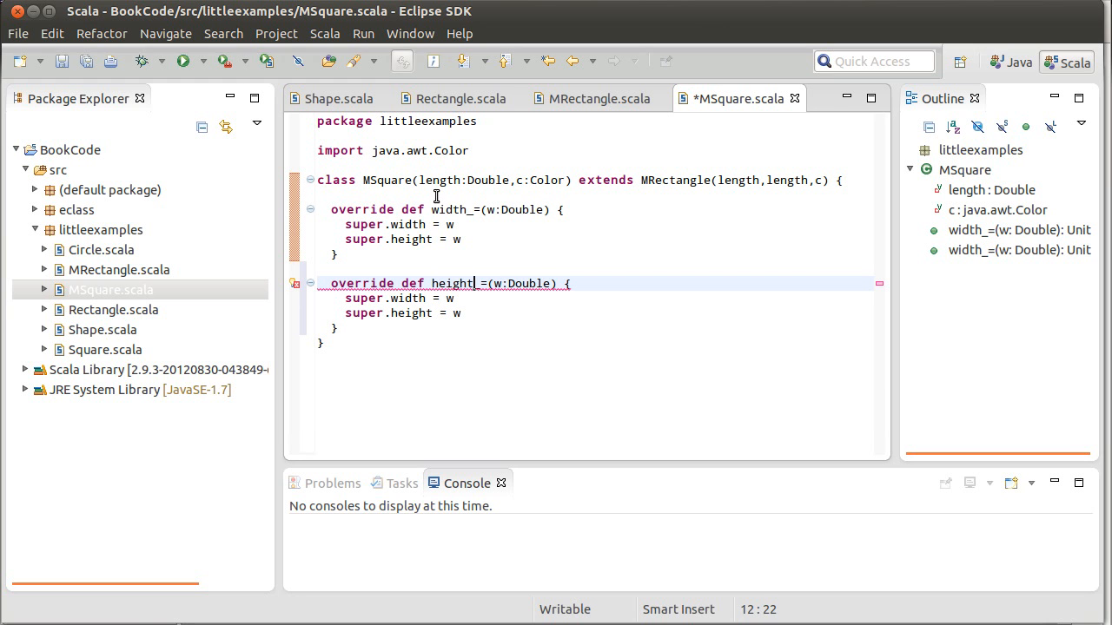
{"action": "key", "text": "ctrl+s"}
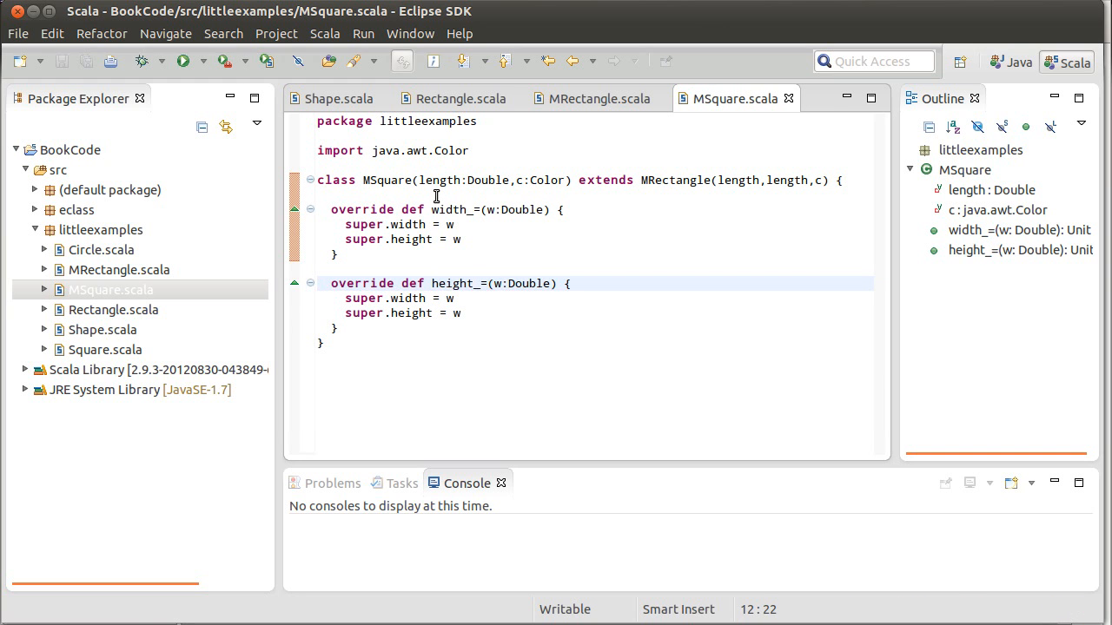
{"action": "left_click", "coordinate": [476, 284]}
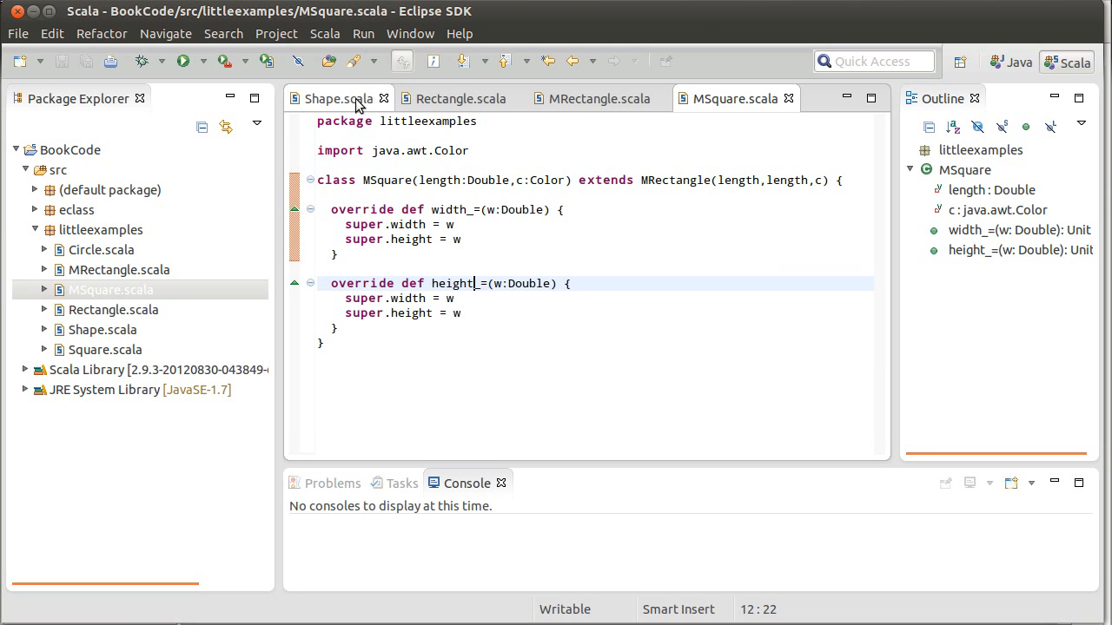
Switch back to the Shape.scala editor
{"action": "left_click", "coordinate": [337, 98]}
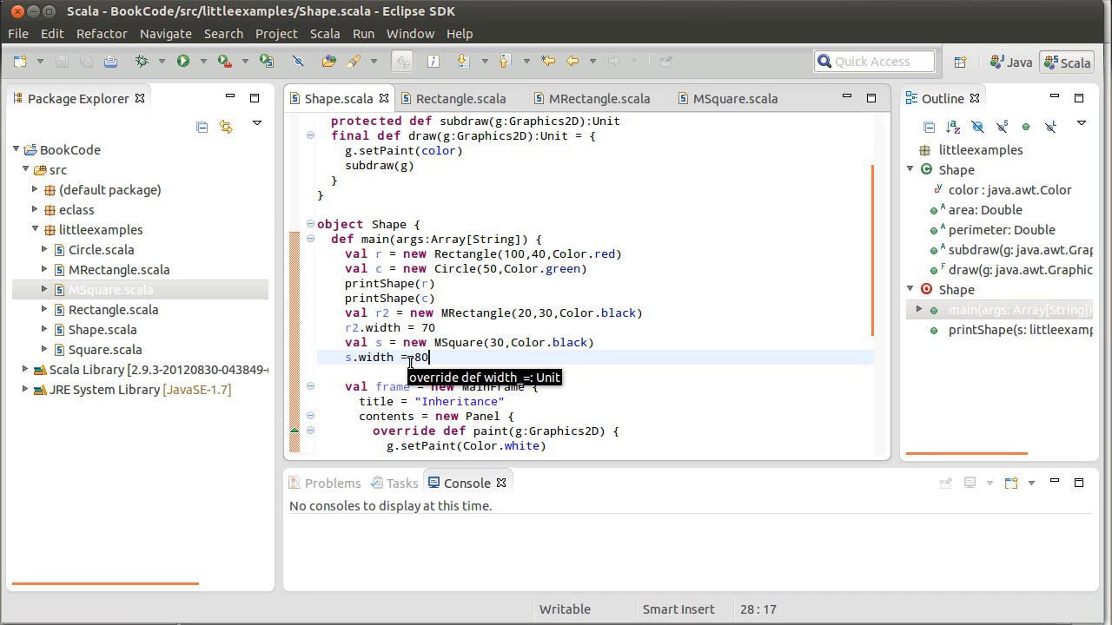
{"action": "mouse_move", "coordinate": [448, 327]}
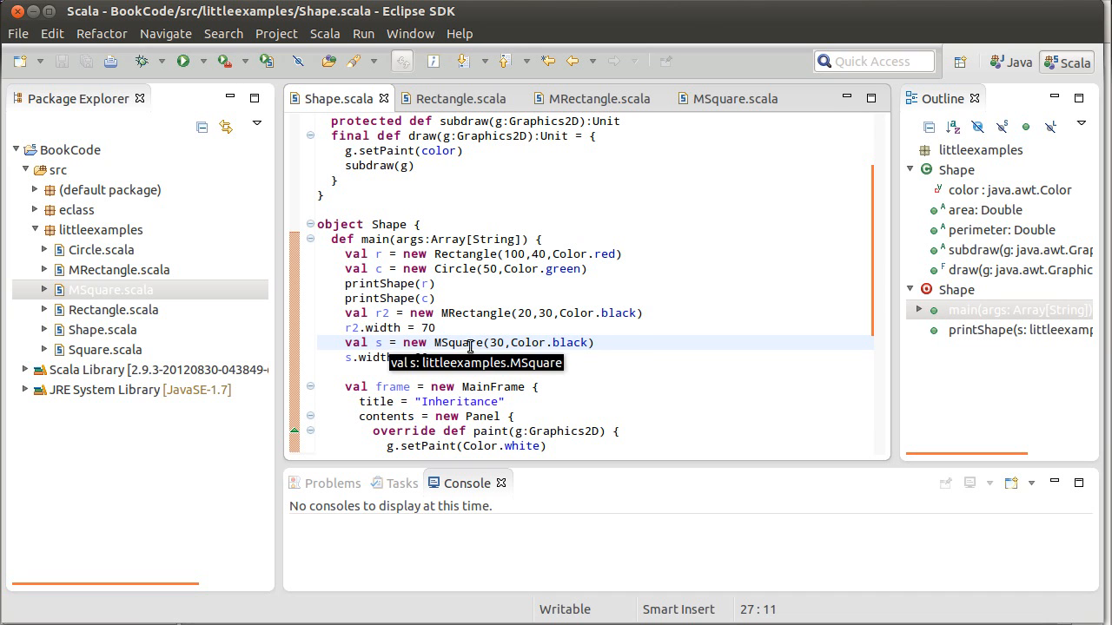
{"action": "mouse_move", "coordinate": [618, 313]}
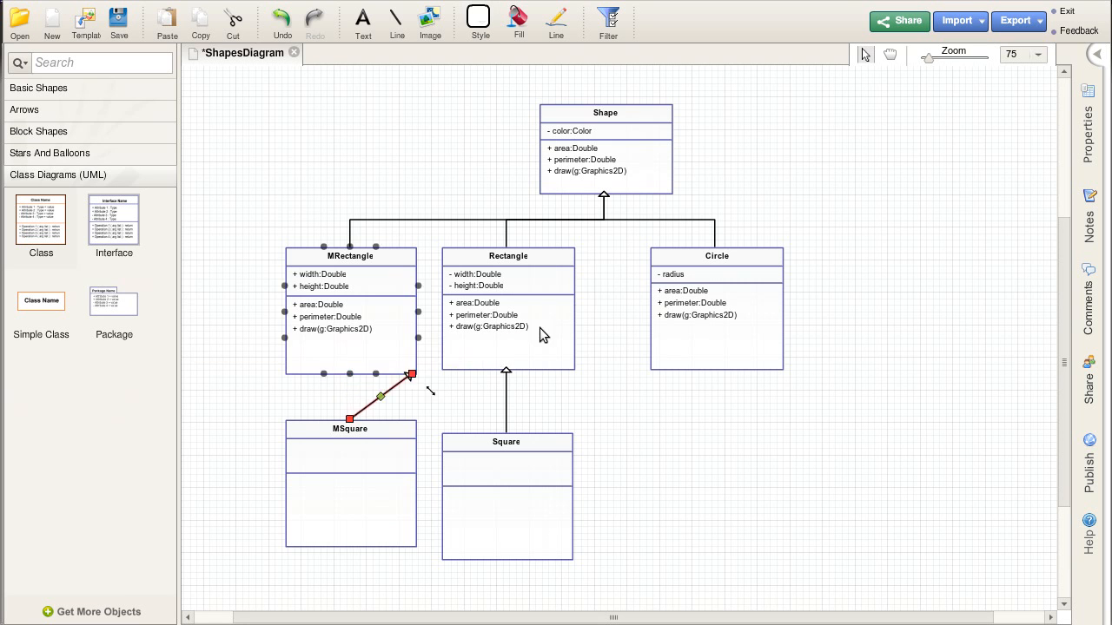
Attach MSquare's connector to Shape and move the MSquare box below Circle
{"action": "left_click_drag", "start_coordinate": [410, 375], "coordinate": [578, 191]}
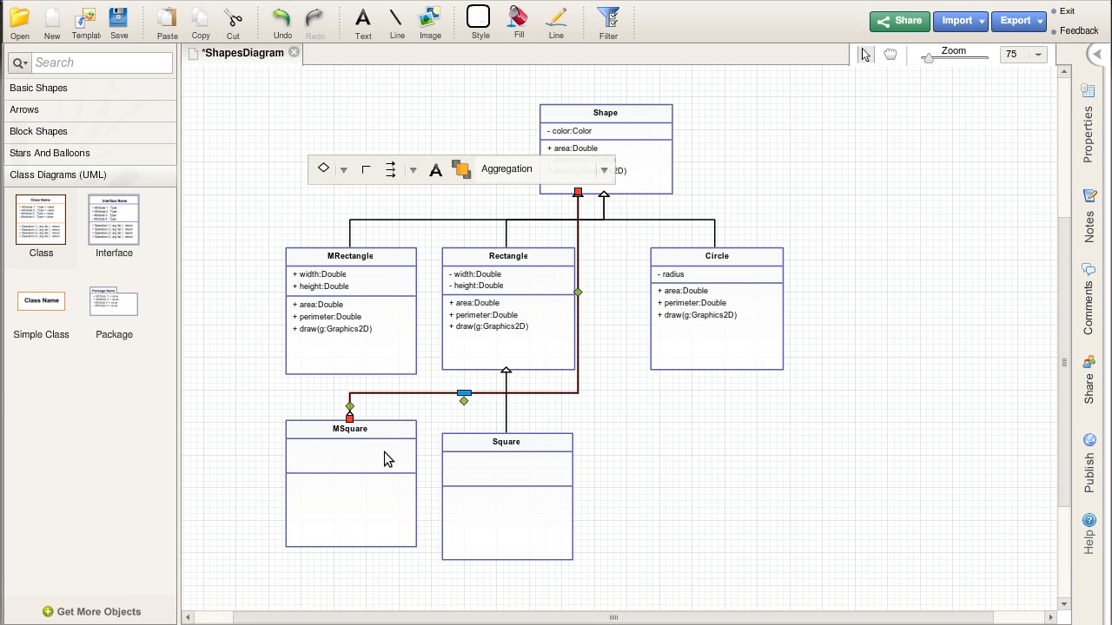
{"action": "left_click_drag", "start_coordinate": [351, 487], "coordinate": [709, 473]}
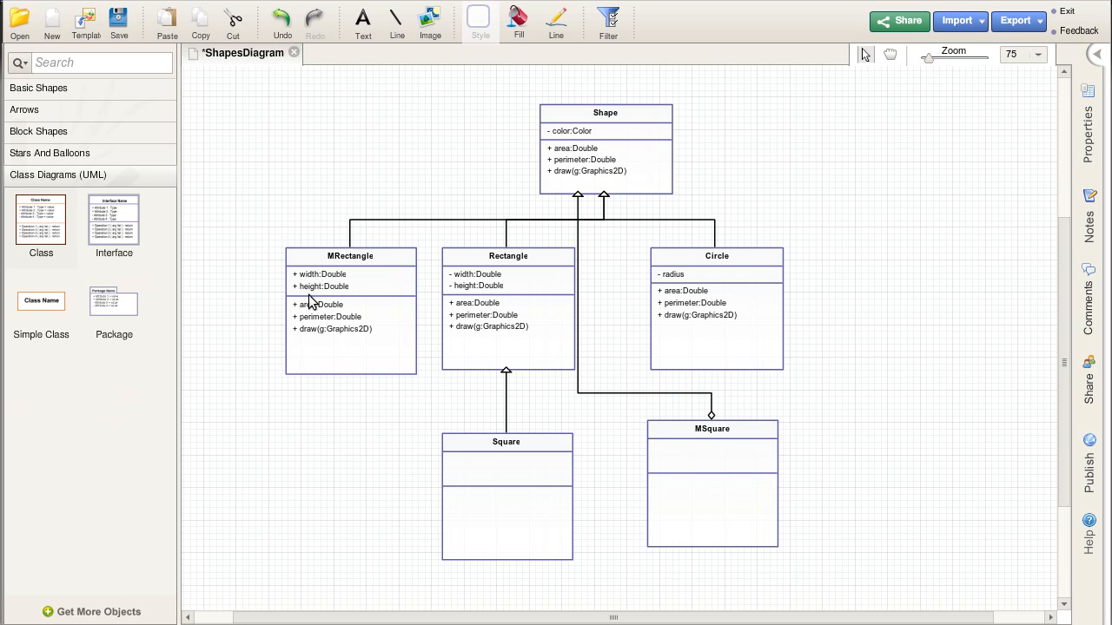
{"action": "mouse_move", "coordinate": [326, 295]}
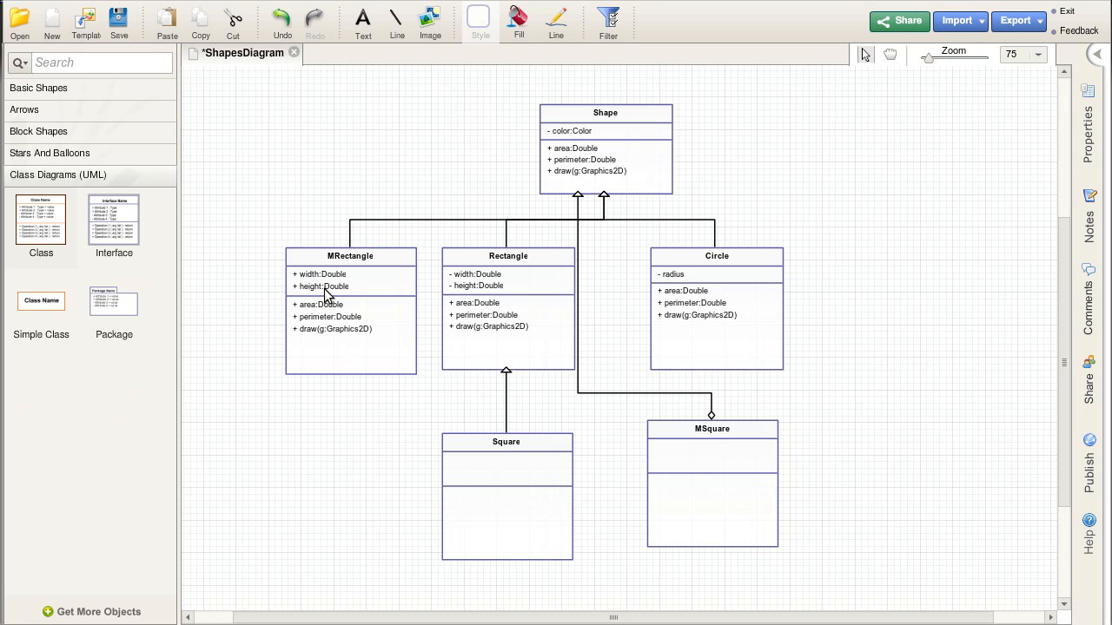
{"action": "mouse_move", "coordinate": [560, 207]}
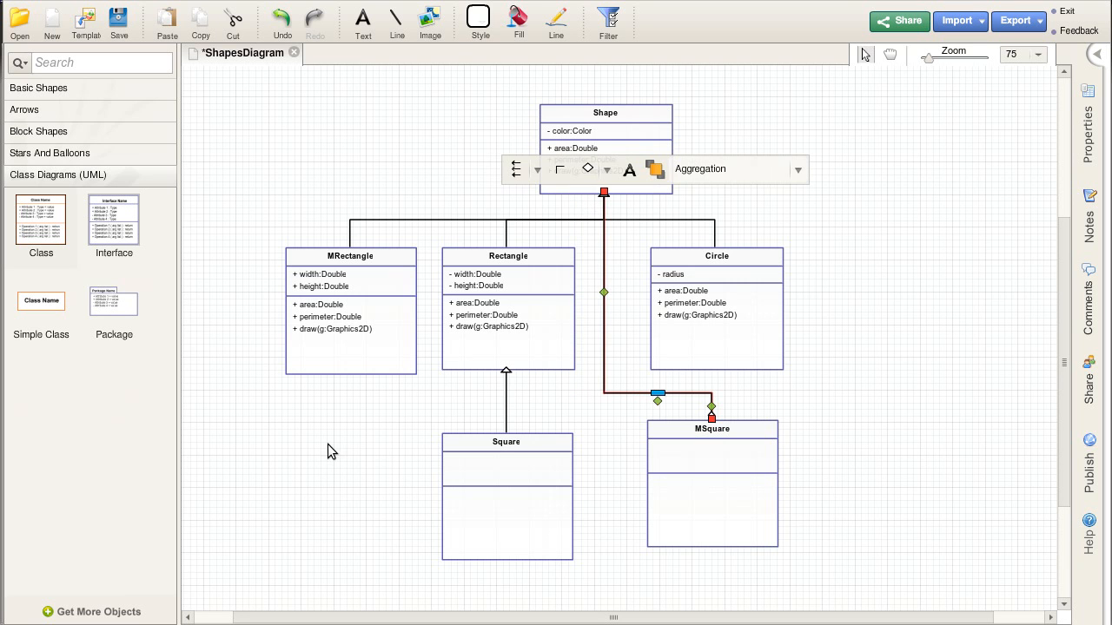
{"action": "left_click", "coordinate": [330, 452]}
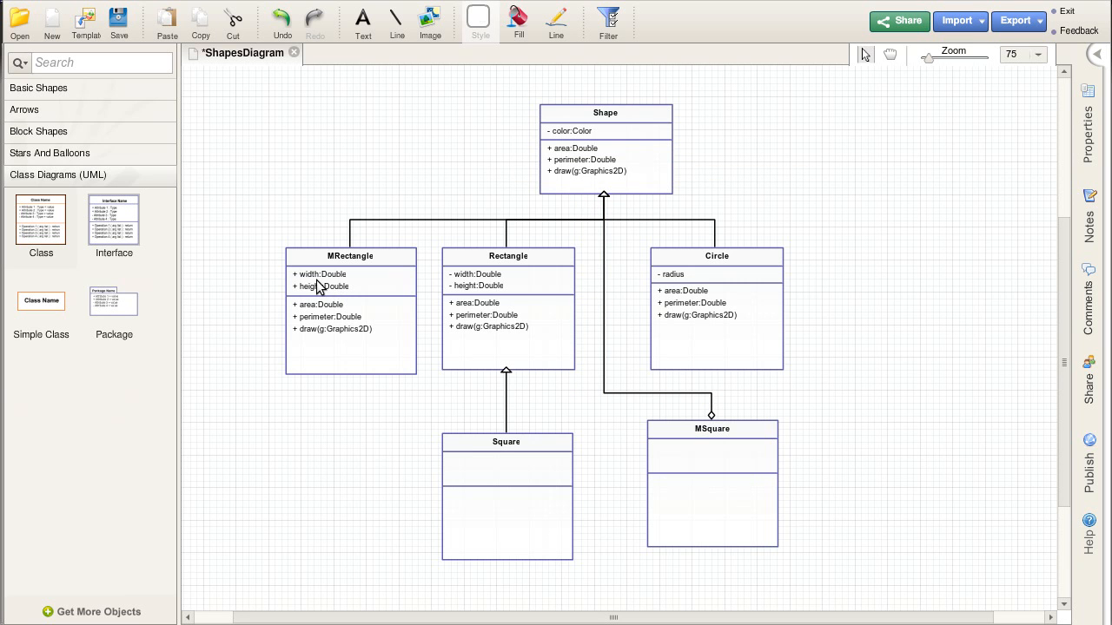
{"action": "mouse_move", "coordinate": [748, 481]}
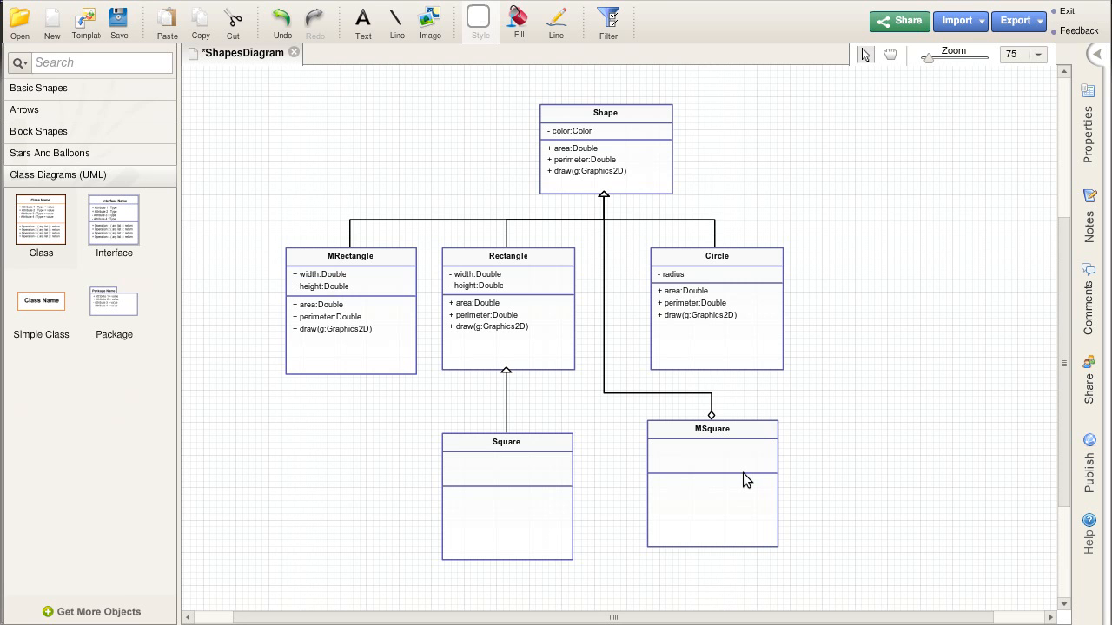
{"action": "mouse_move", "coordinate": [923, 480]}
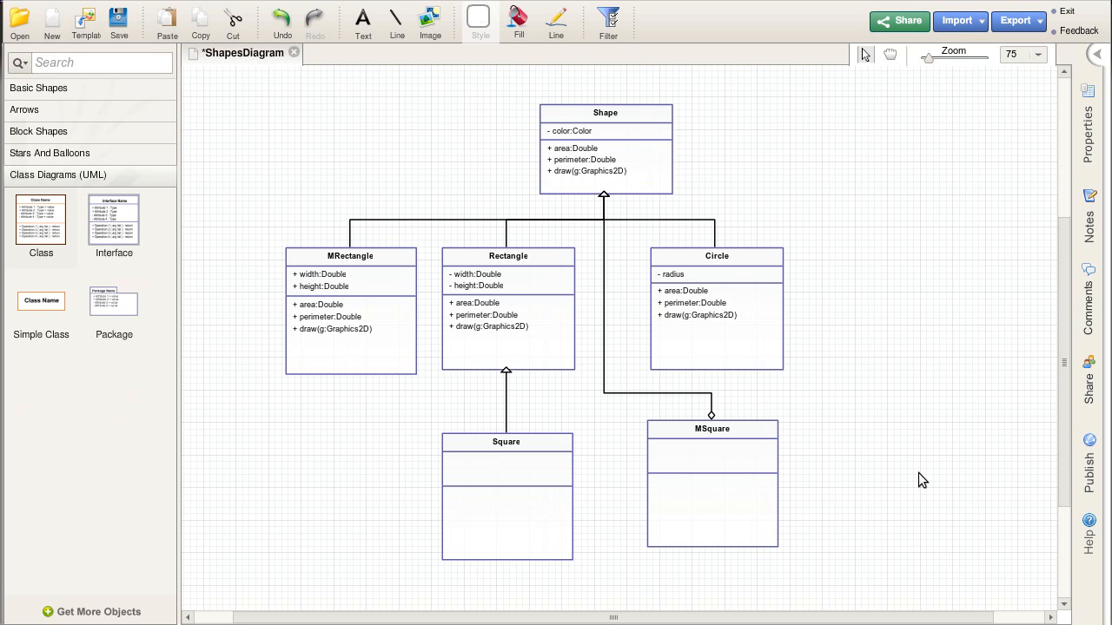
{"action": "mouse_move", "coordinate": [723, 404]}
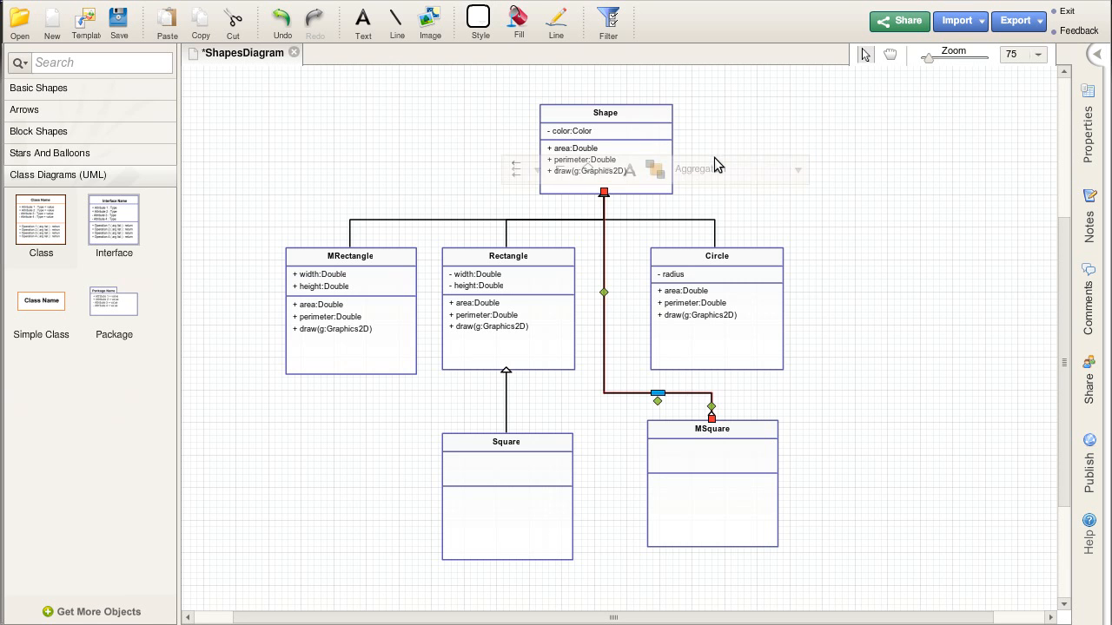
Change the MSquare-to-Shape connector type to Extends
{"action": "left_click", "coordinate": [796, 169]}
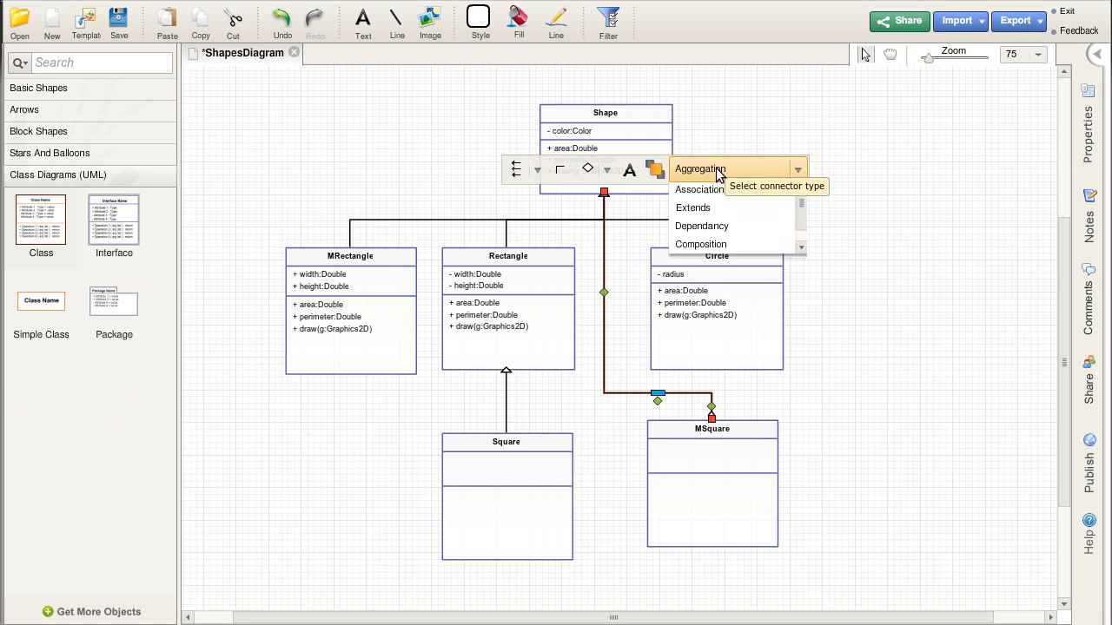
{"action": "left_click", "coordinate": [692, 207]}
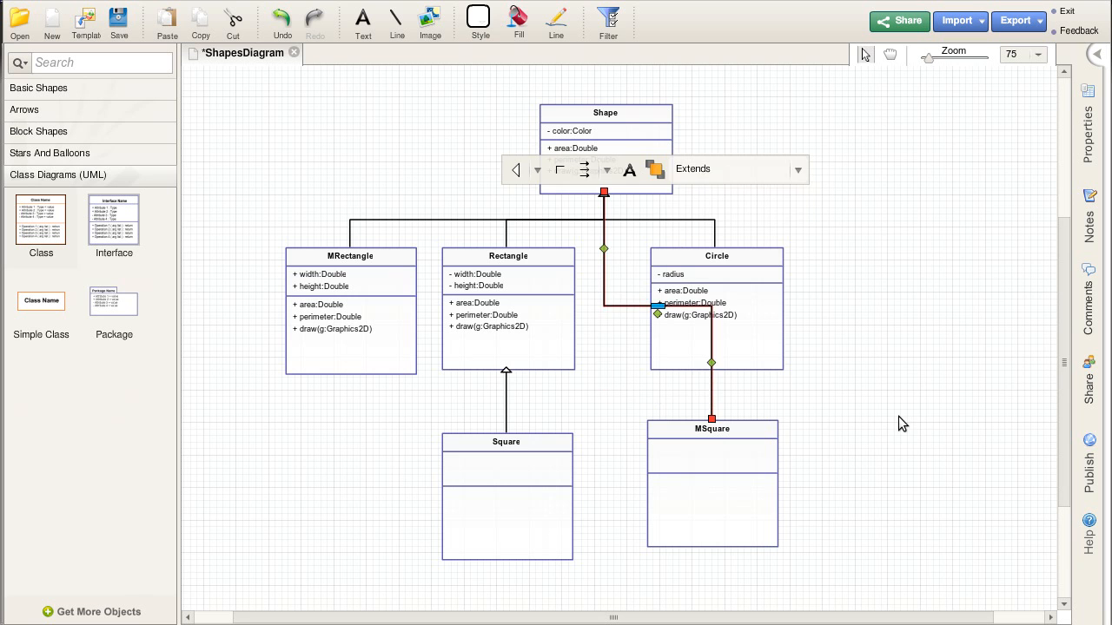
{"action": "left_click", "coordinate": [903, 423]}
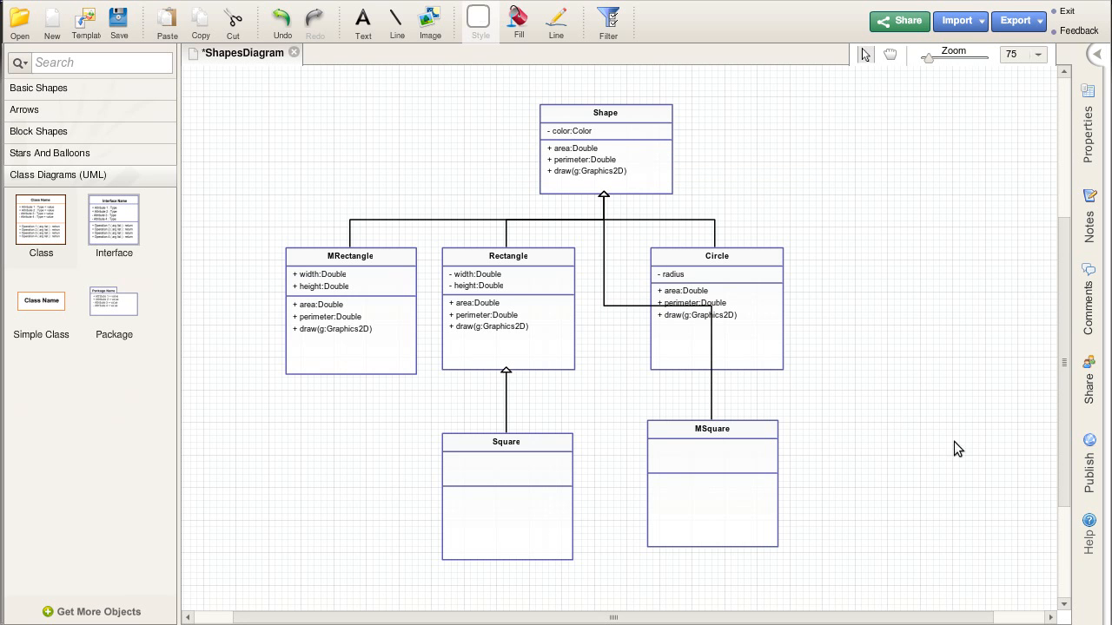
{"action": "mouse_move", "coordinate": [641, 317]}
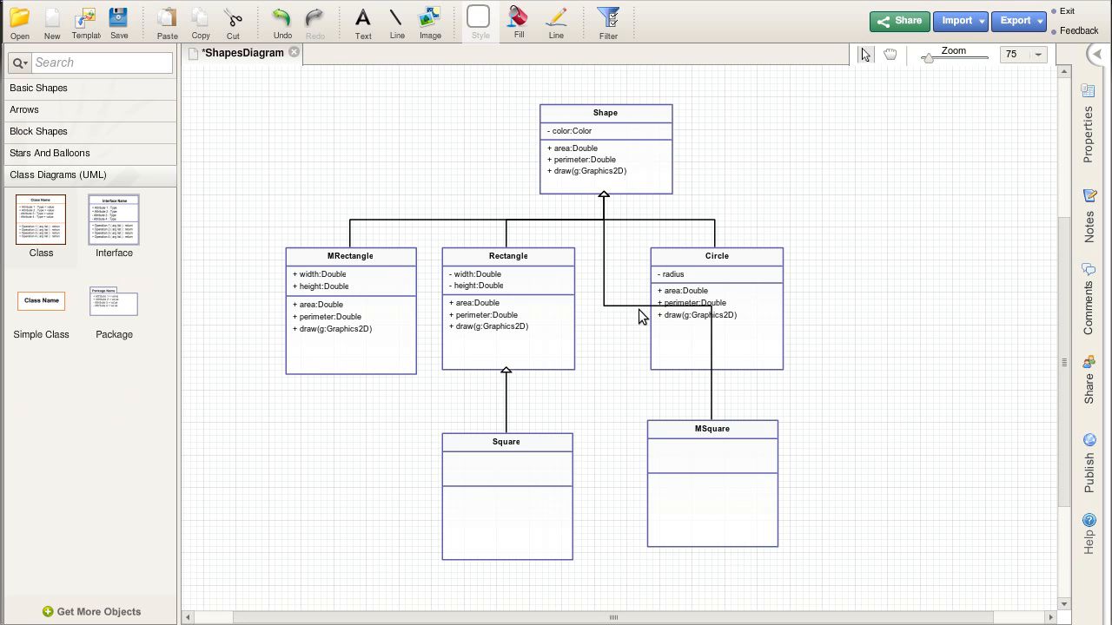
{"action": "left_click", "coordinate": [660, 373]}
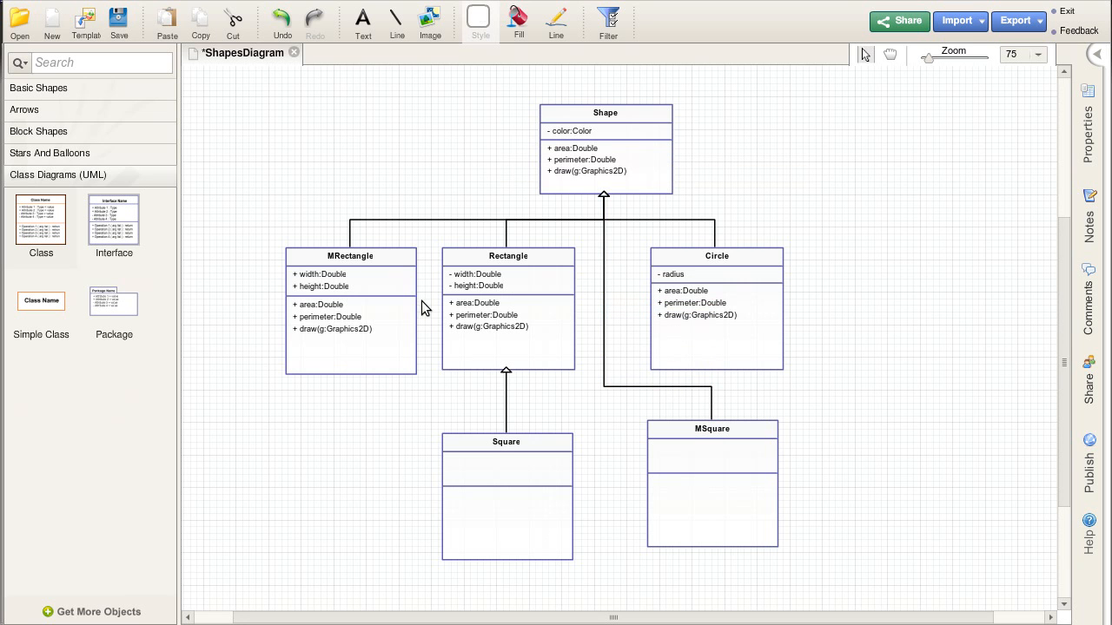
{"action": "mouse_move", "coordinate": [530, 513]}
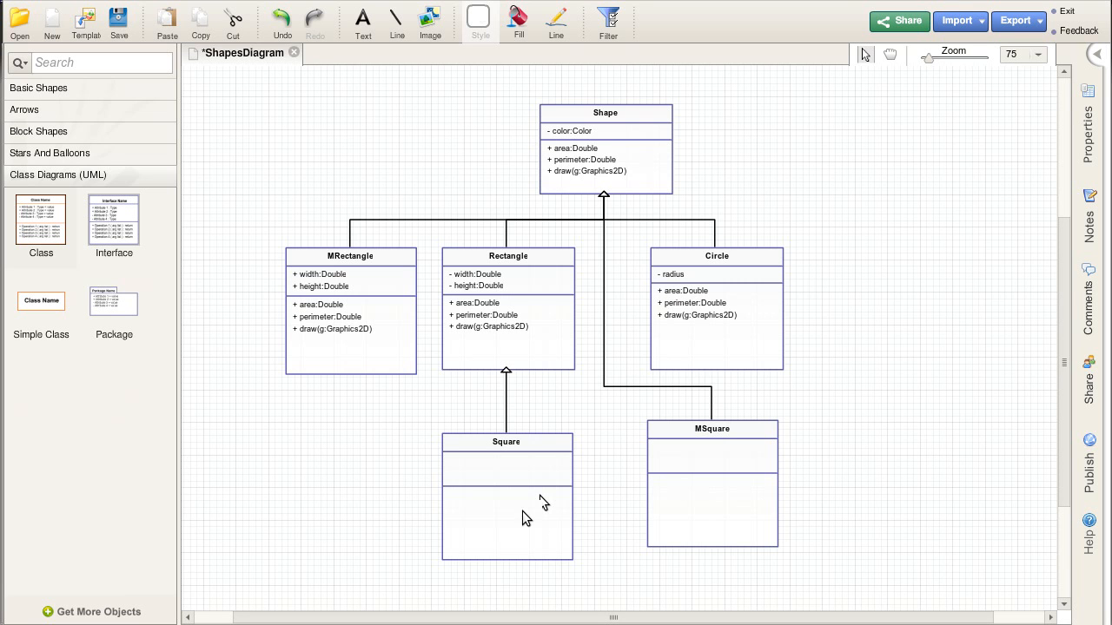
Select and deselect the Square class box while reviewing the diagram
{"action": "left_click", "coordinate": [508, 469]}
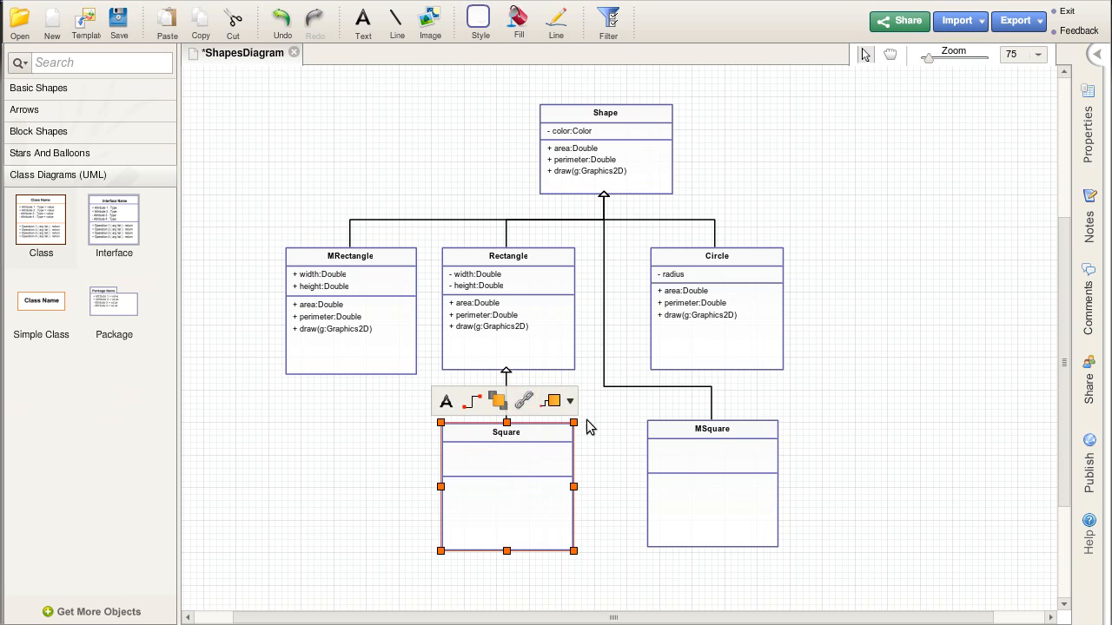
{"action": "left_click", "coordinate": [616, 167]}
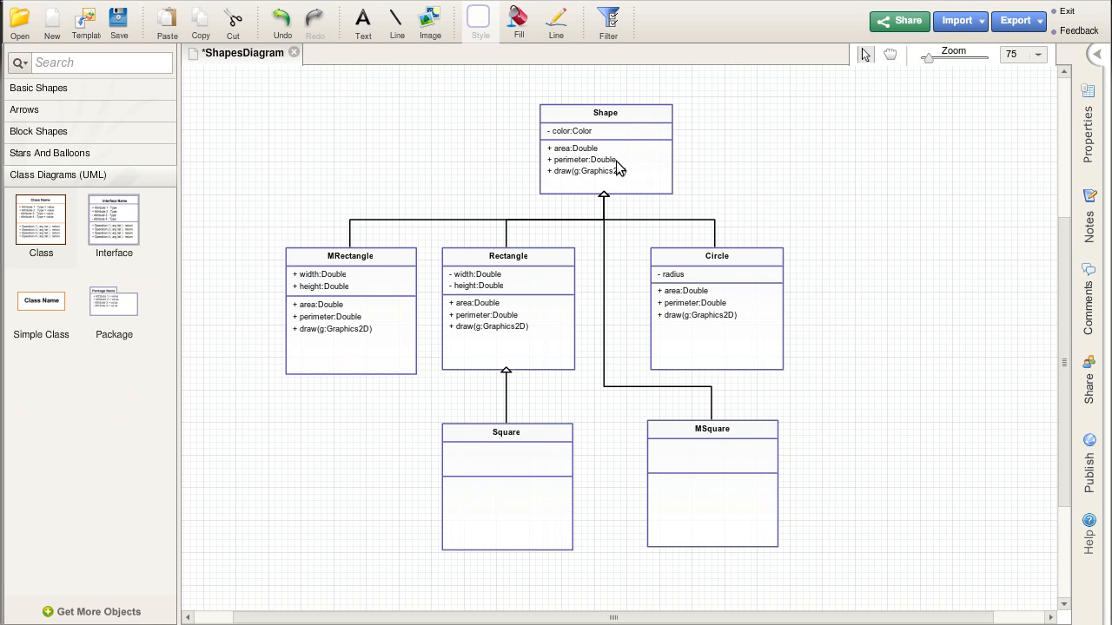
{"action": "mouse_move", "coordinate": [502, 261]}
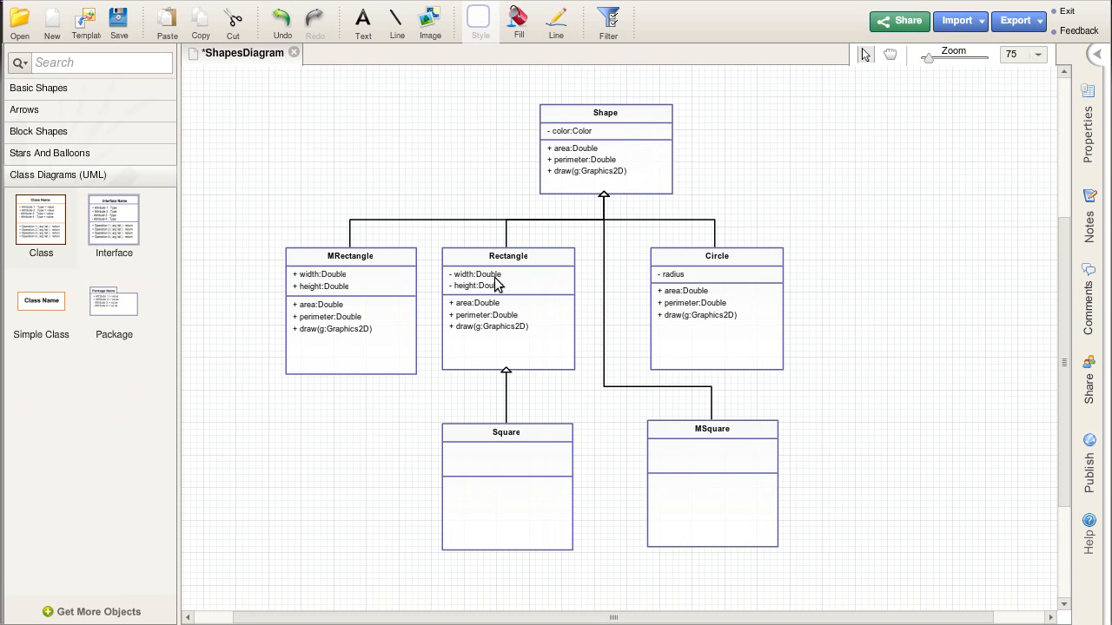
{"action": "mouse_move", "coordinate": [590, 215]}
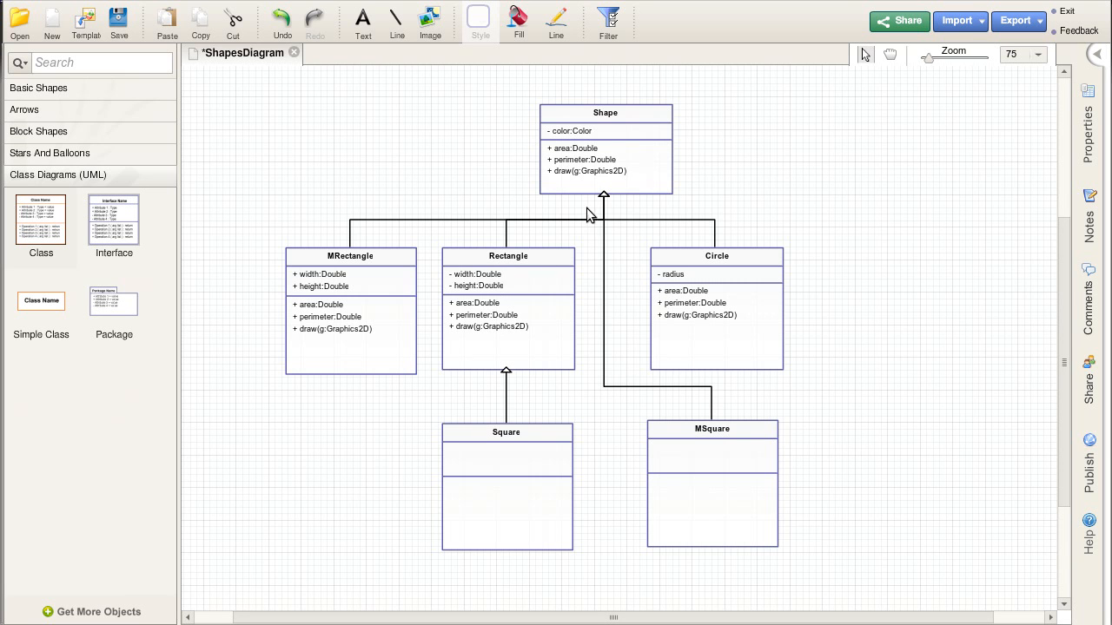
{"action": "mouse_move", "coordinate": [415, 574]}
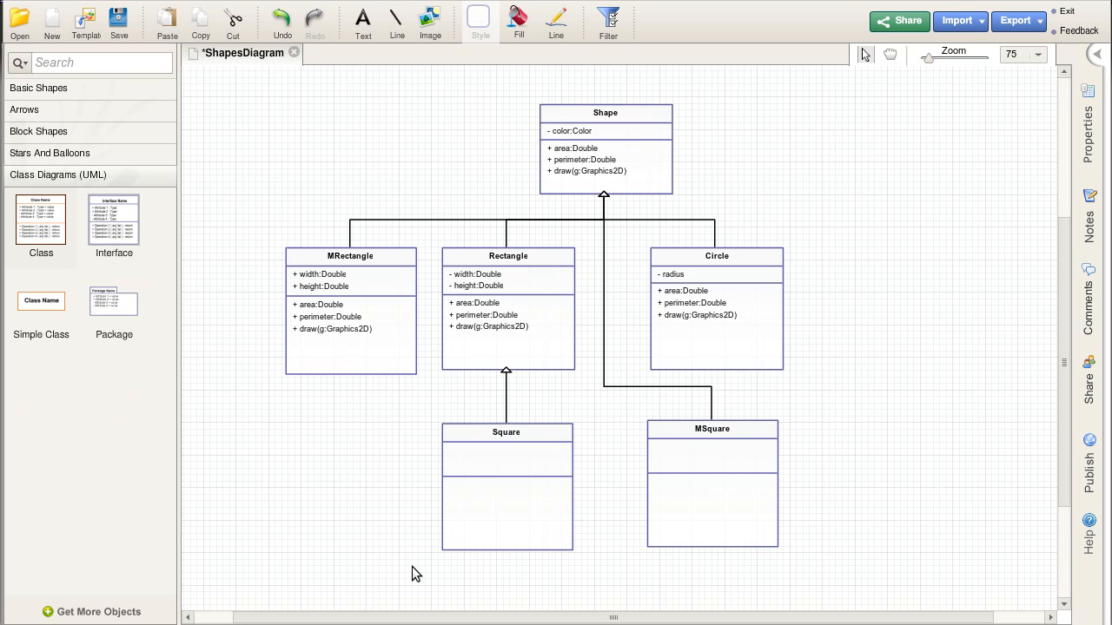
{"action": "mouse_move", "coordinate": [743, 123]}
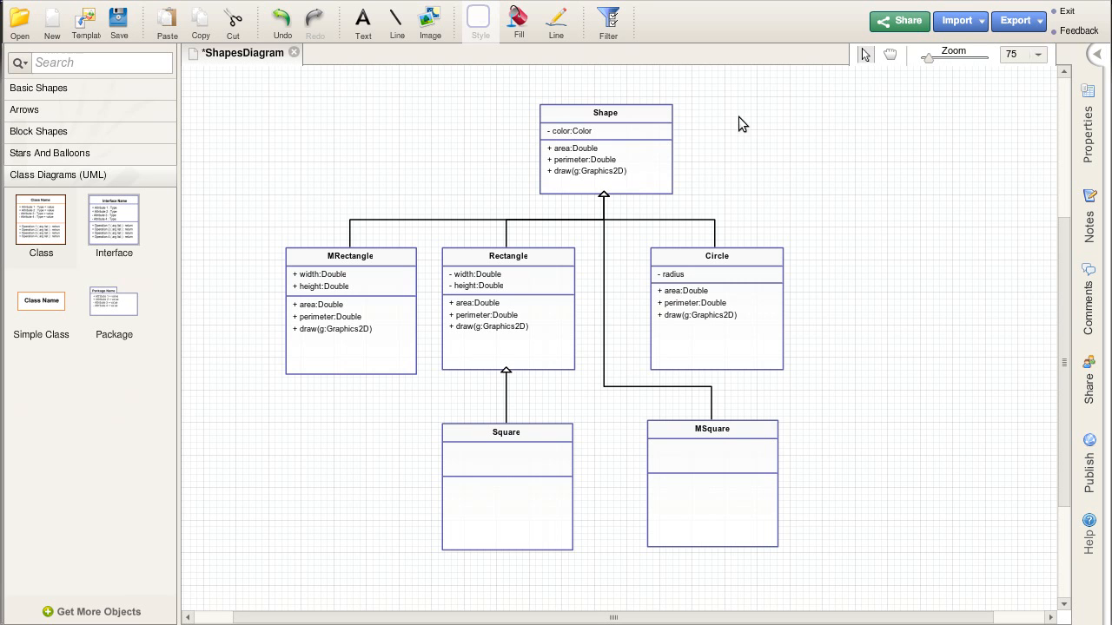
{"action": "mouse_move", "coordinate": [598, 125]}
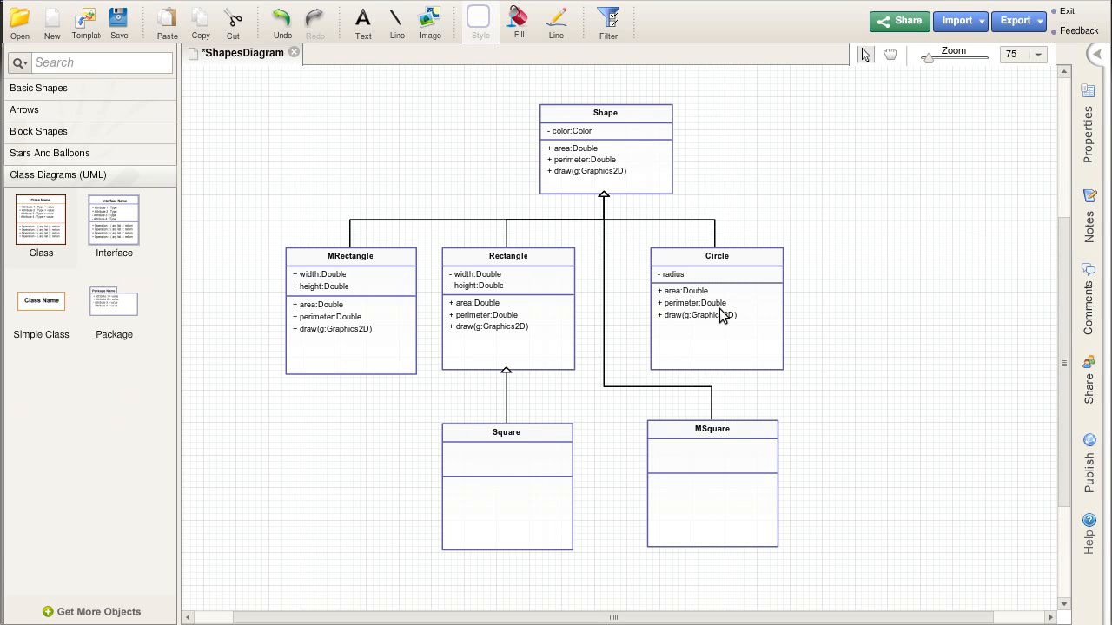
{"action": "mouse_move", "coordinate": [662, 322]}
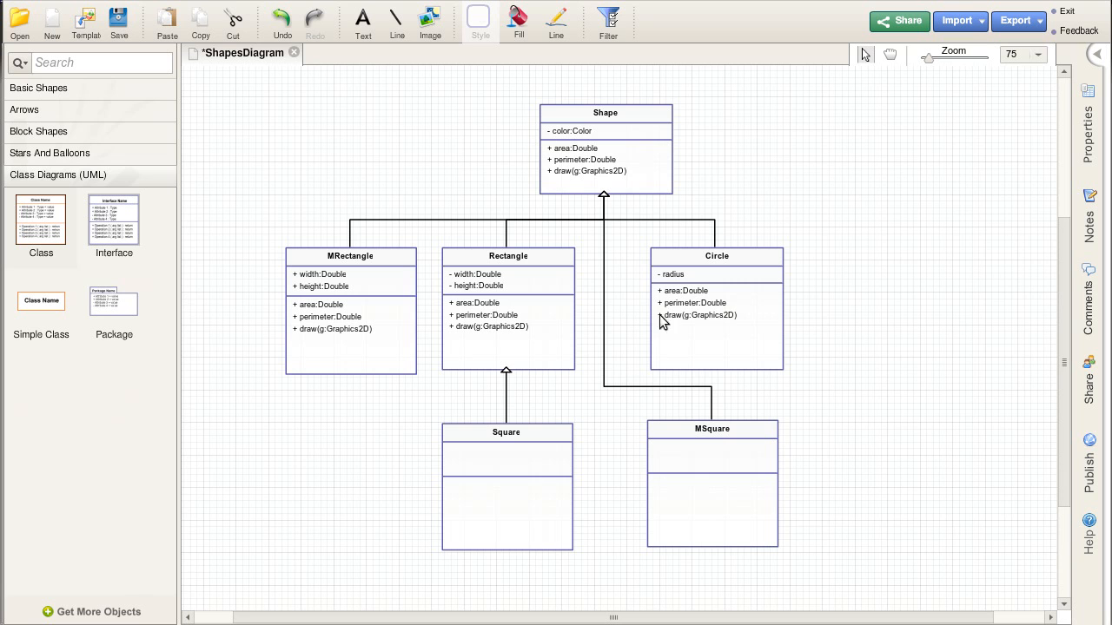
{"action": "mouse_move", "coordinate": [465, 490]}
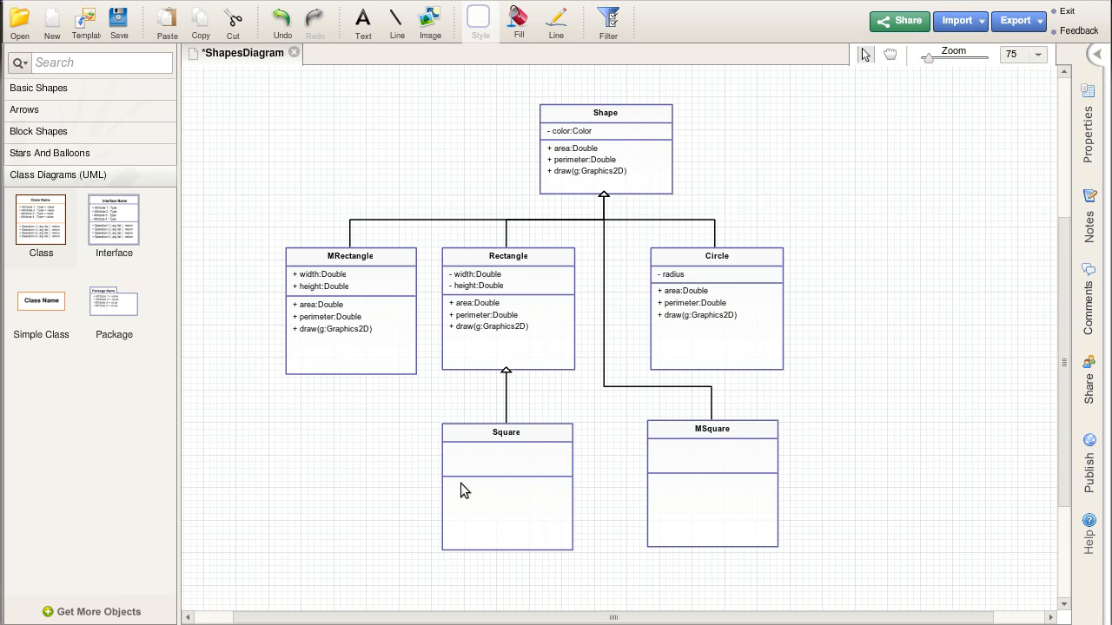
{"action": "mouse_move", "coordinate": [726, 512]}
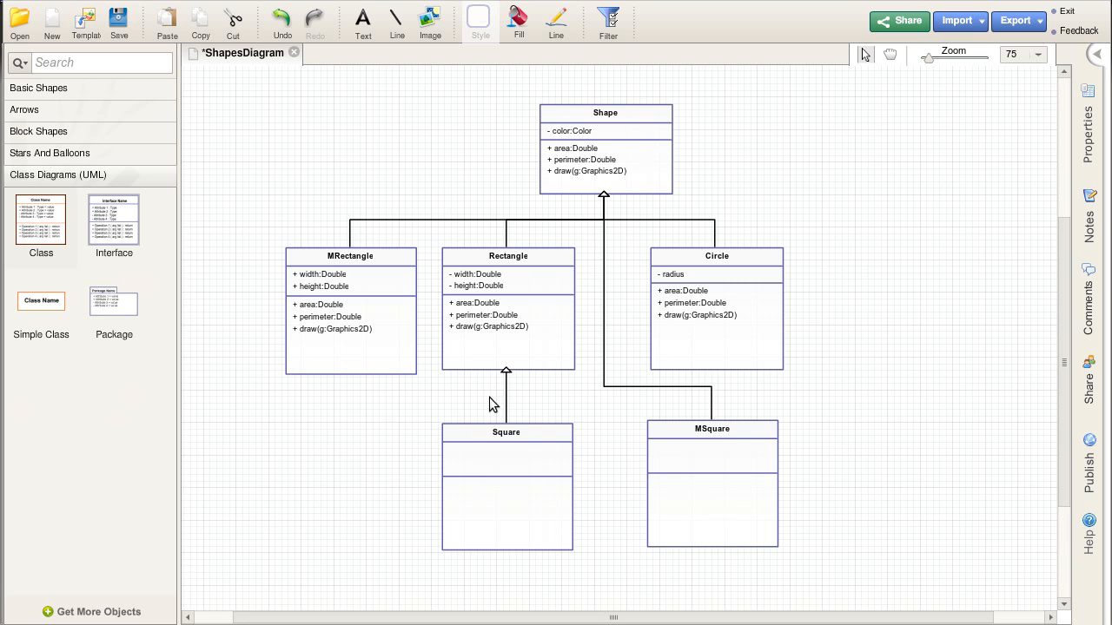
{"action": "mouse_move", "coordinate": [518, 472]}
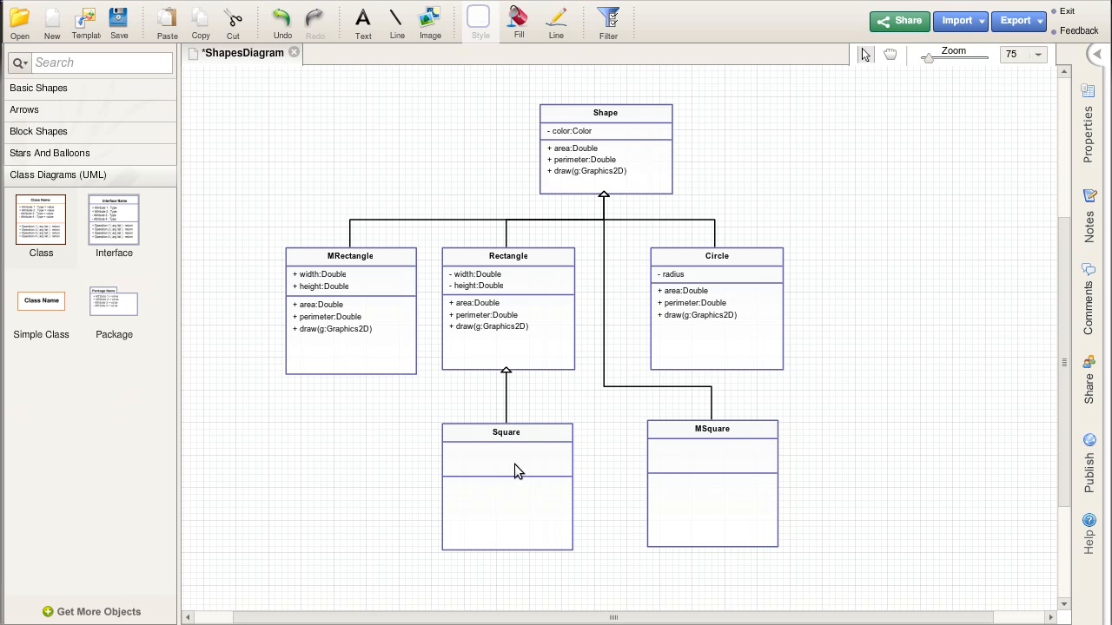
{"action": "mouse_move", "coordinate": [528, 339]}
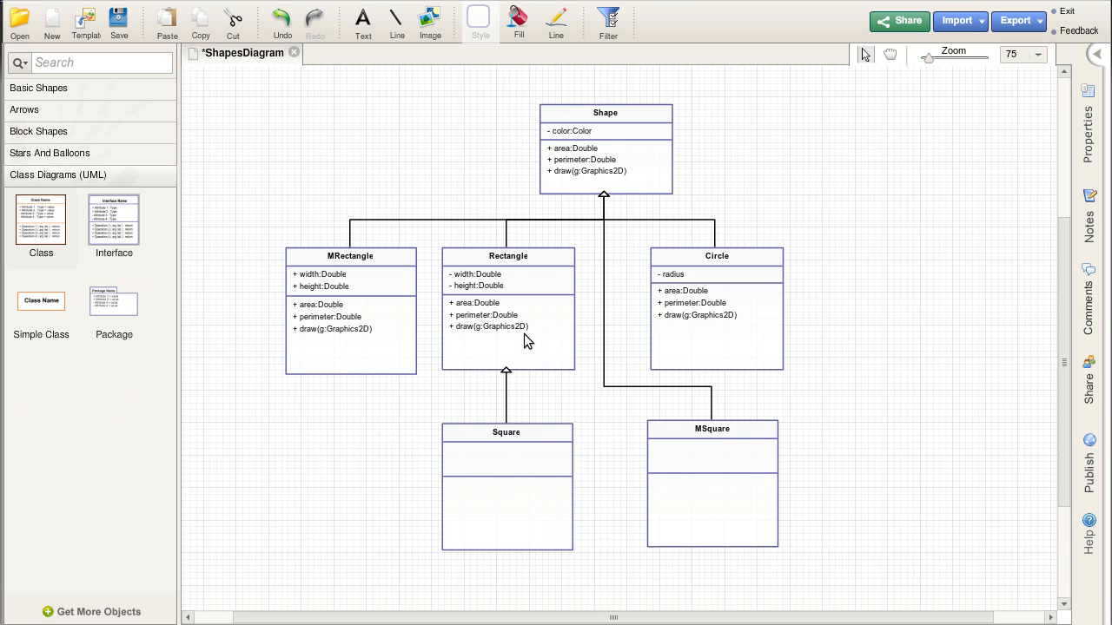
{"action": "mouse_move", "coordinate": [479, 285]}
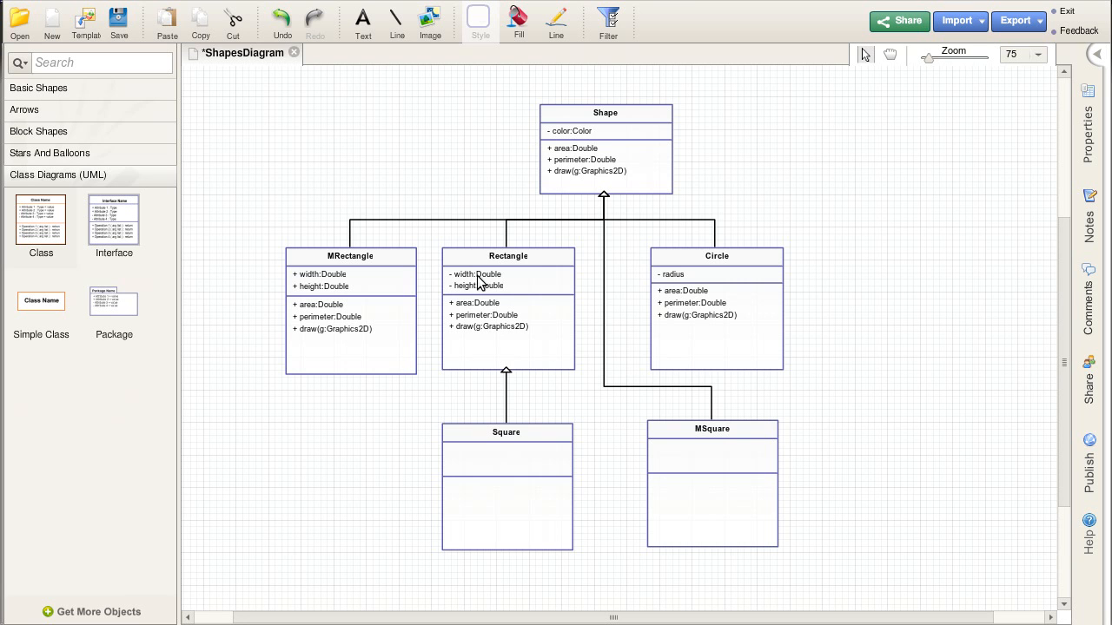
{"action": "mouse_move", "coordinate": [514, 460]}
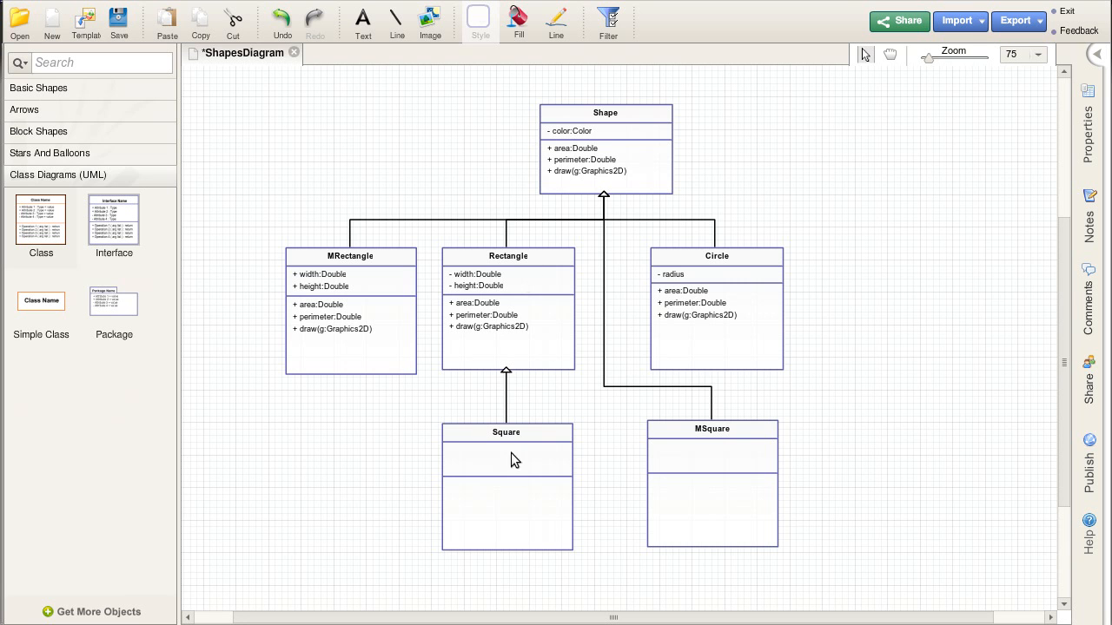
{"action": "mouse_move", "coordinate": [452, 270]}
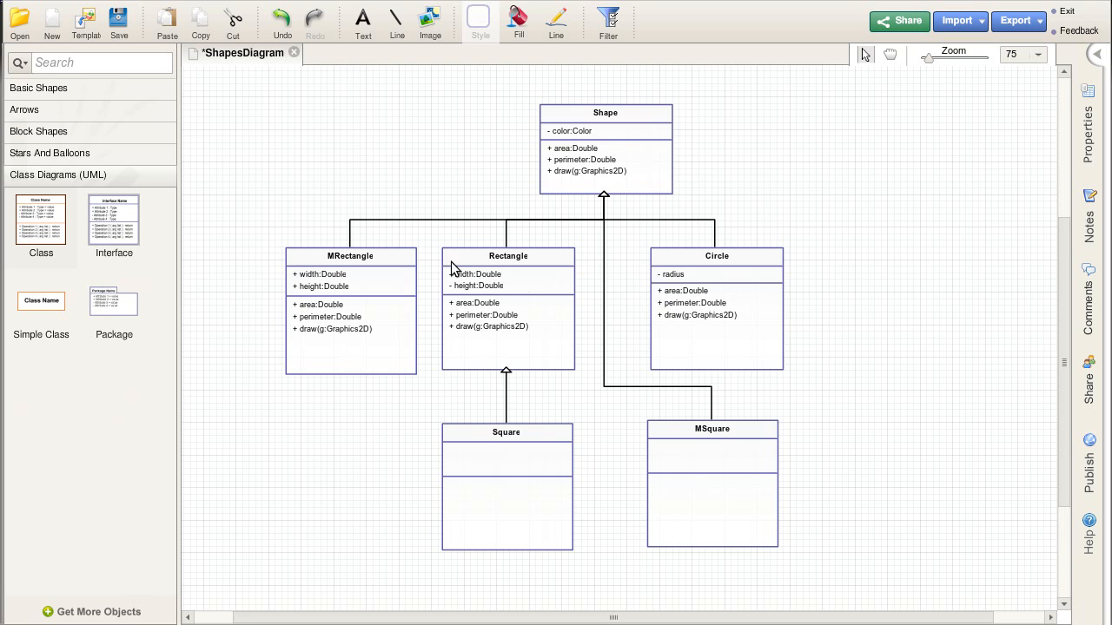
{"action": "mouse_move", "coordinate": [507, 309]}
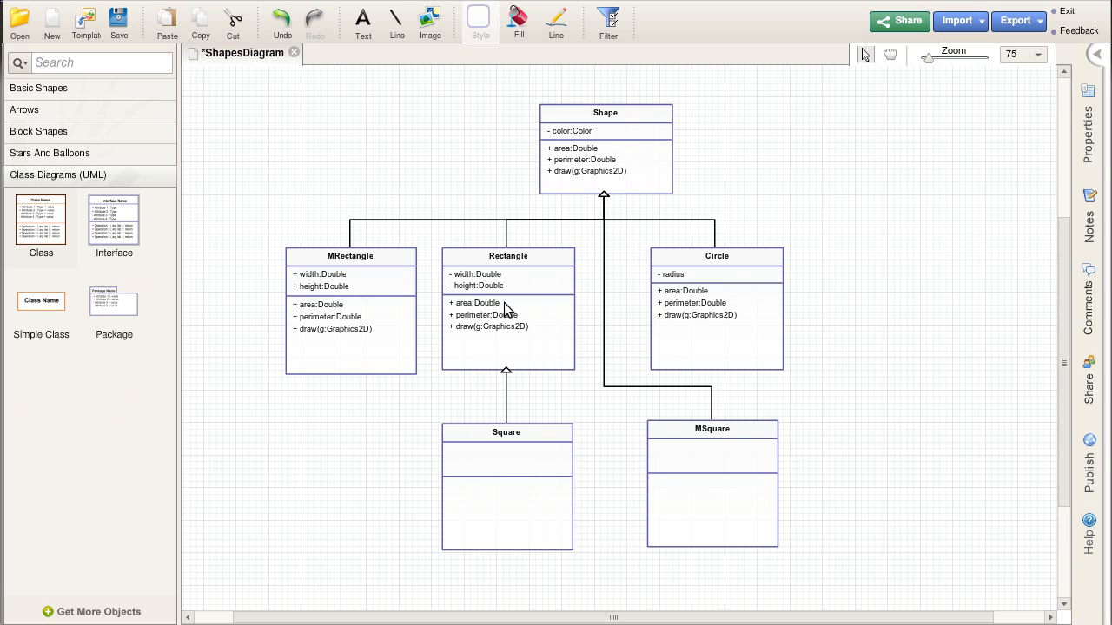
{"action": "mouse_move", "coordinate": [507, 500]}
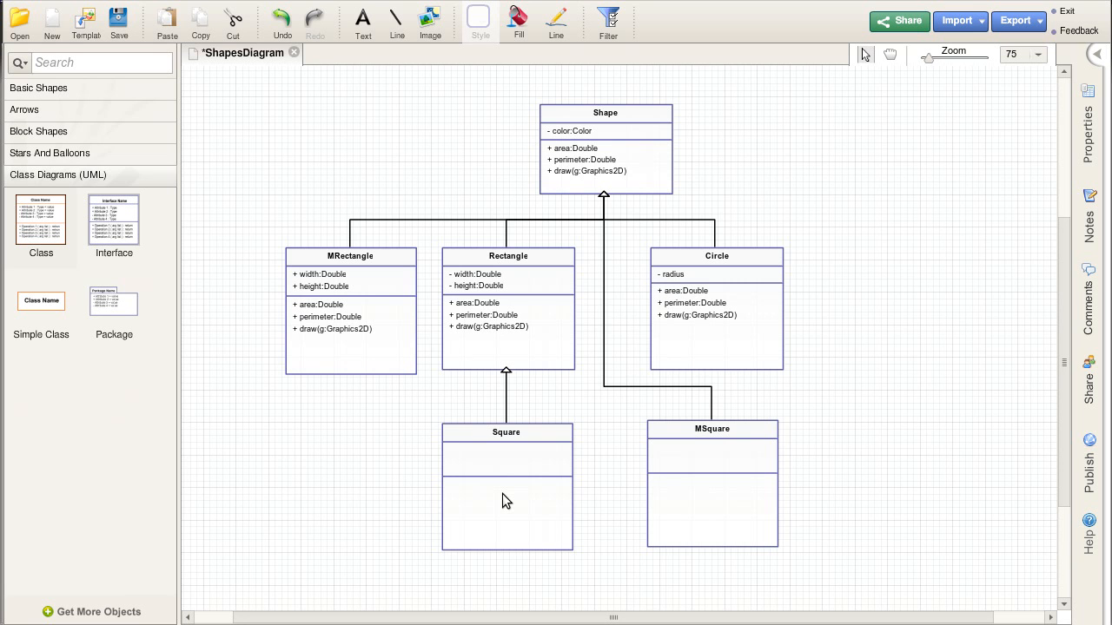
{"action": "mouse_move", "coordinate": [420, 403]}
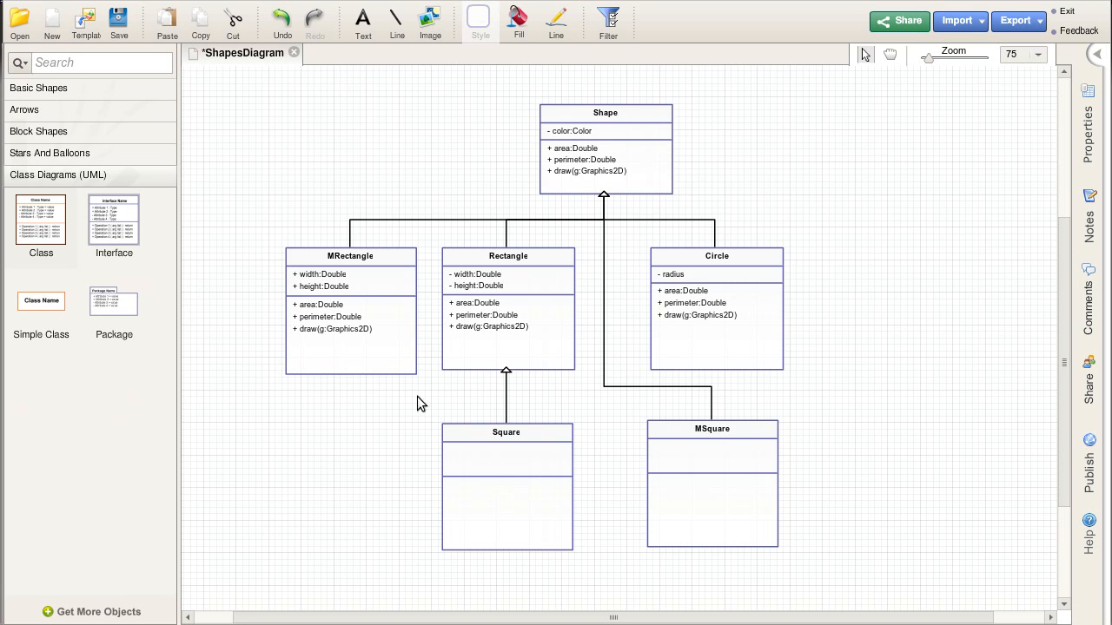
{"action": "mouse_move", "coordinate": [531, 490]}
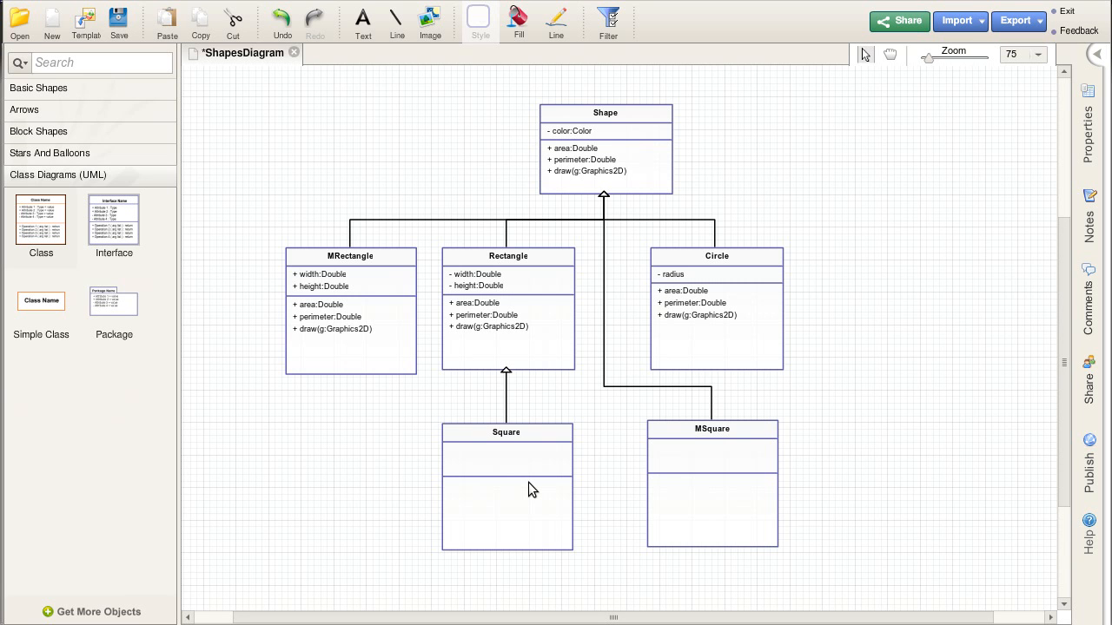
{"action": "mouse_move", "coordinate": [712, 504]}
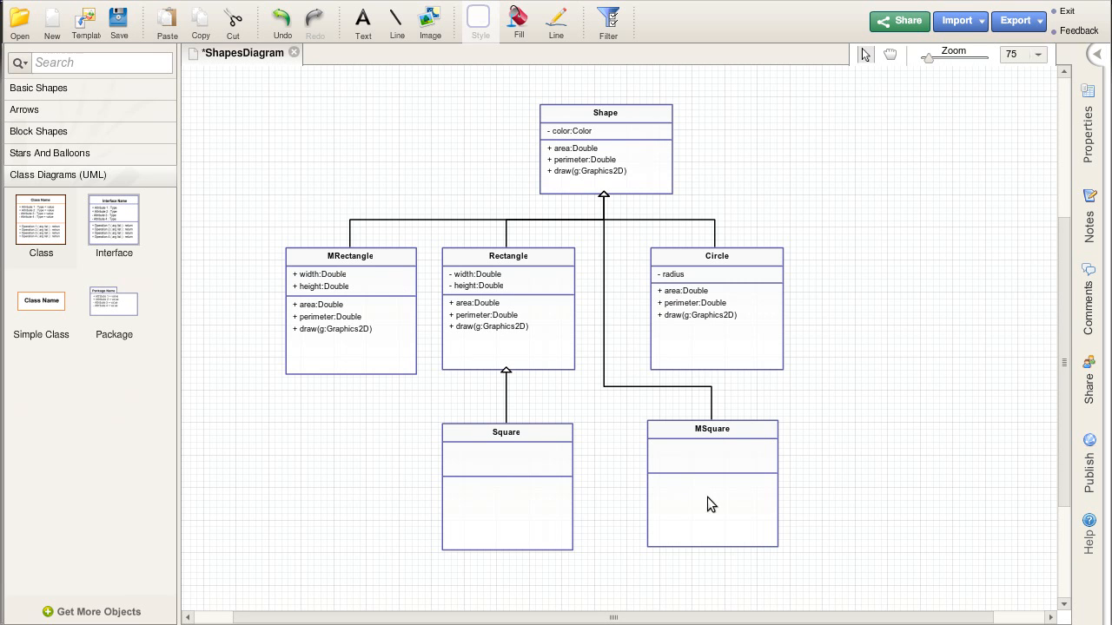
{"action": "mouse_move", "coordinate": [490, 361]}
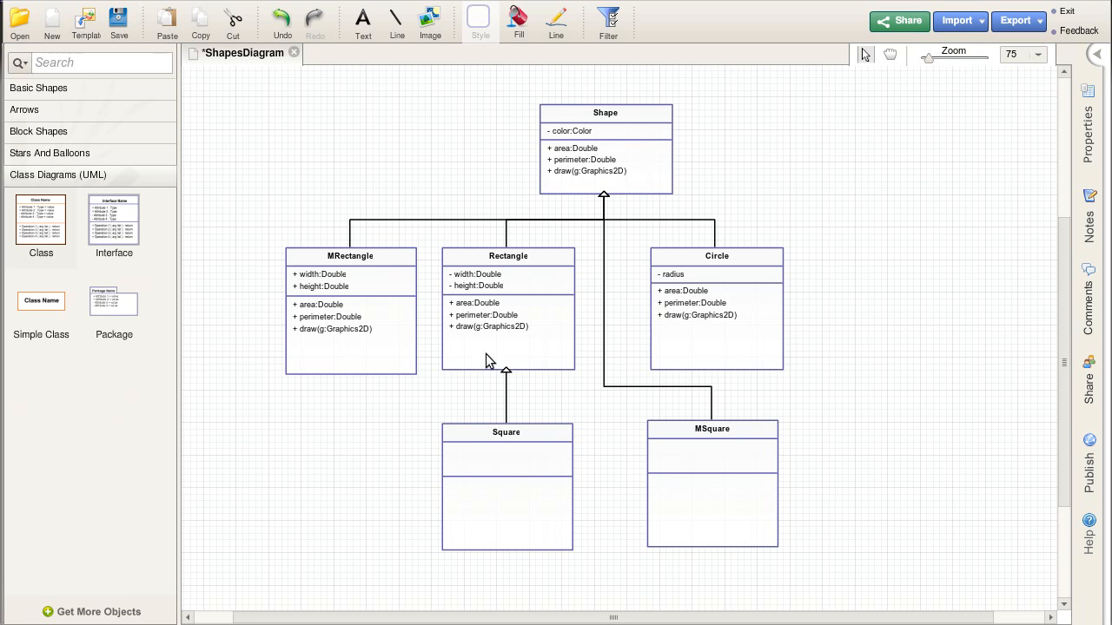
{"action": "mouse_move", "coordinate": [312, 292]}
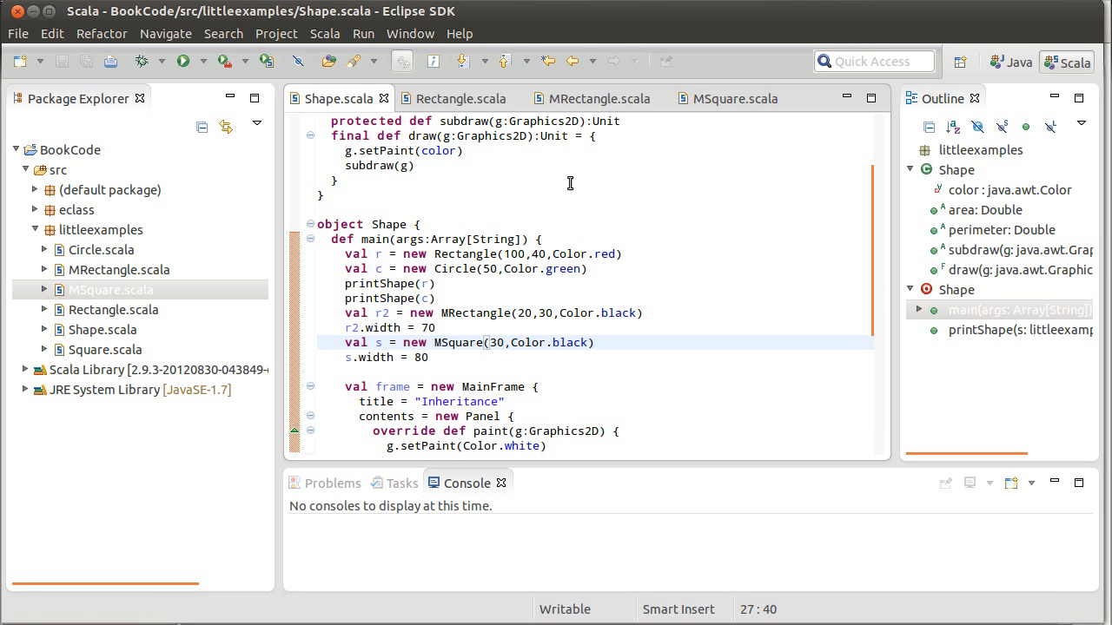
Inspect MRectangle's width_= and height_= setter lines, then return to MSquare.scala
{"action": "left_click", "coordinate": [733, 98]}
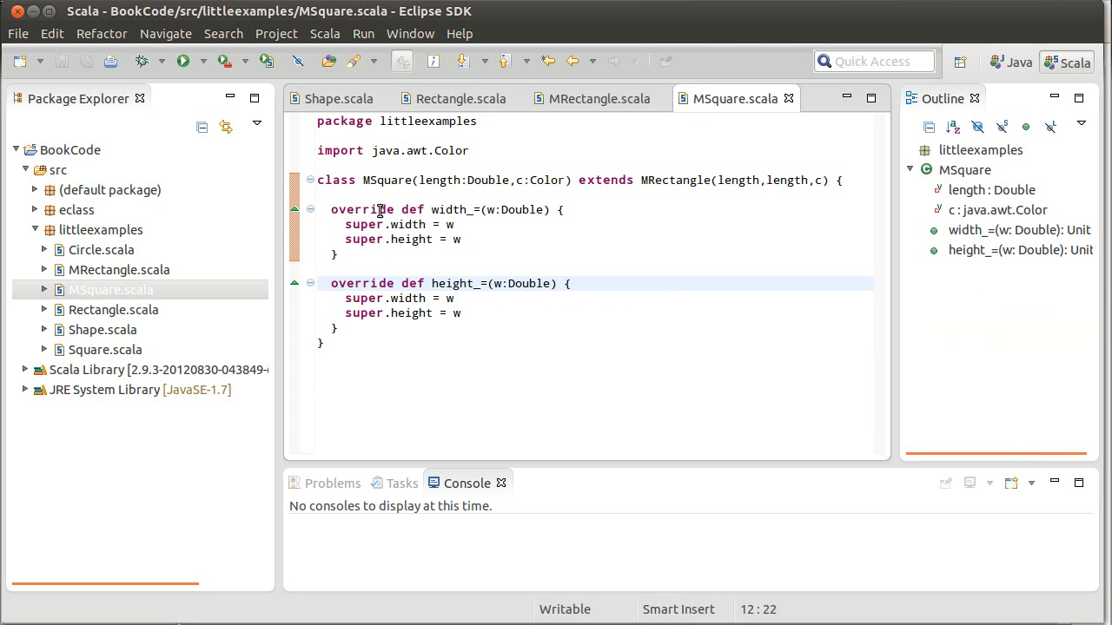
{"action": "left_click", "coordinate": [598, 98]}
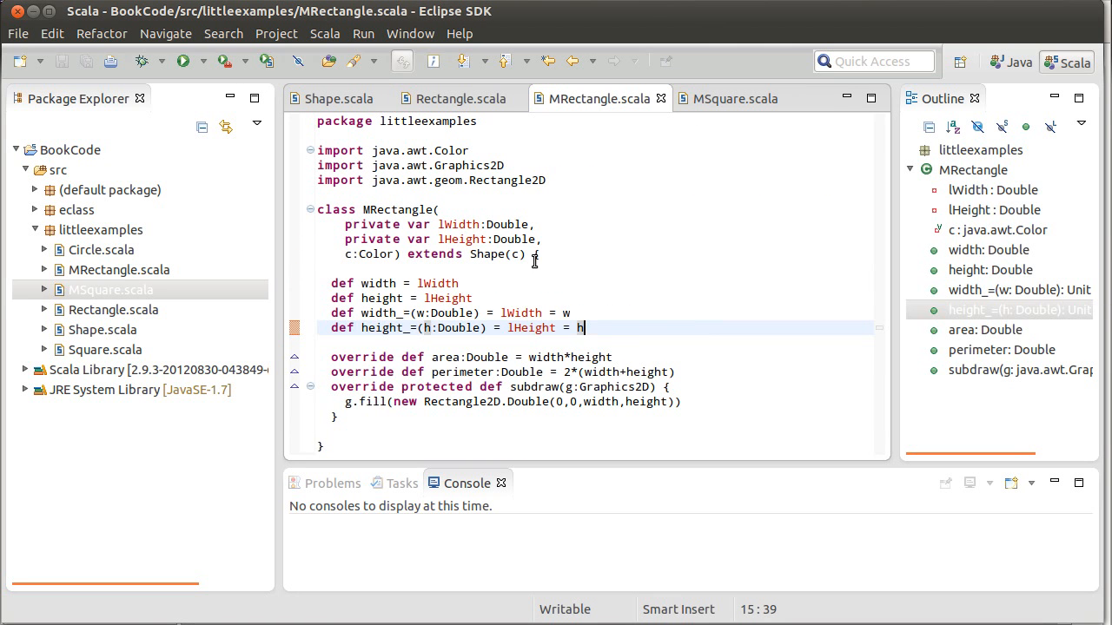
{"action": "left_click_drag", "start_coordinate": [330, 312], "coordinate": [584, 327]}
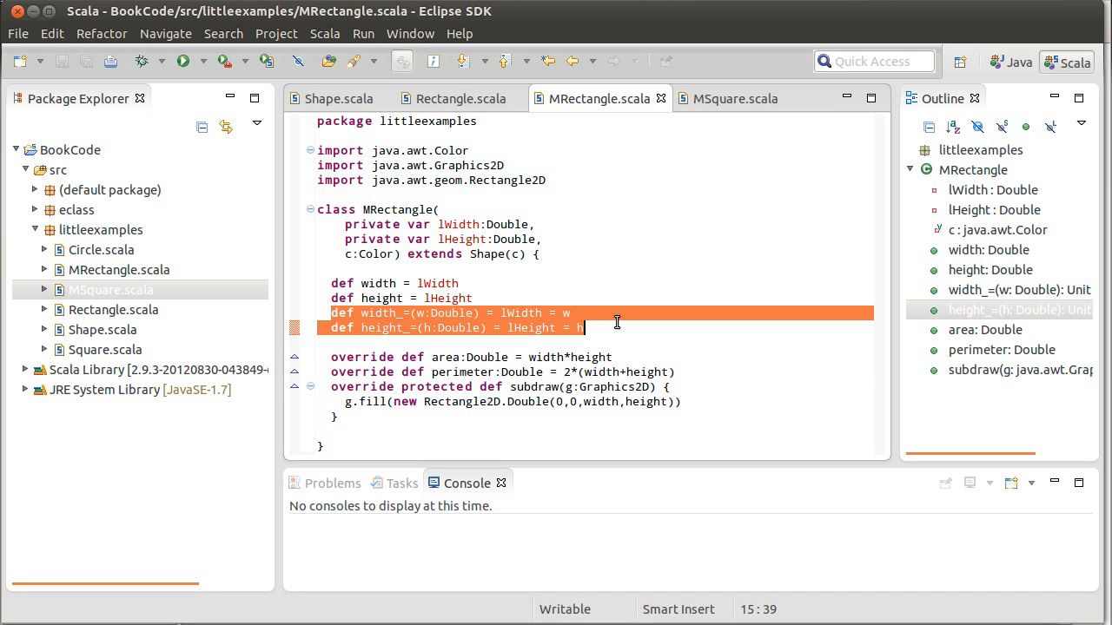
{"action": "left_click", "coordinate": [582, 326]}
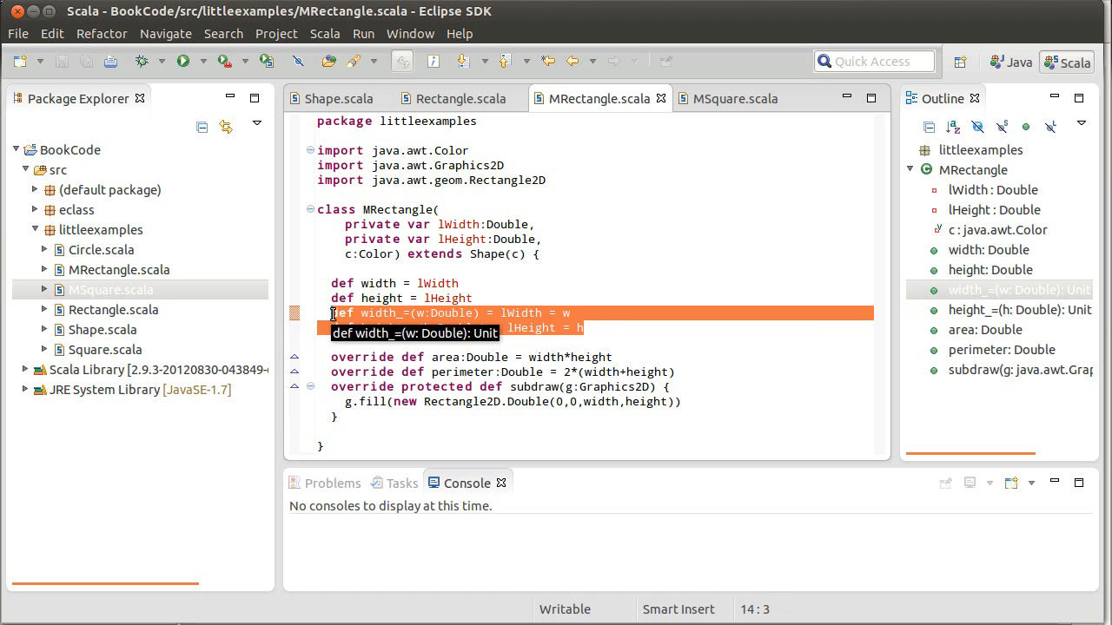
{"action": "left_click", "coordinate": [735, 98]}
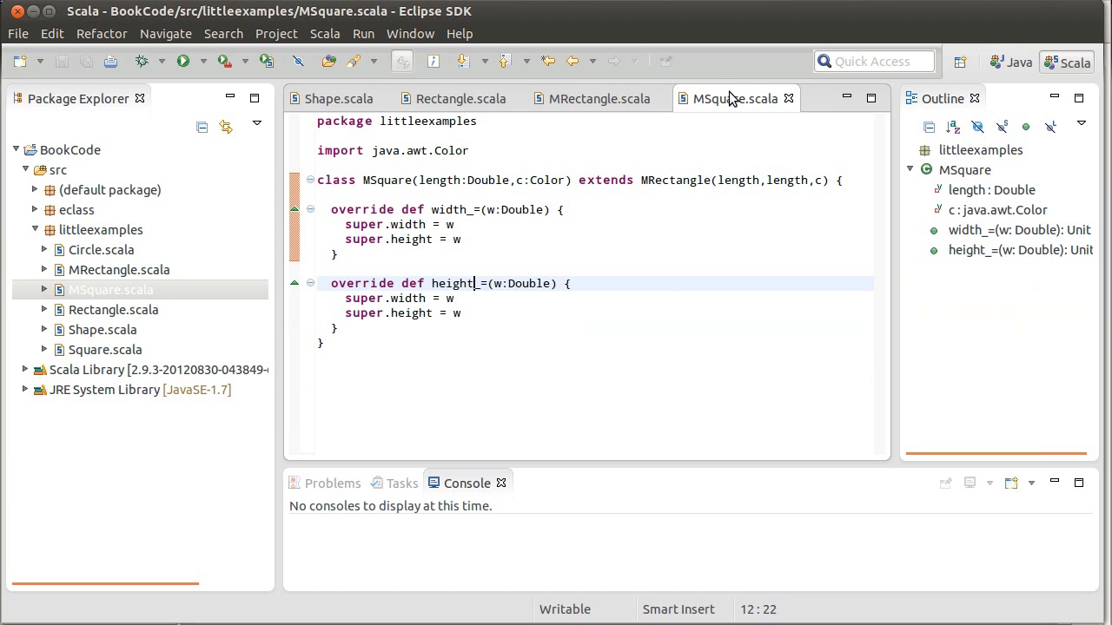
{"action": "mouse_move", "coordinate": [733, 97]}
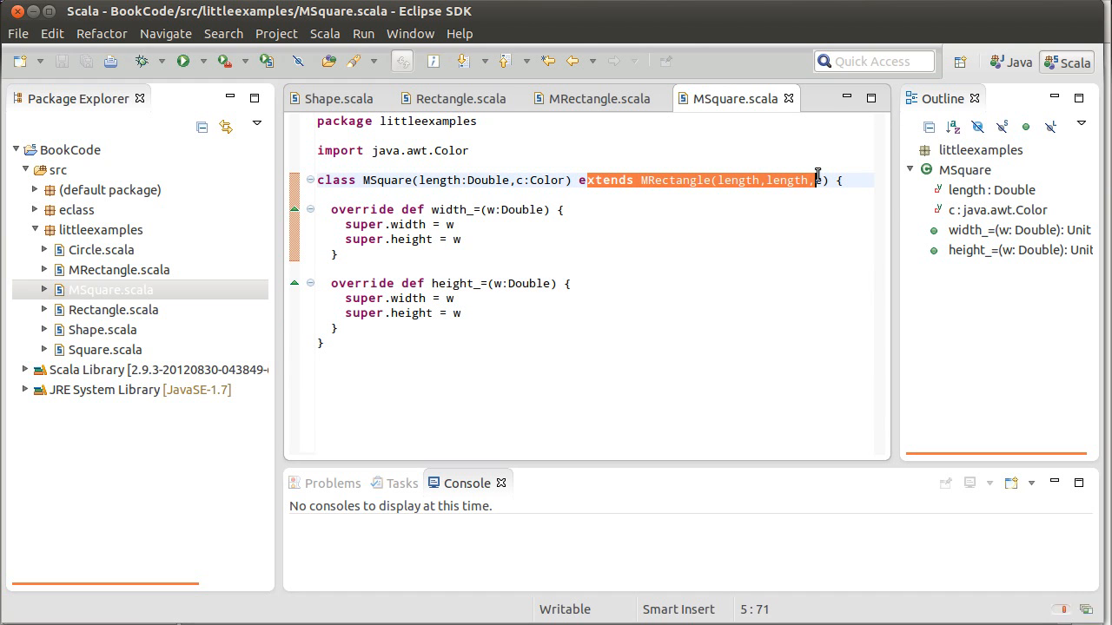
{"action": "mouse_move", "coordinate": [816, 179]}
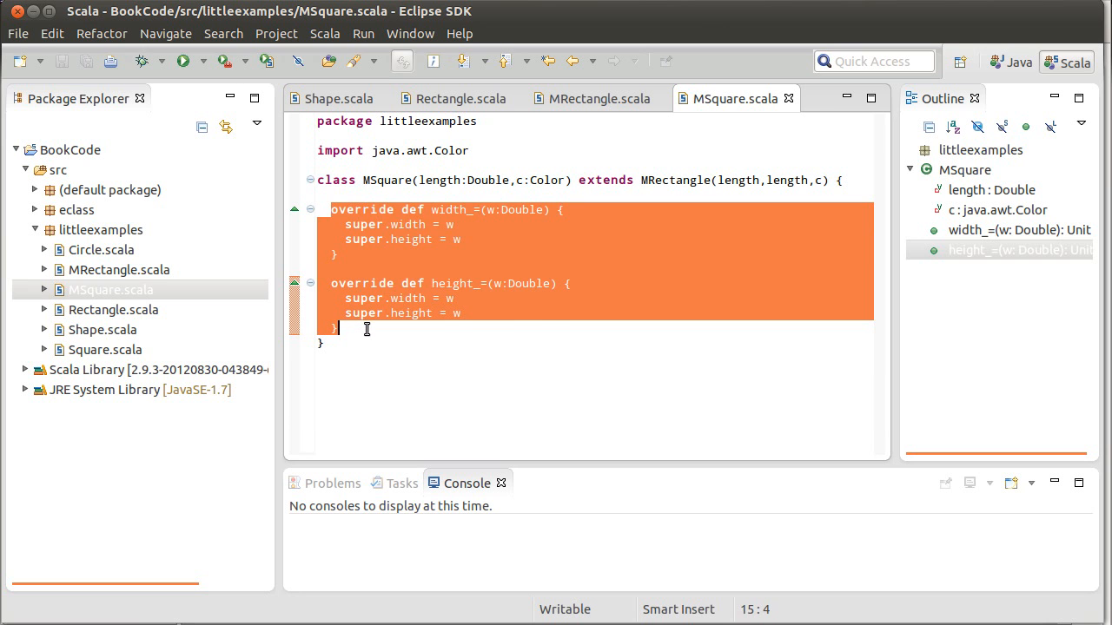
{"action": "left_click", "coordinate": [365, 328]}
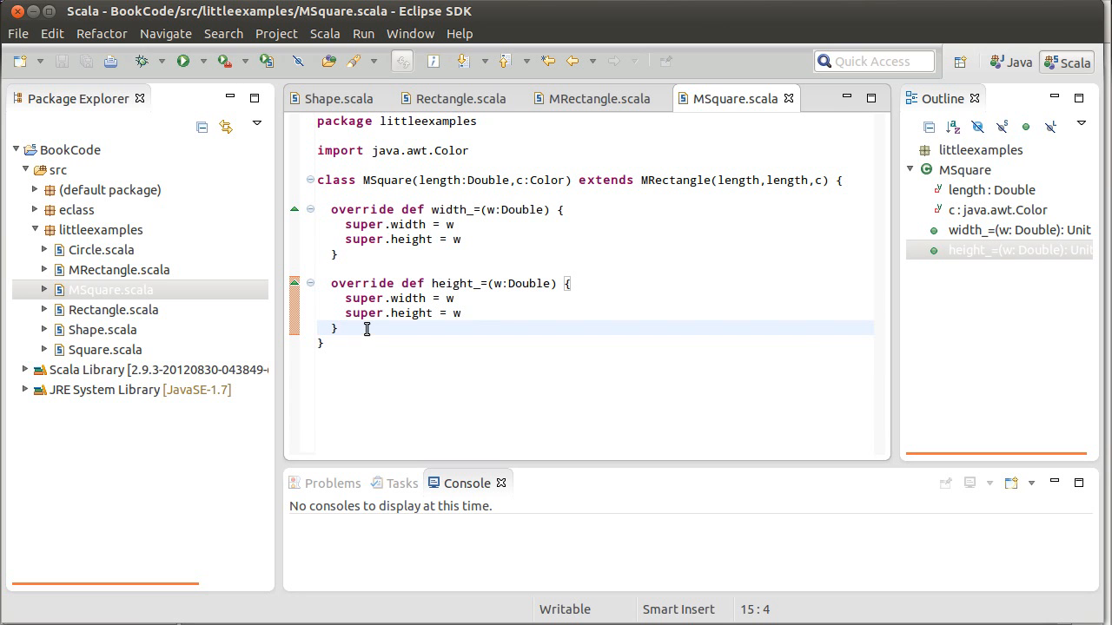